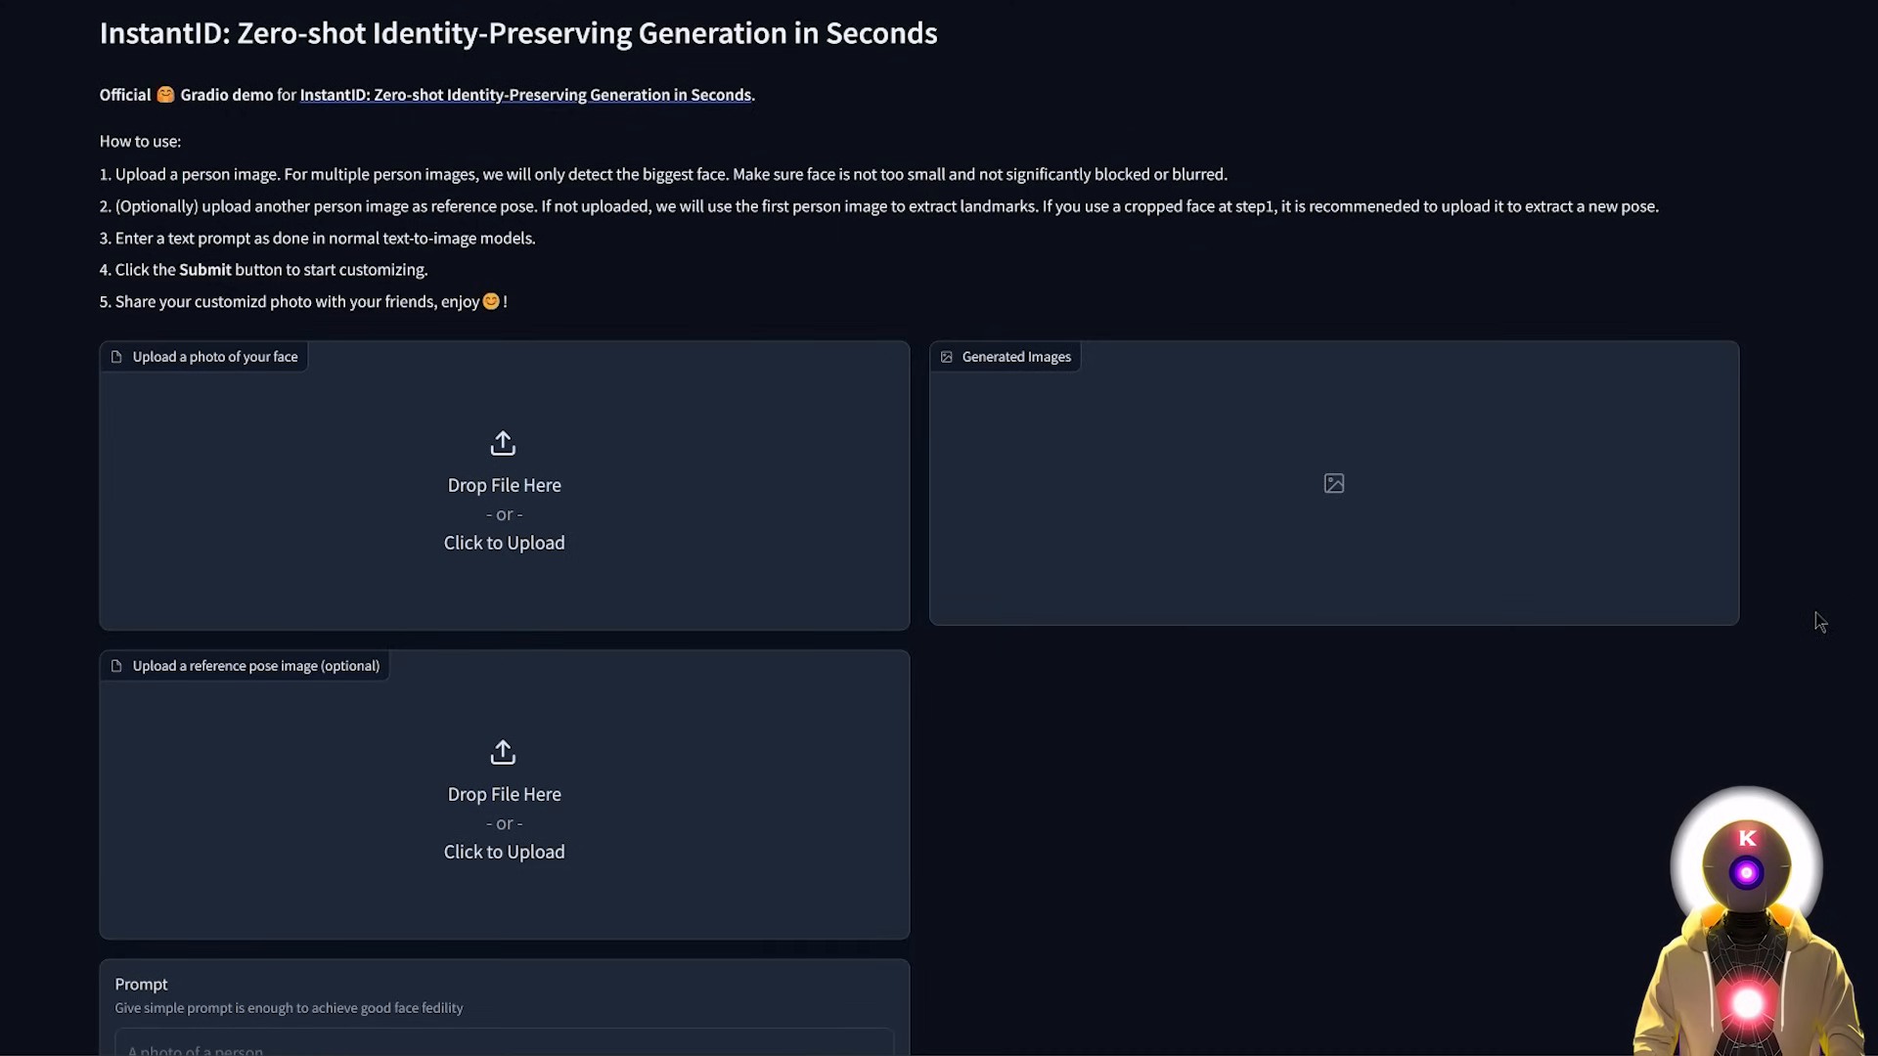
pyautogui.moveTo(1295, 761)
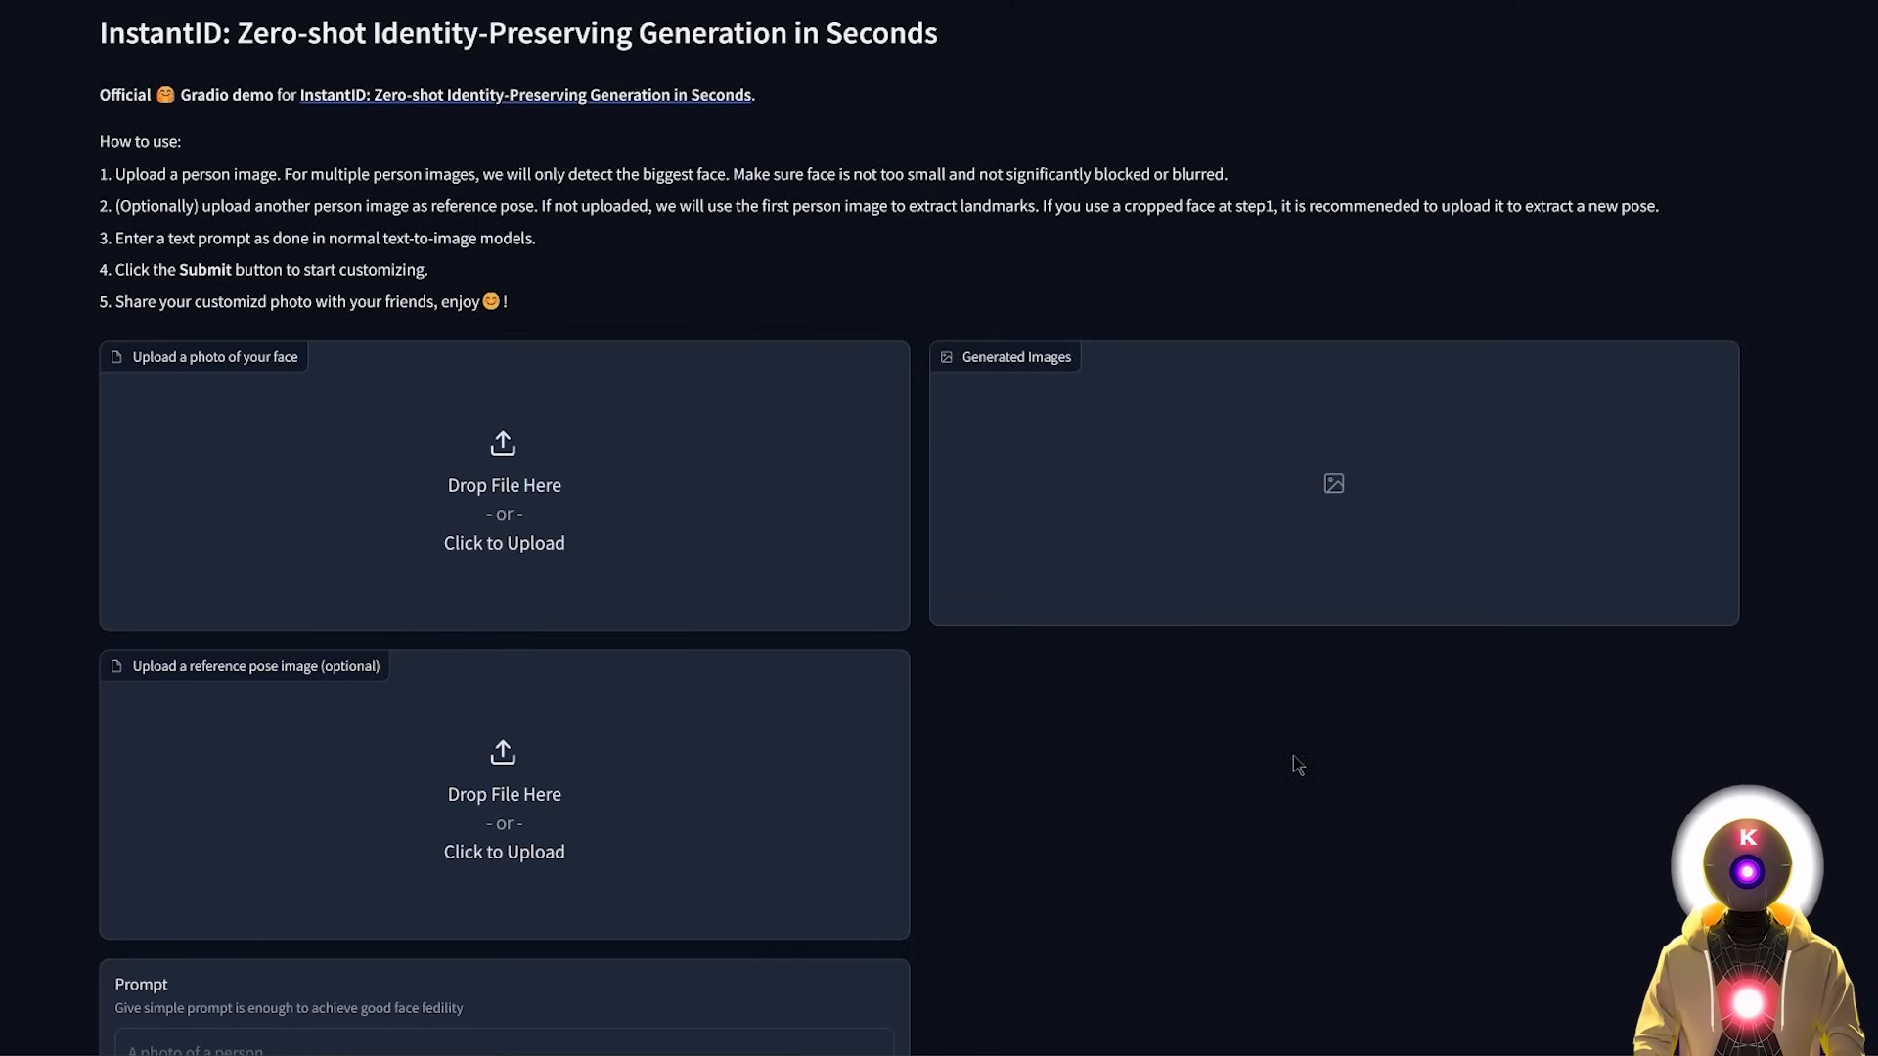
pyautogui.moveTo(493, 489)
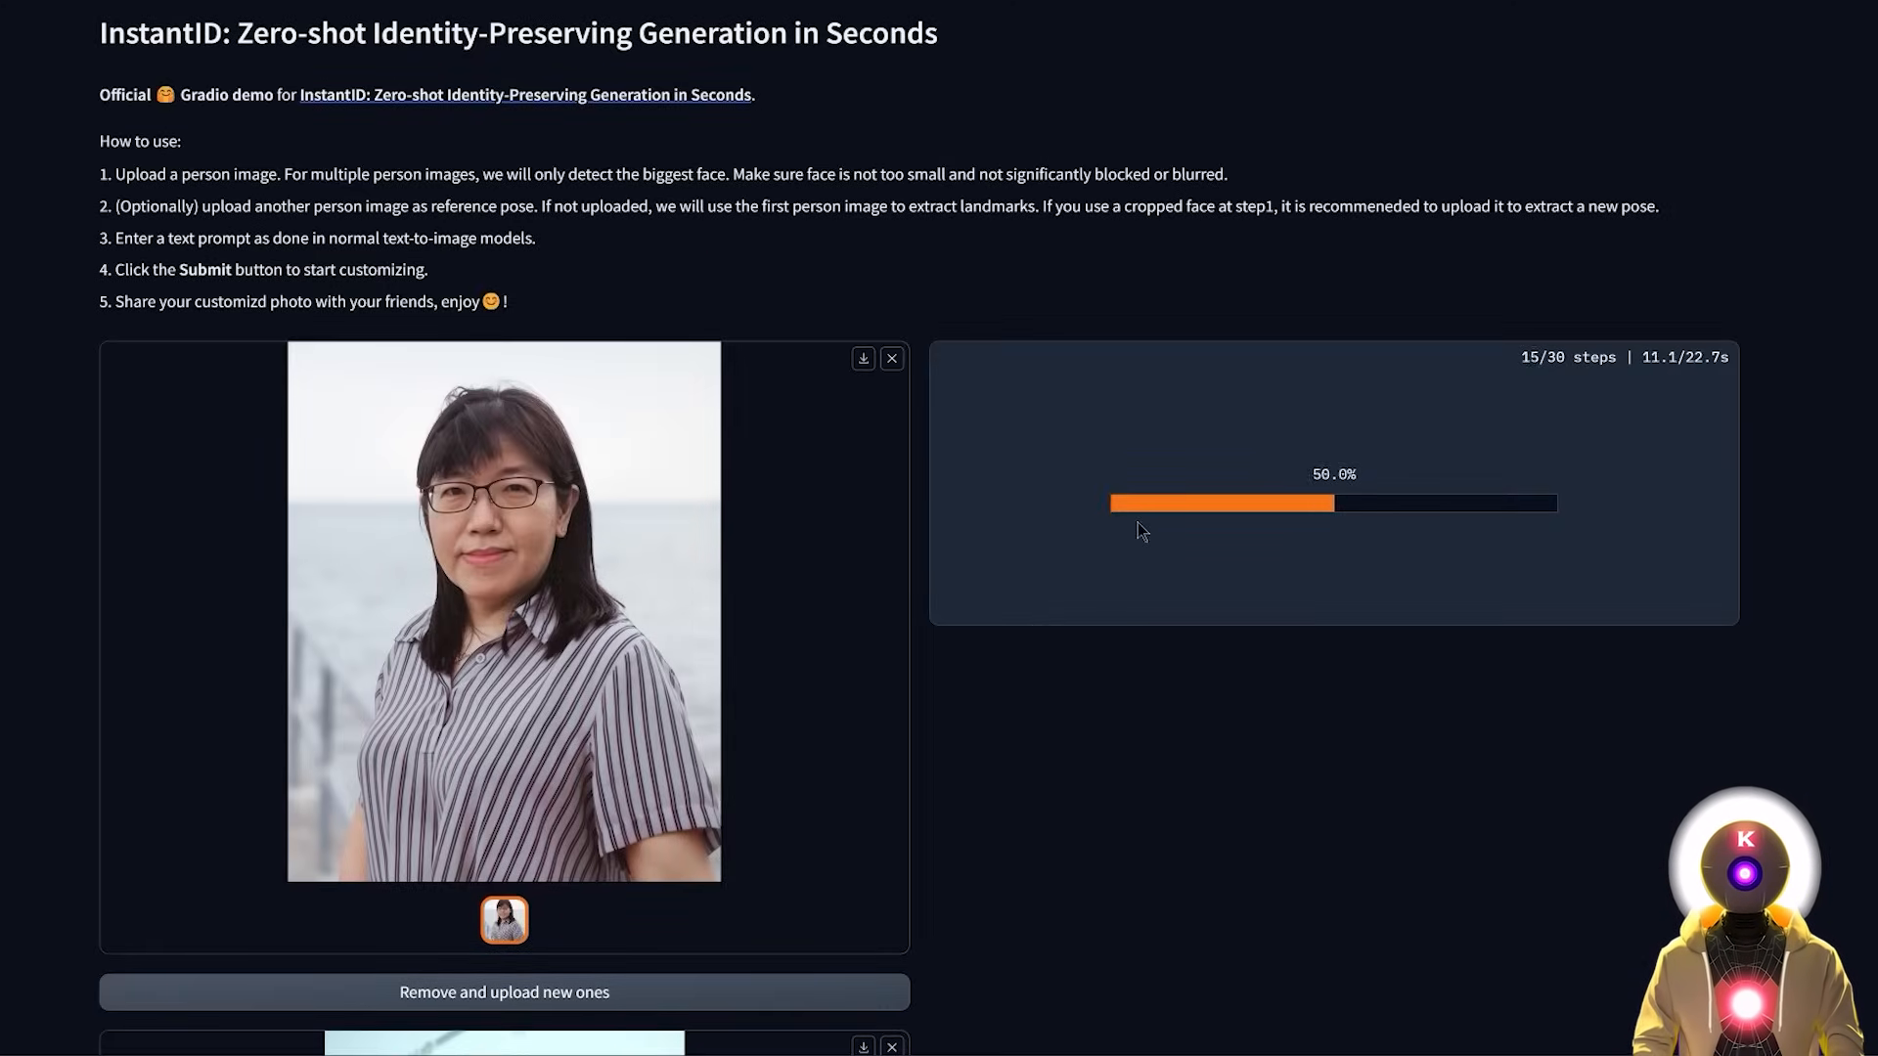
# - Scroll the InstantID demo page to view the generated laced-corset portrait
pyautogui.scroll(-3)
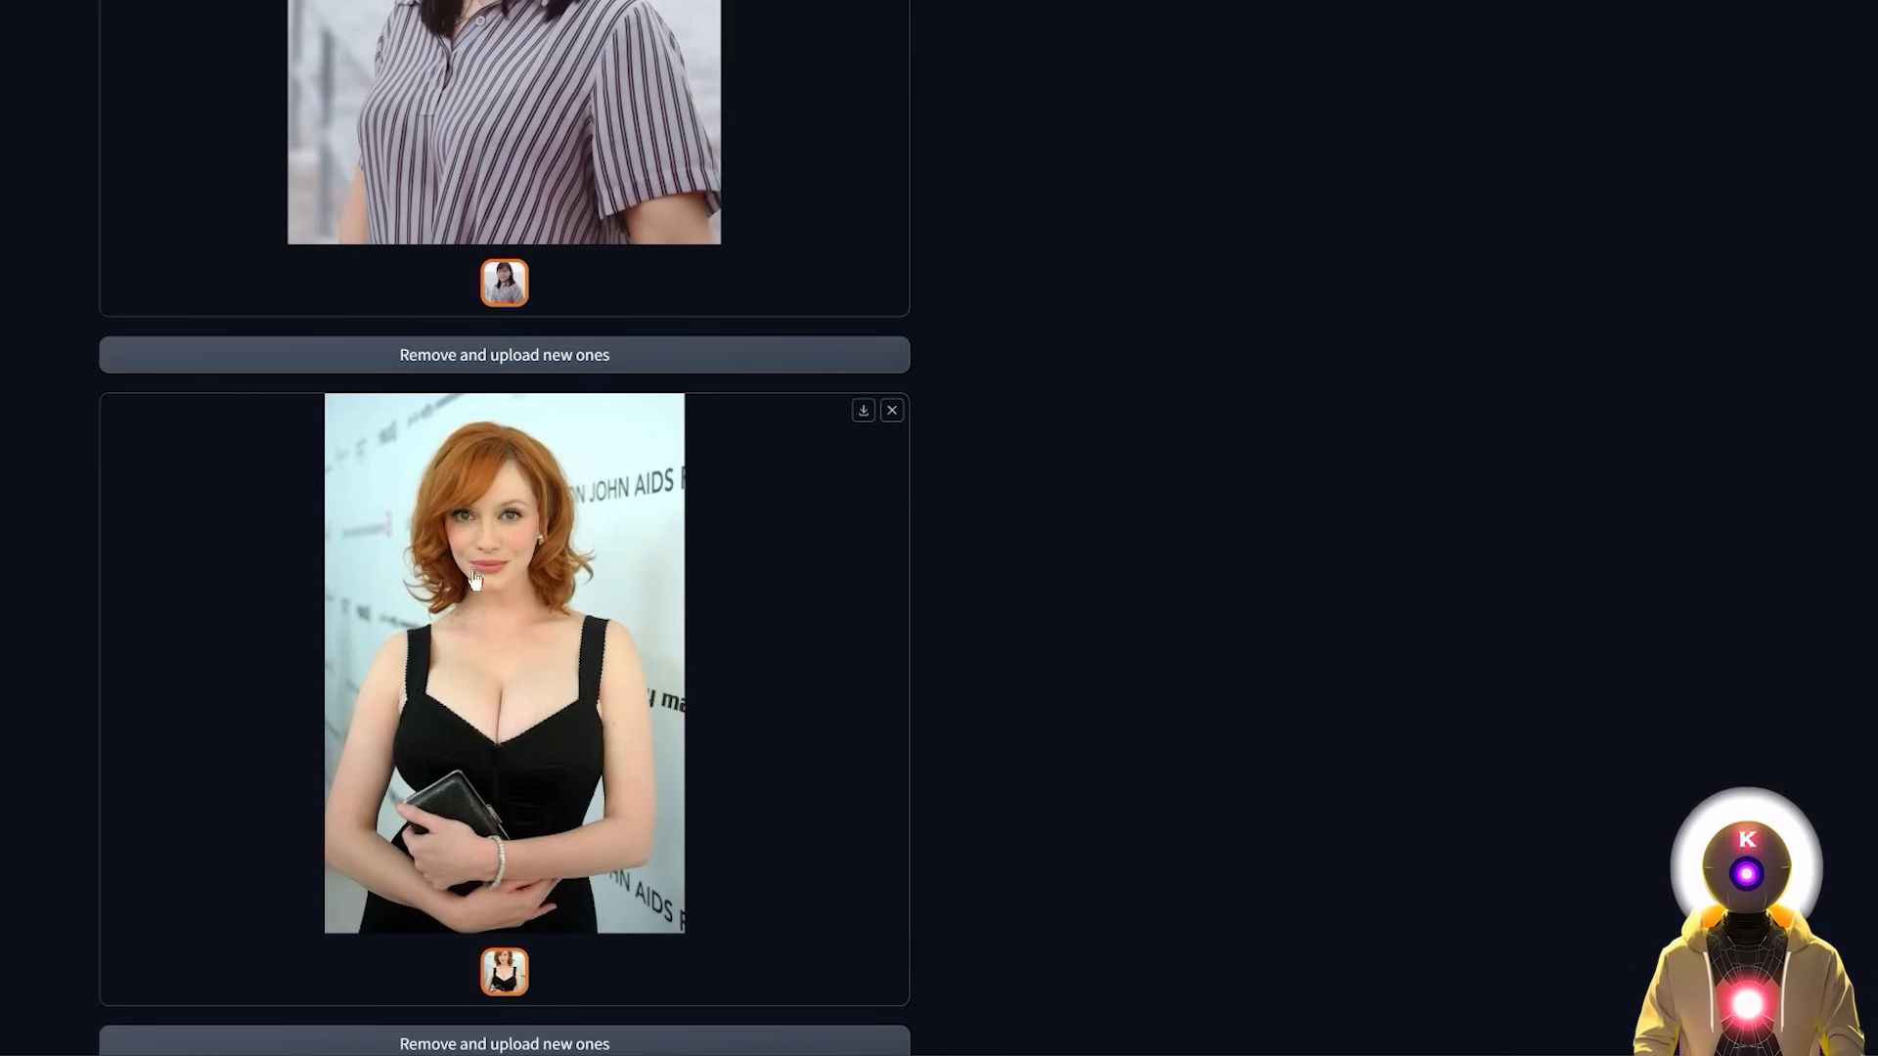
pyautogui.scroll(3)
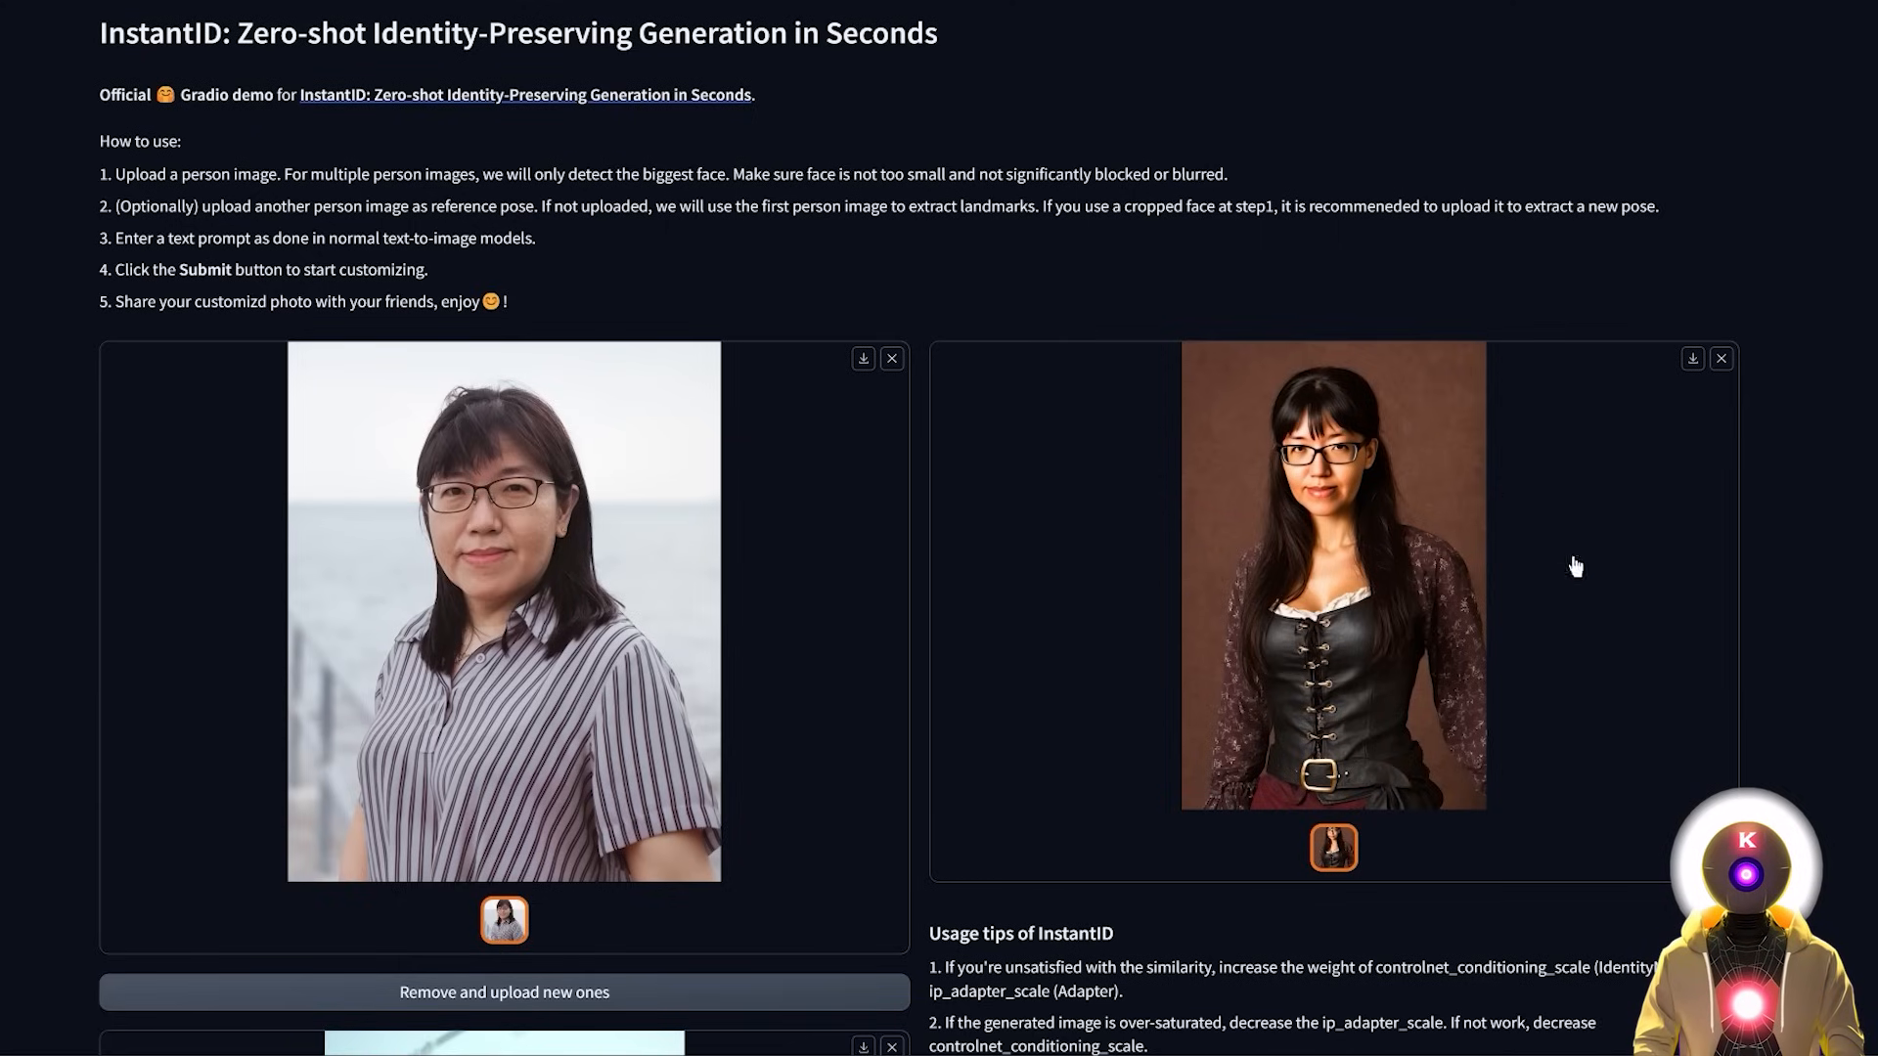
pyautogui.moveTo(1413, 517)
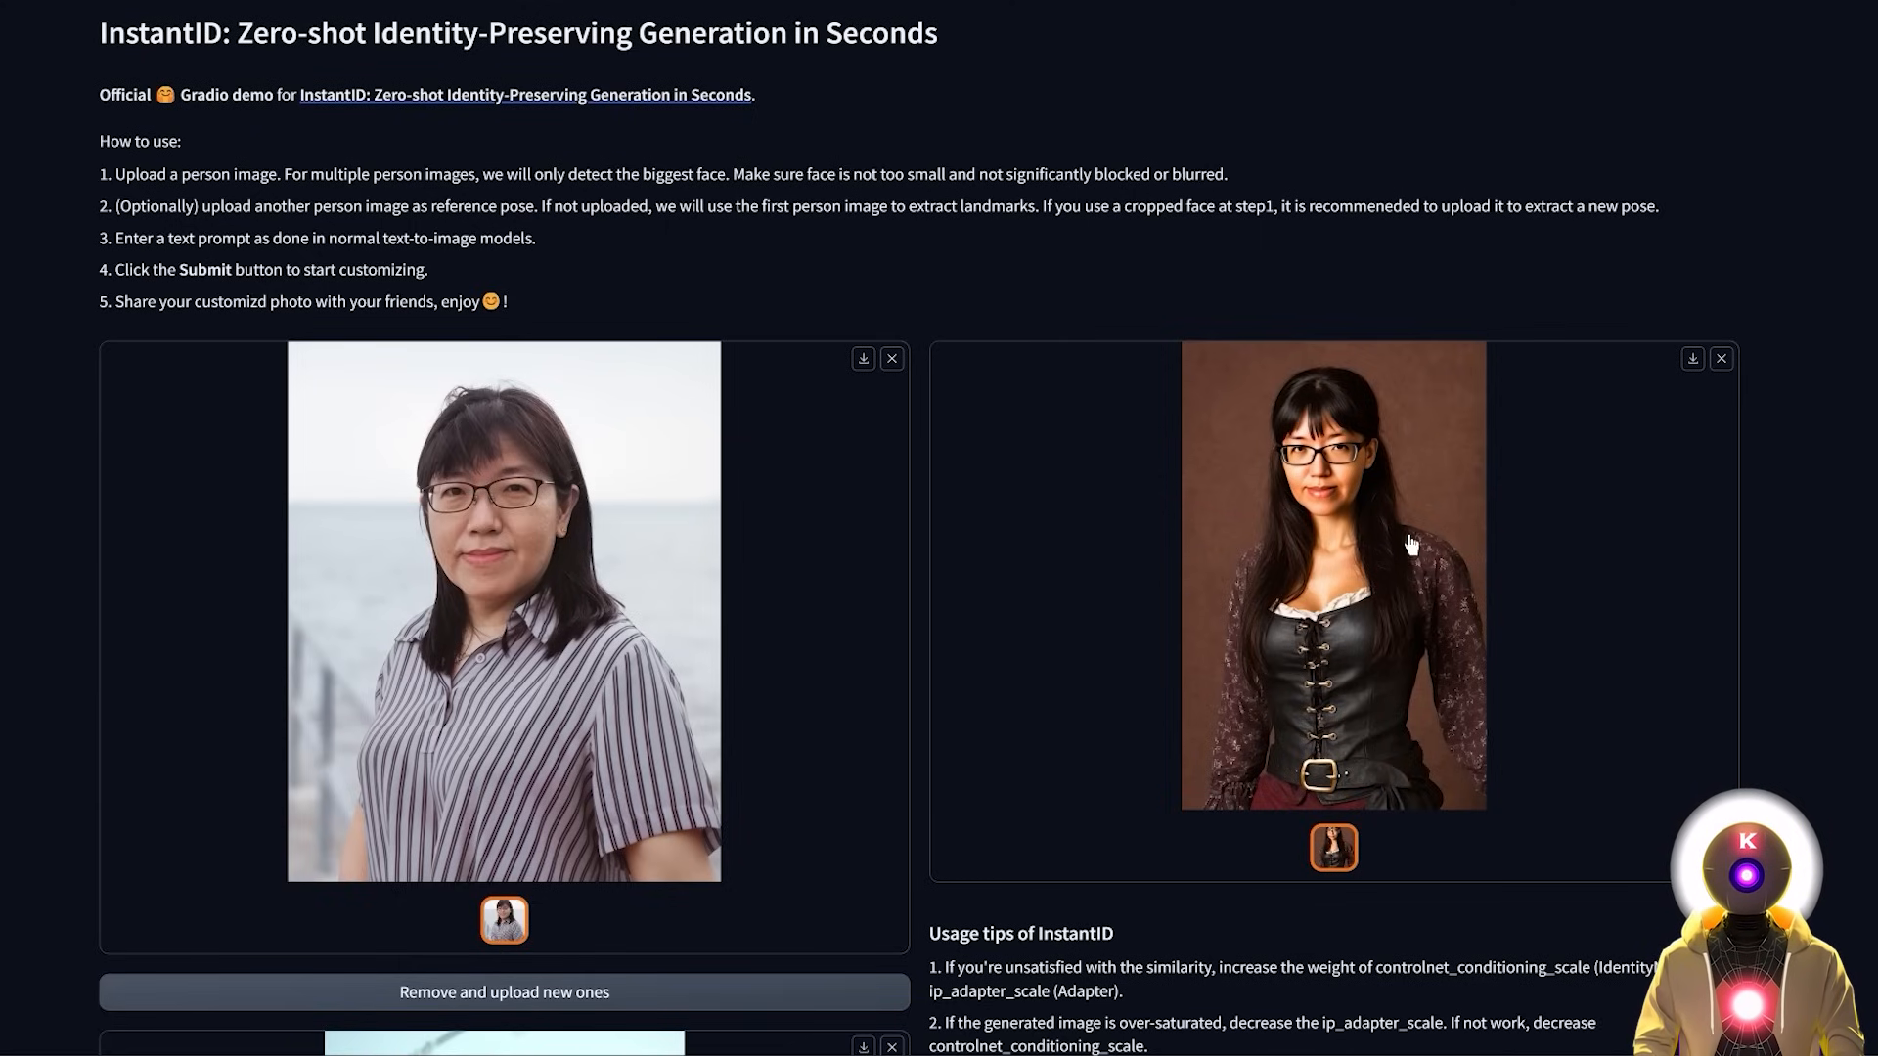
pyautogui.scroll(-3)
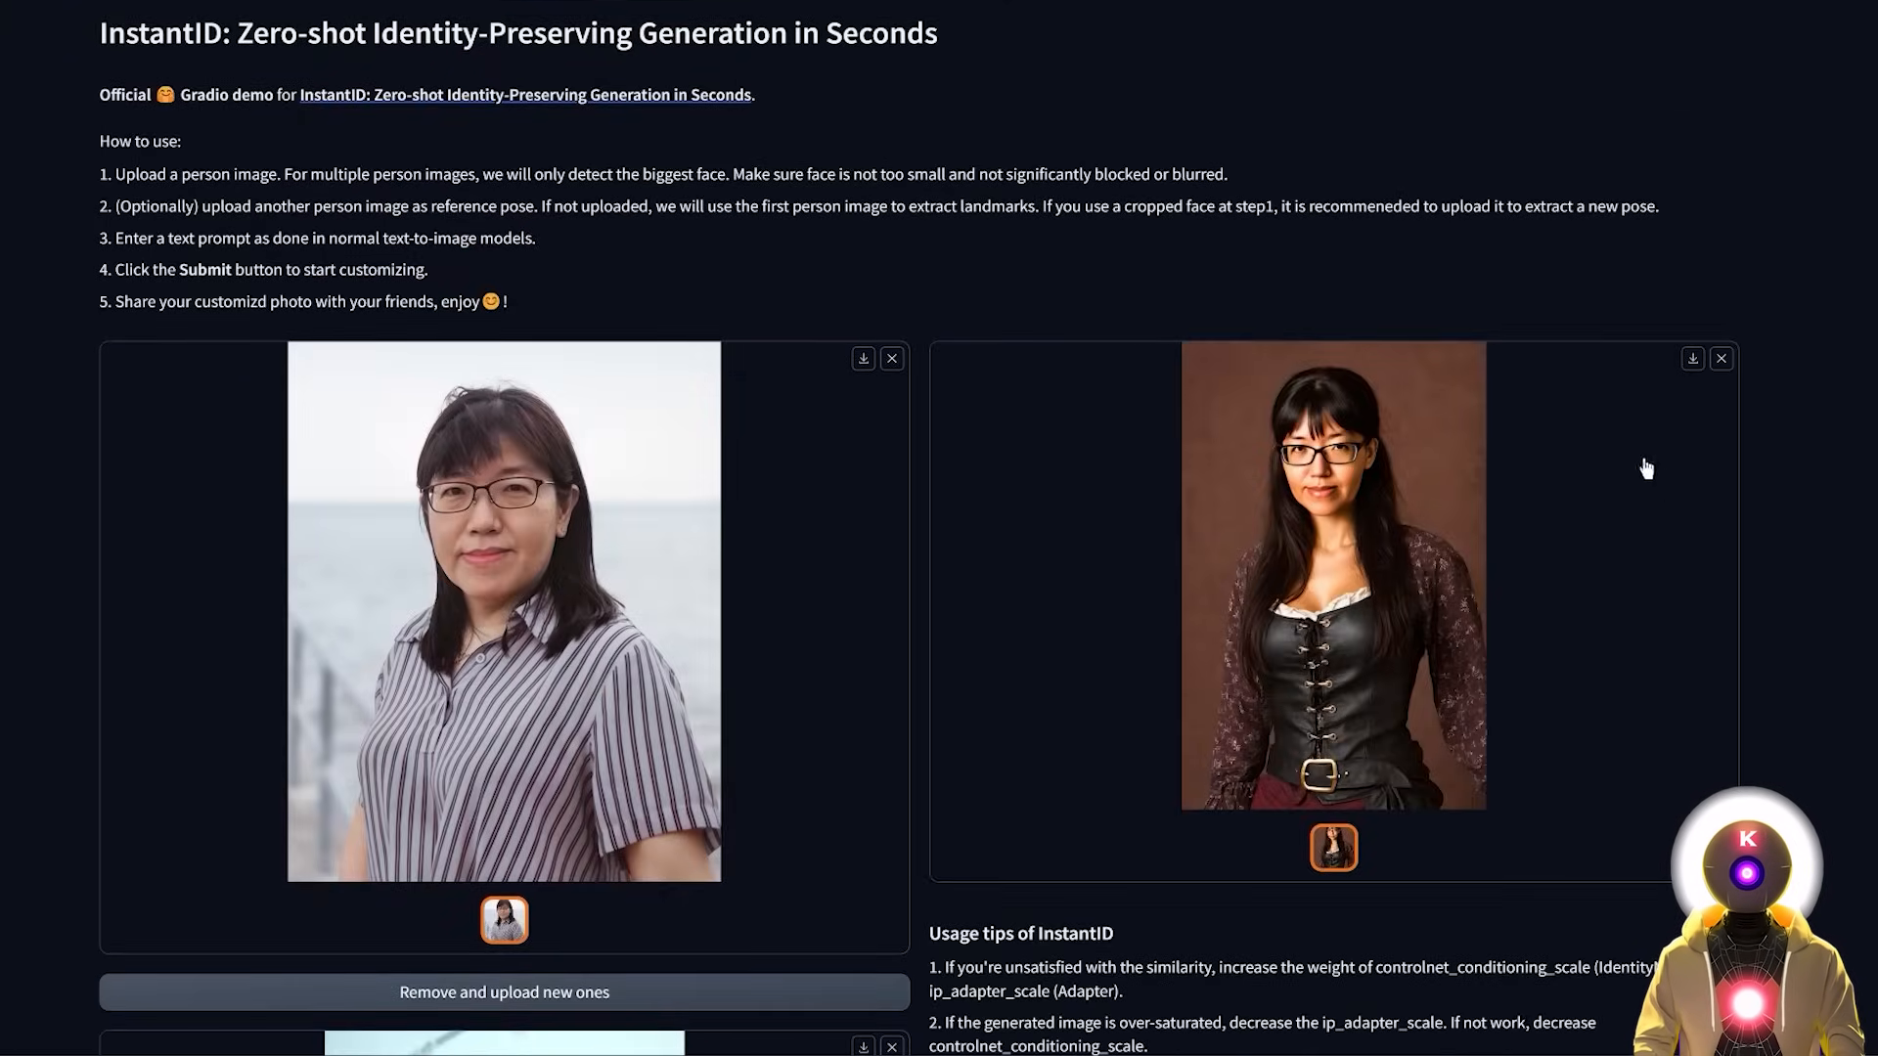
pyautogui.scroll(-3)
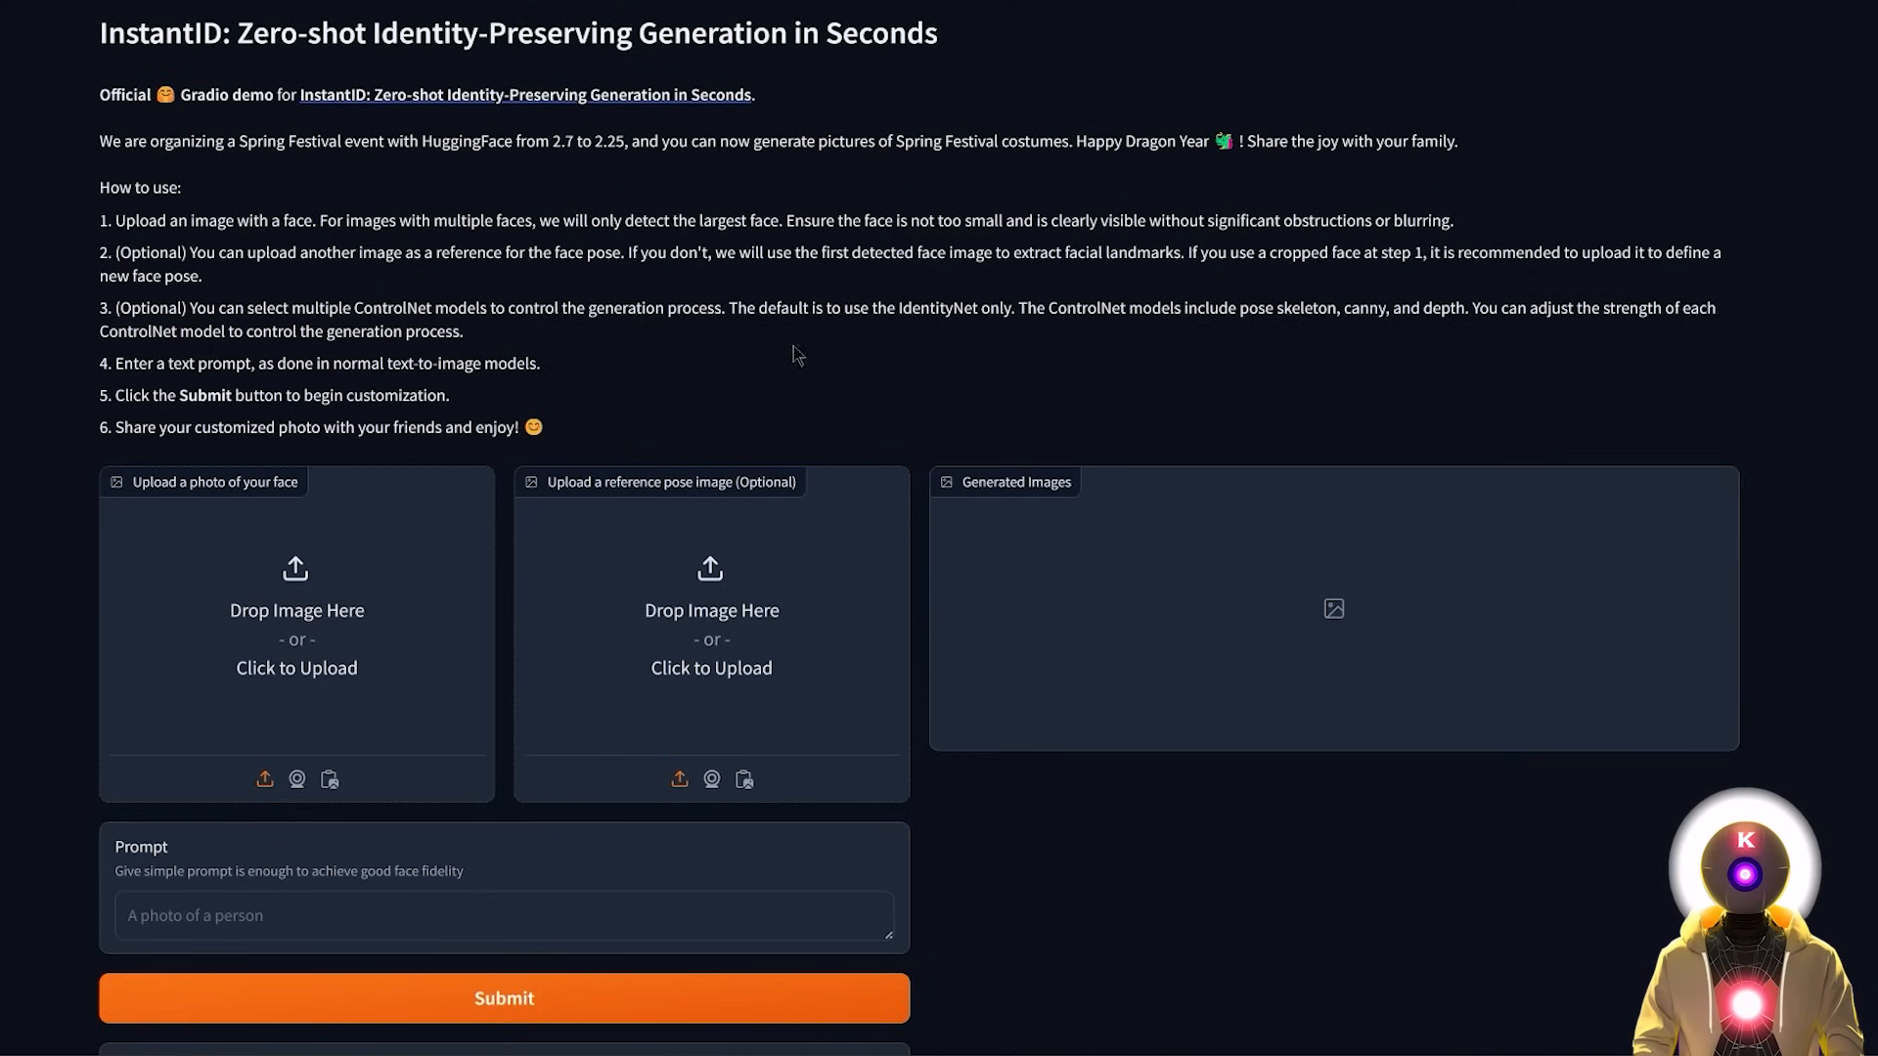
pyautogui.moveTo(1109, 395)
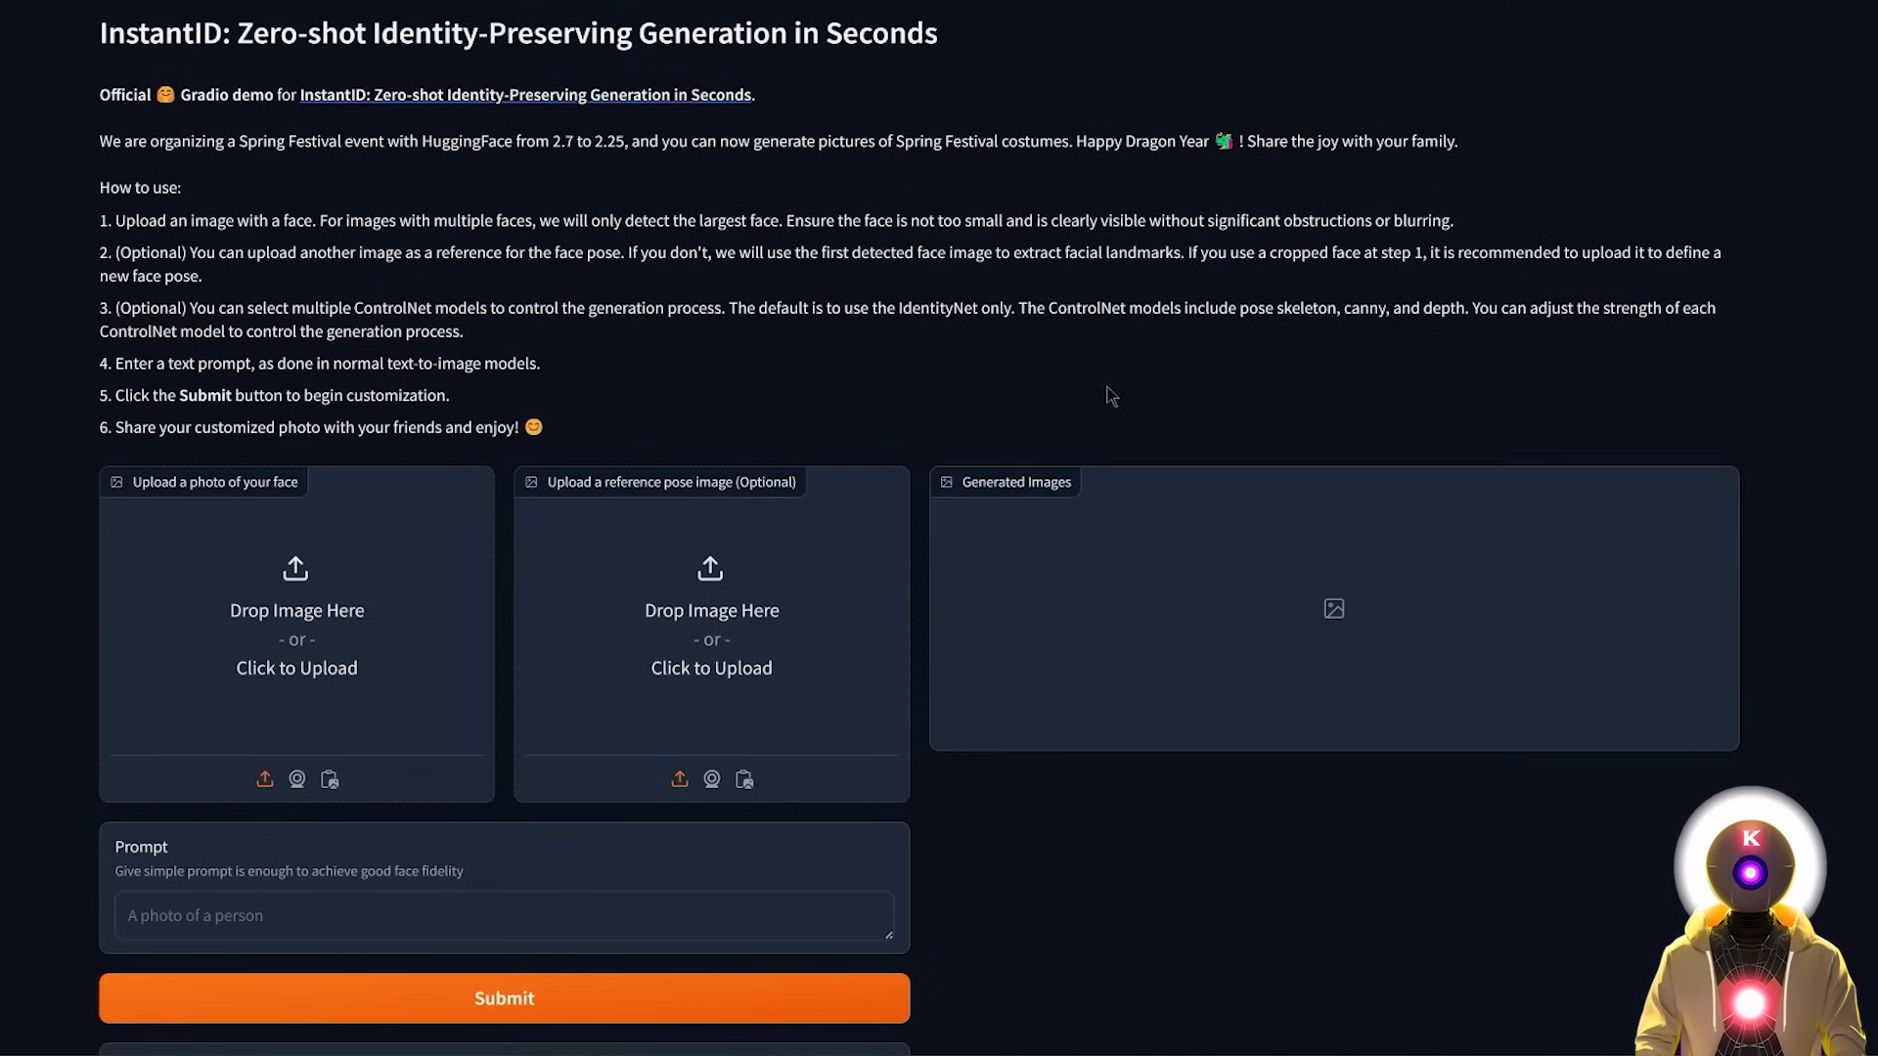
# - Scroll down the newer InstantID Space to the ControlNet and style settings
pyautogui.scroll(-3)
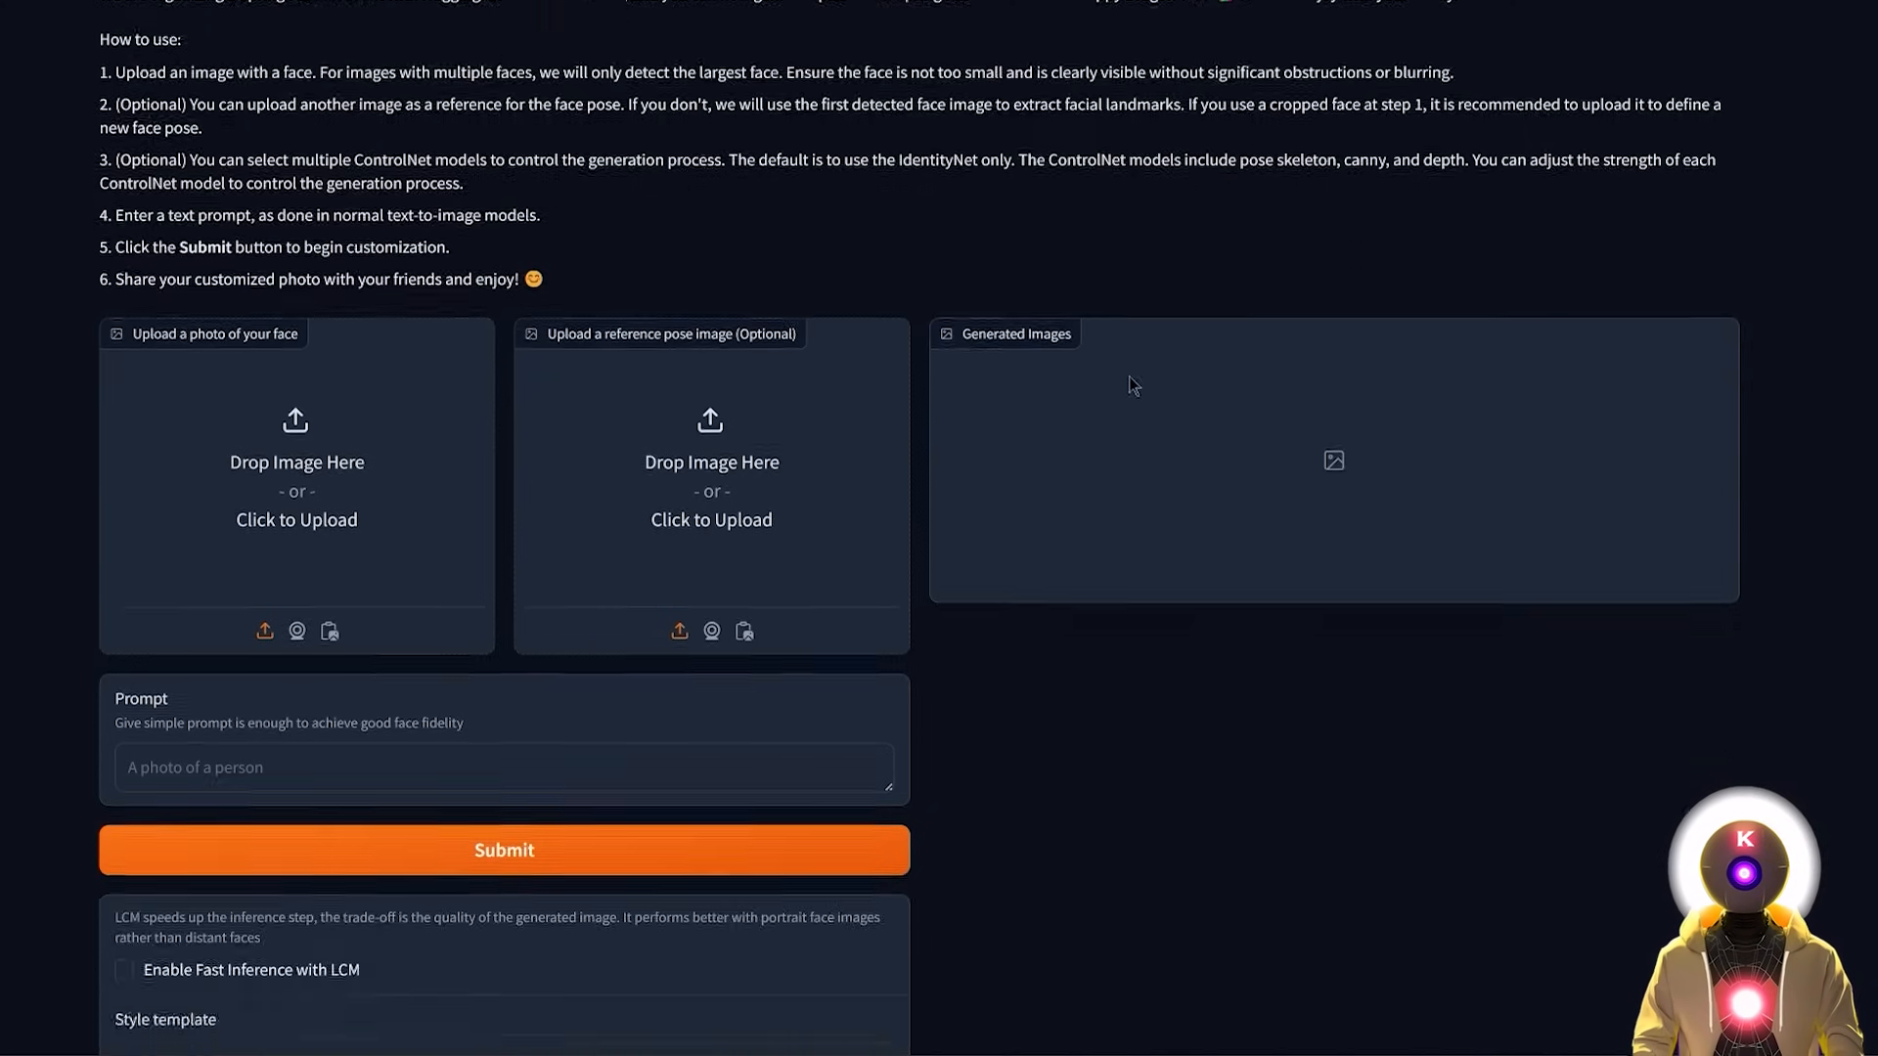
pyautogui.scroll(-3)
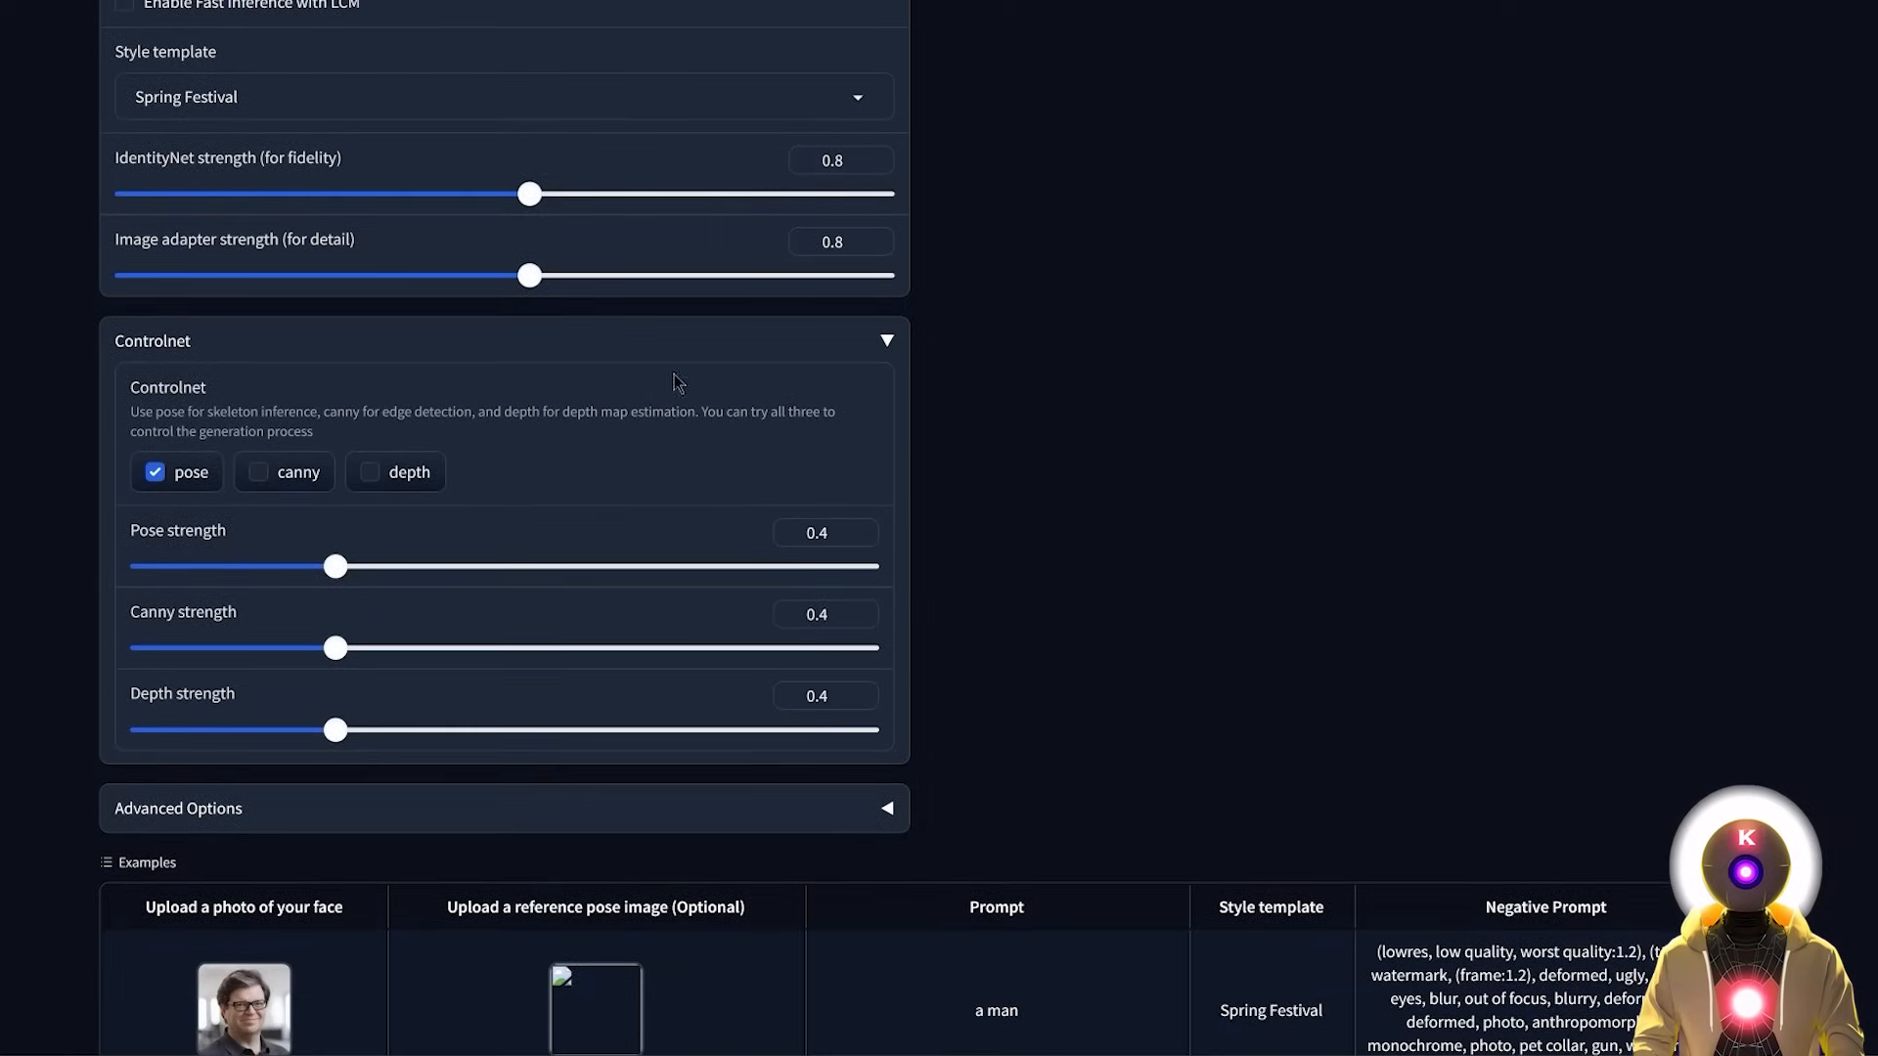
pyautogui.moveTo(1240, 368)
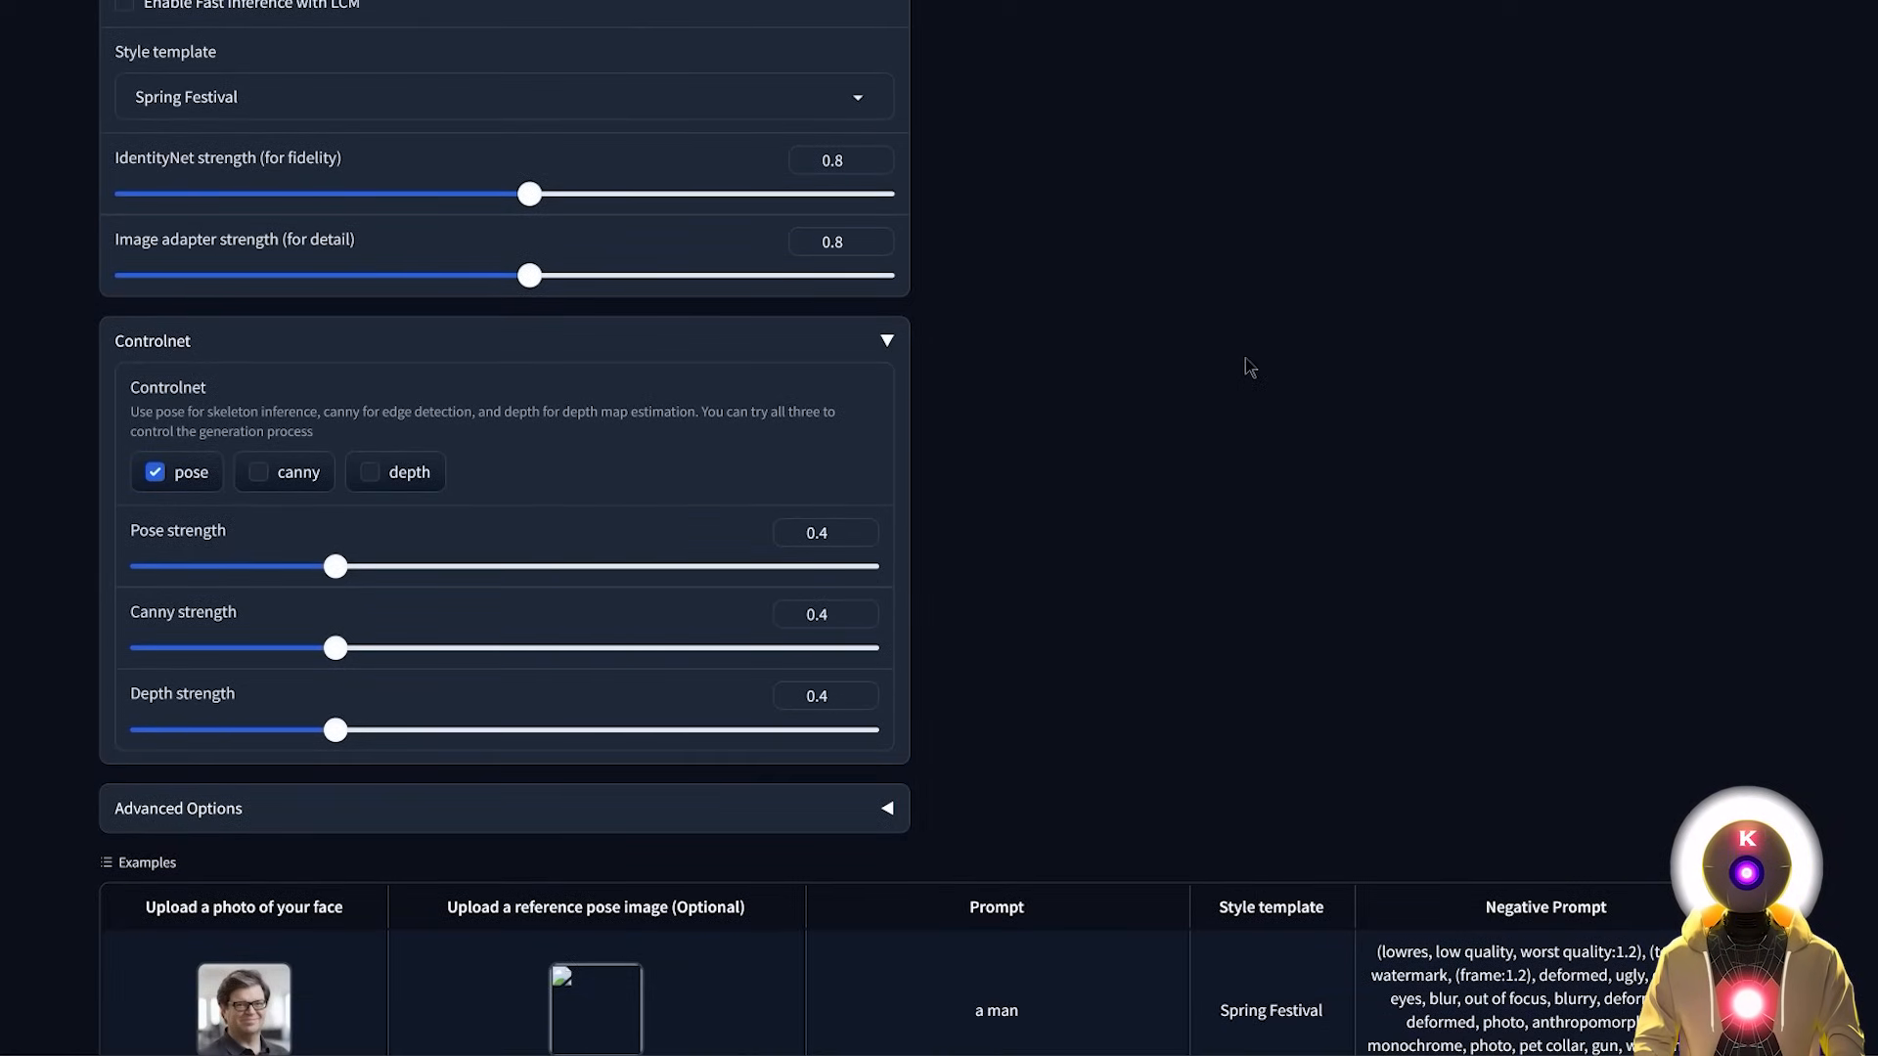
pyautogui.moveTo(1029, 466)
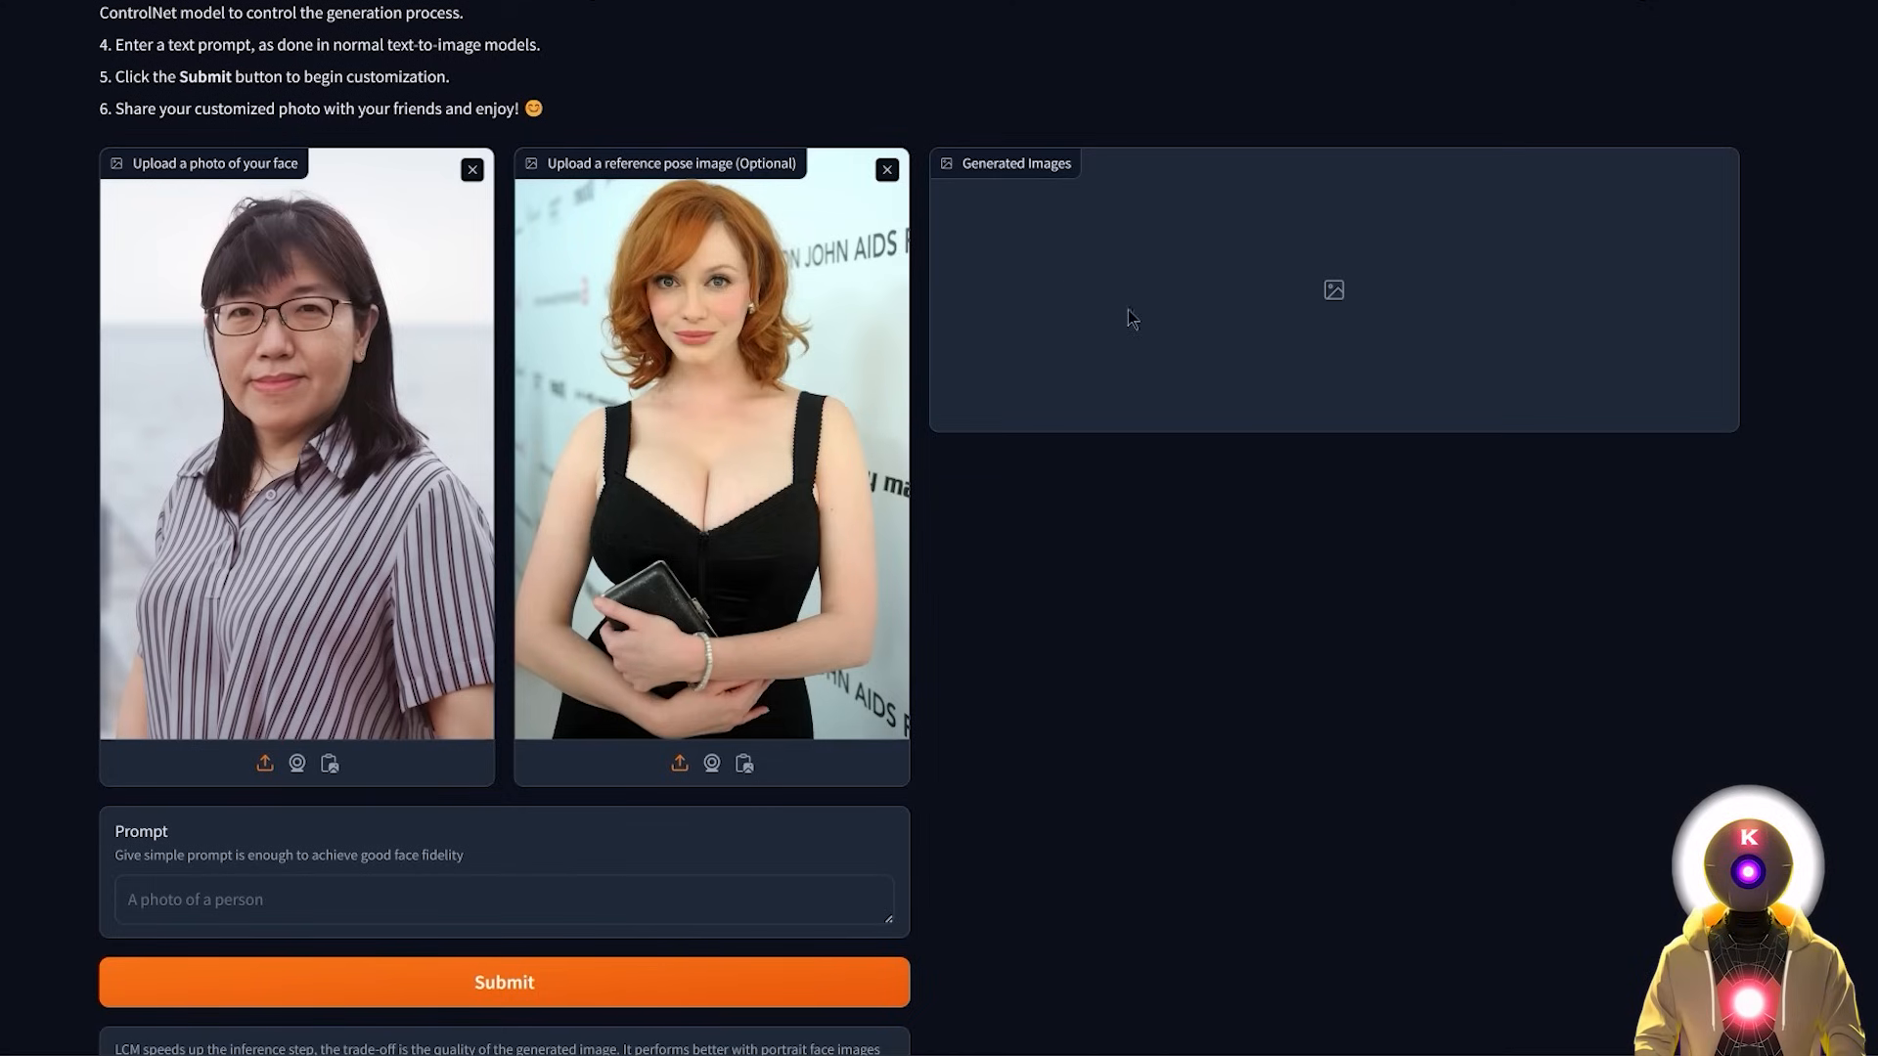
pyautogui.moveTo(874, 633)
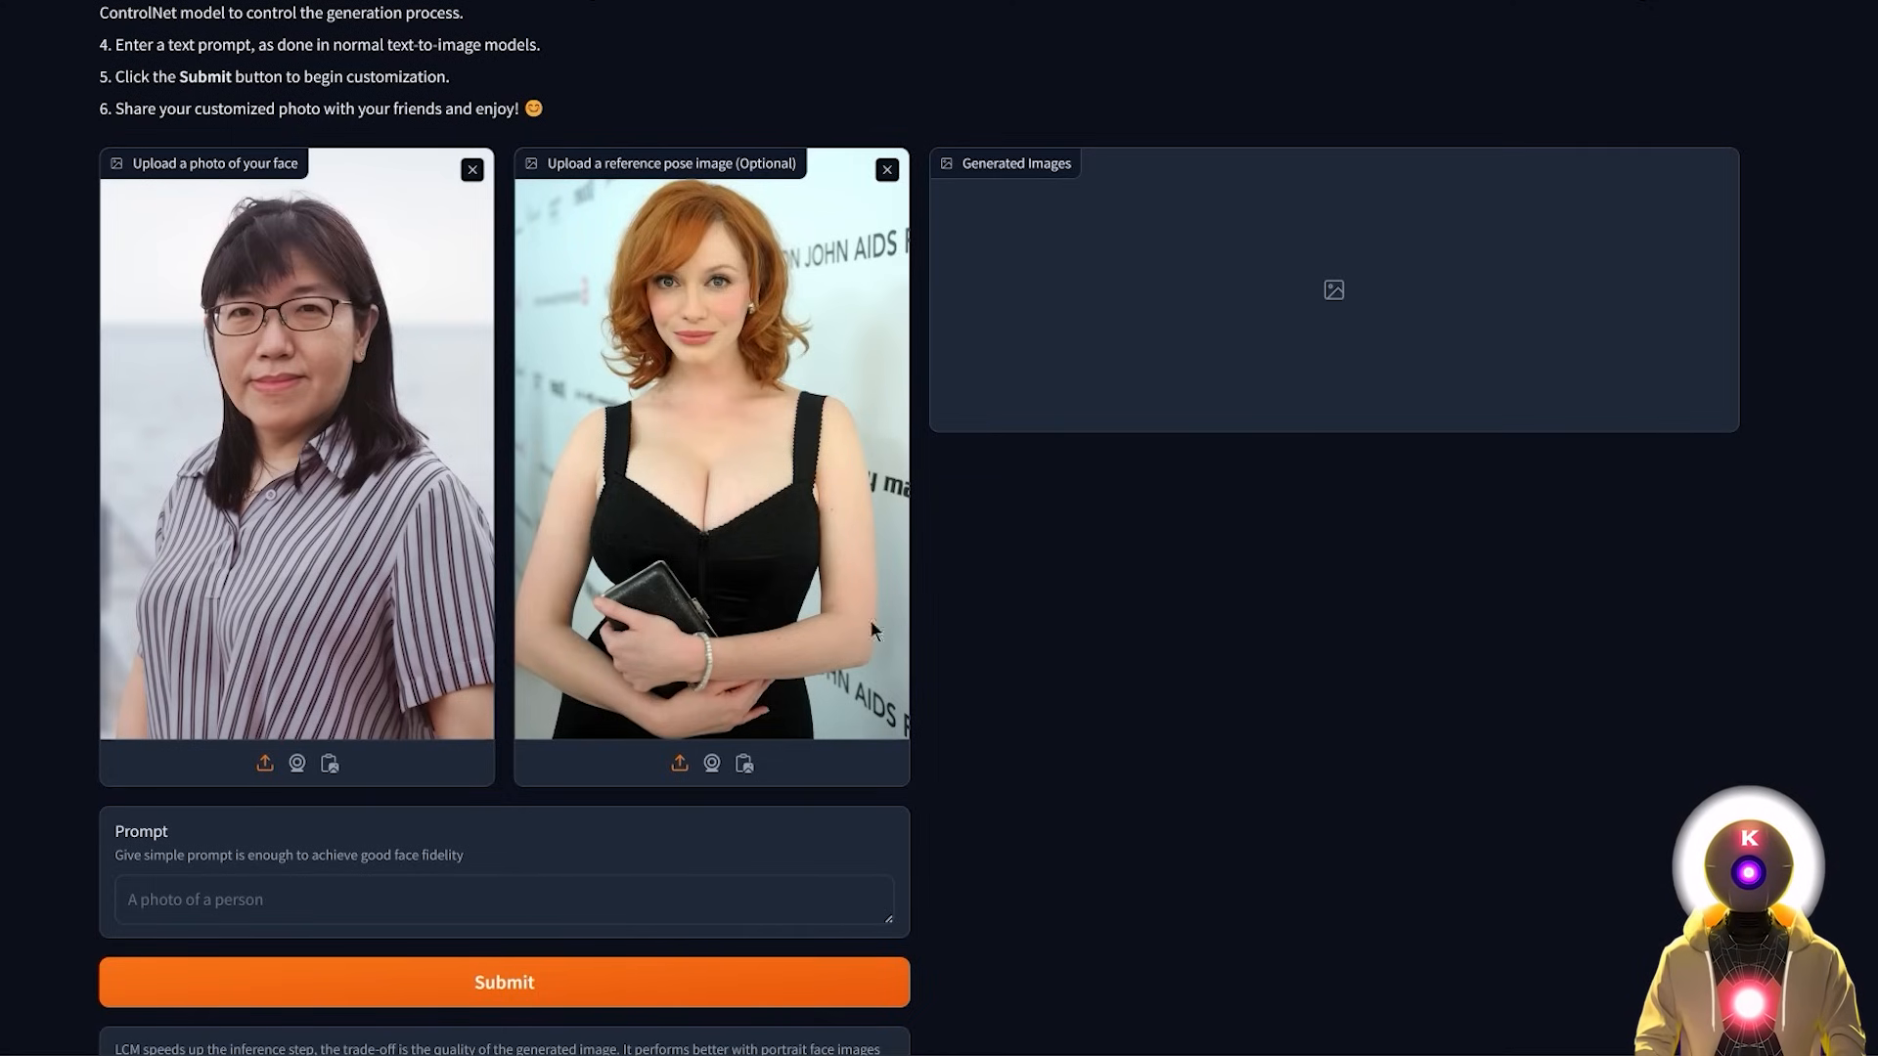
# - Generate a 'Woman pirate' portrait from the uploaded face and pose images
pyautogui.scroll(-3)
pyautogui.write('Woman pirate')
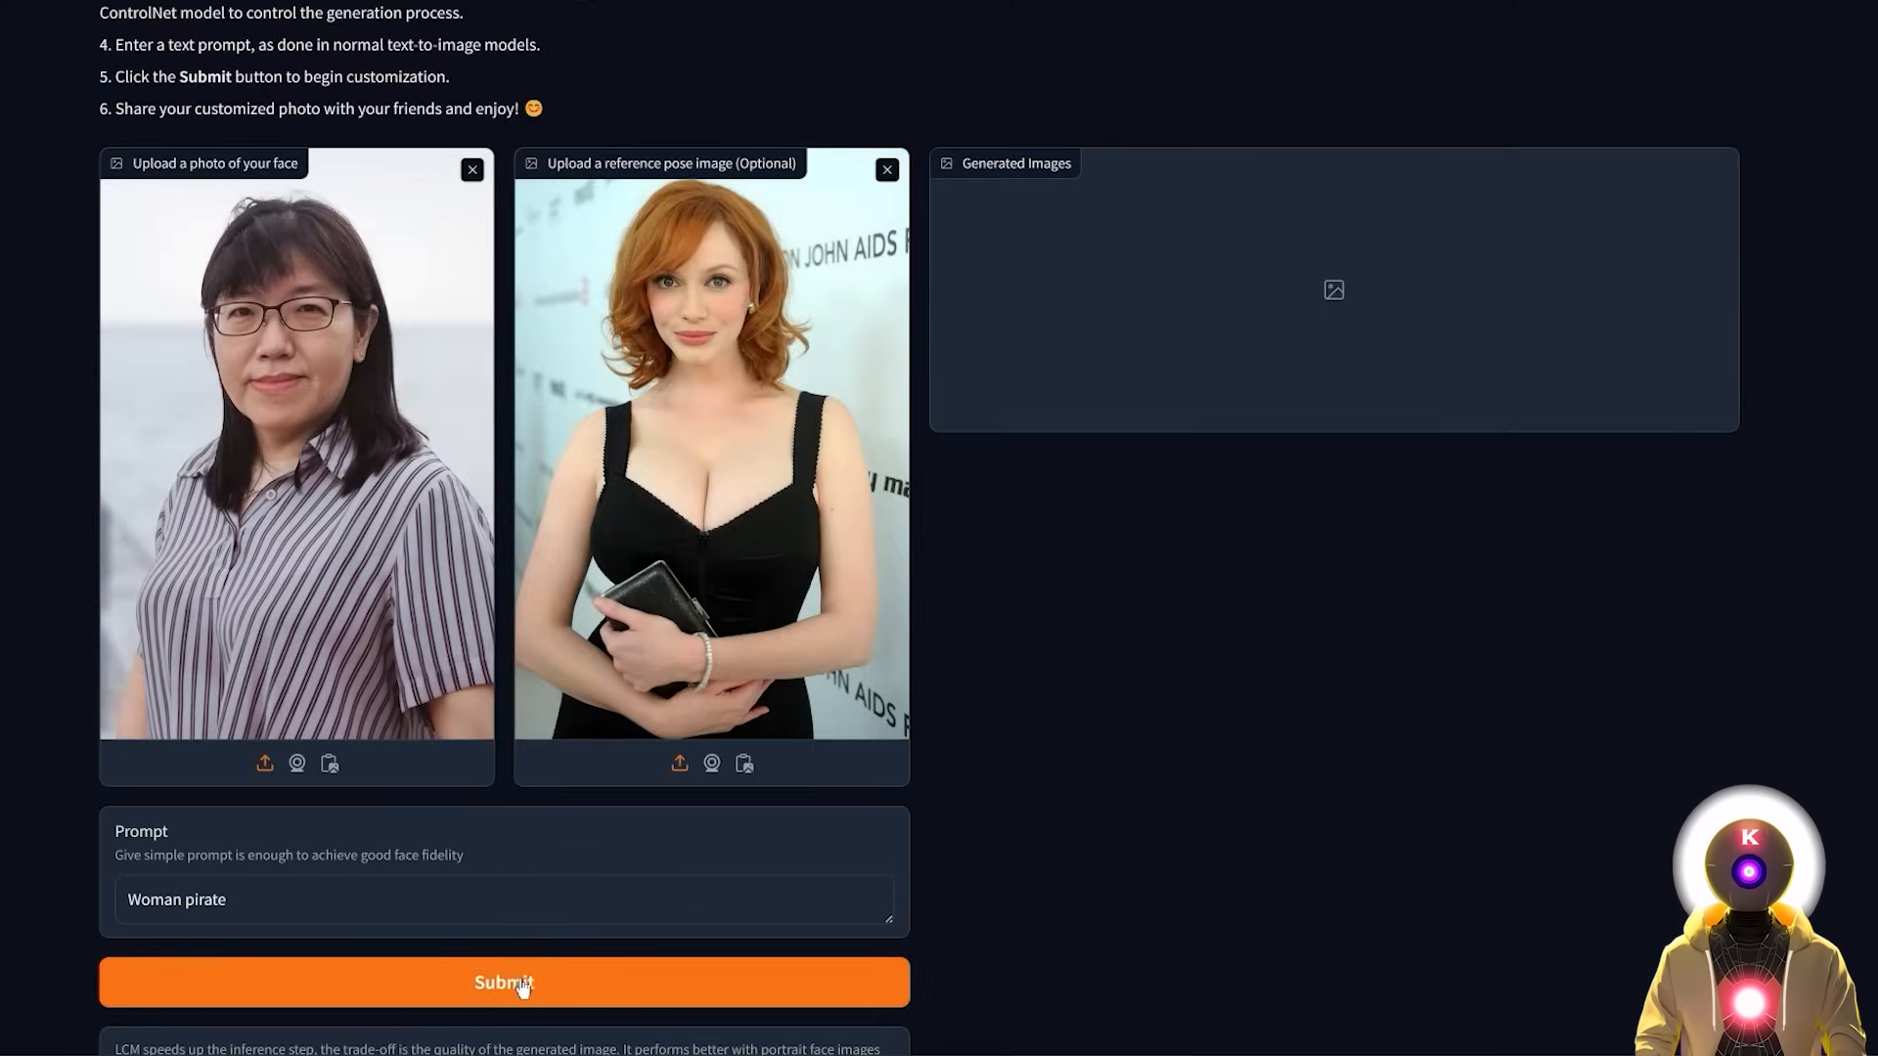
pyautogui.click(505, 1009)
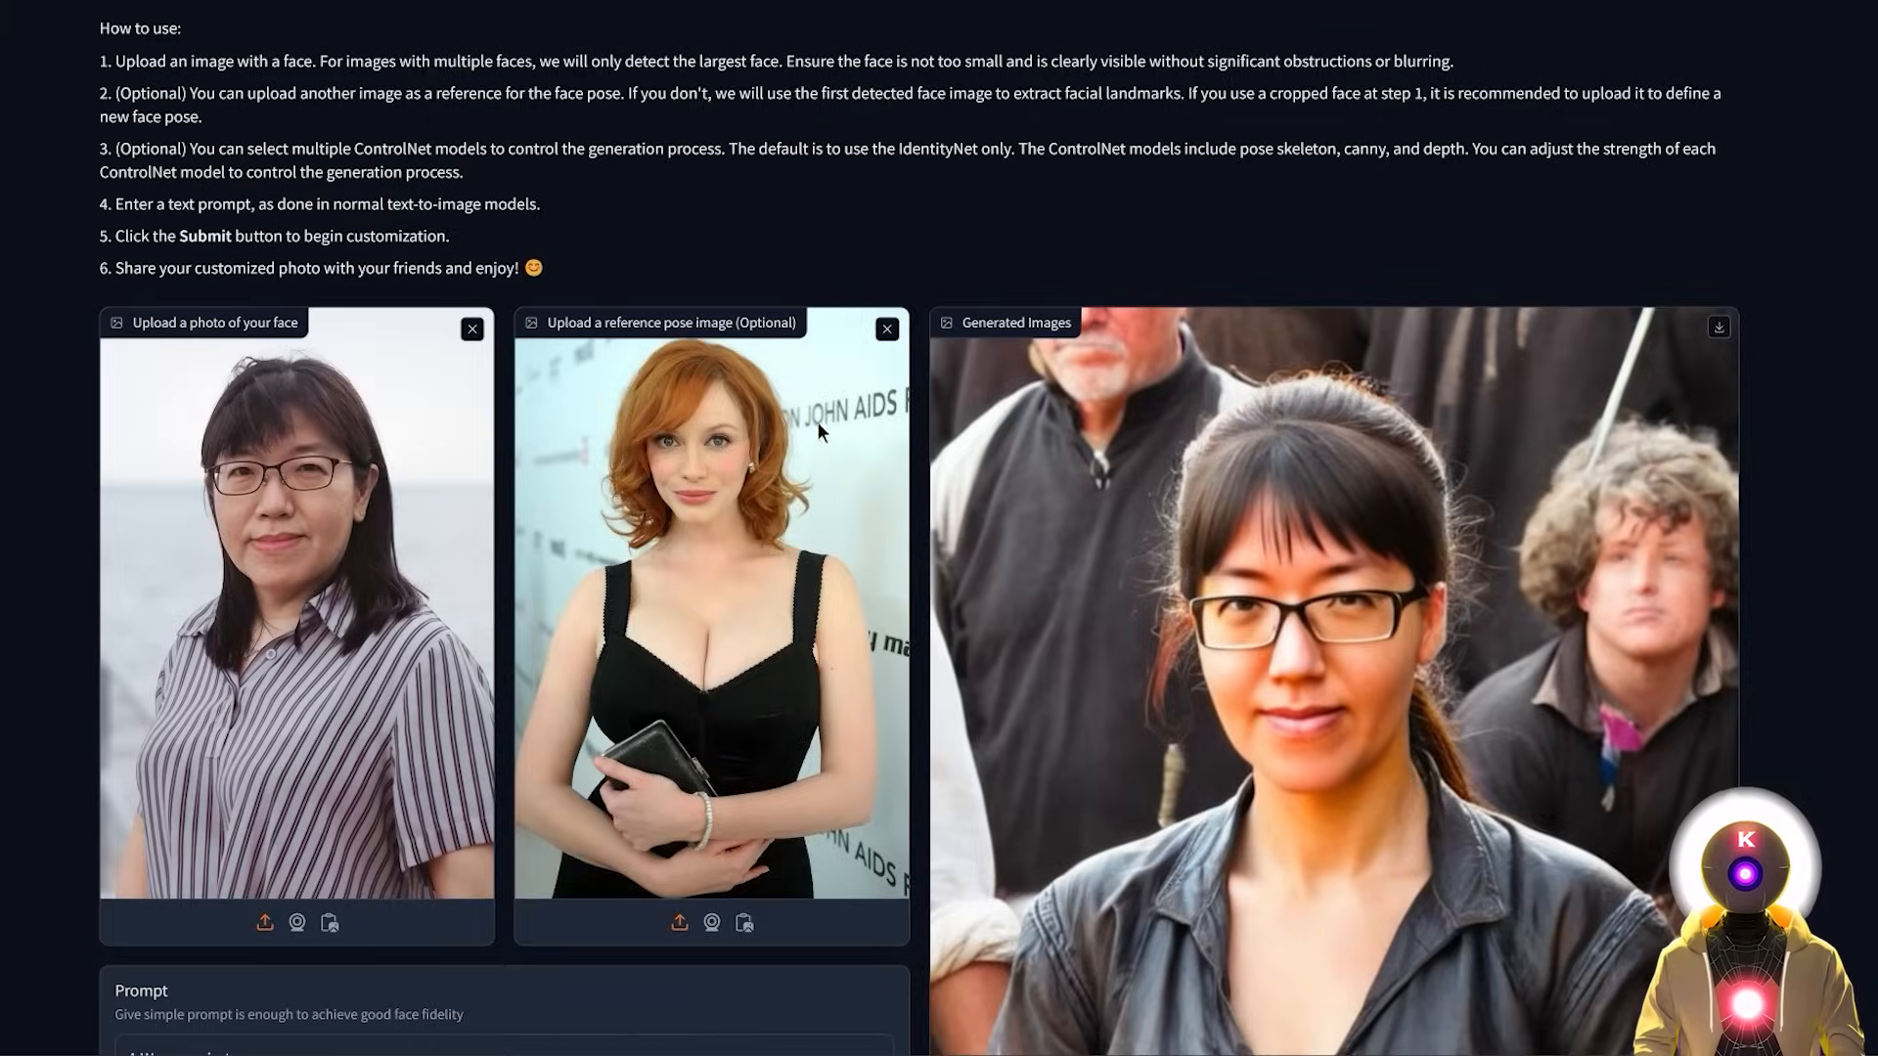
pyautogui.scroll(-3)
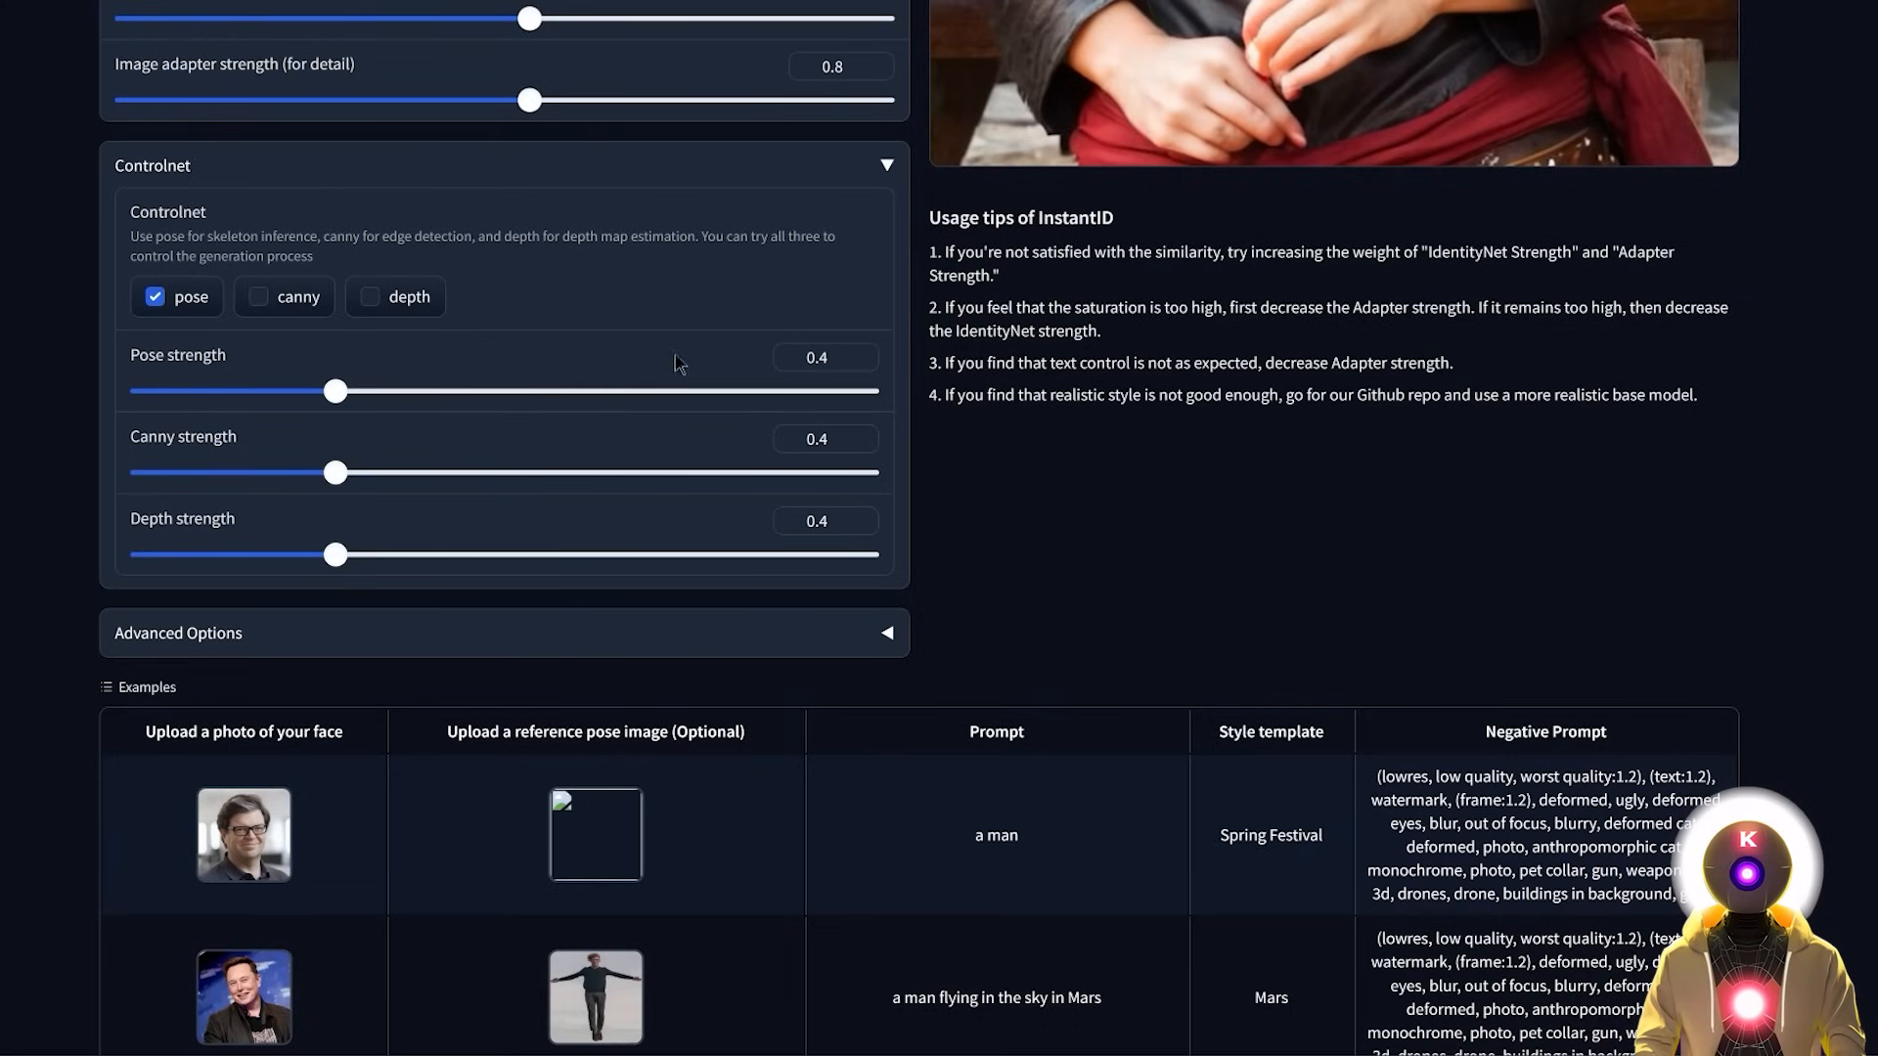
# - Switch ControlNet guidance from pose to depth and view the regenerated portrait
pyautogui.click(152, 298)
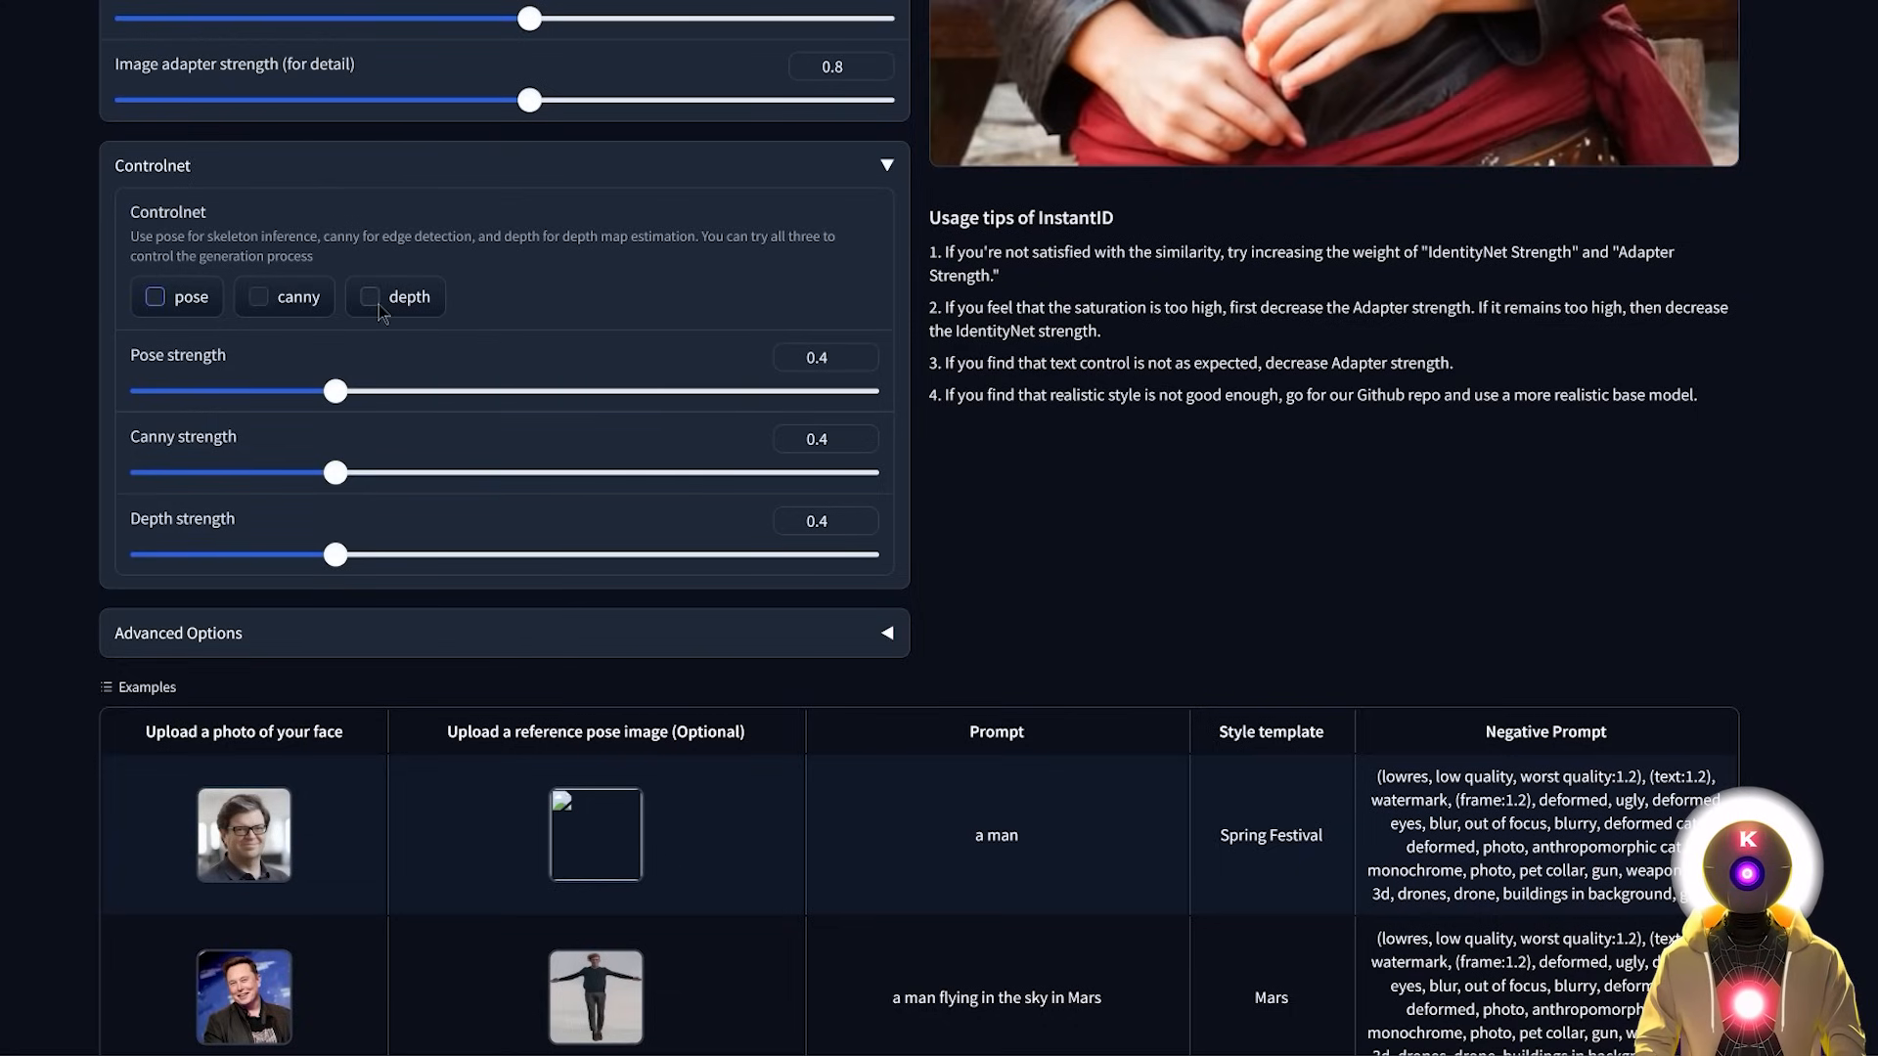
pyautogui.click(370, 298)
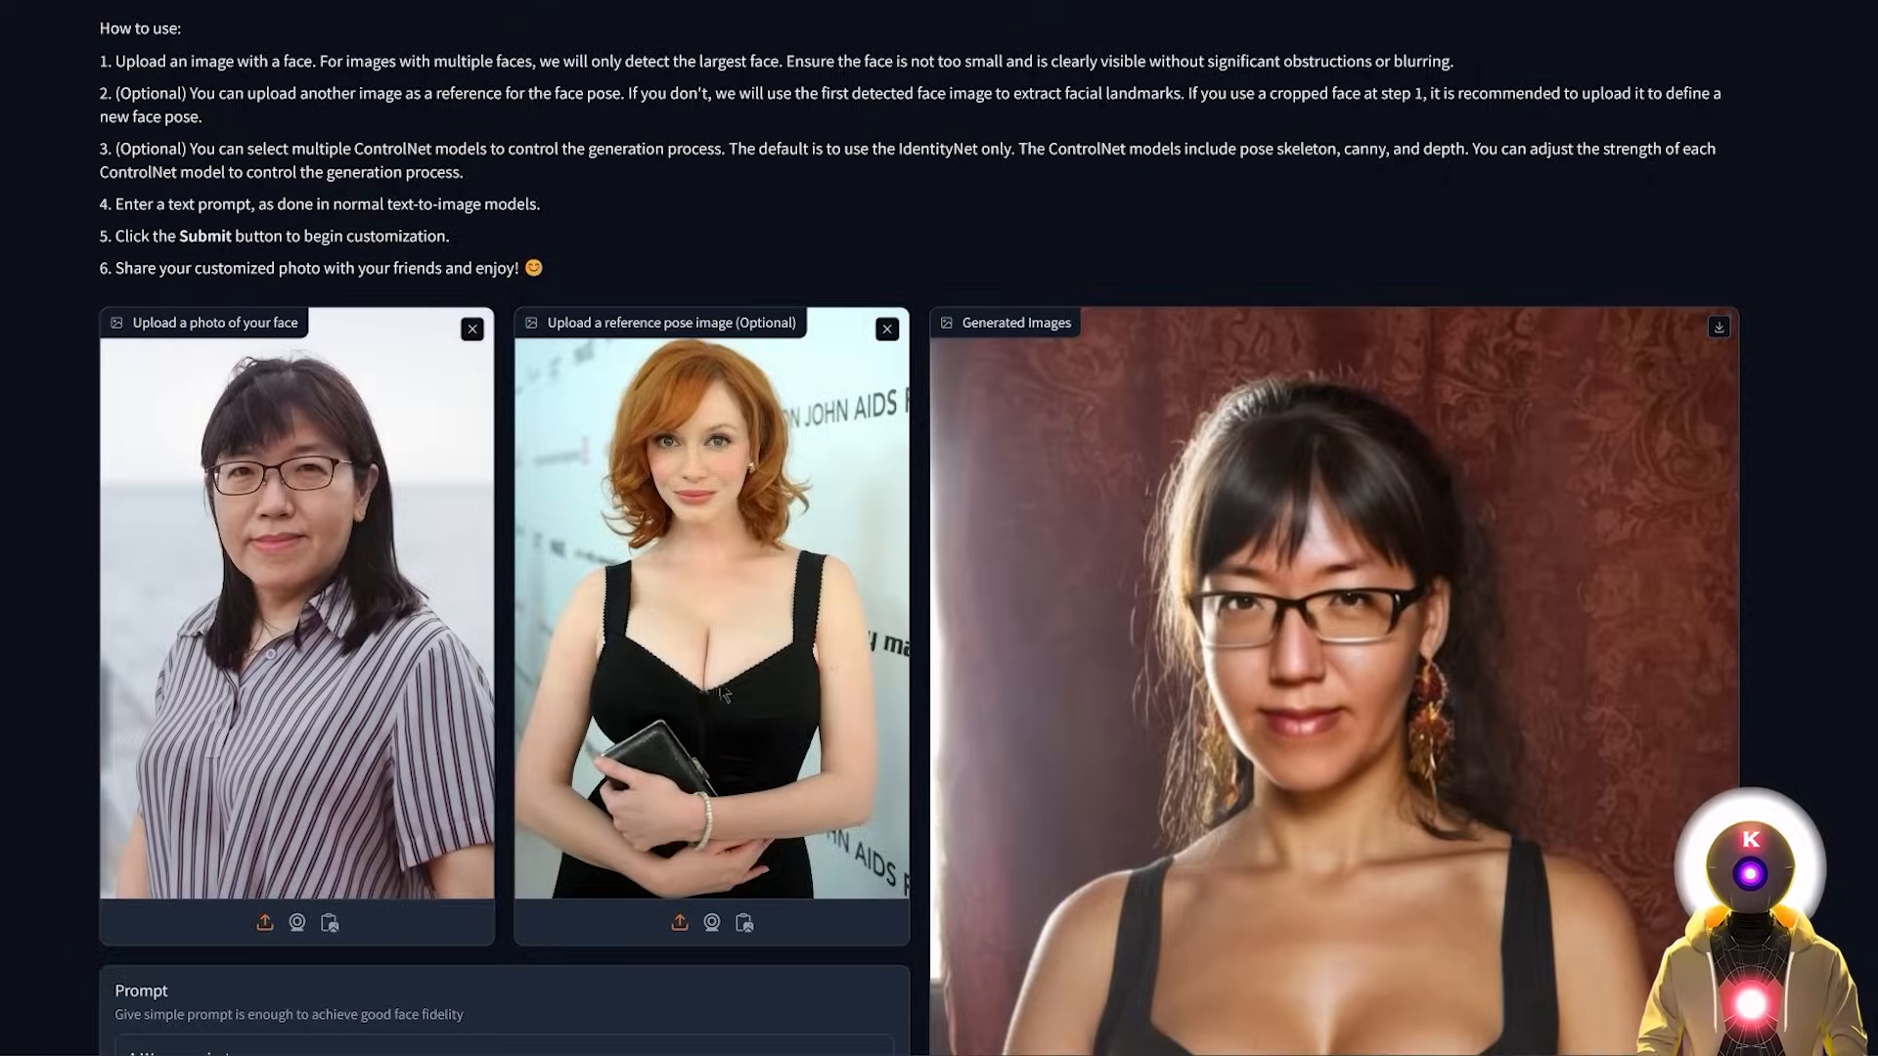
pyautogui.scroll(-3)
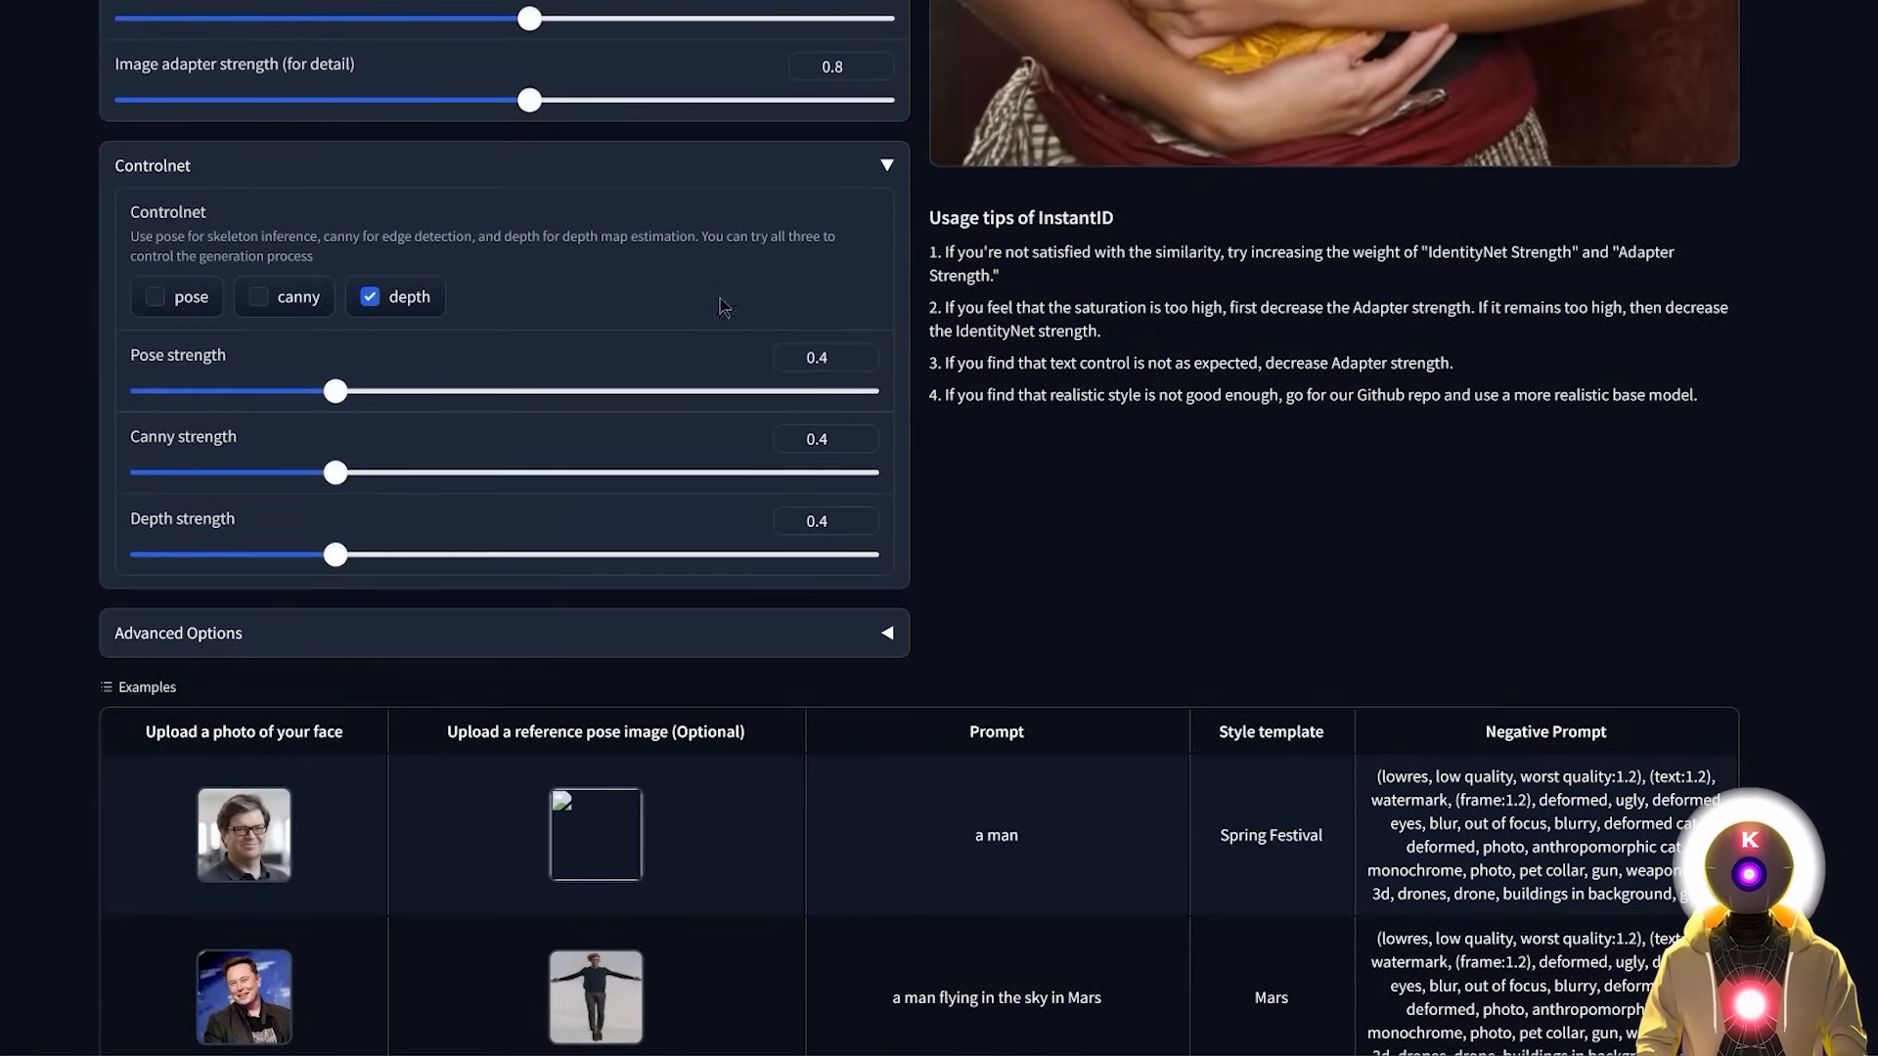
pyautogui.moveTo(832, 301)
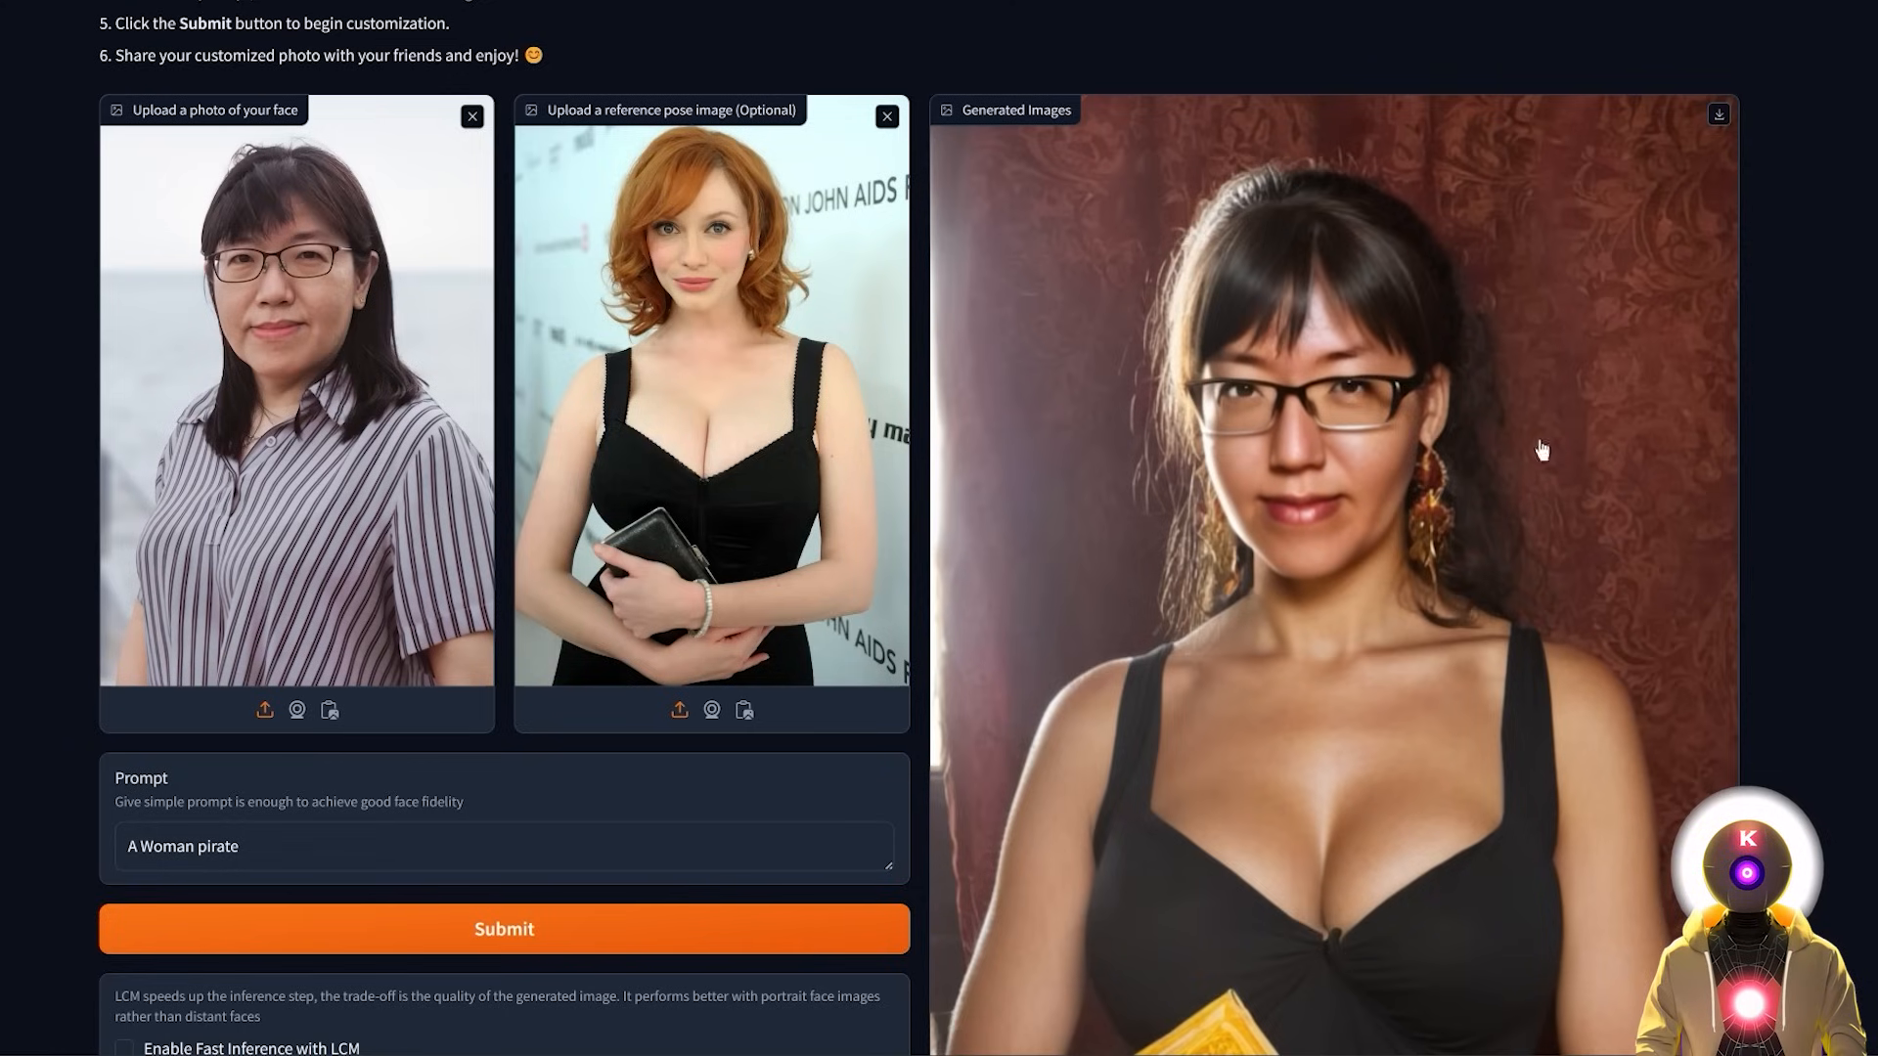
pyautogui.moveTo(1759, 422)
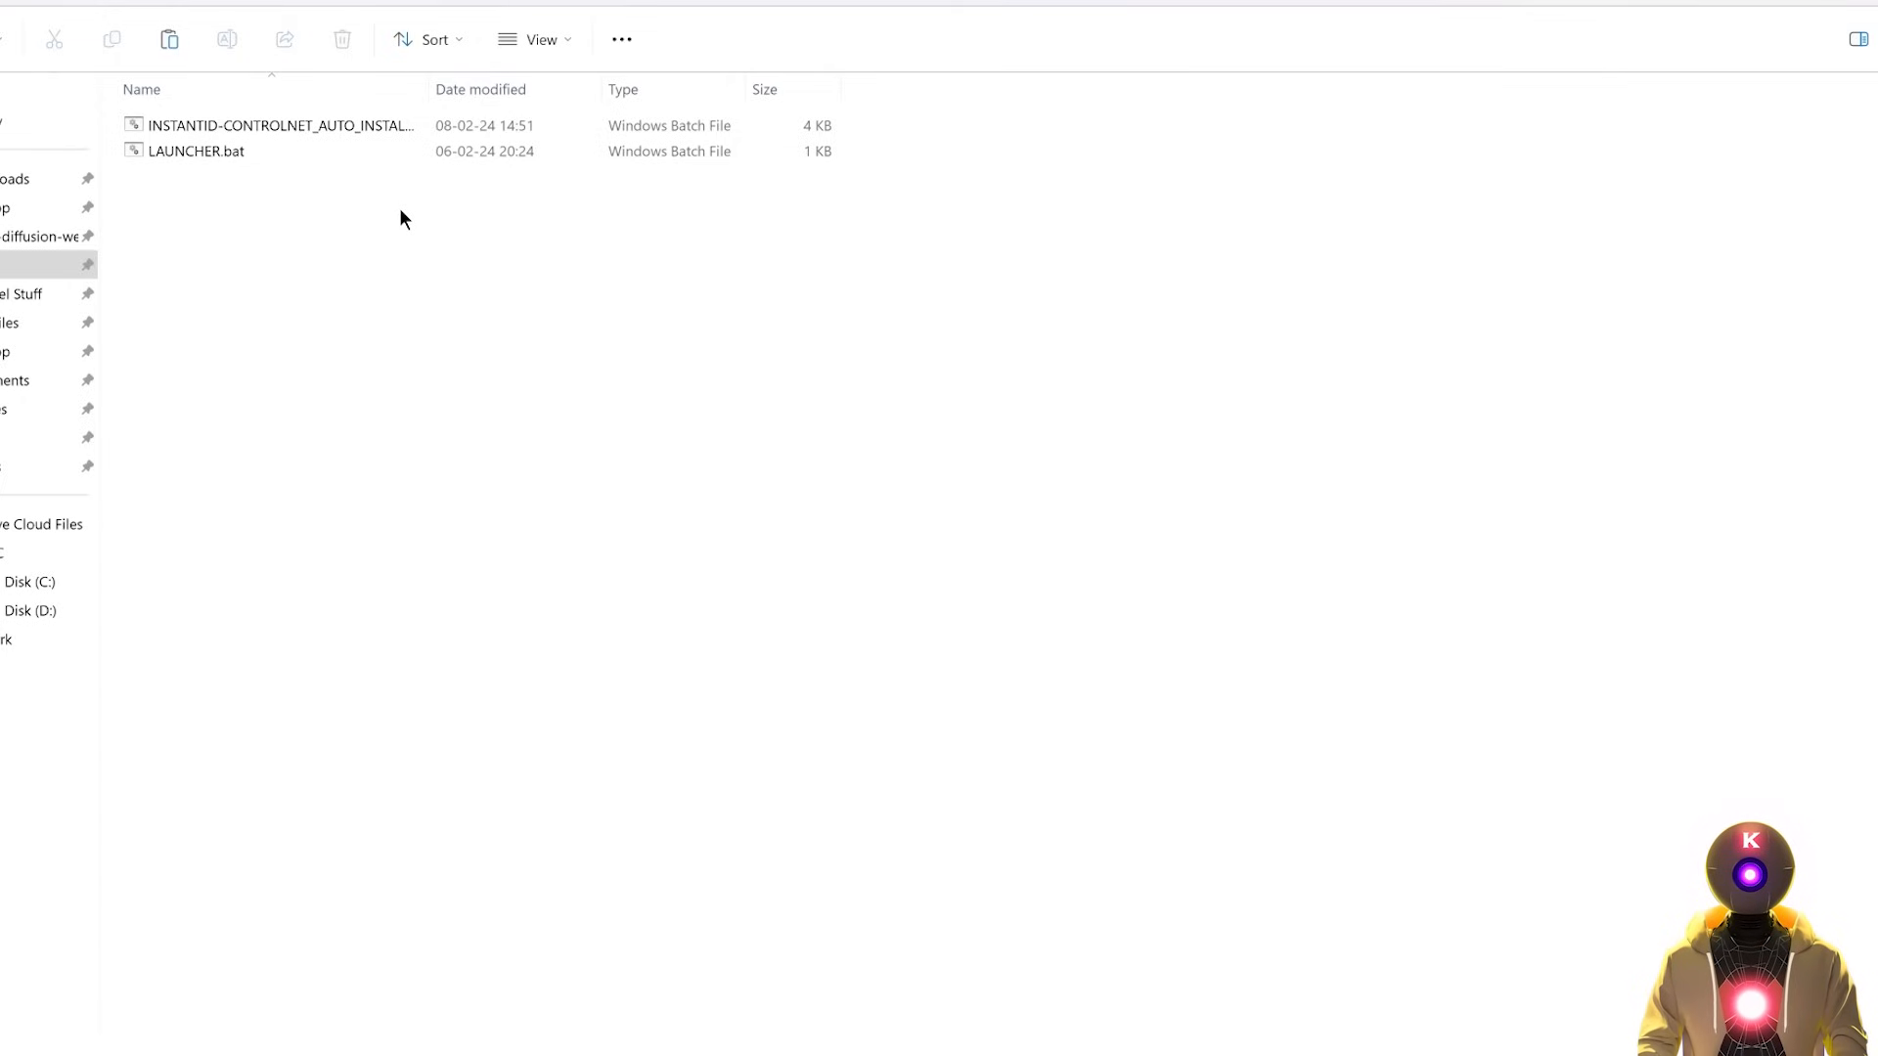
# - Run the InstantID ControlNet auto-install script in the install folder
pyautogui.click(192, 153)
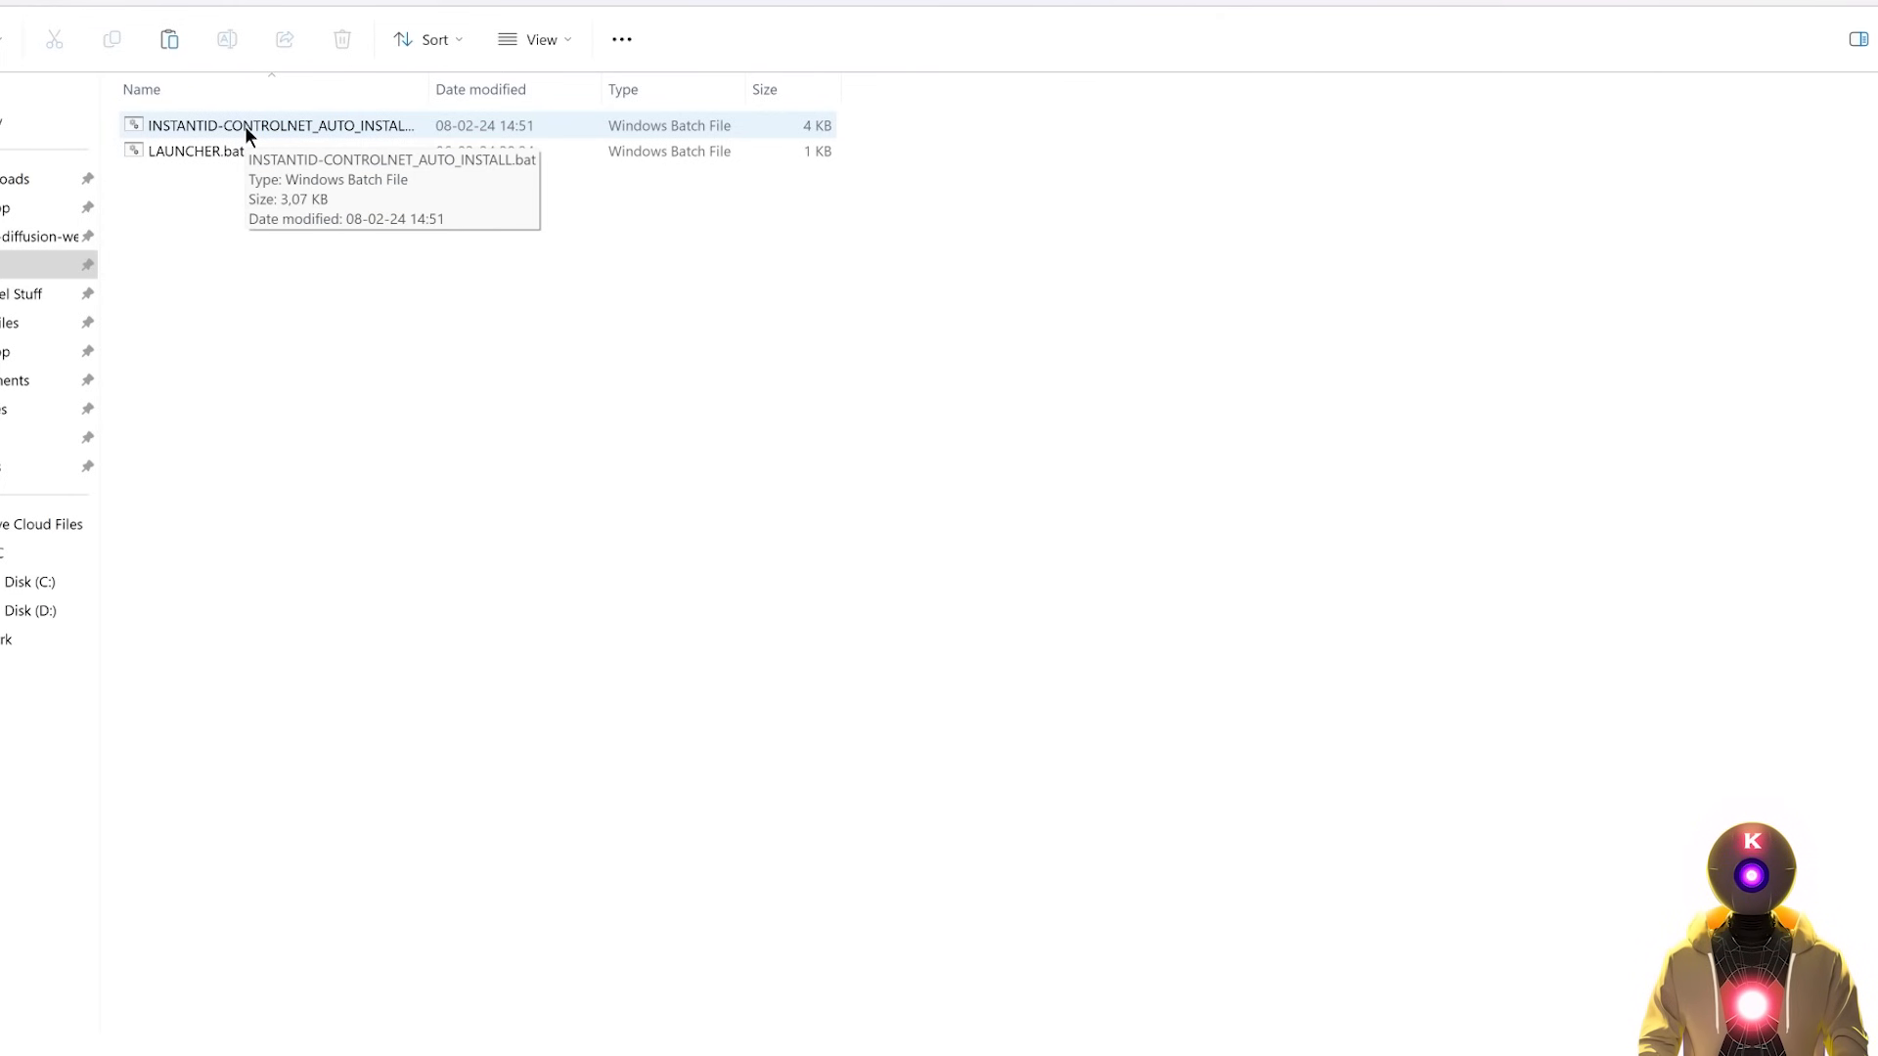
pyautogui.doubleClick(273, 125)
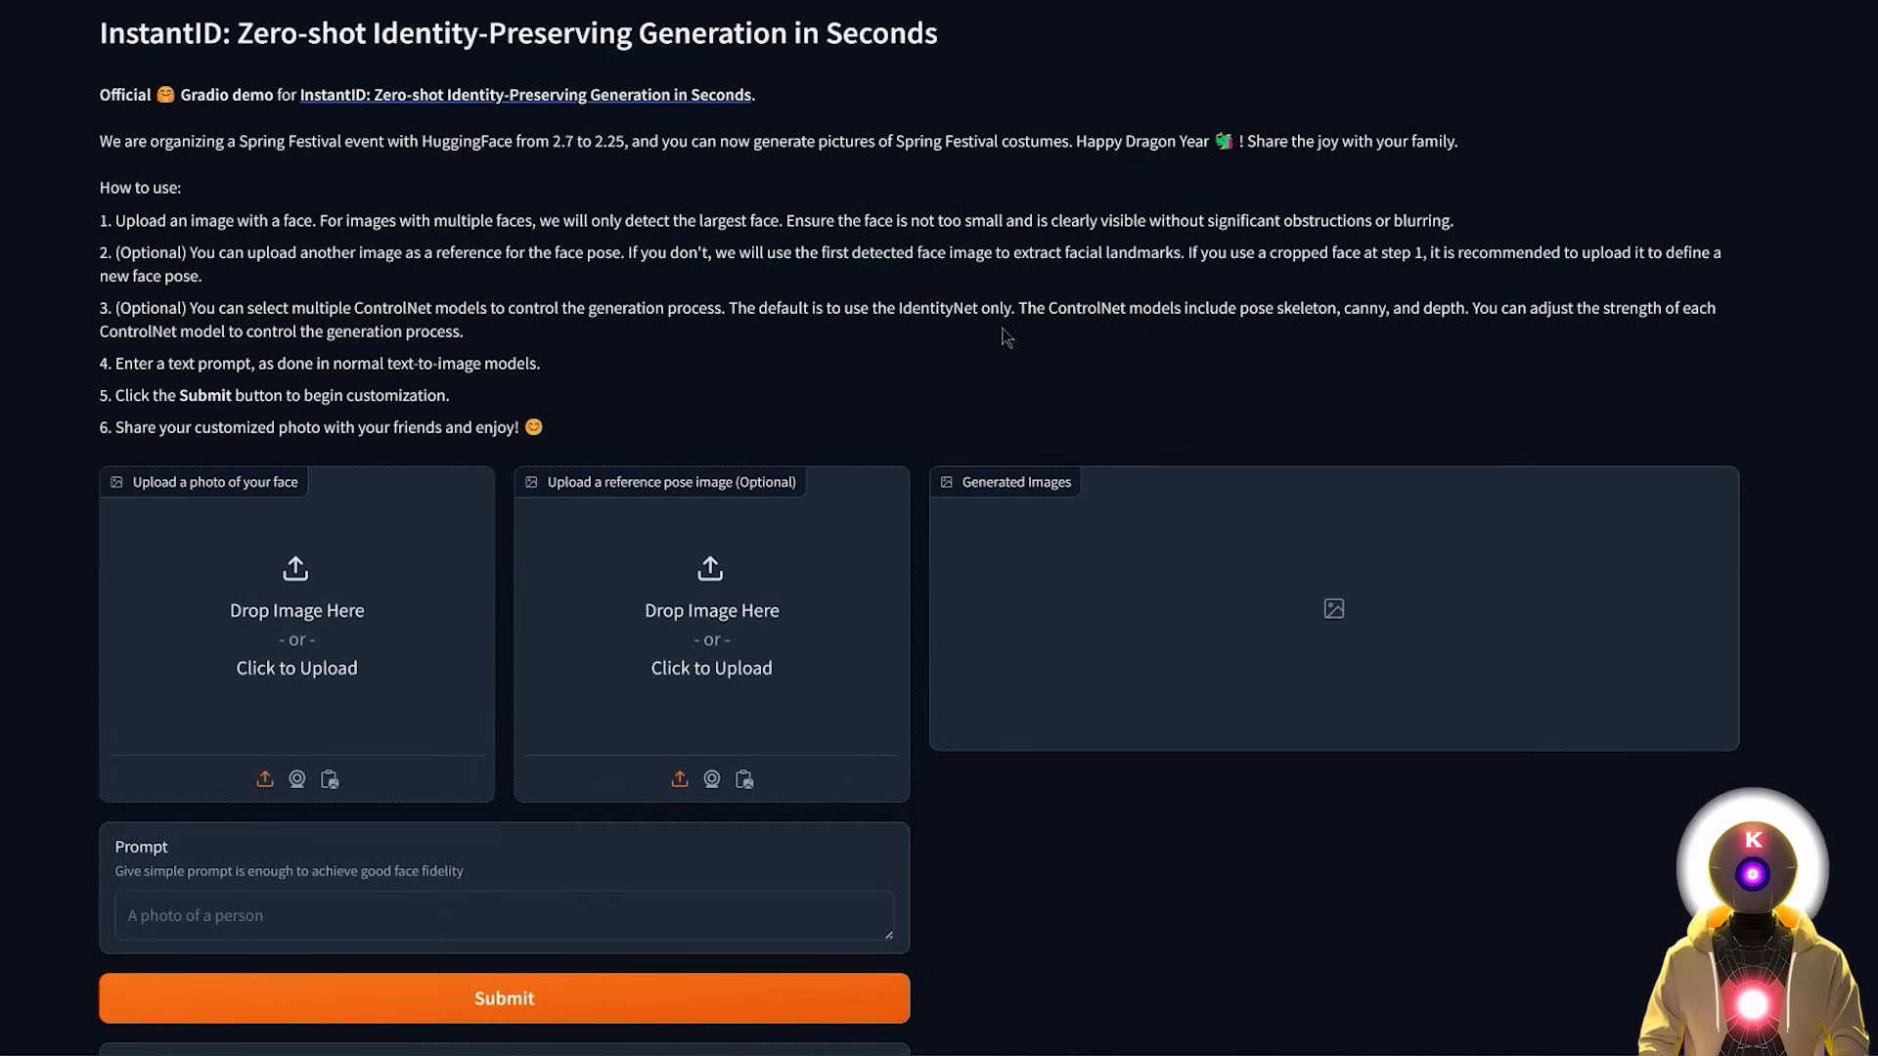
pyautogui.moveTo(1047, 356)
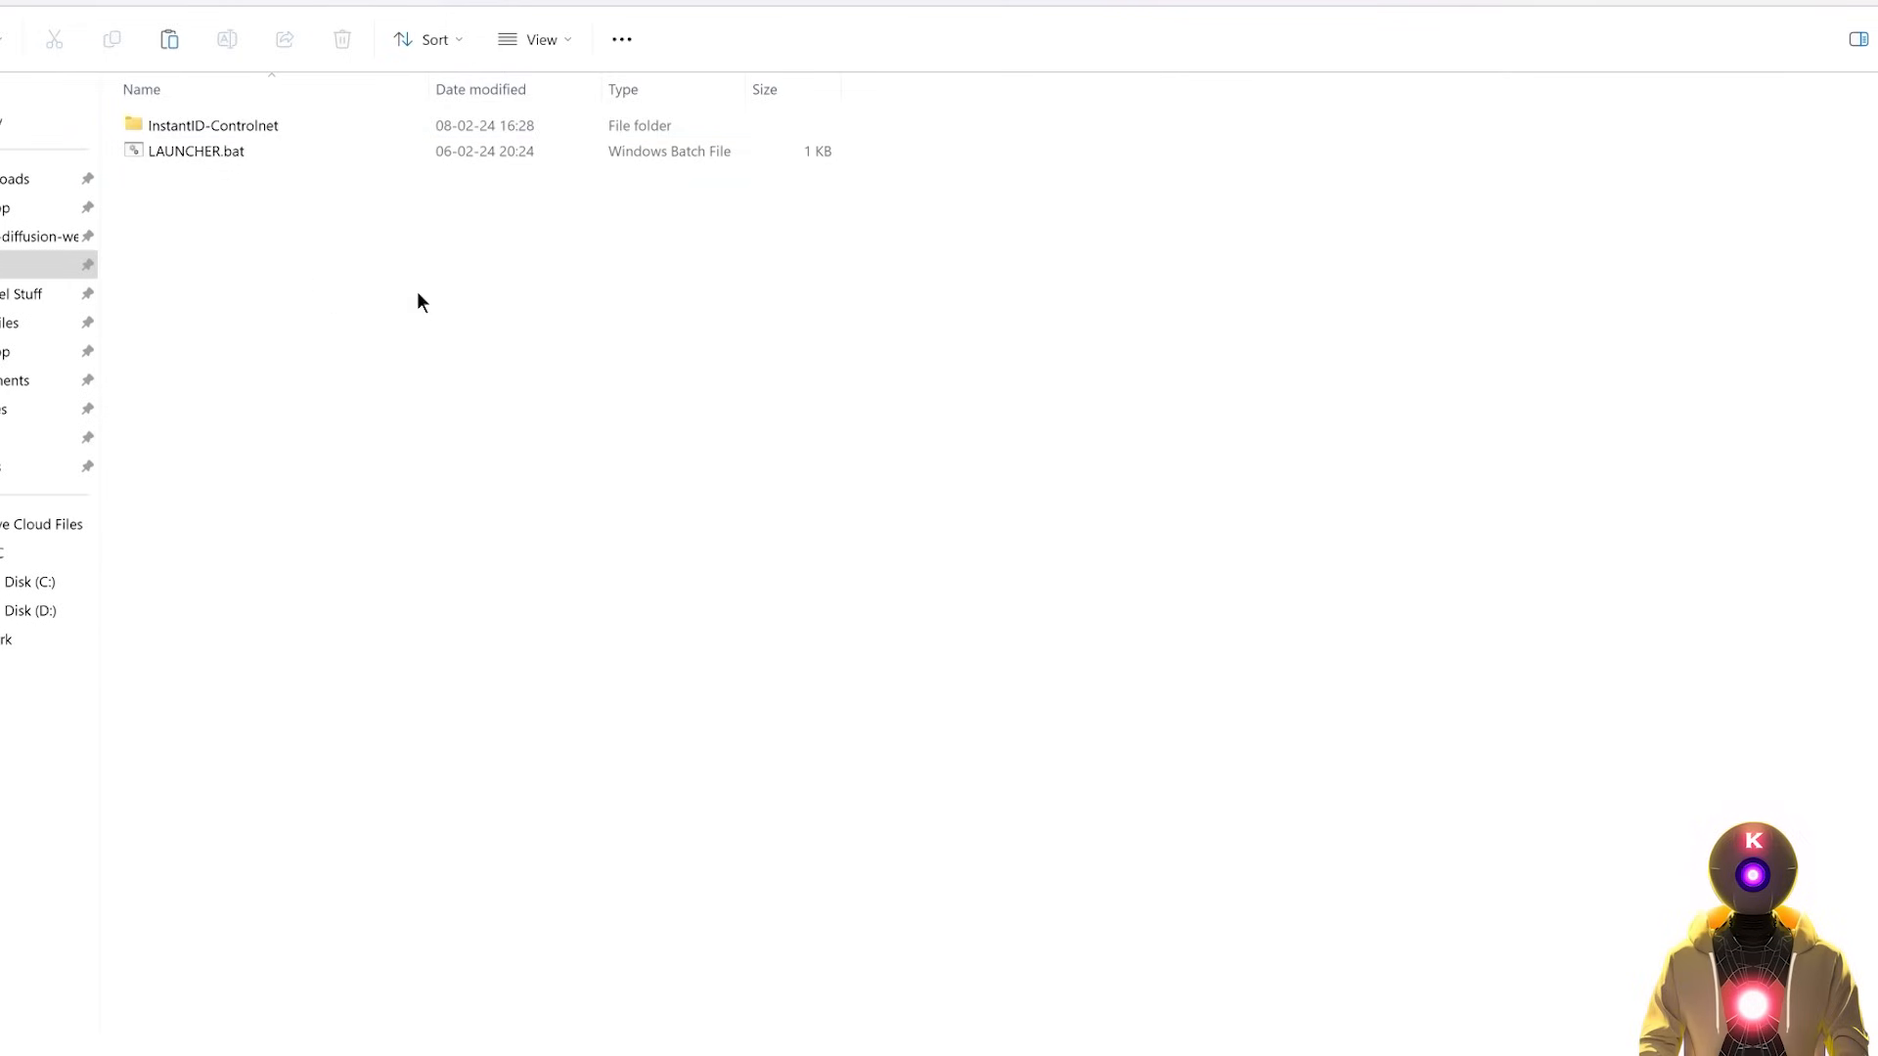
pyautogui.moveTo(521, 272)
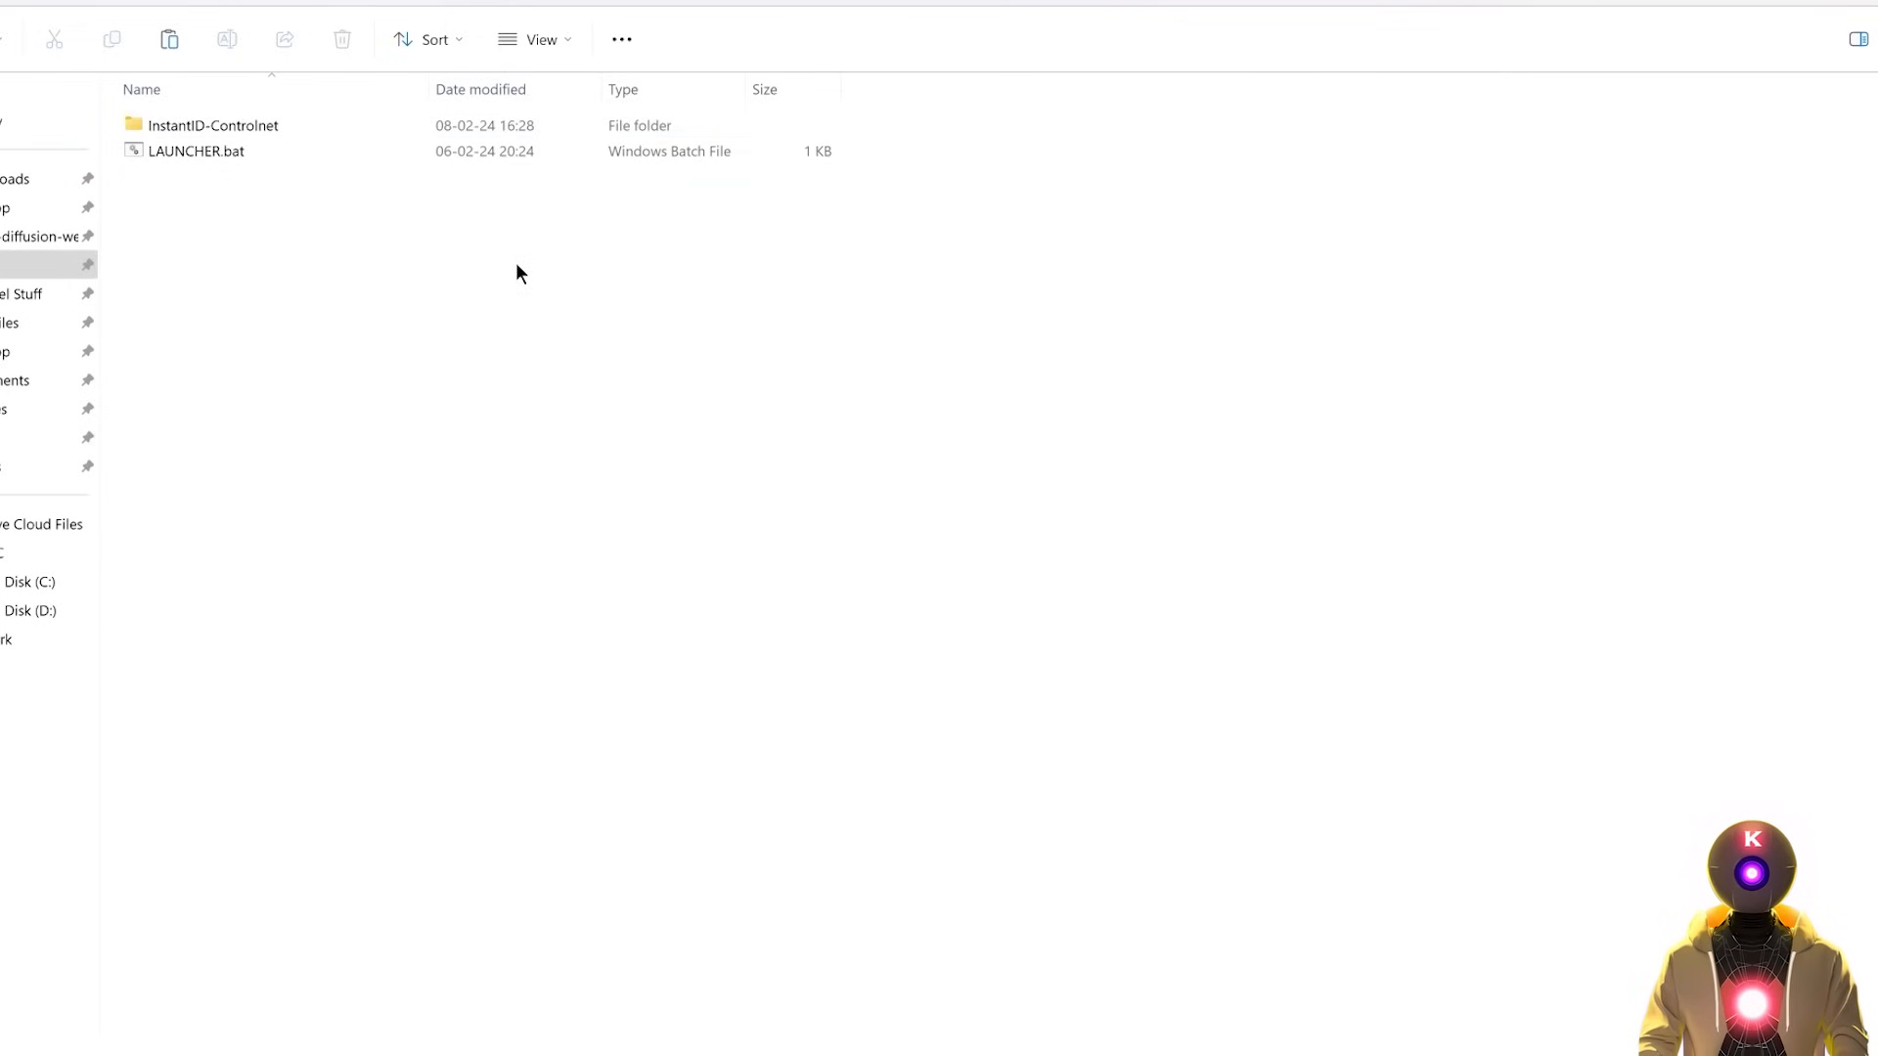
pyautogui.click(200, 153)
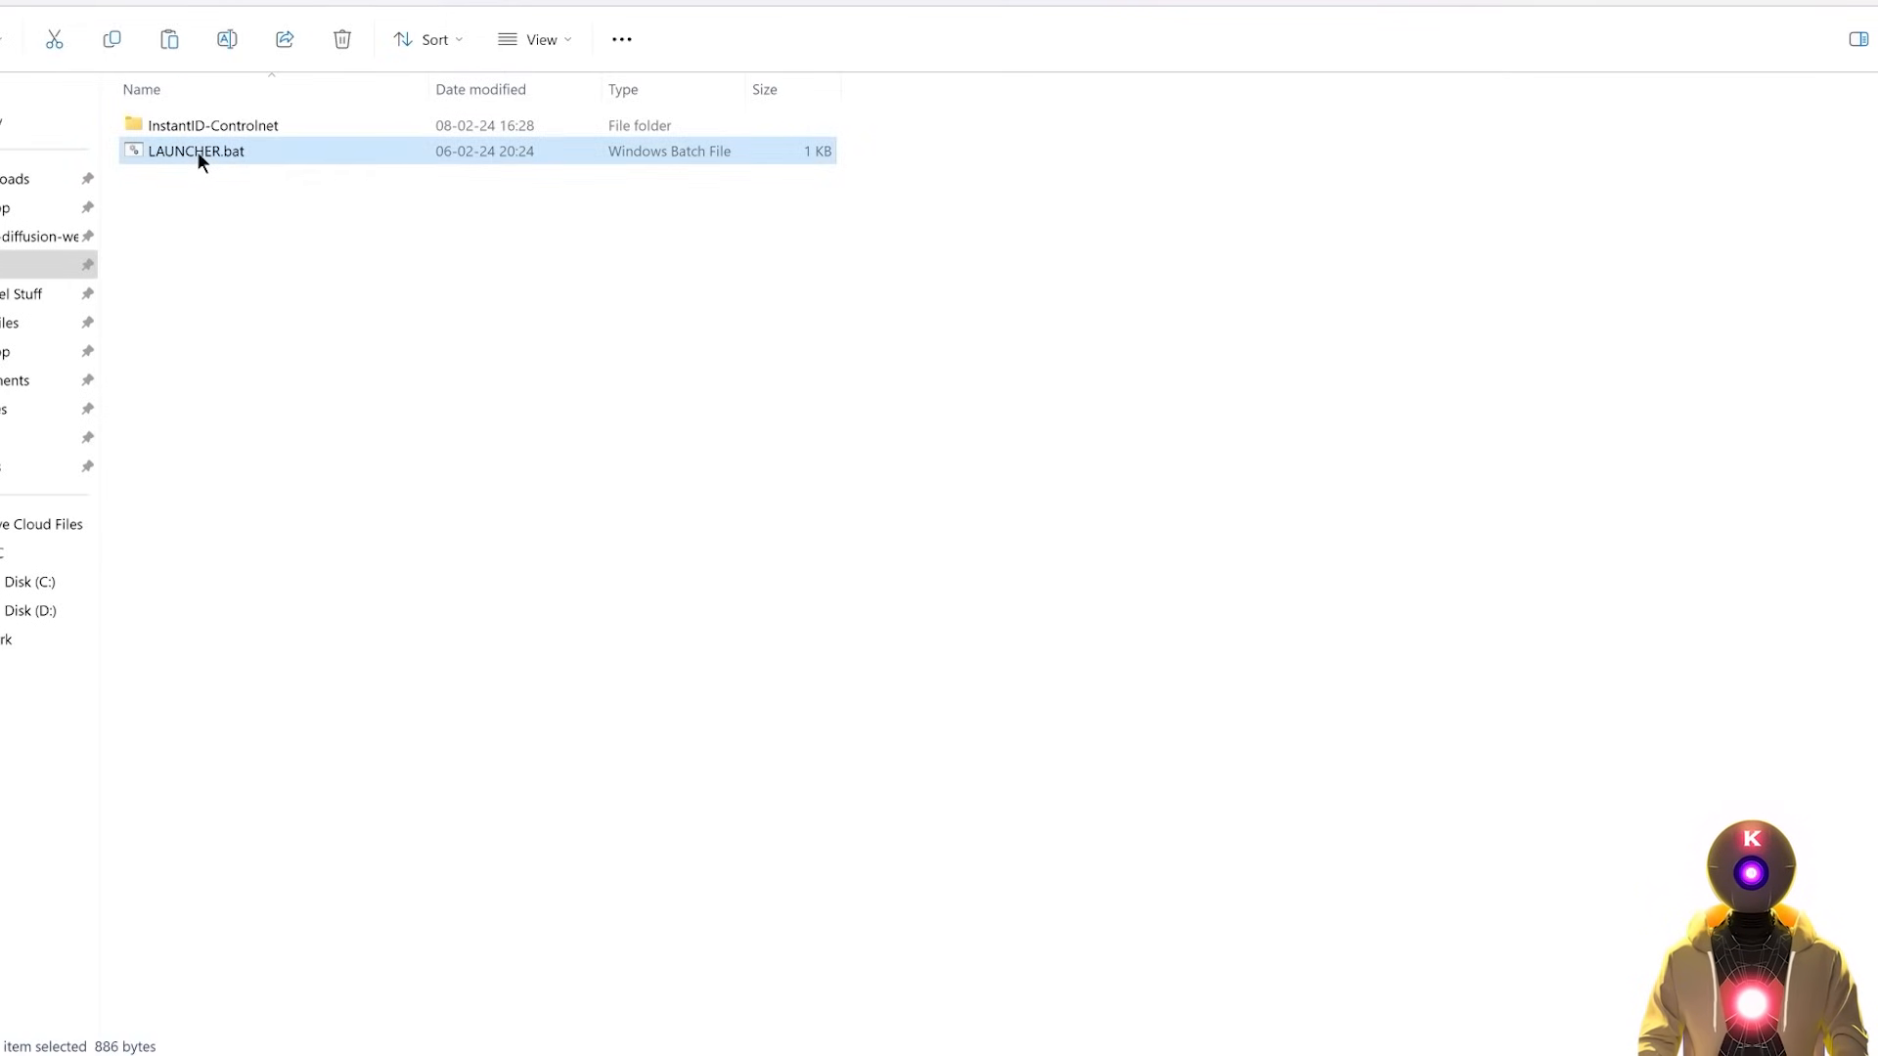
# - Move LAUNCHER.bat into the InstantID-Controlnet folder and start it
pyautogui.moveTo(198, 151); pyautogui.dragTo(215, 125)
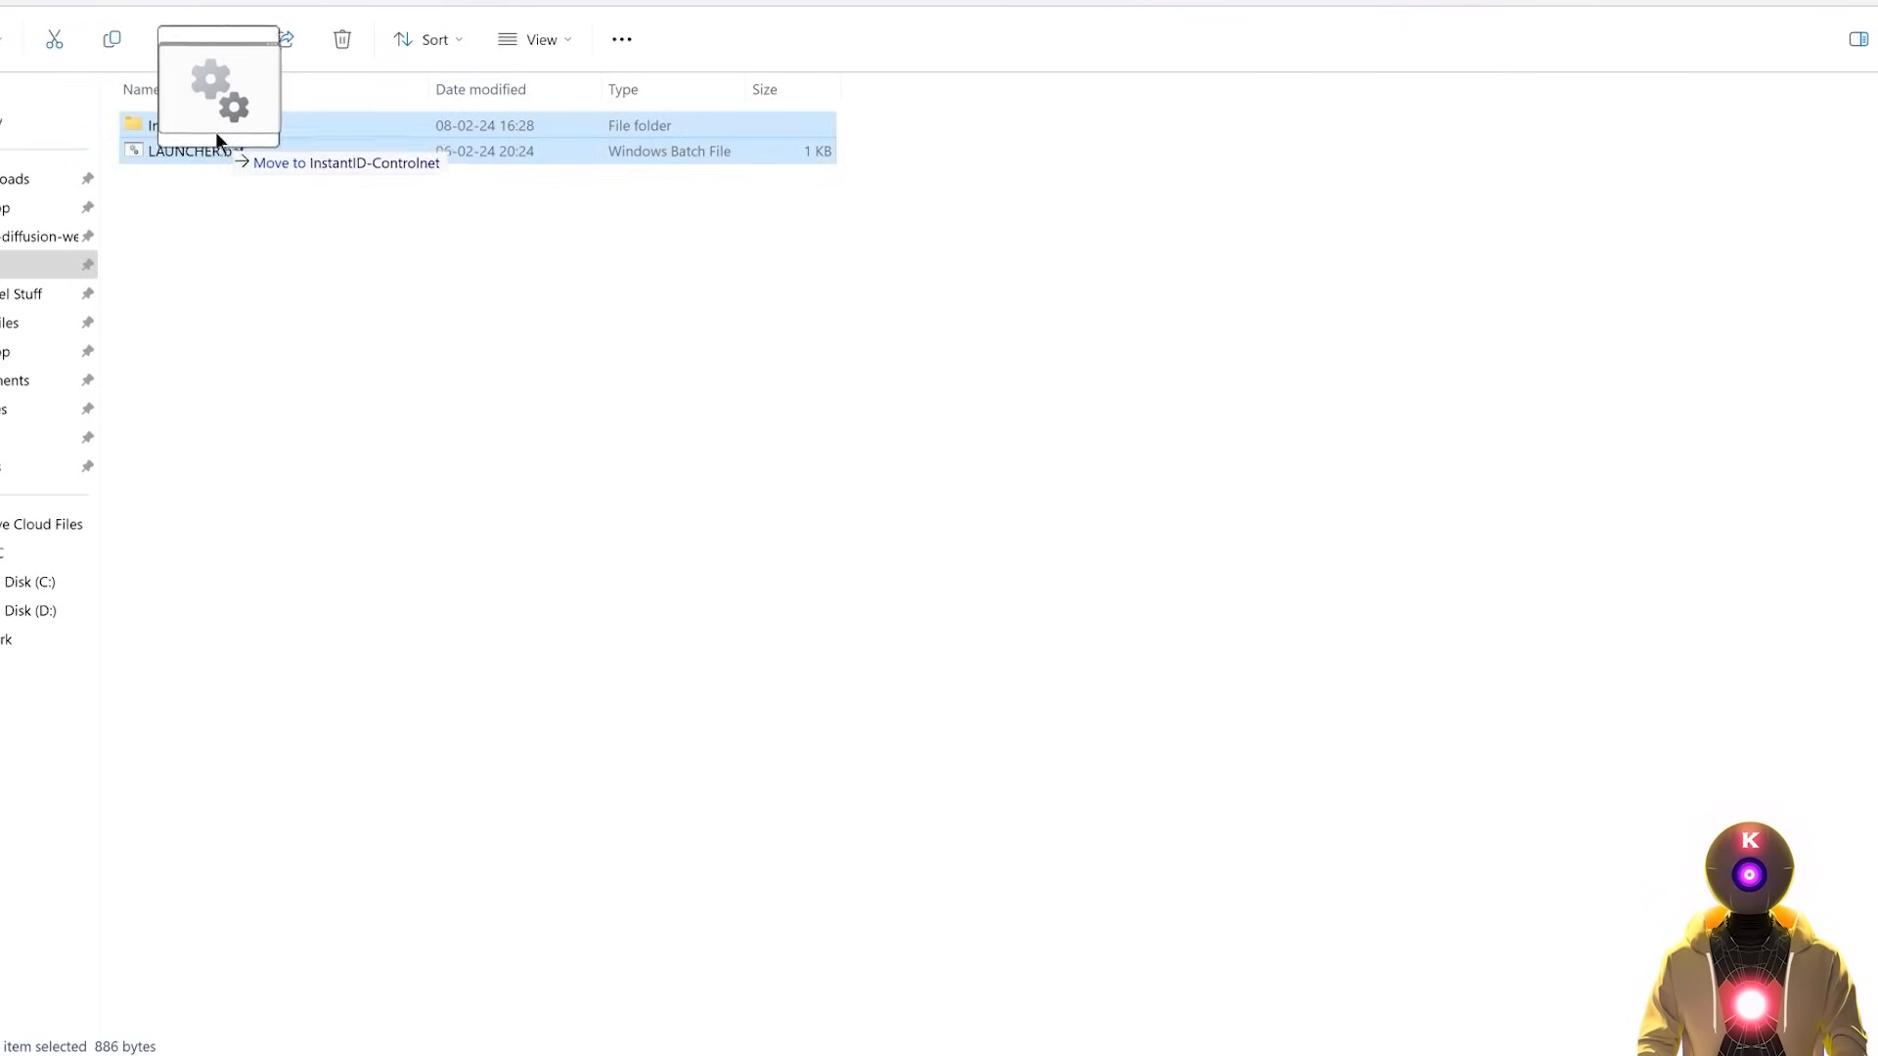
pyautogui.moveTo(186, 151); pyautogui.dragTo(212, 125)
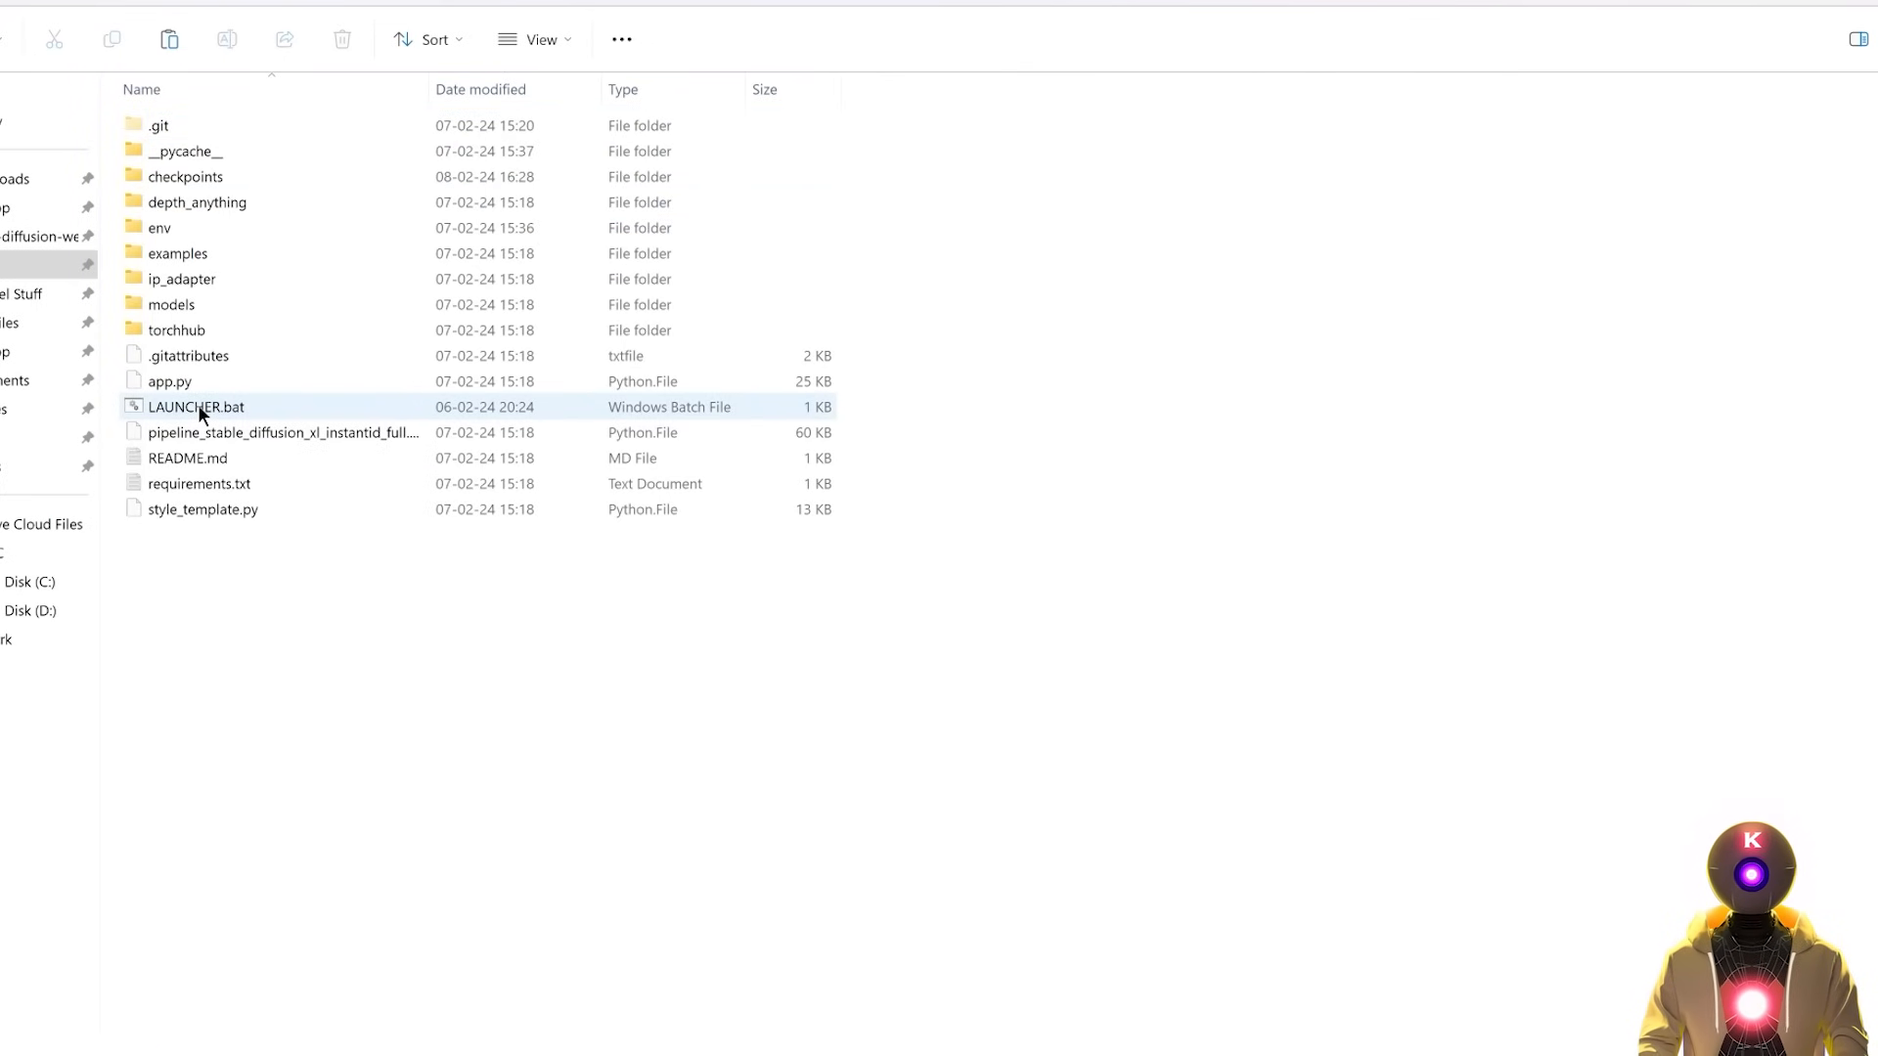
pyautogui.doubleClick(197, 407)
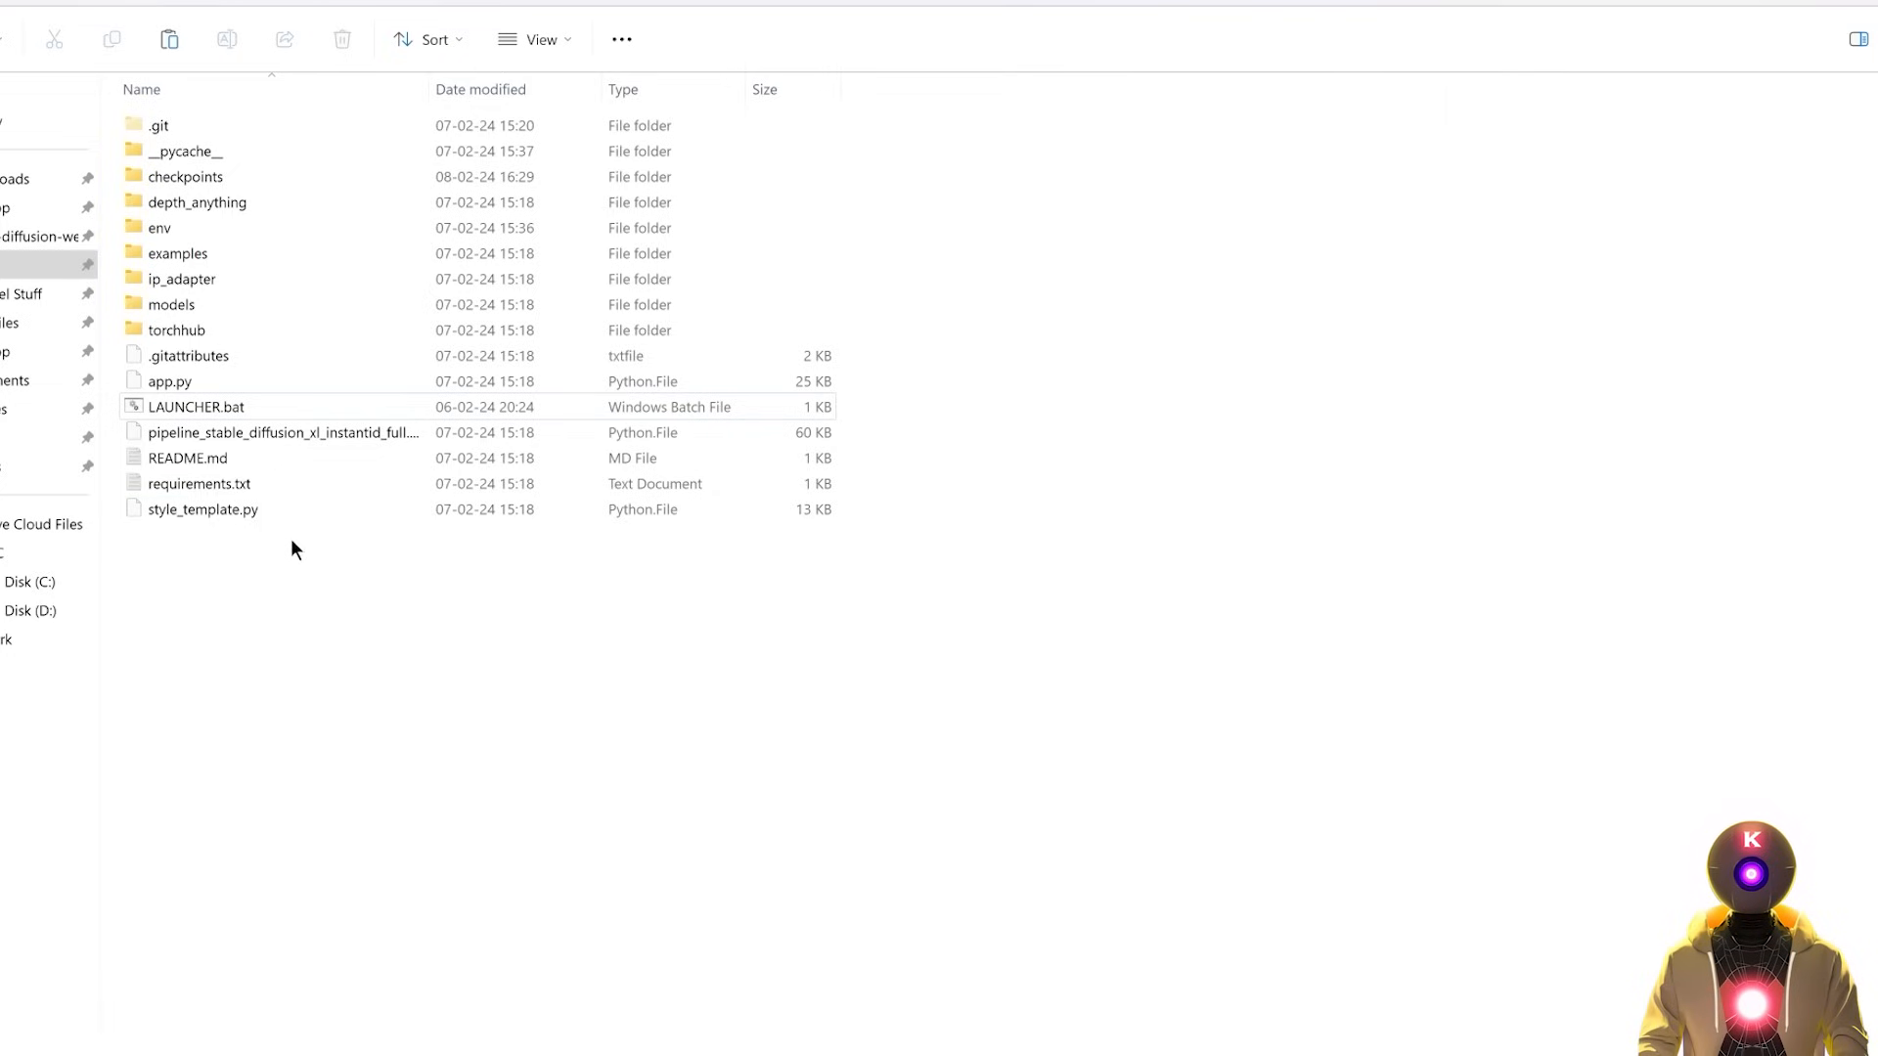
pyautogui.moveTo(286, 563)
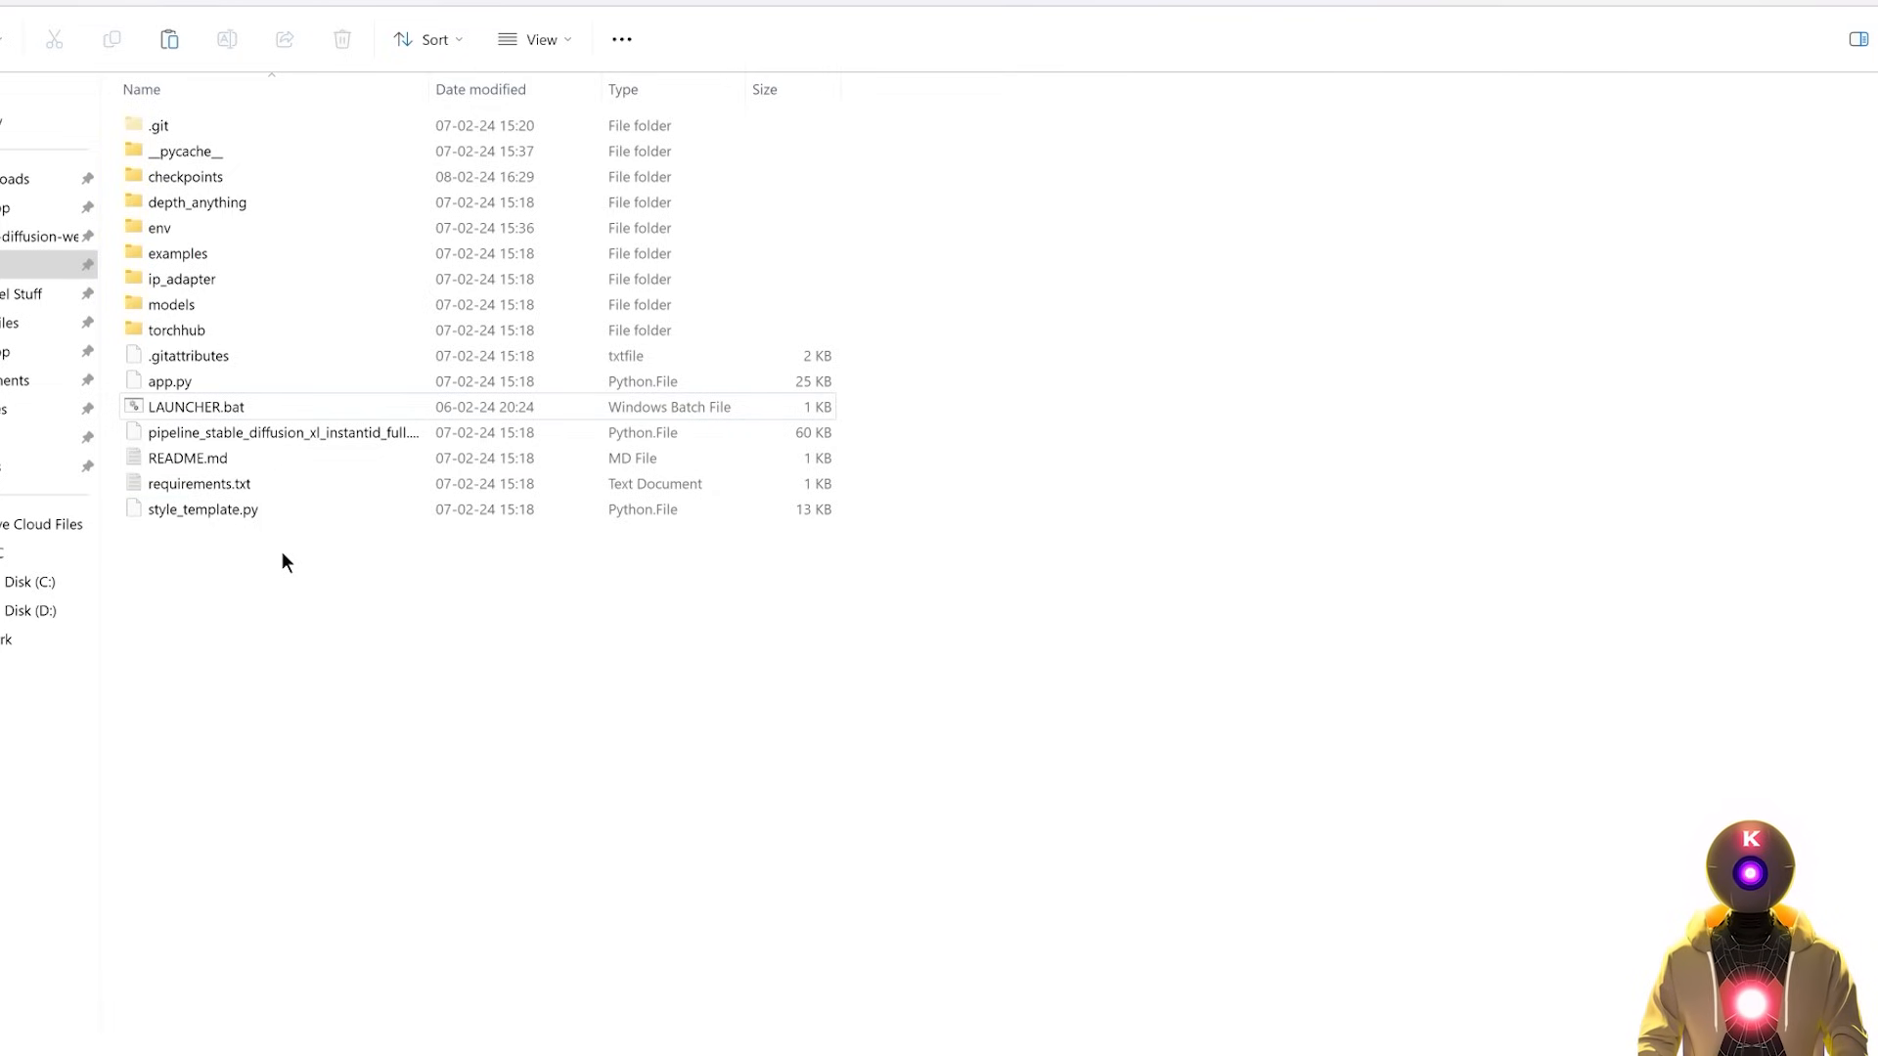
pyautogui.moveTo(288, 551)
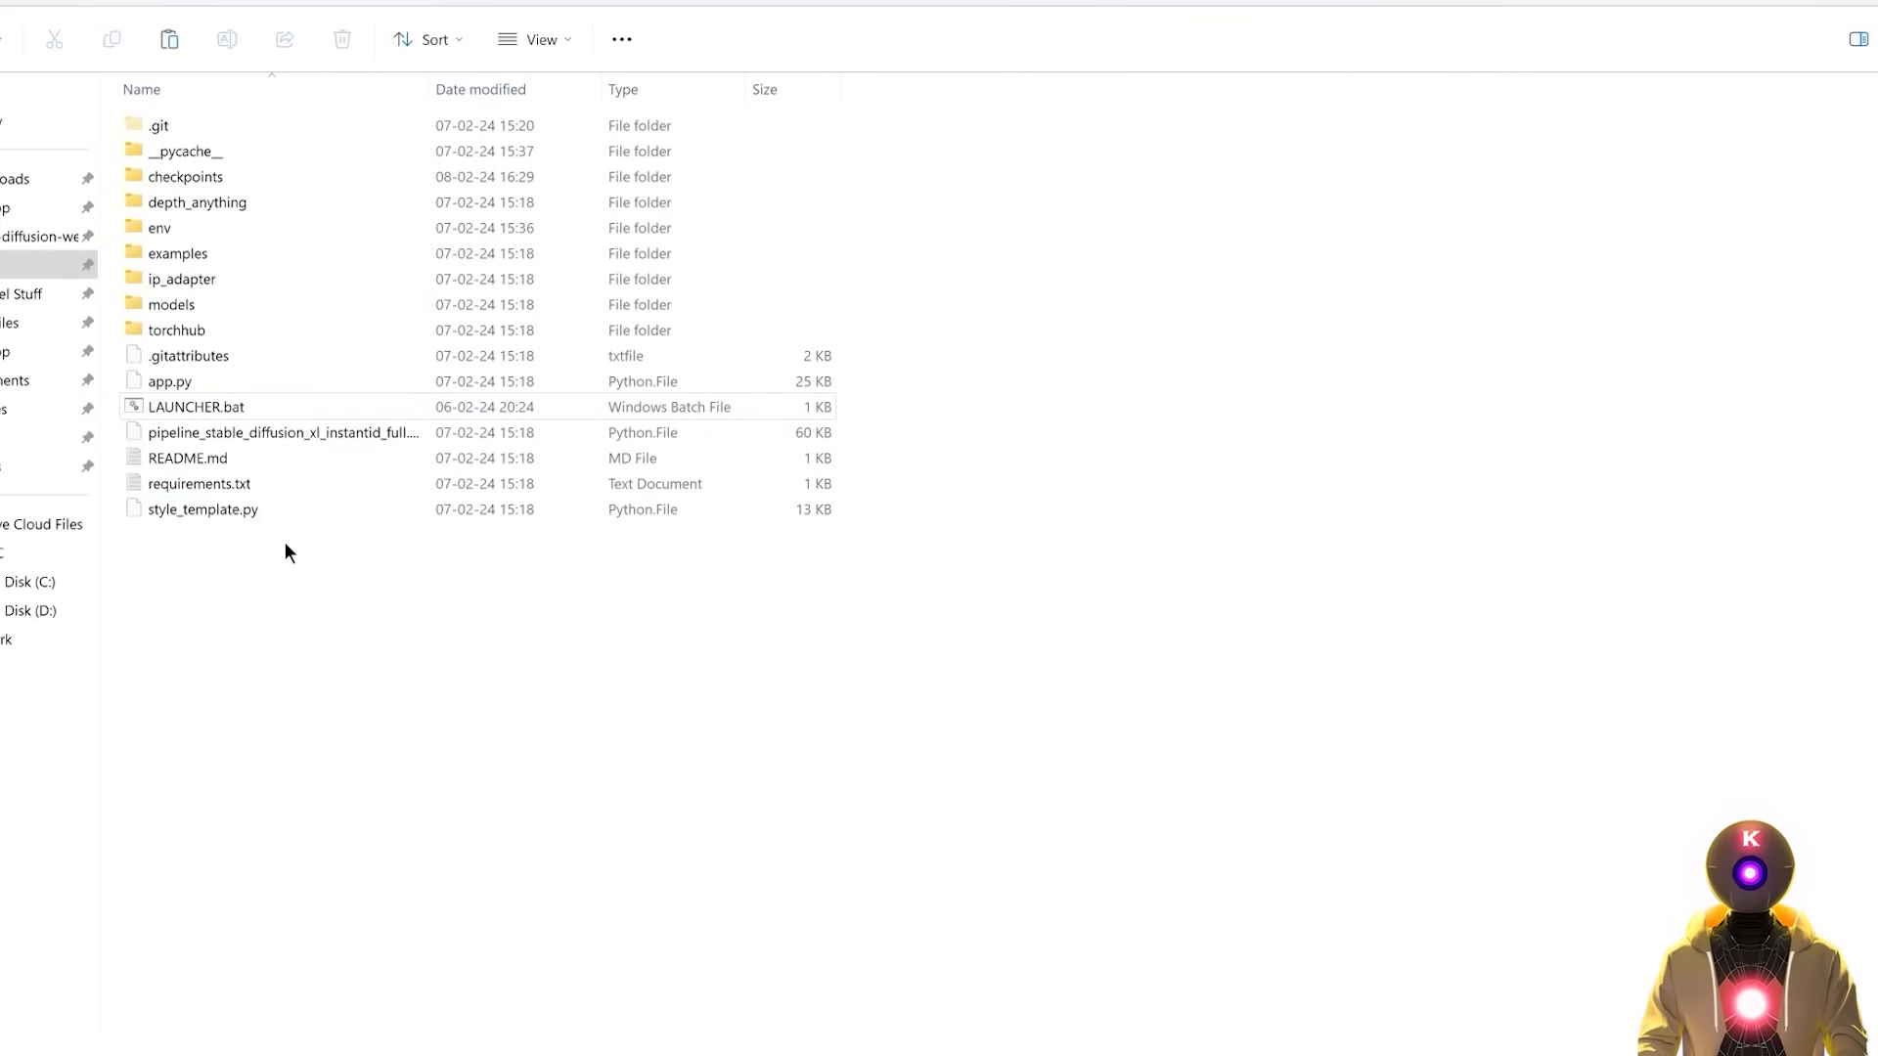
# - Open LAUNCHER.bat in Notepad++ and inspect the juggernaut-xl-v8 --model_path argument
pyautogui.rightClick(191, 407)
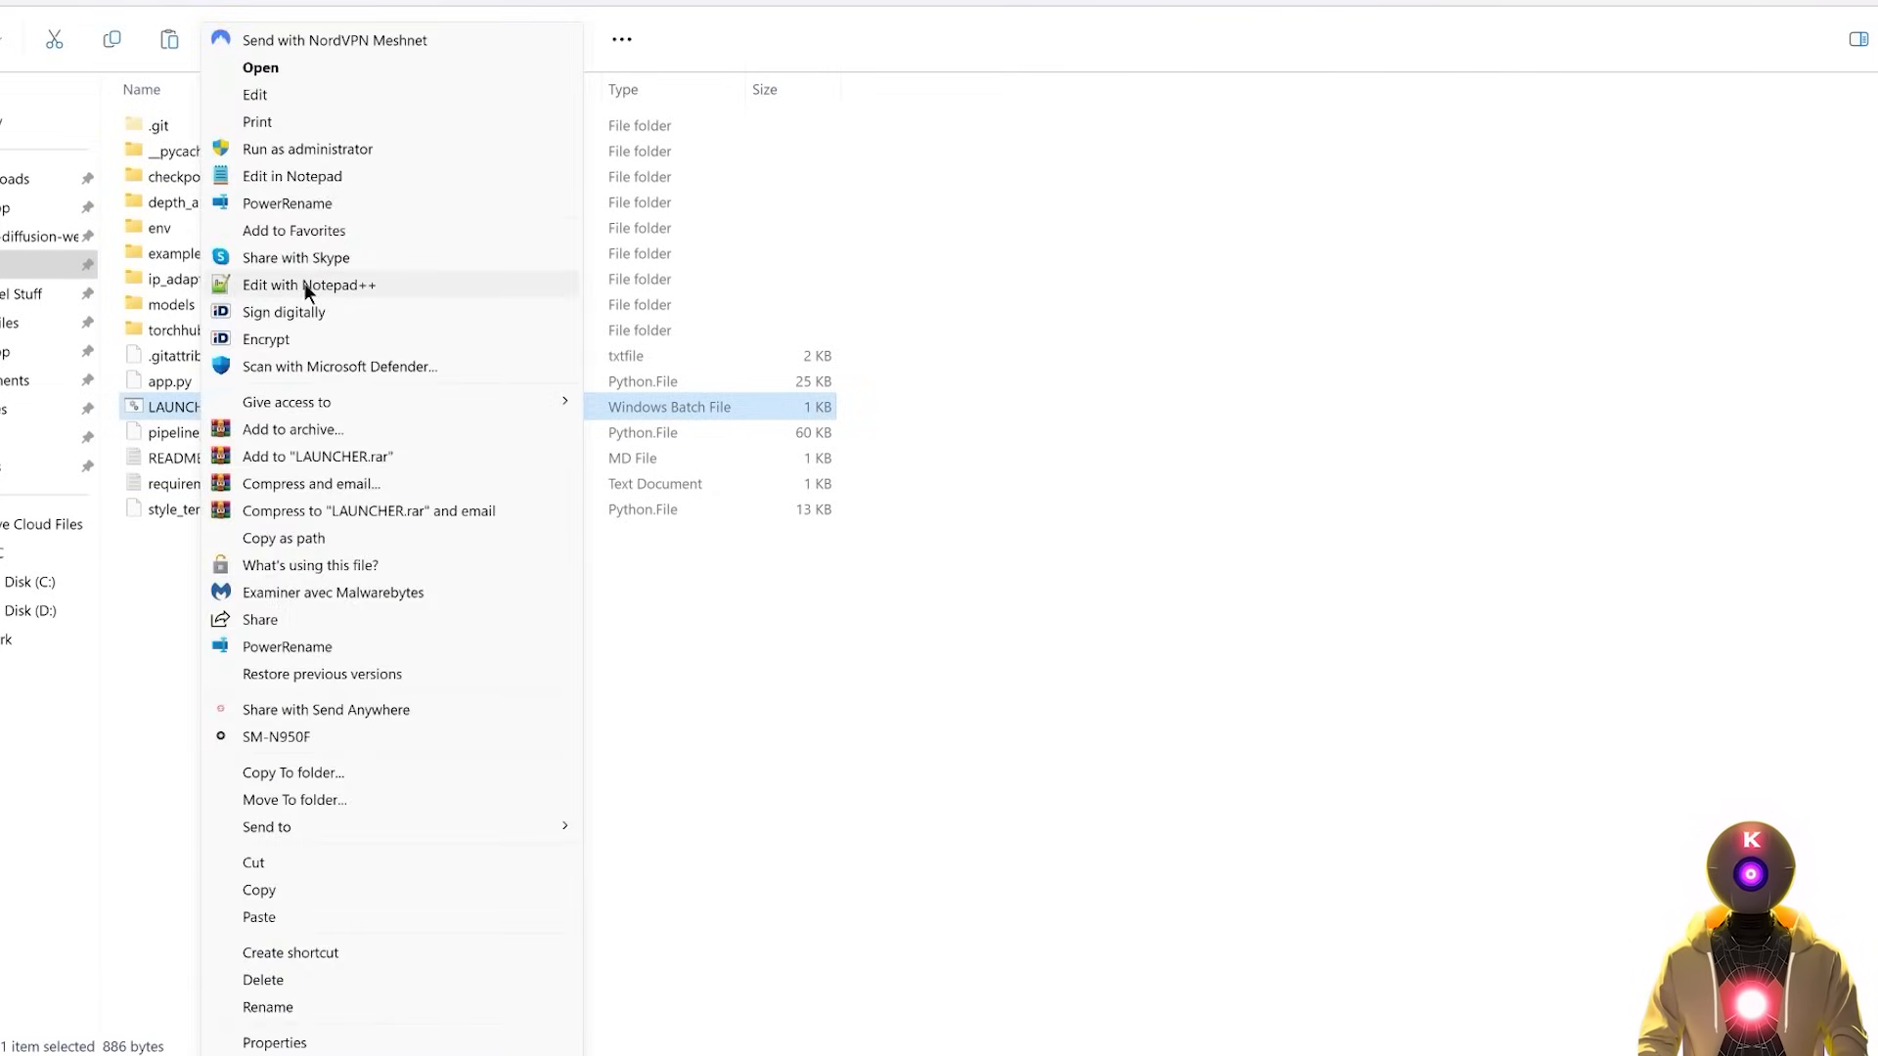
pyautogui.click(306, 286)
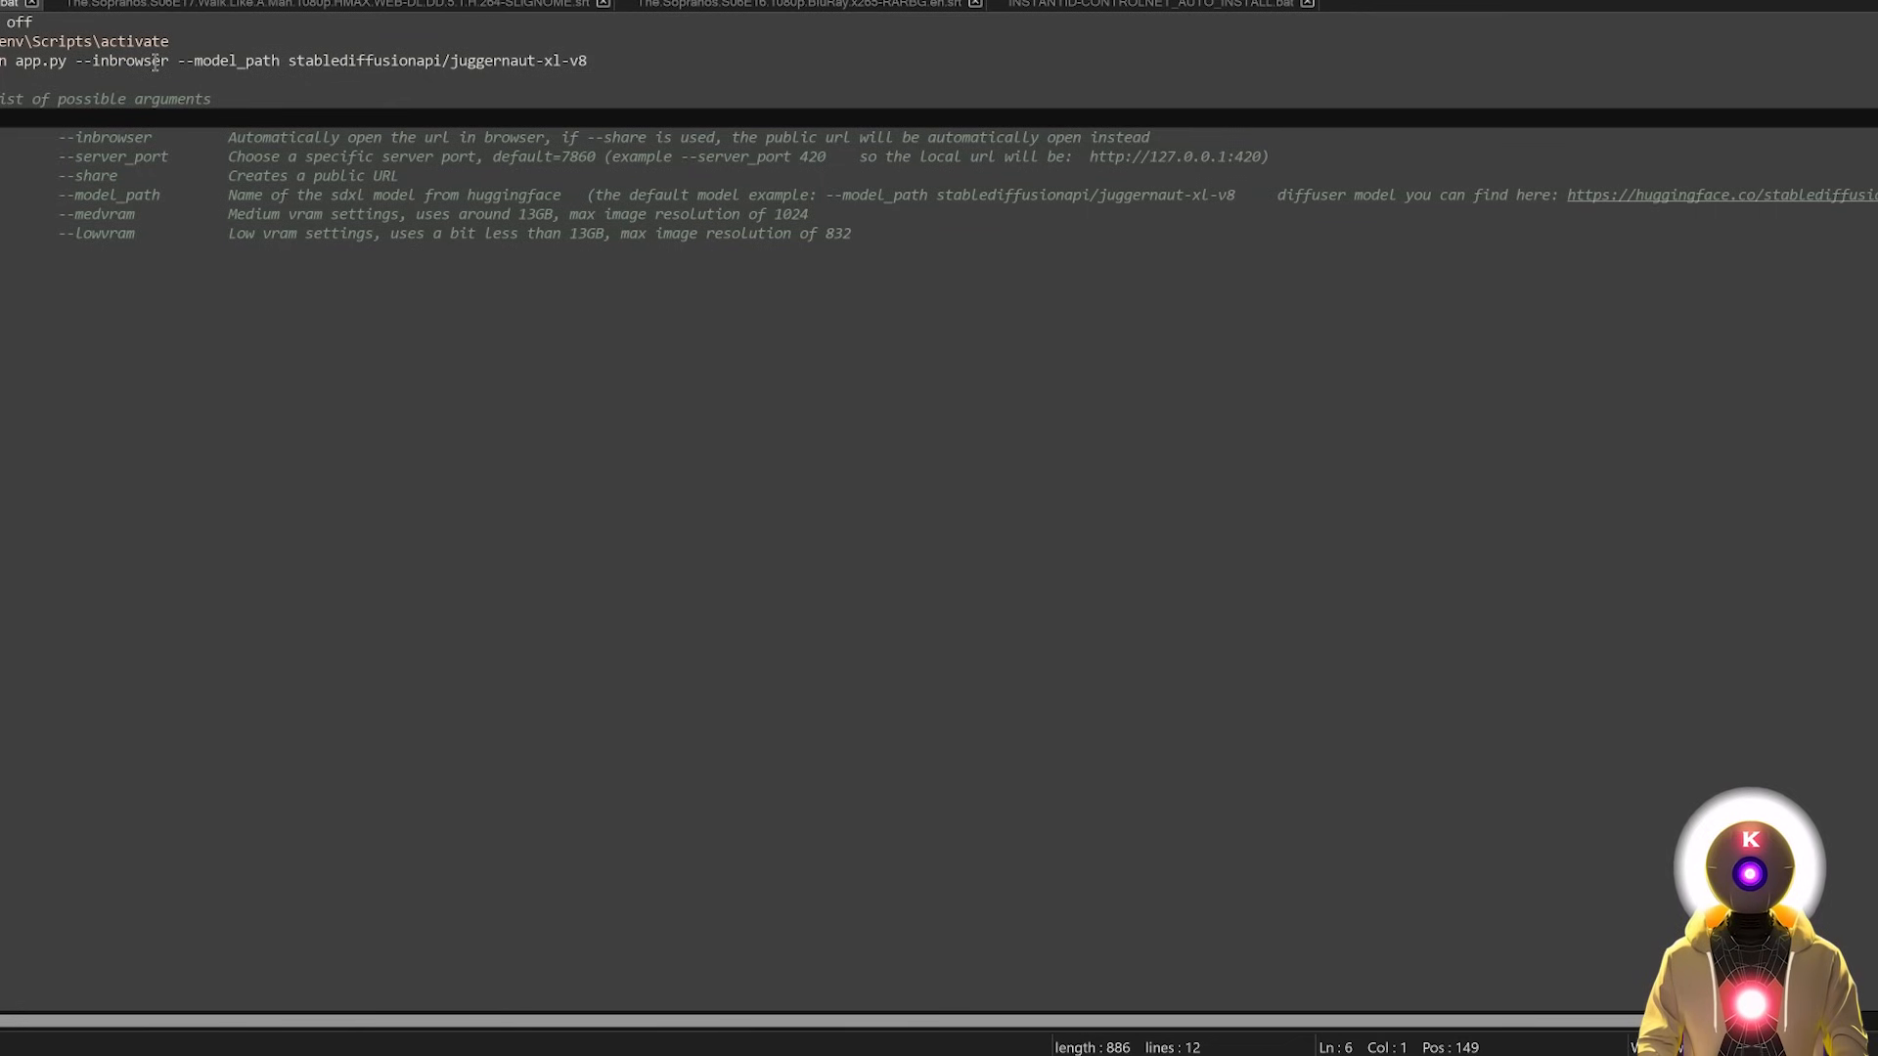
pyautogui.click(199, 61)
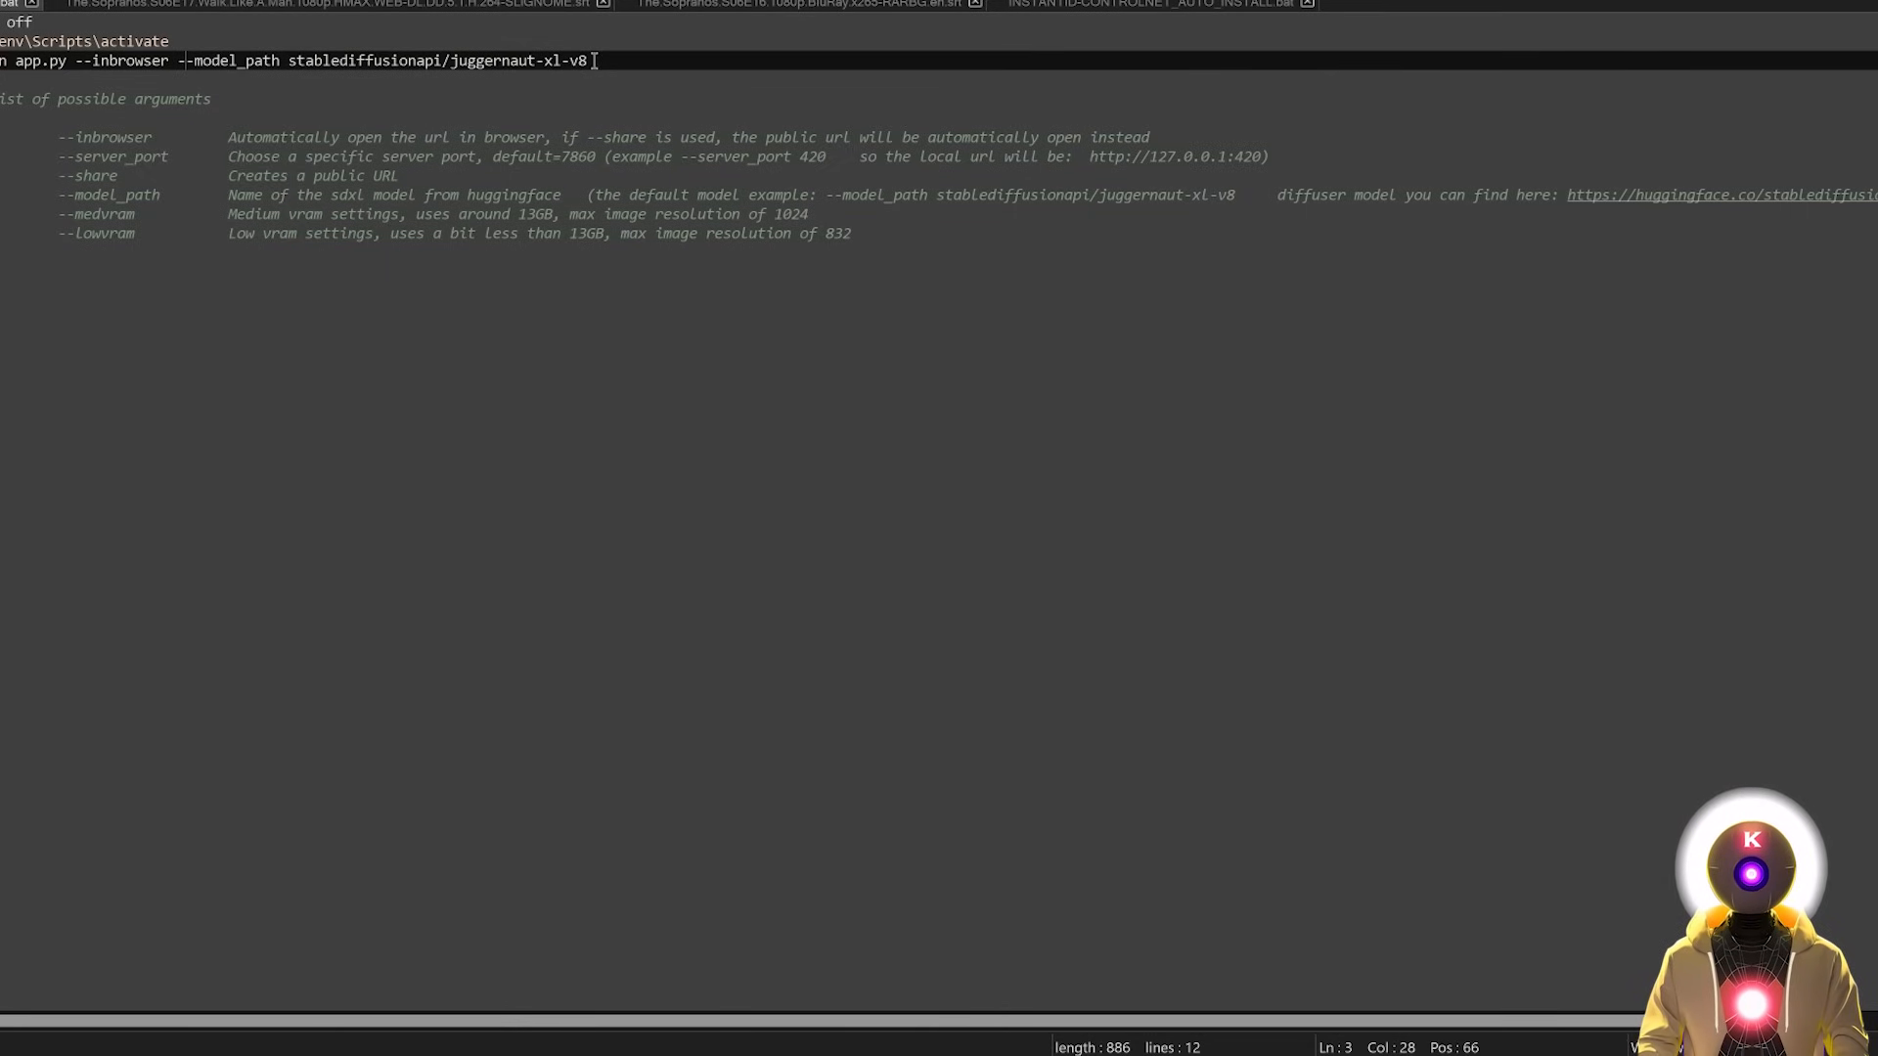
pyautogui.hscroll(3)
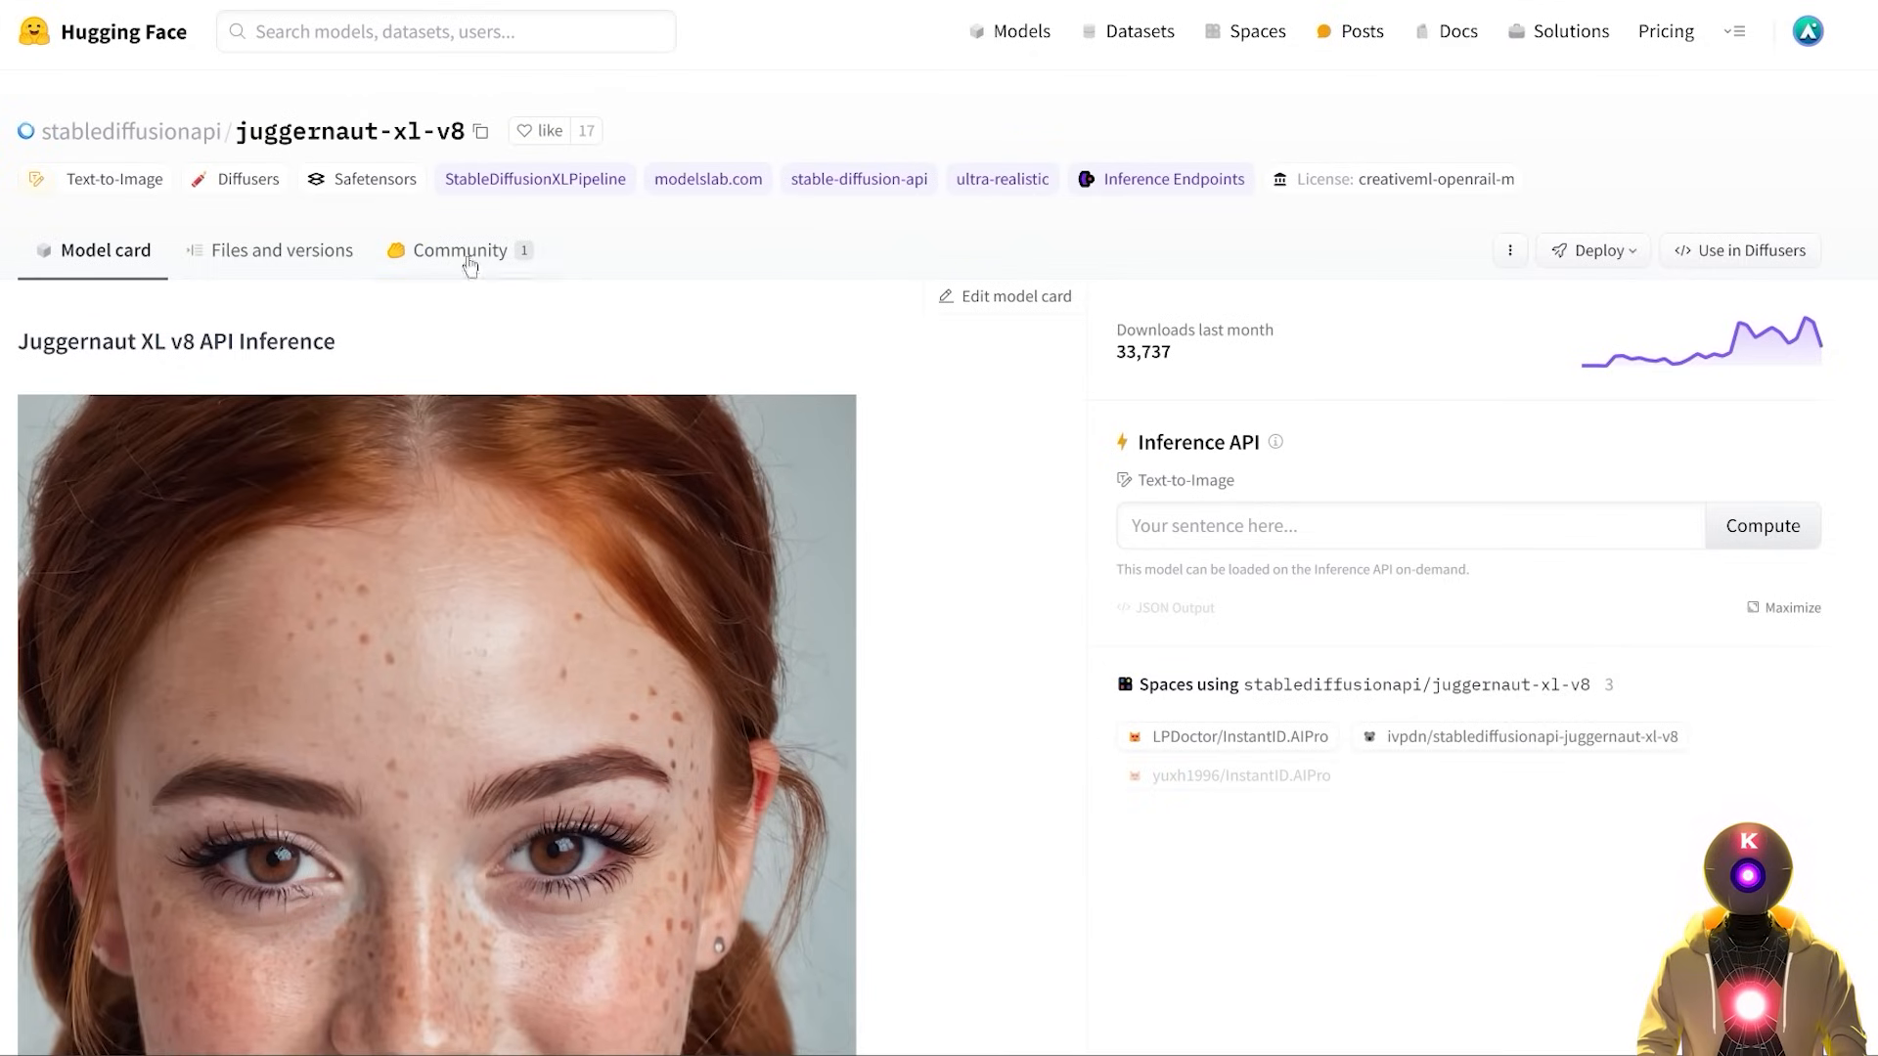
pyautogui.moveTo(137, 147)
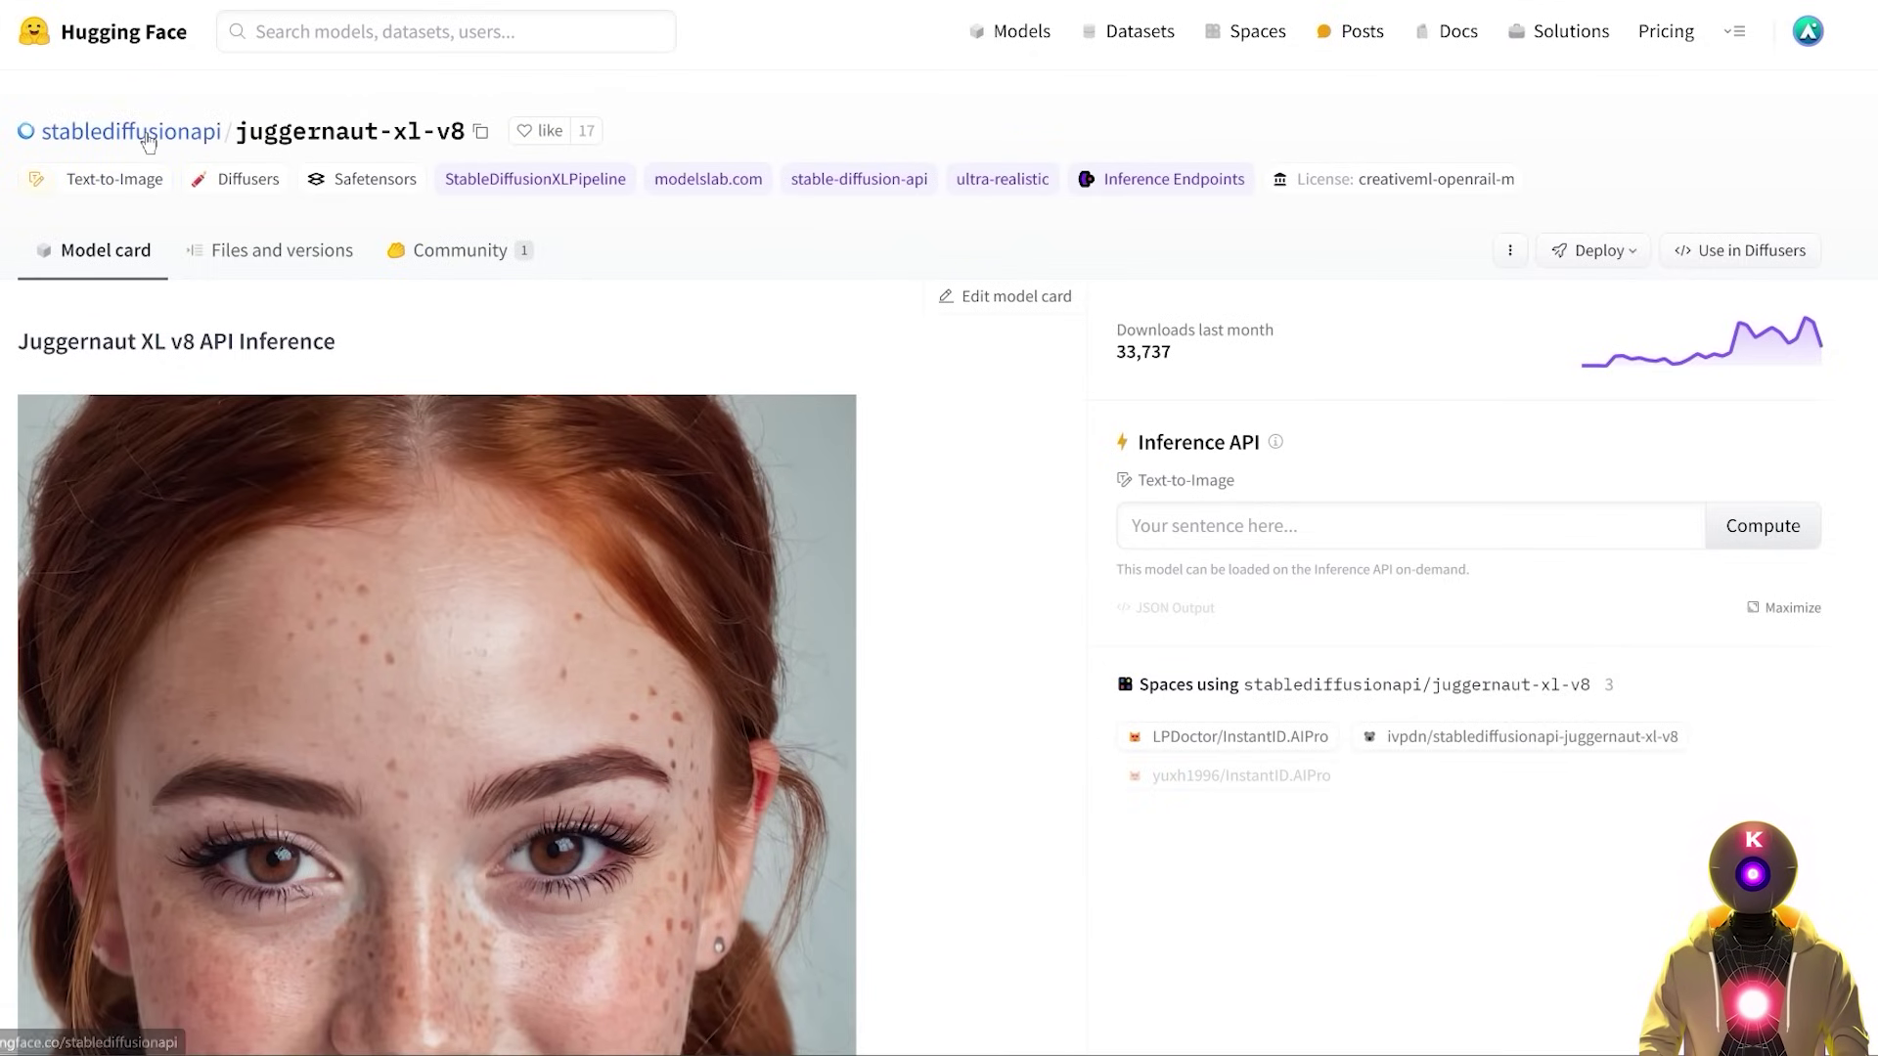
# - Browse the stablediffusionapi organisation and model card, then launch cmd in the INST folder
pyautogui.click(127, 134)
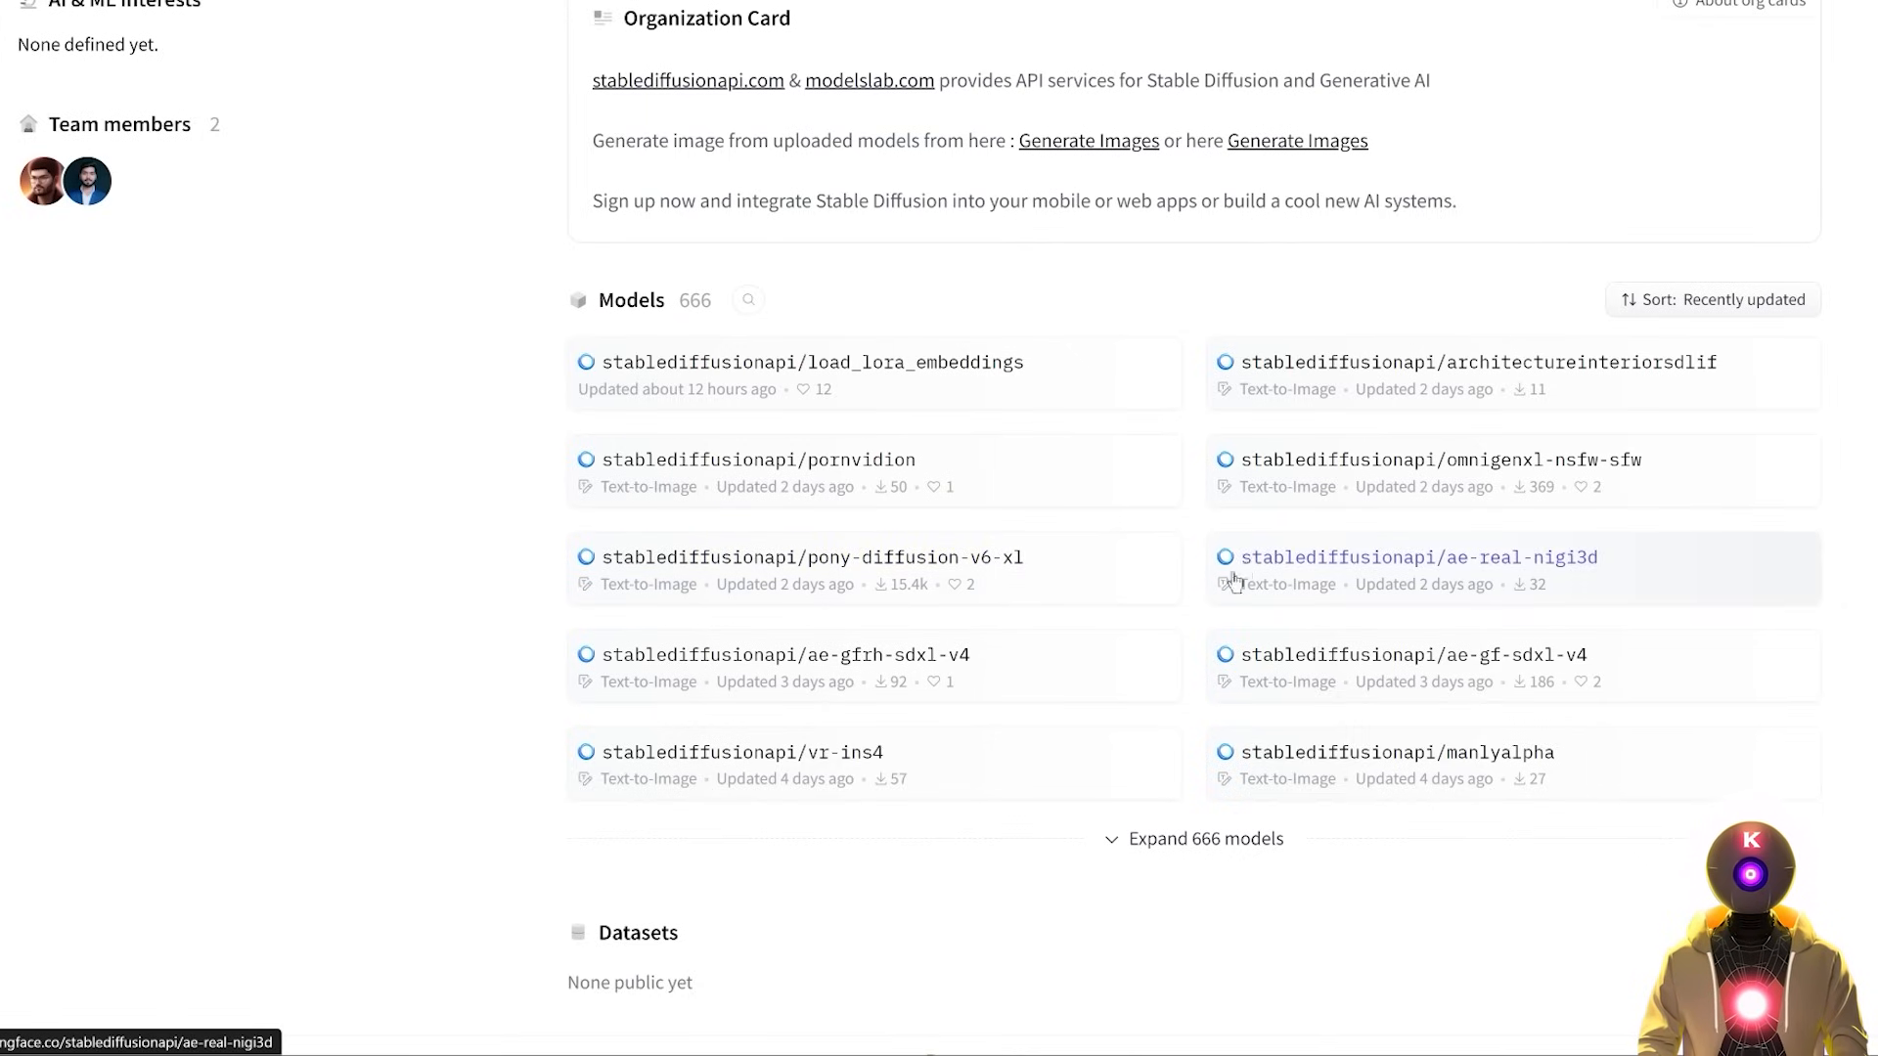
pyautogui.moveTo(931, 331)
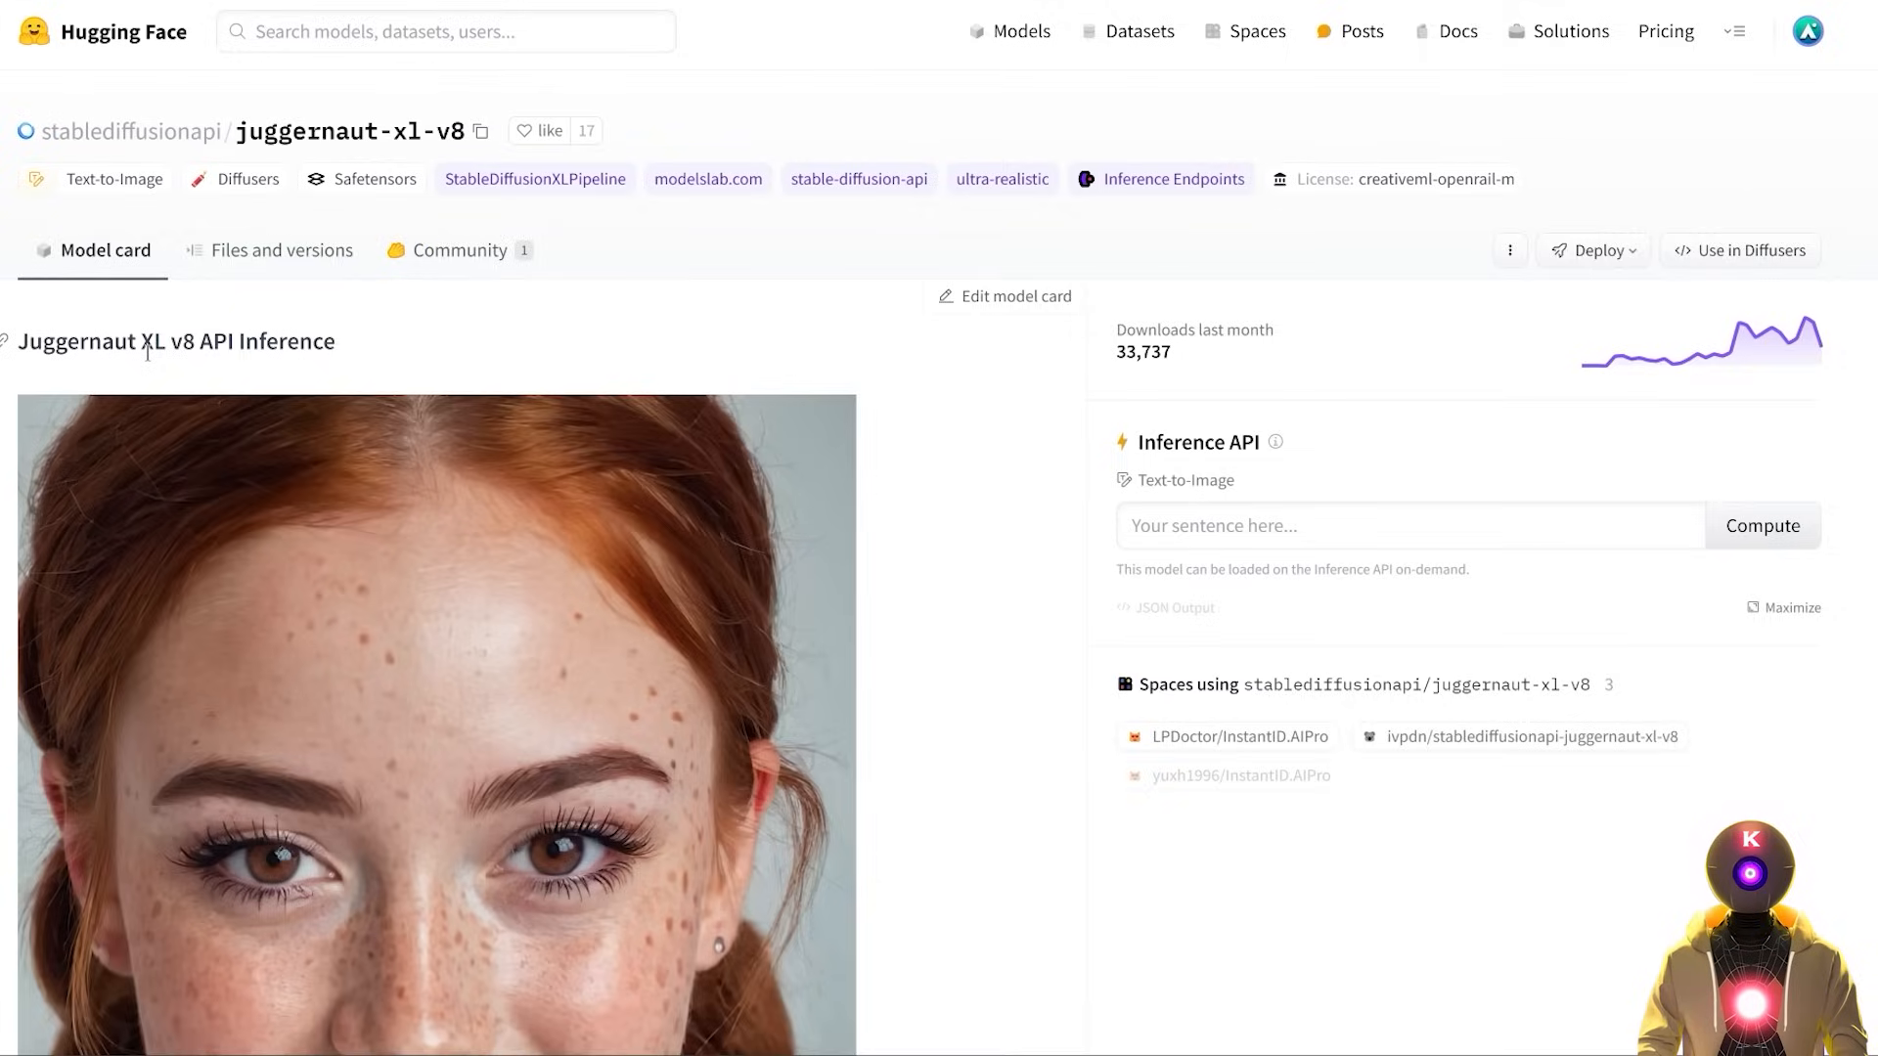
pyautogui.moveTo(927, 581)
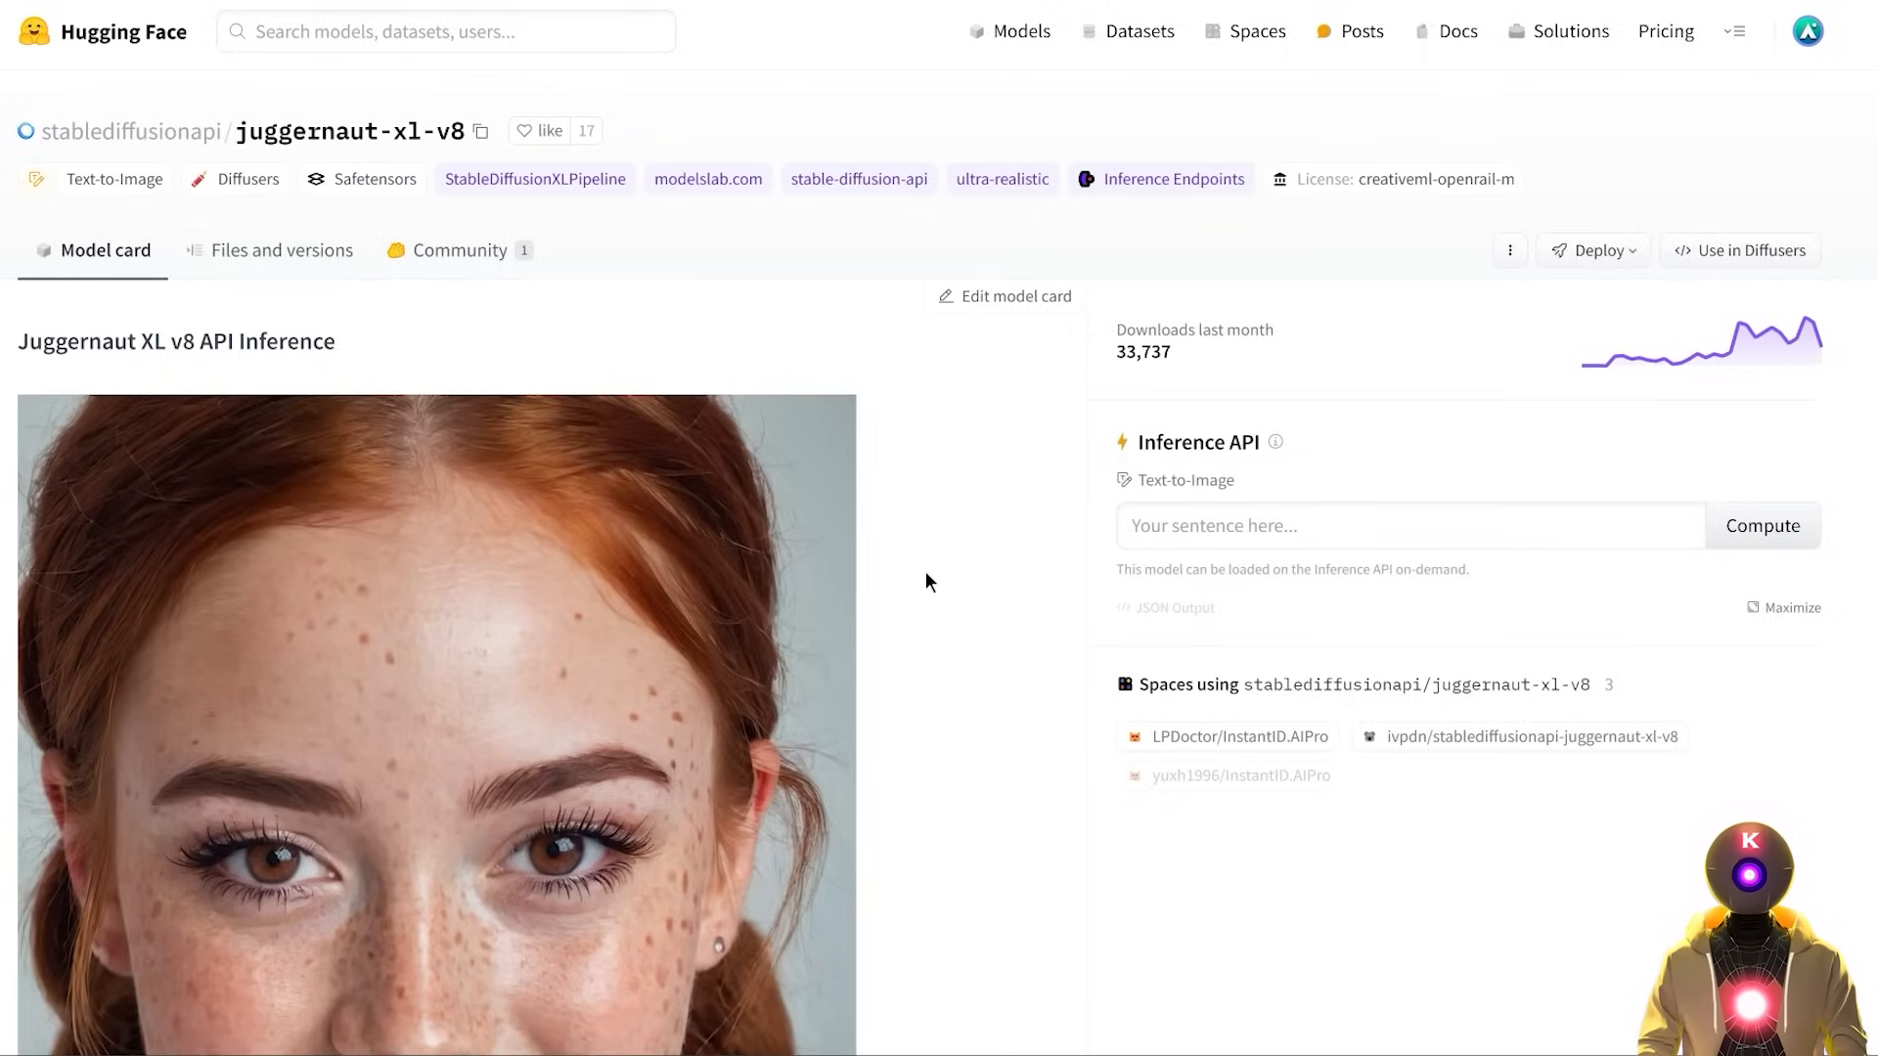
pyautogui.scroll(-3)
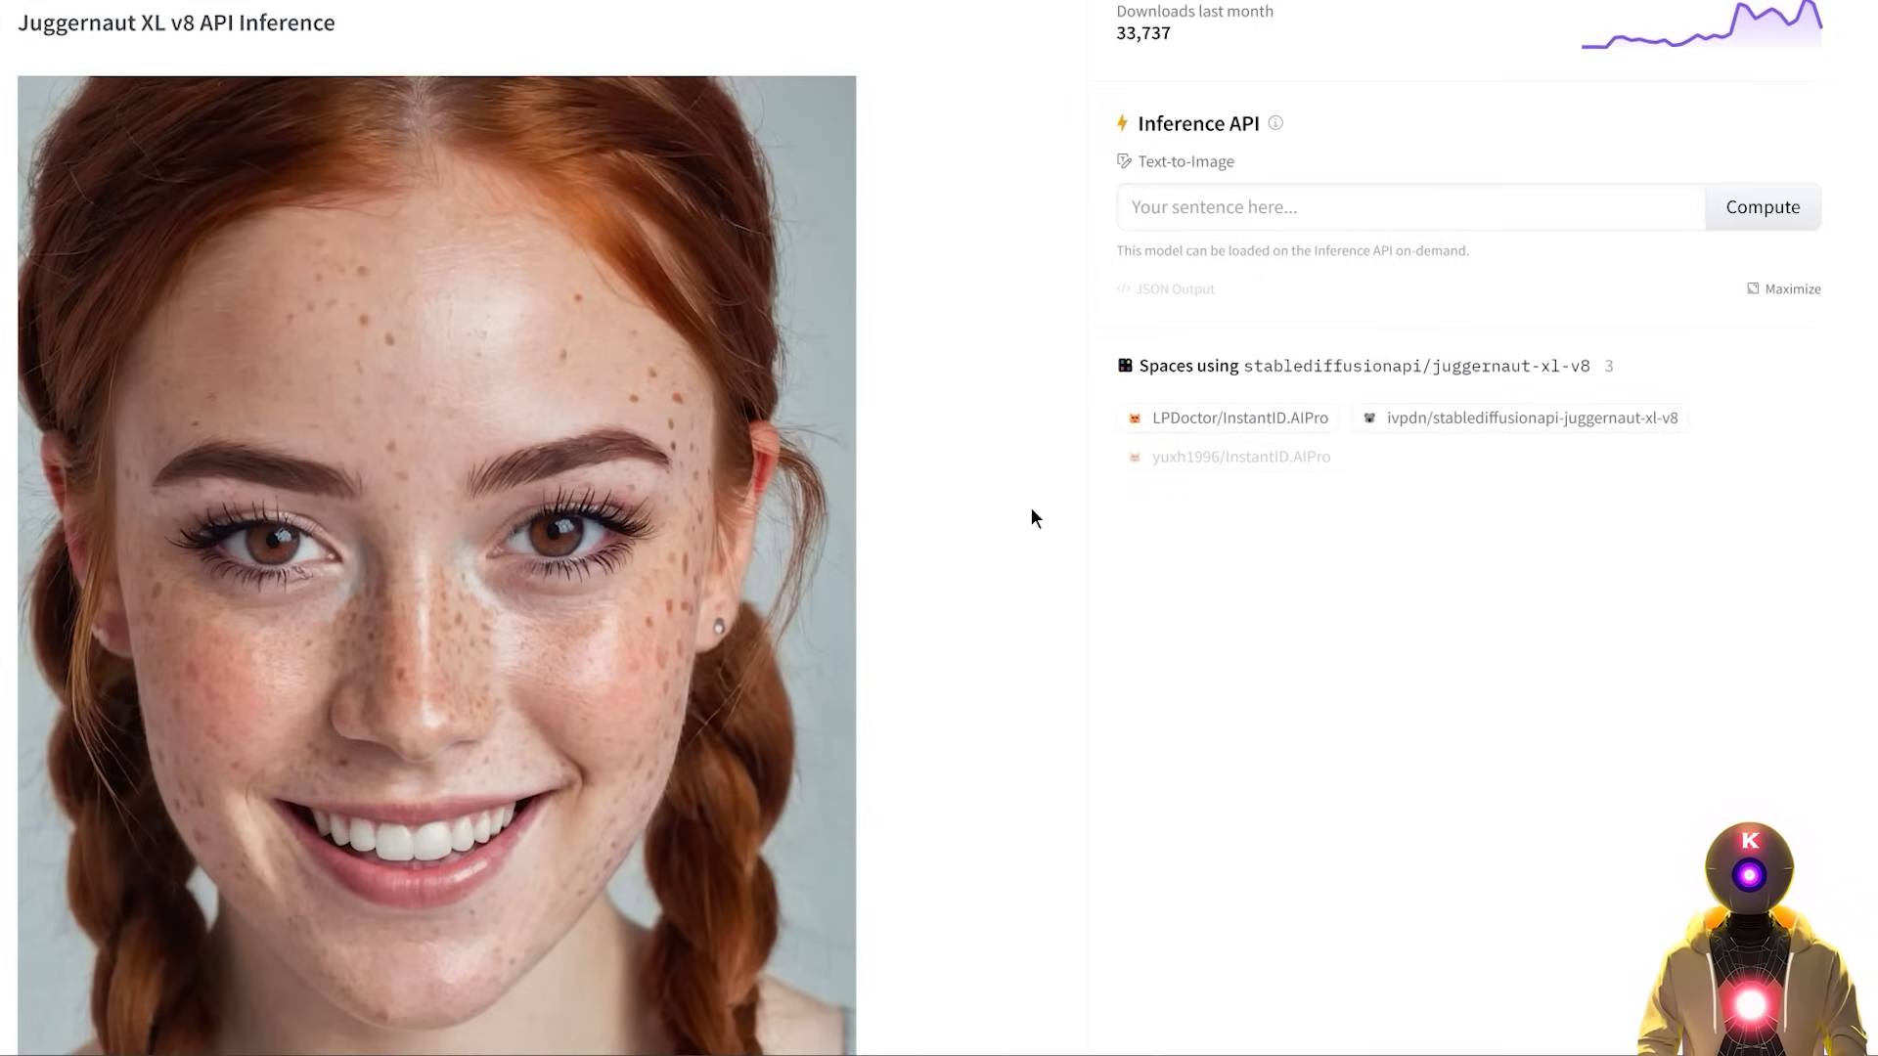
pyautogui.moveTo(1008, 519)
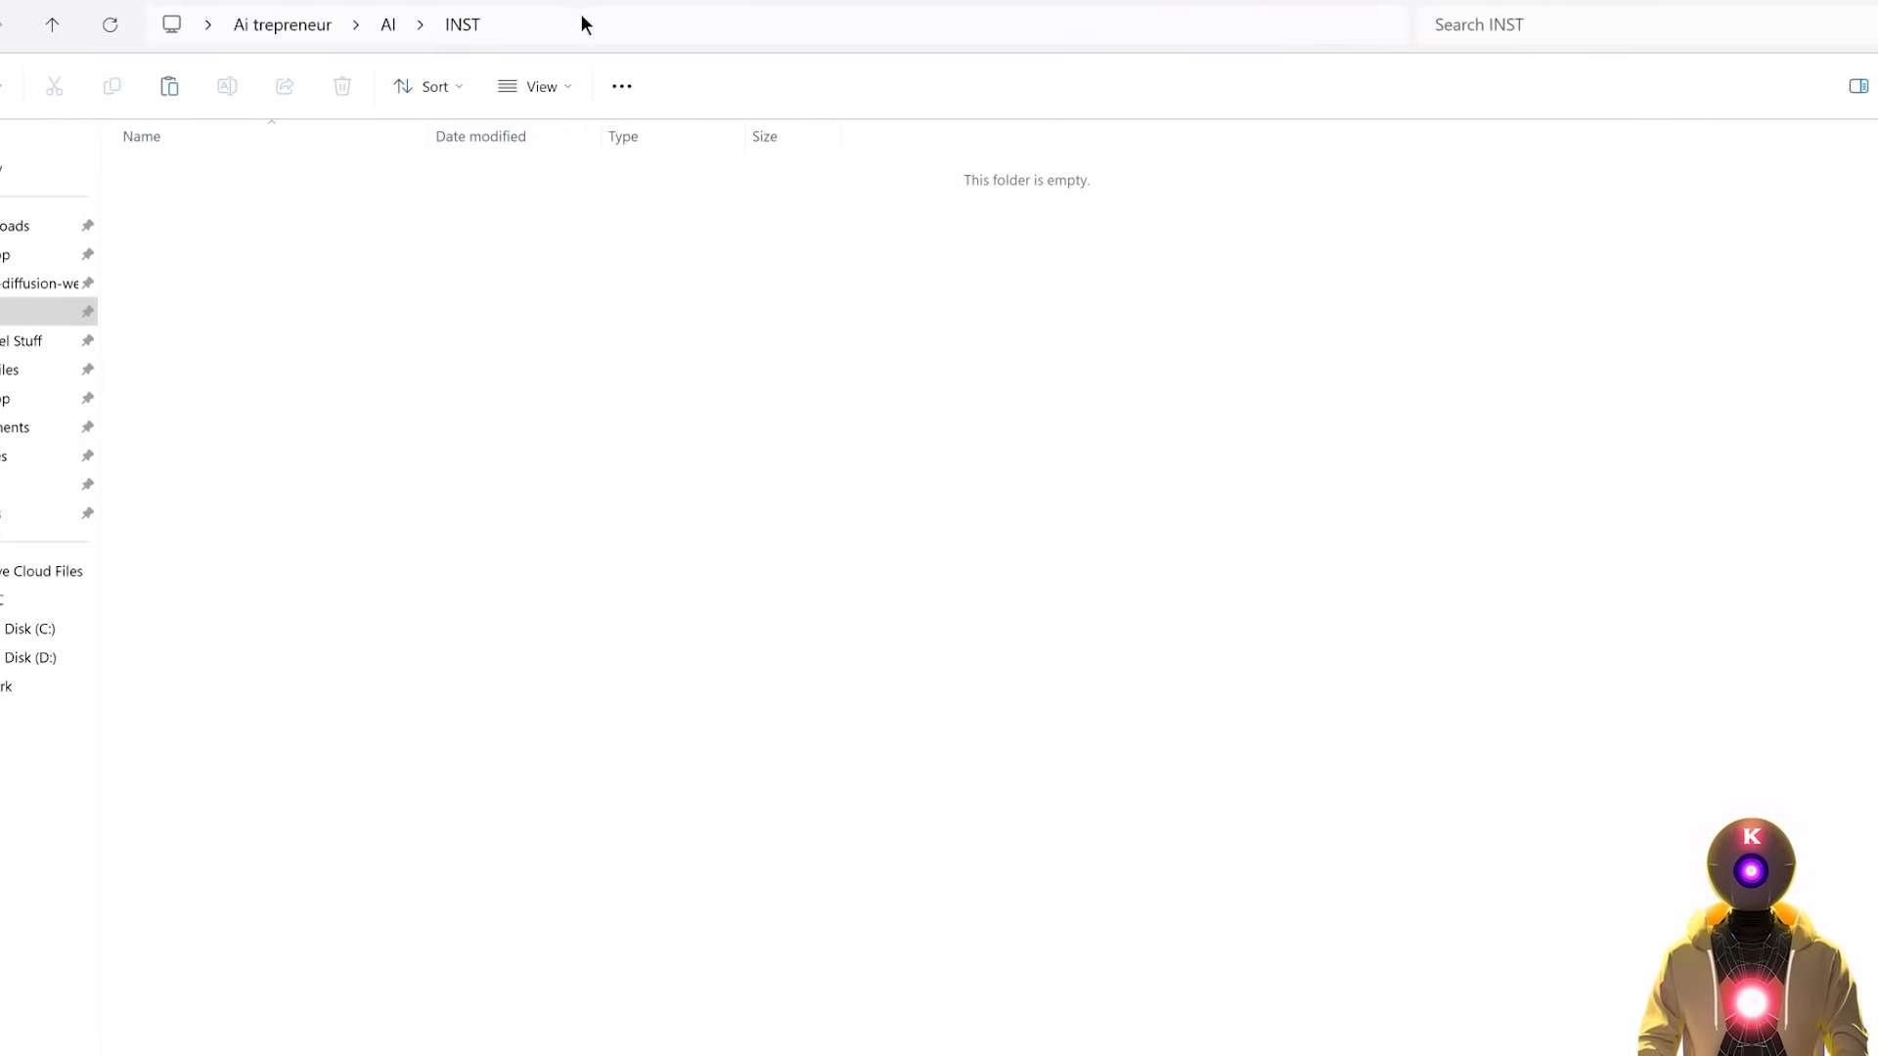
pyautogui.write('cmd')
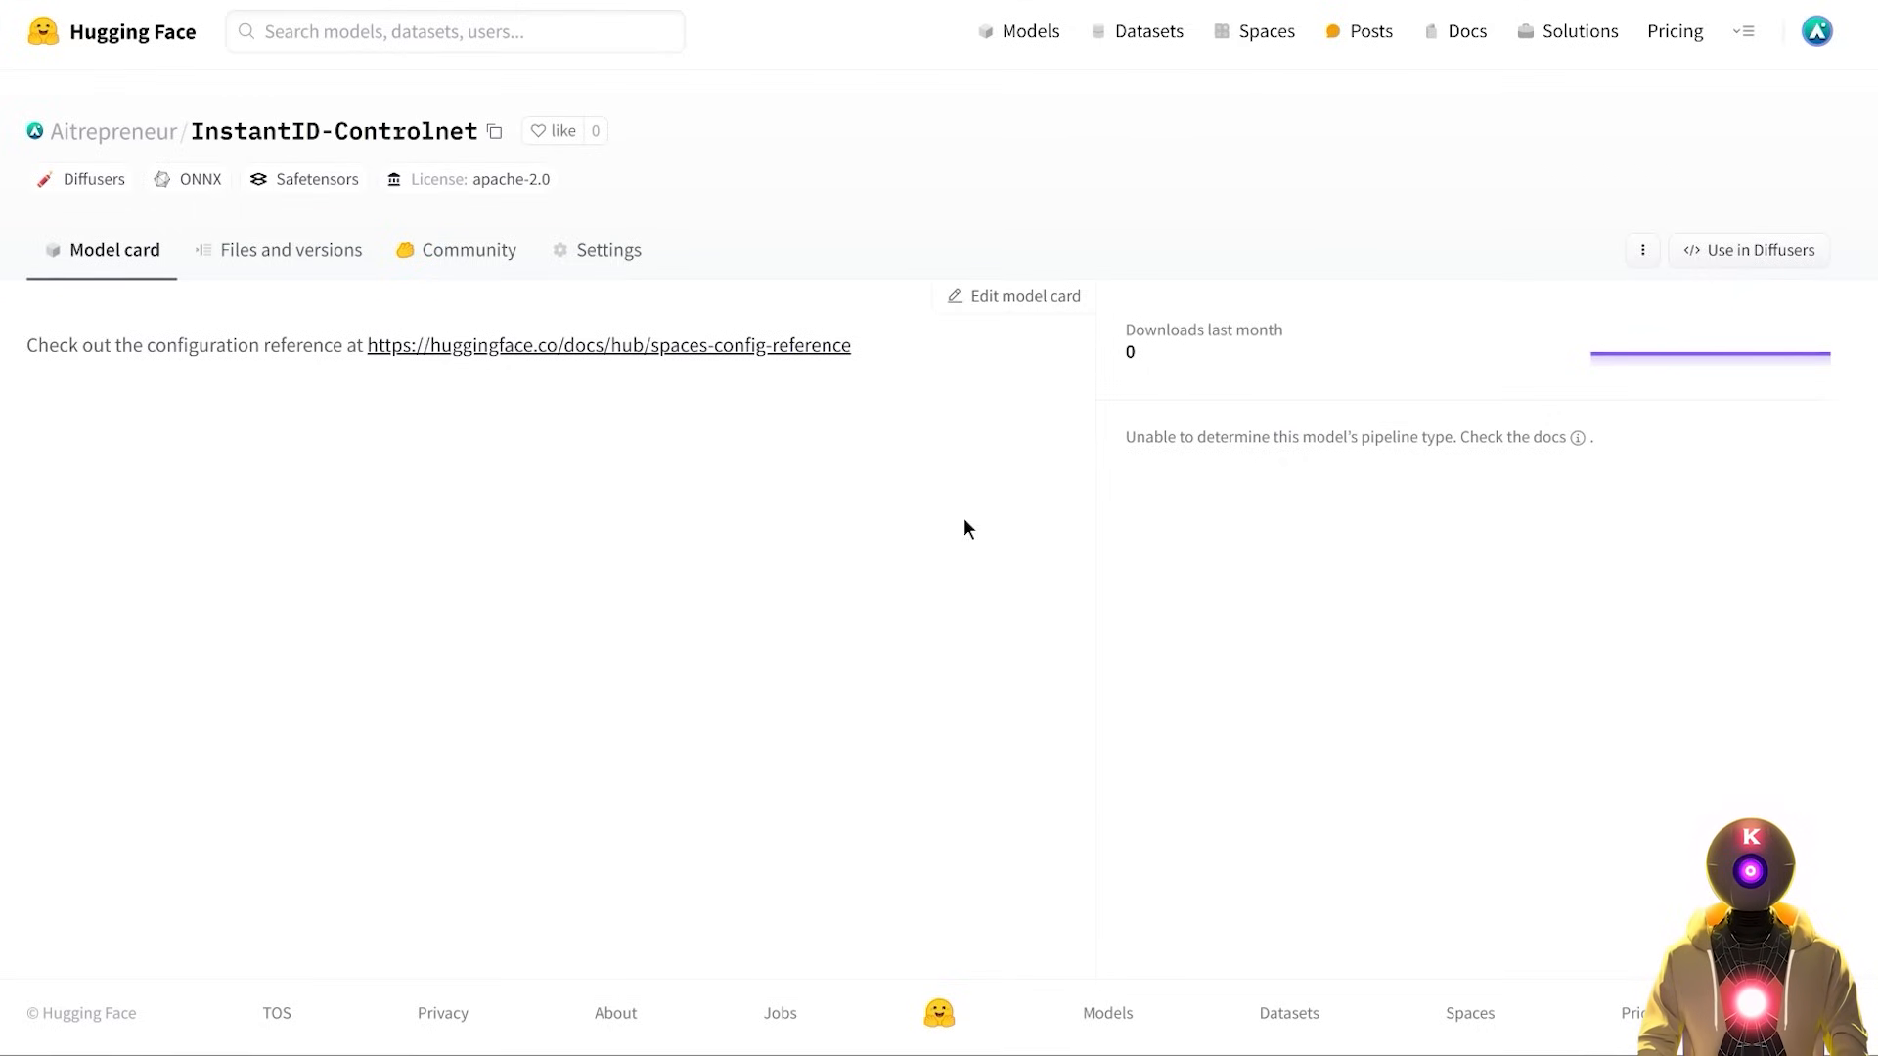
pyautogui.moveTo(1039, 438)
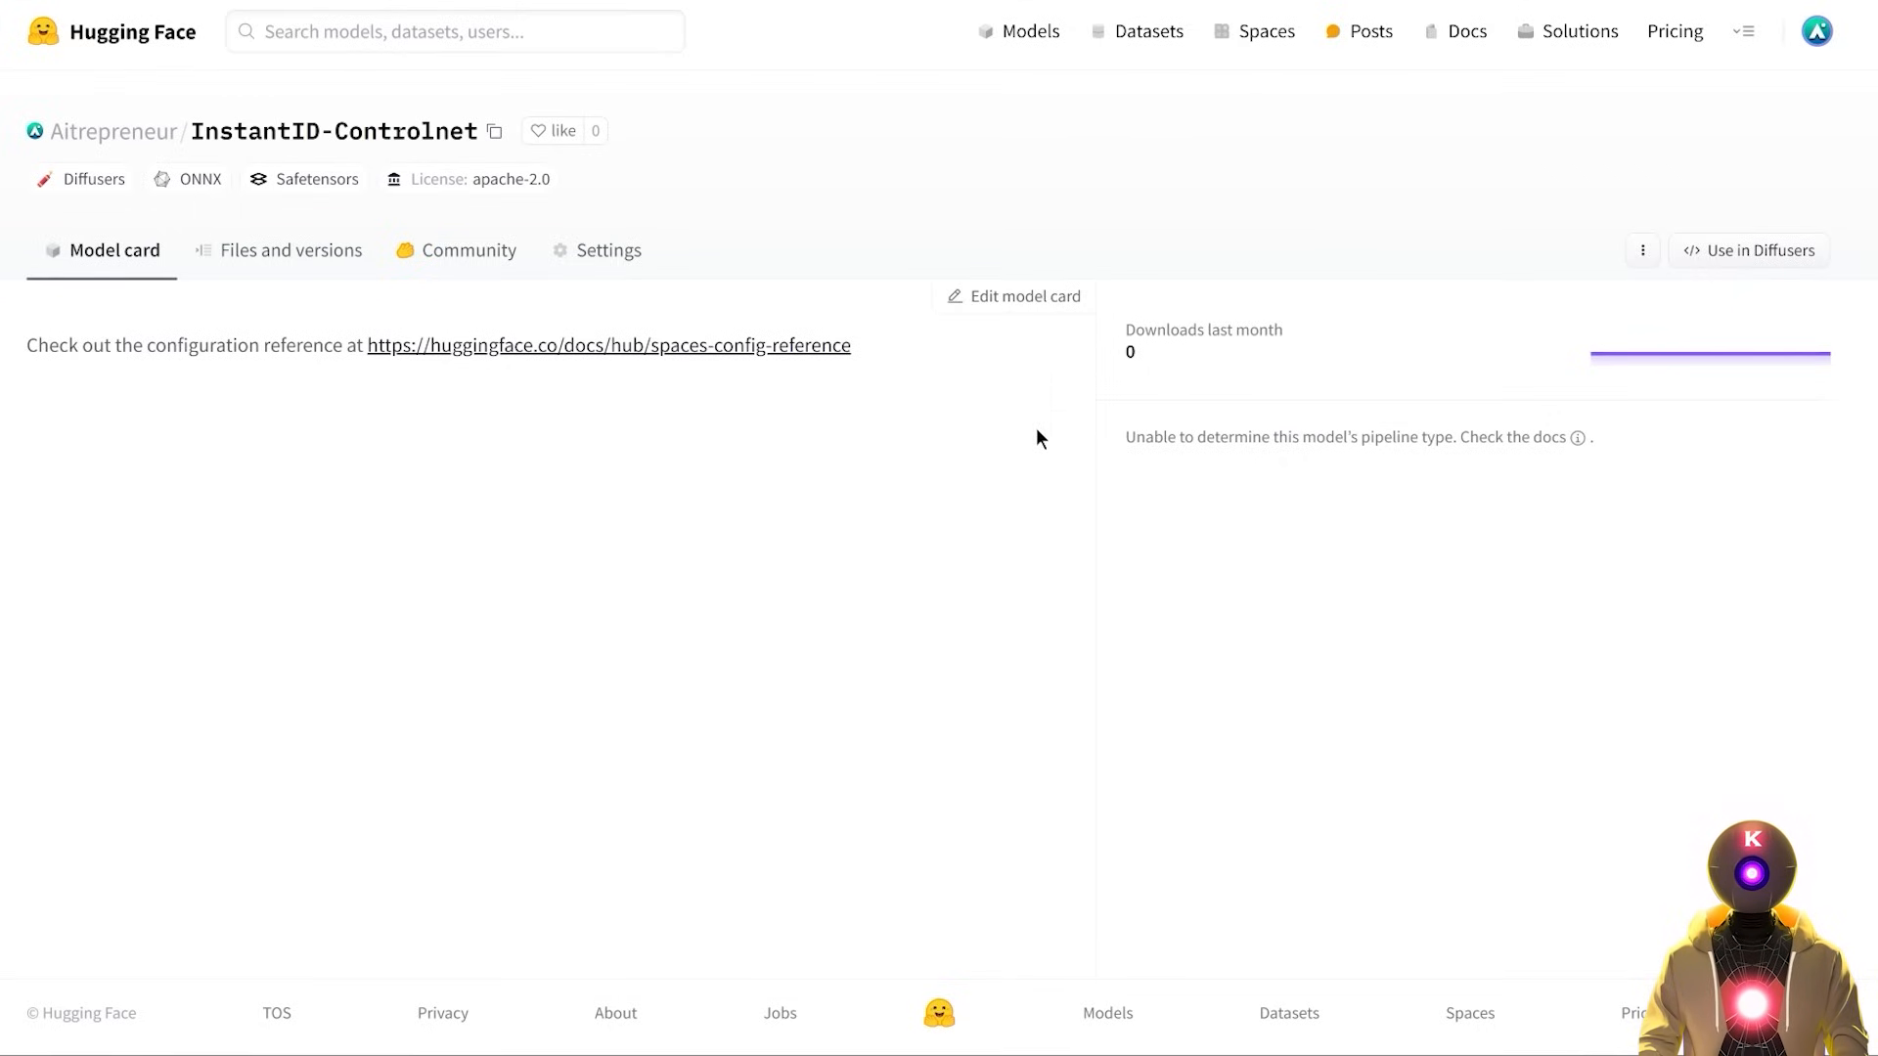
# - Bring up the clone-repository commands for Aitrepreneur/InstantID-Controlnet
pyautogui.click(1643, 250)
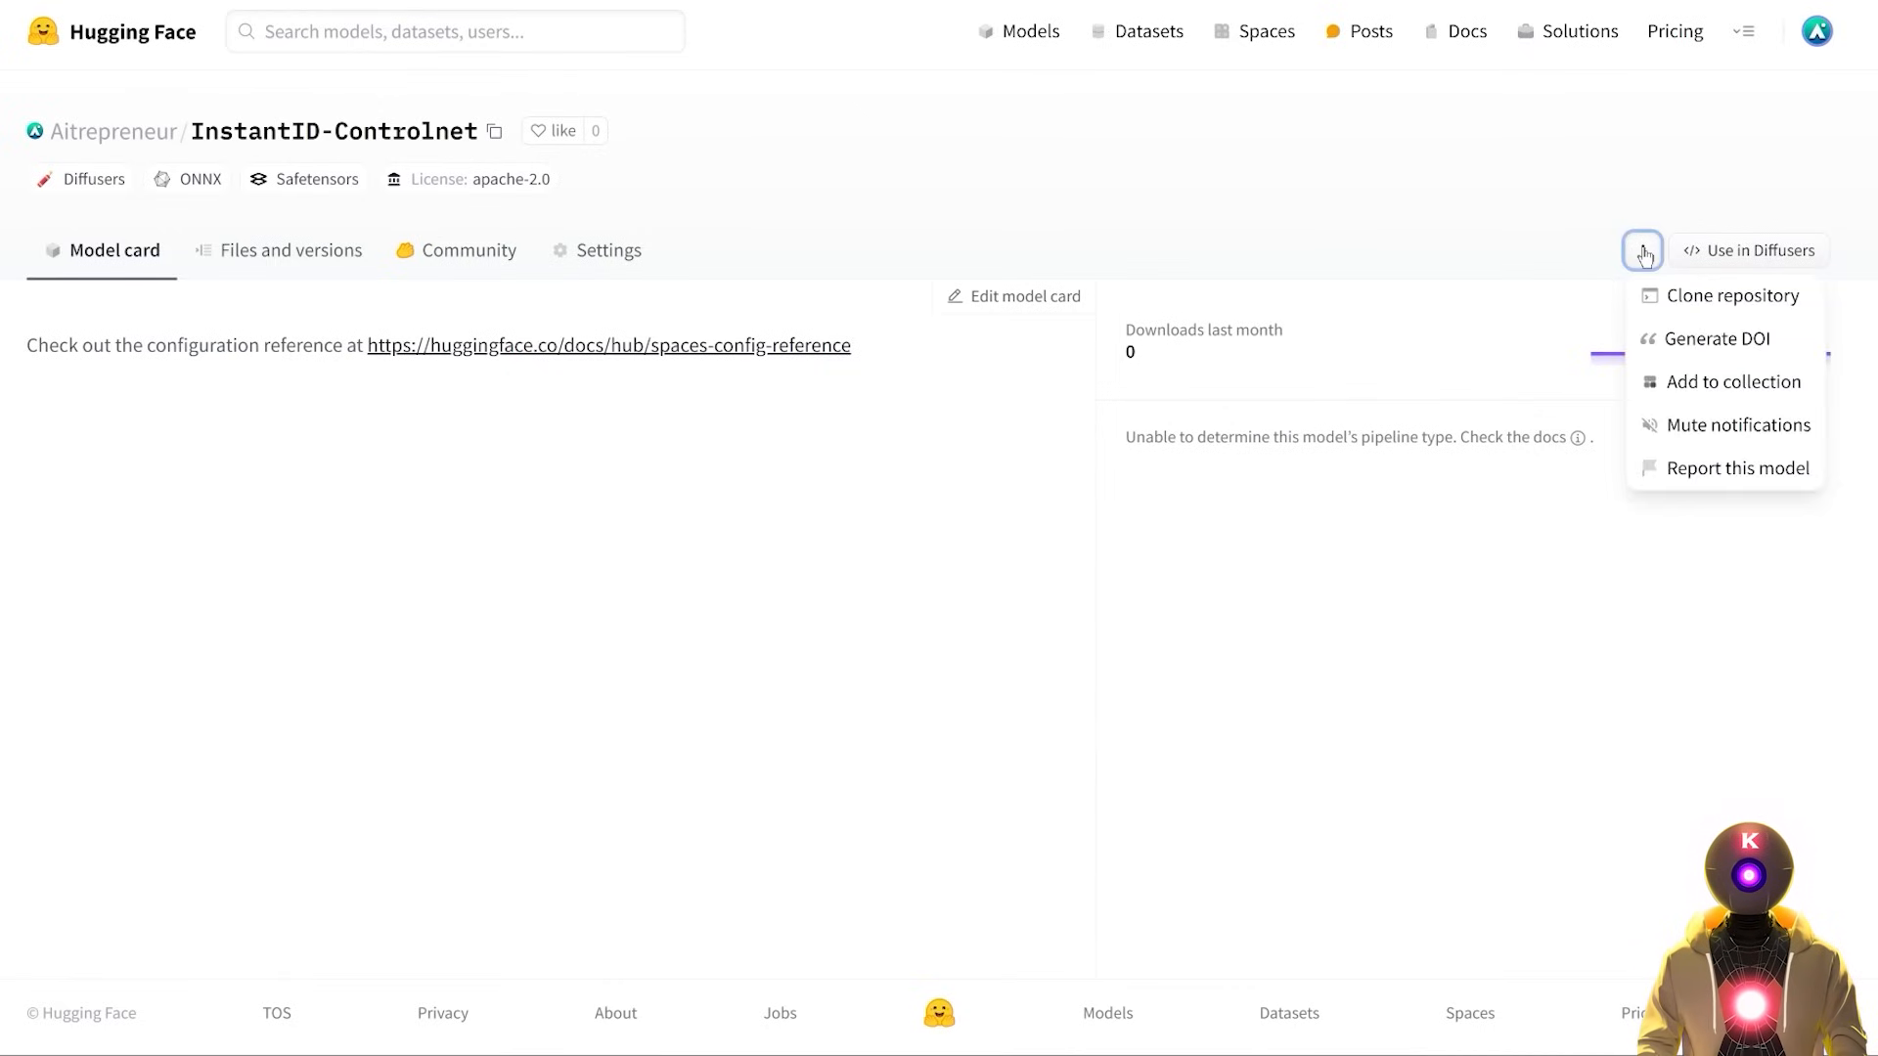
pyautogui.click(1733, 295)
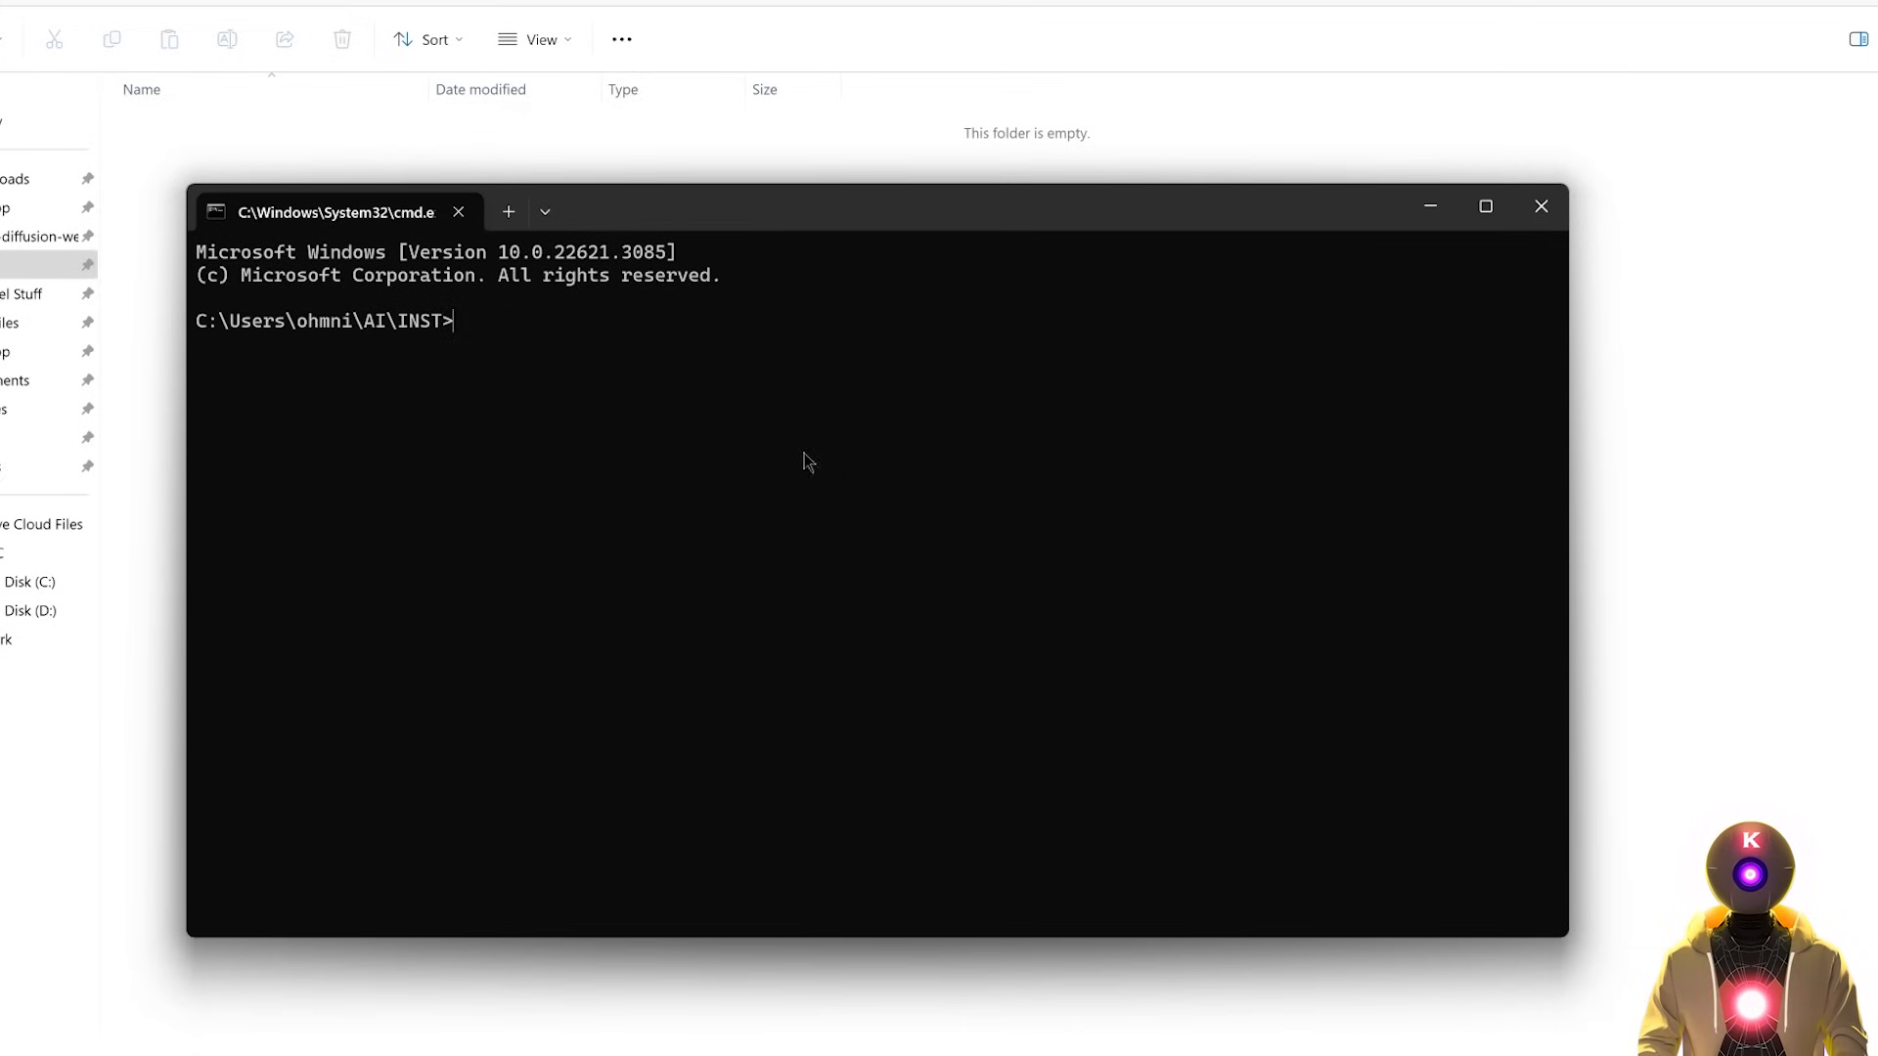
pyautogui.moveTo(896, 405)
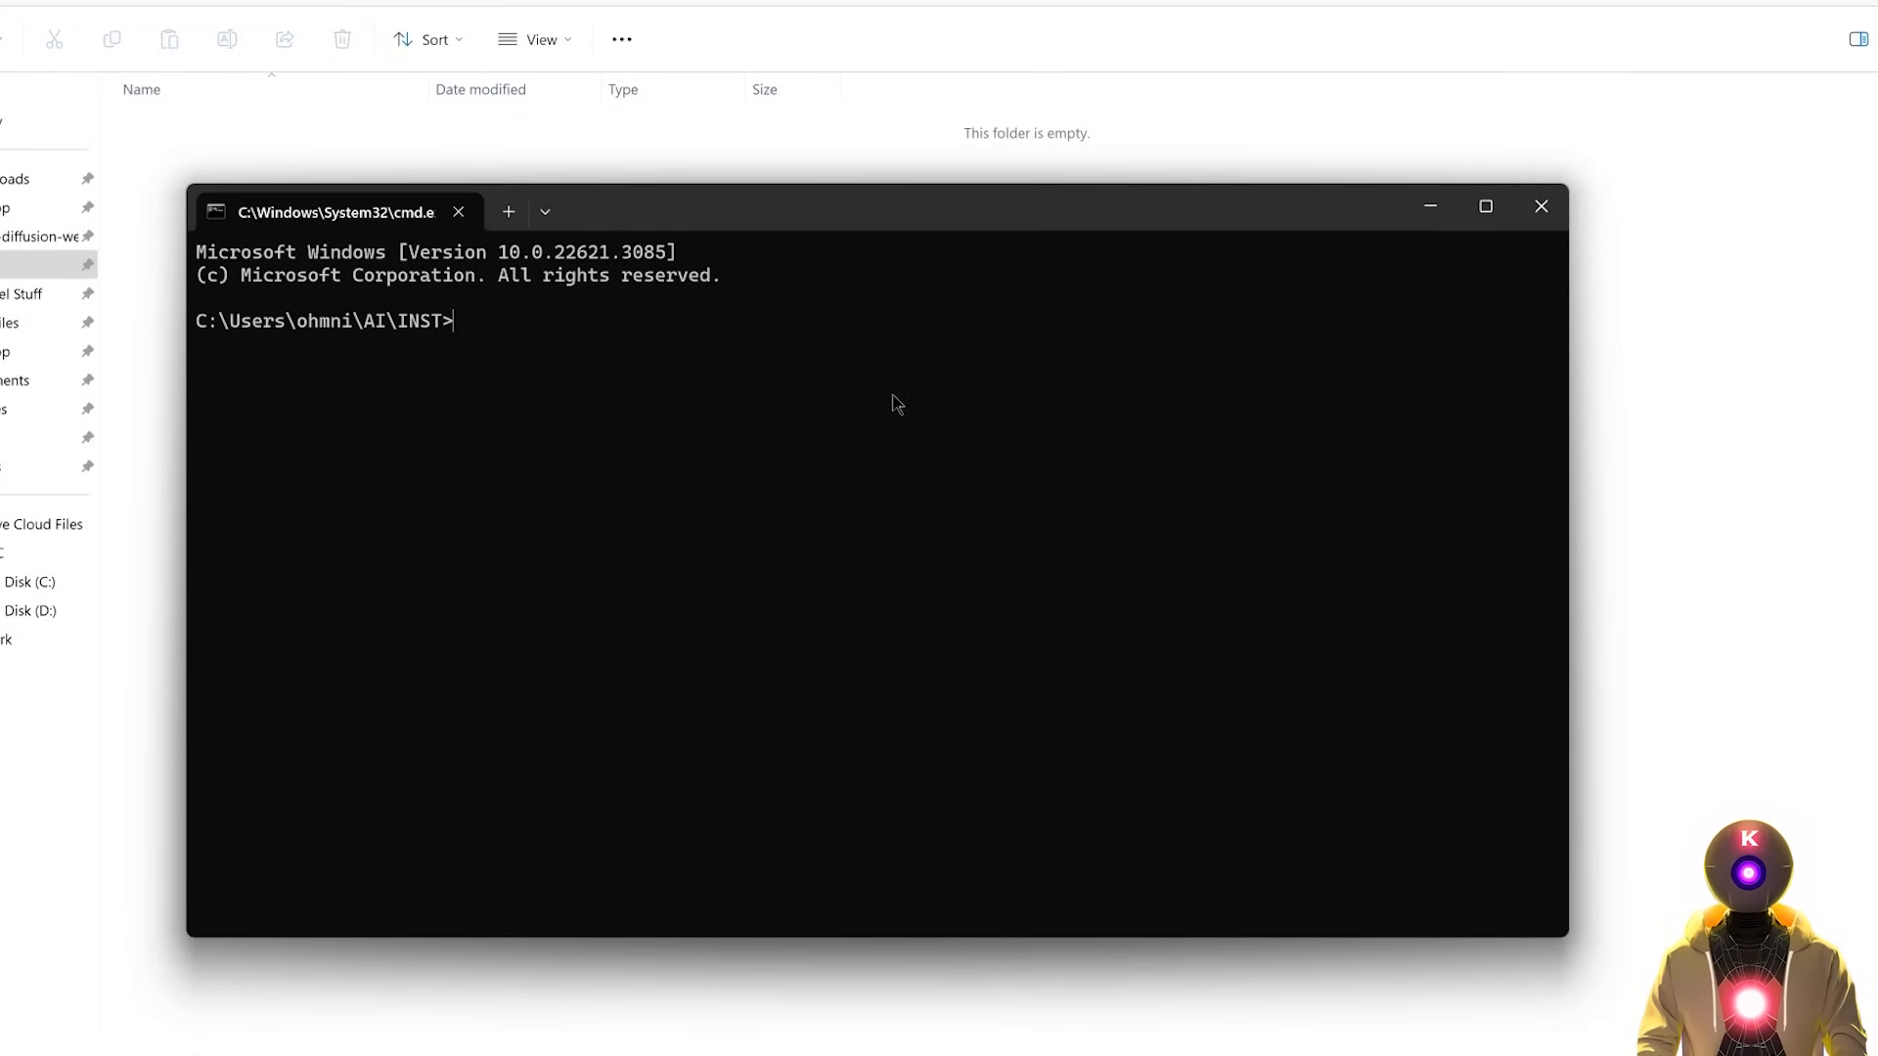
# - Run git lfs install and git clone in cmd, then cd into InstantID-Controlnet
pyautogui.press('Ctrl+v')
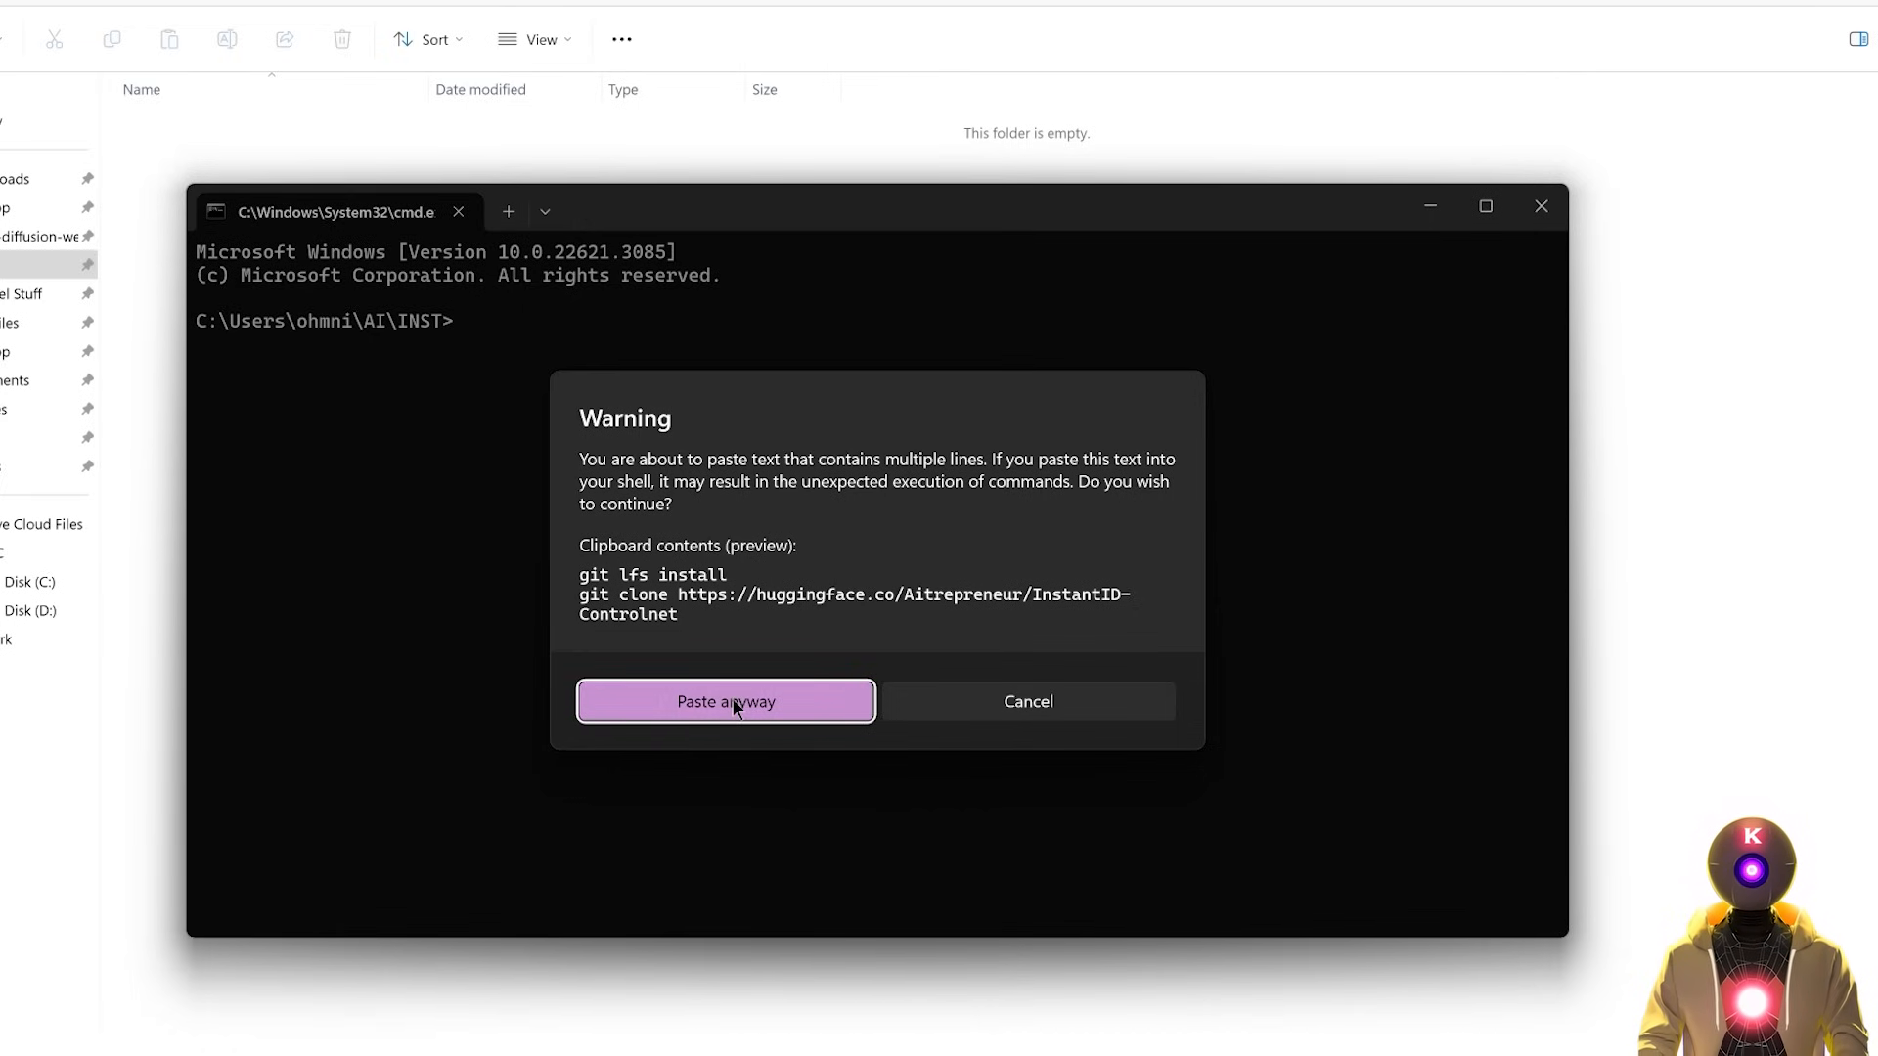
pyautogui.click(726, 700)
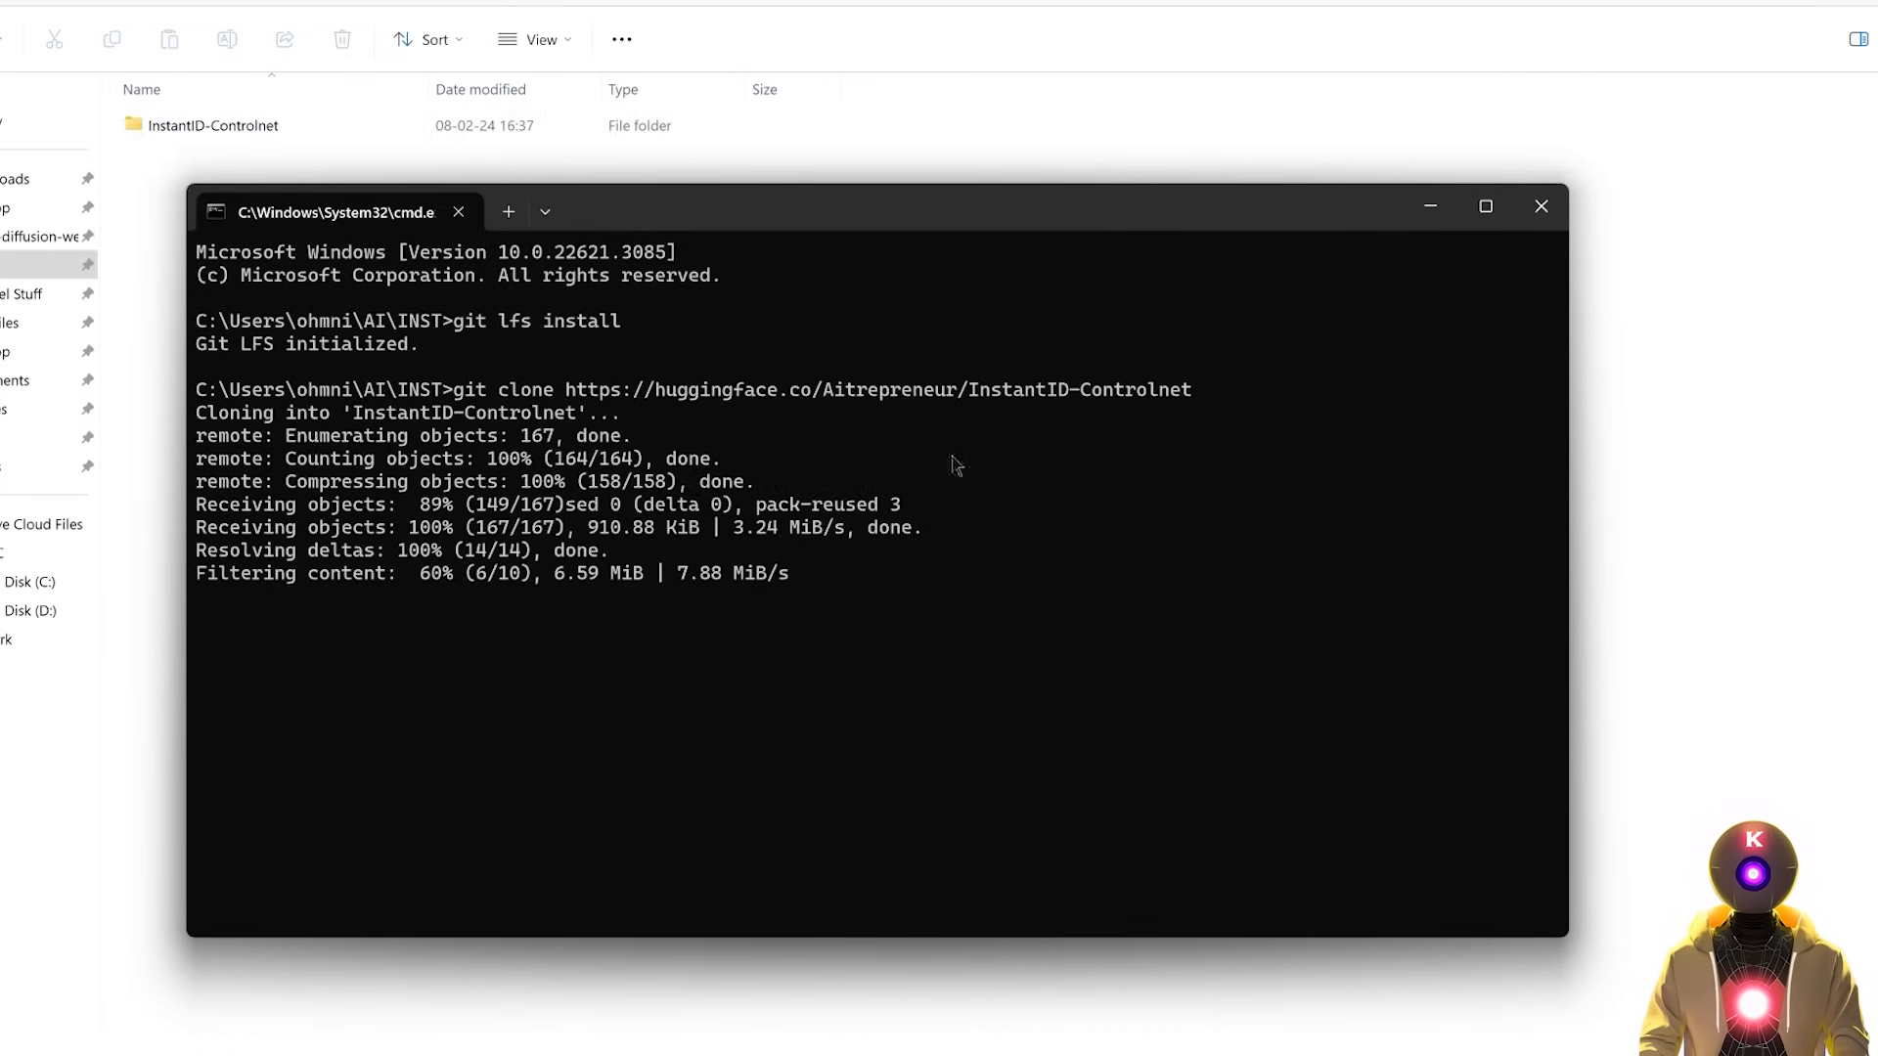
pyautogui.moveTo(853, 544)
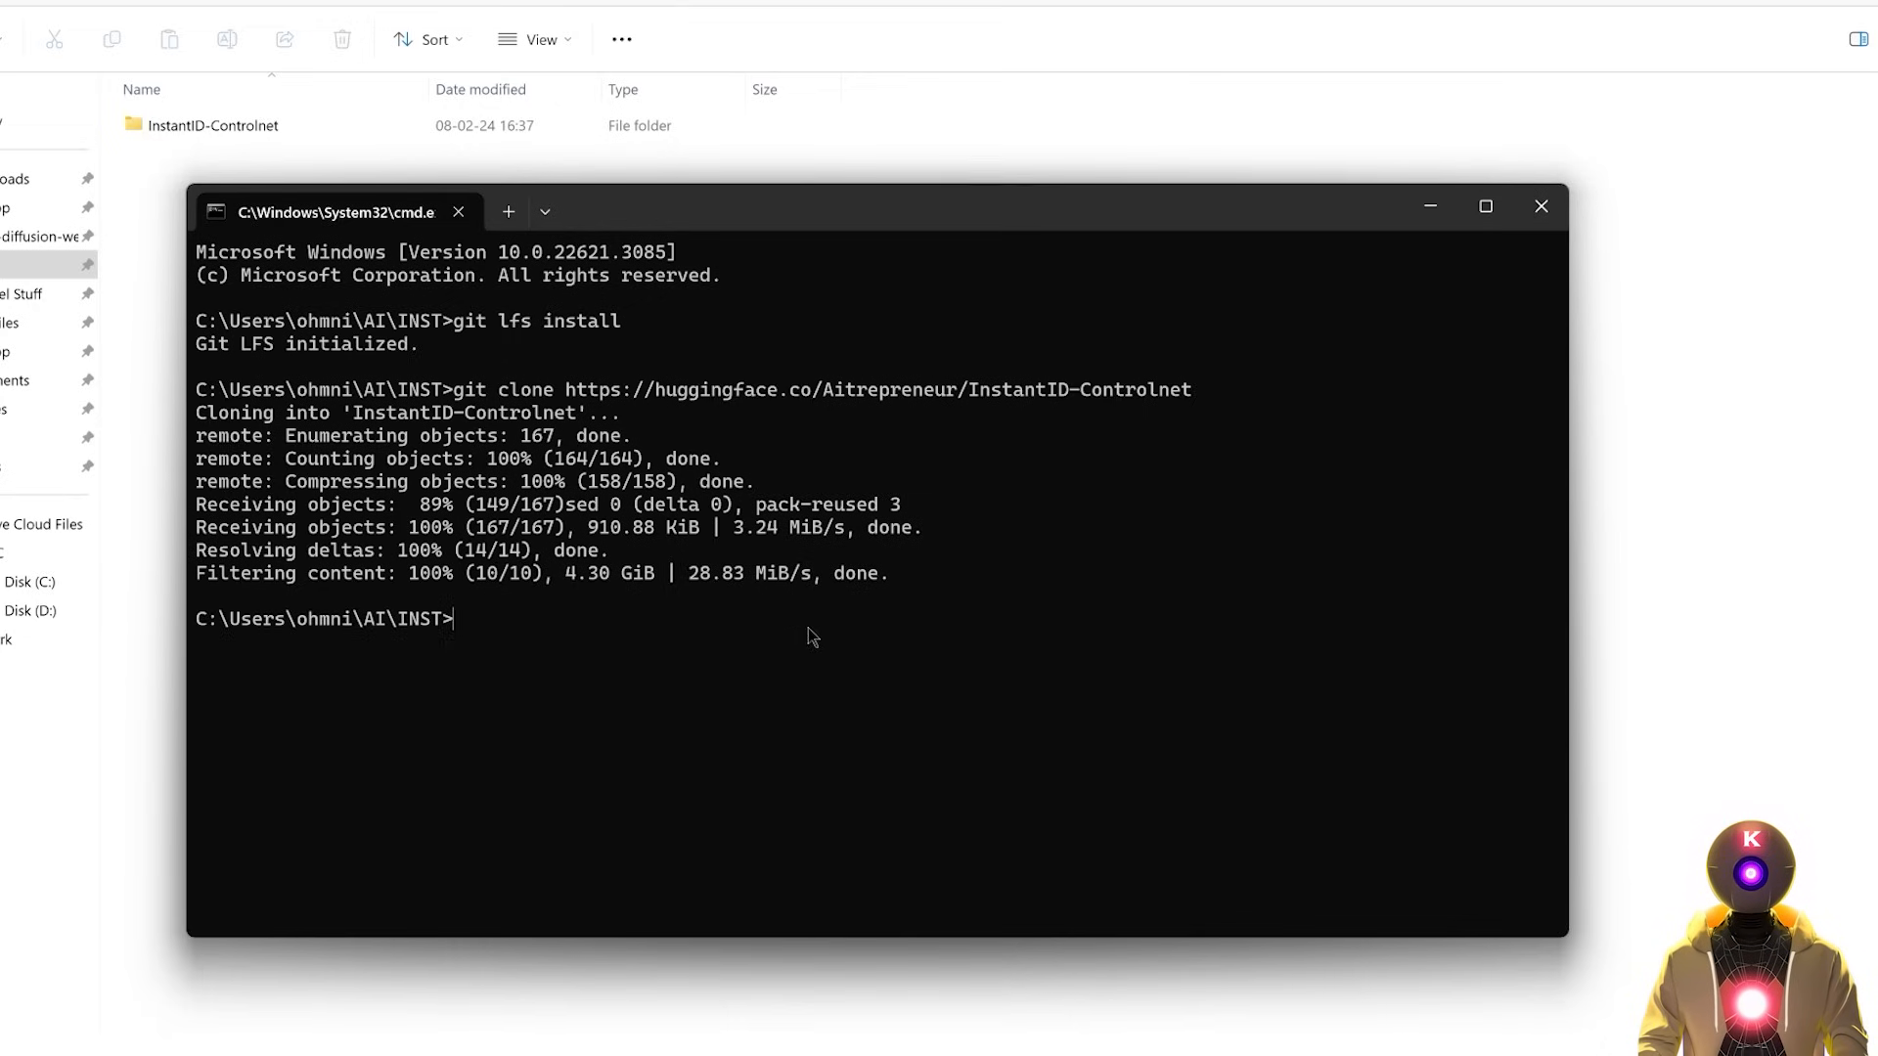
pyautogui.write('cd InstantID-Controlnet')
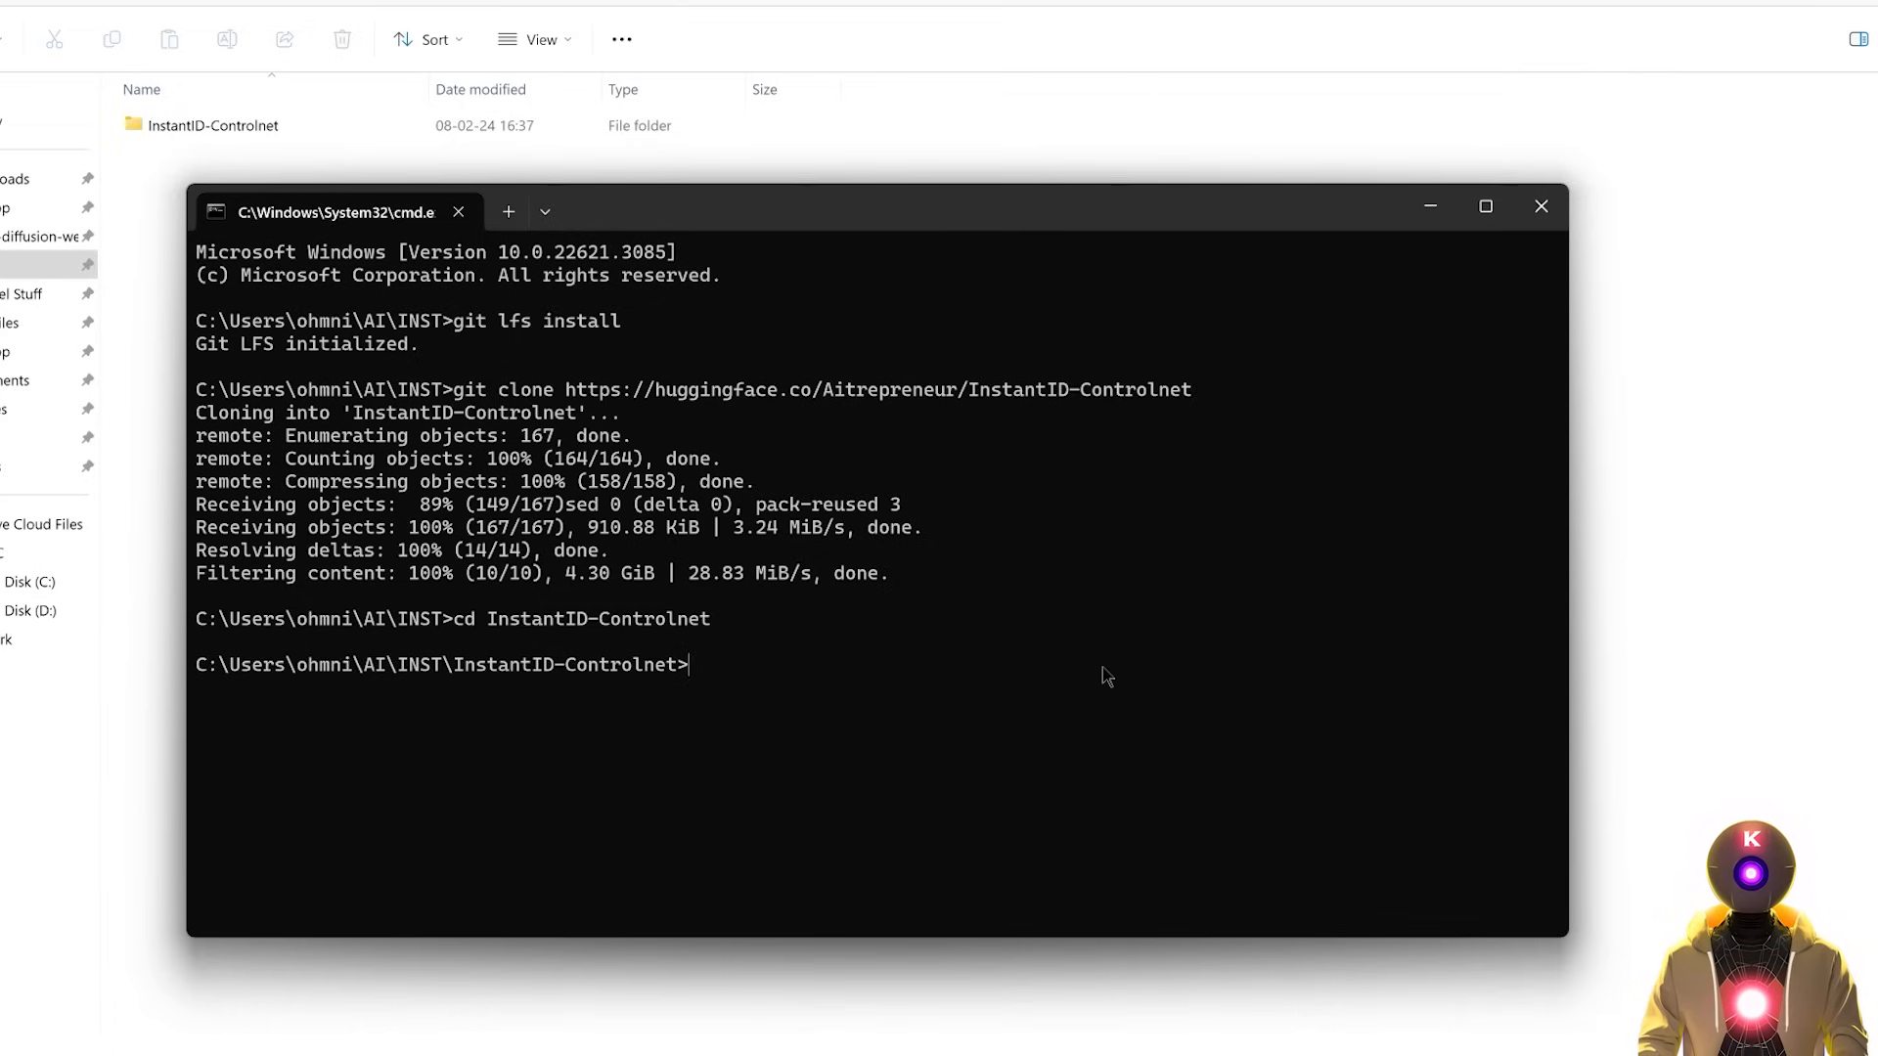
# - Create and activate the env venv, install torch, torchvision, torchaudio and xformers, then run app.py
pyautogui.write('python -m venv env')
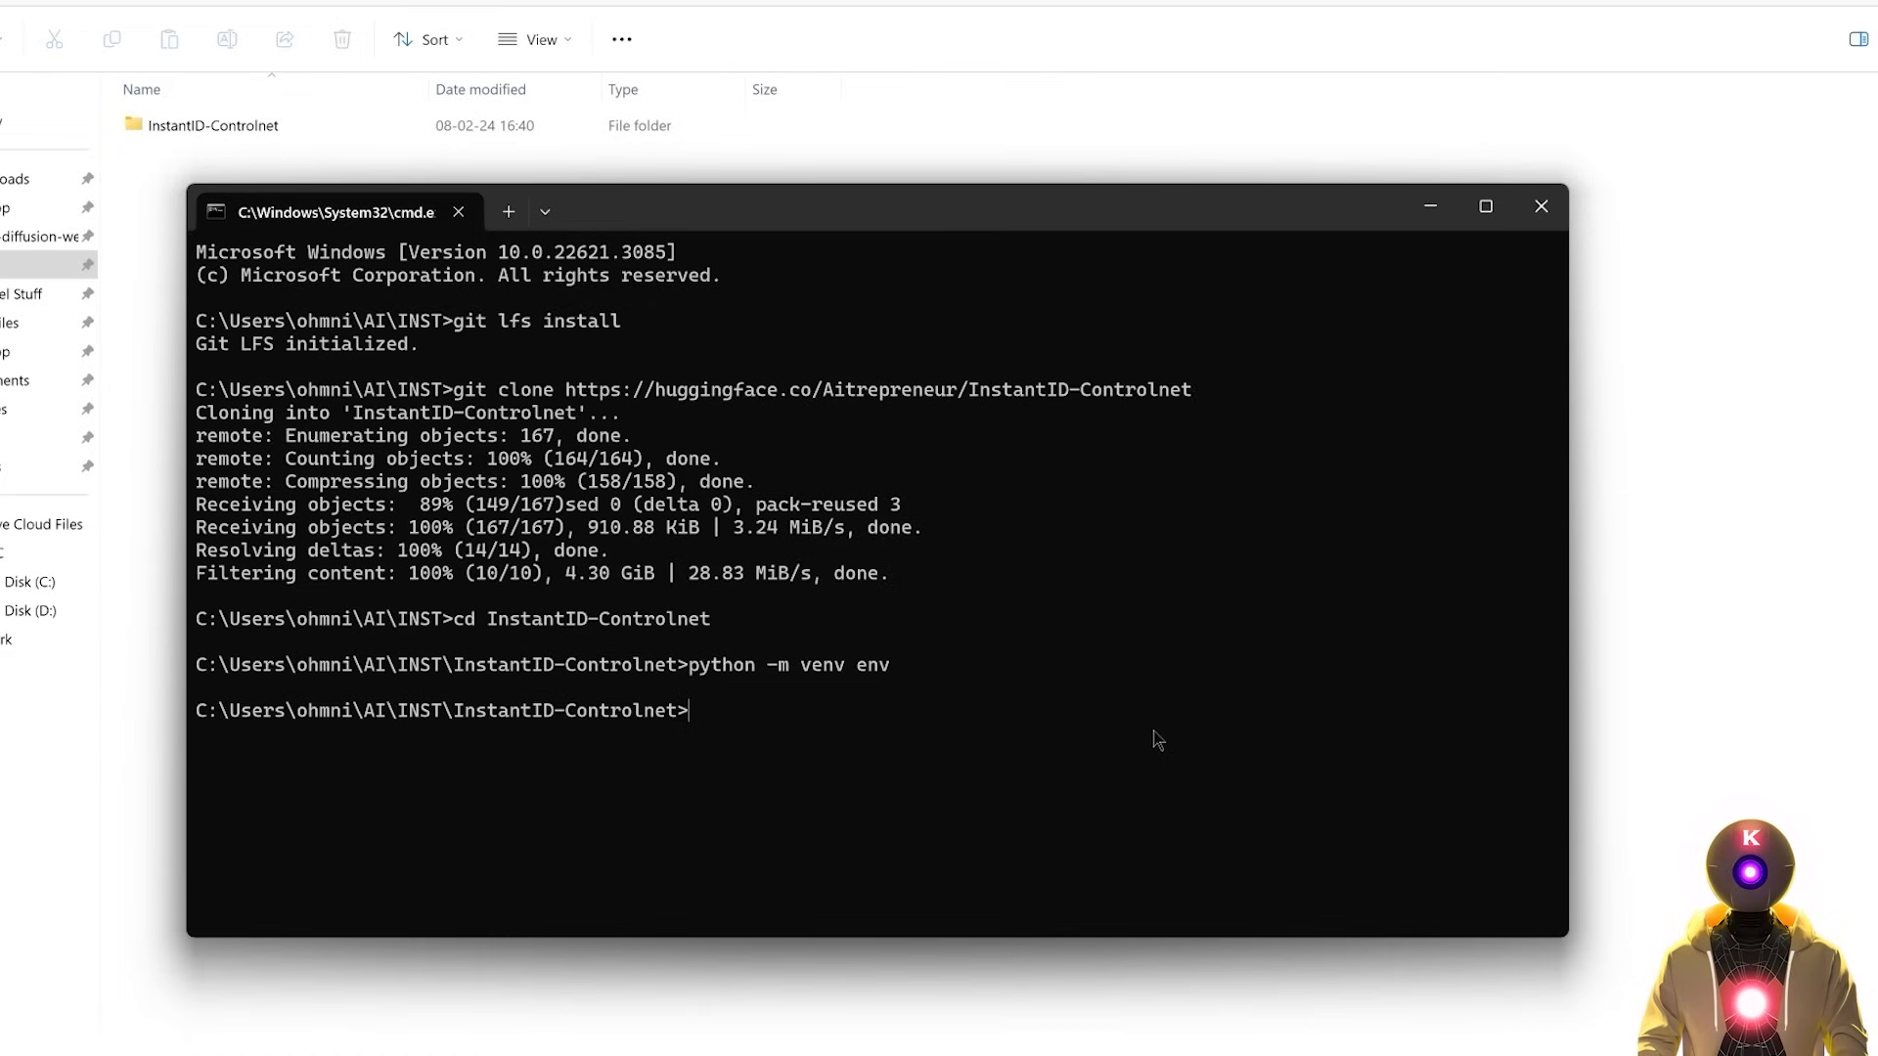
pyautogui.write('env\\Scripts\\activate')
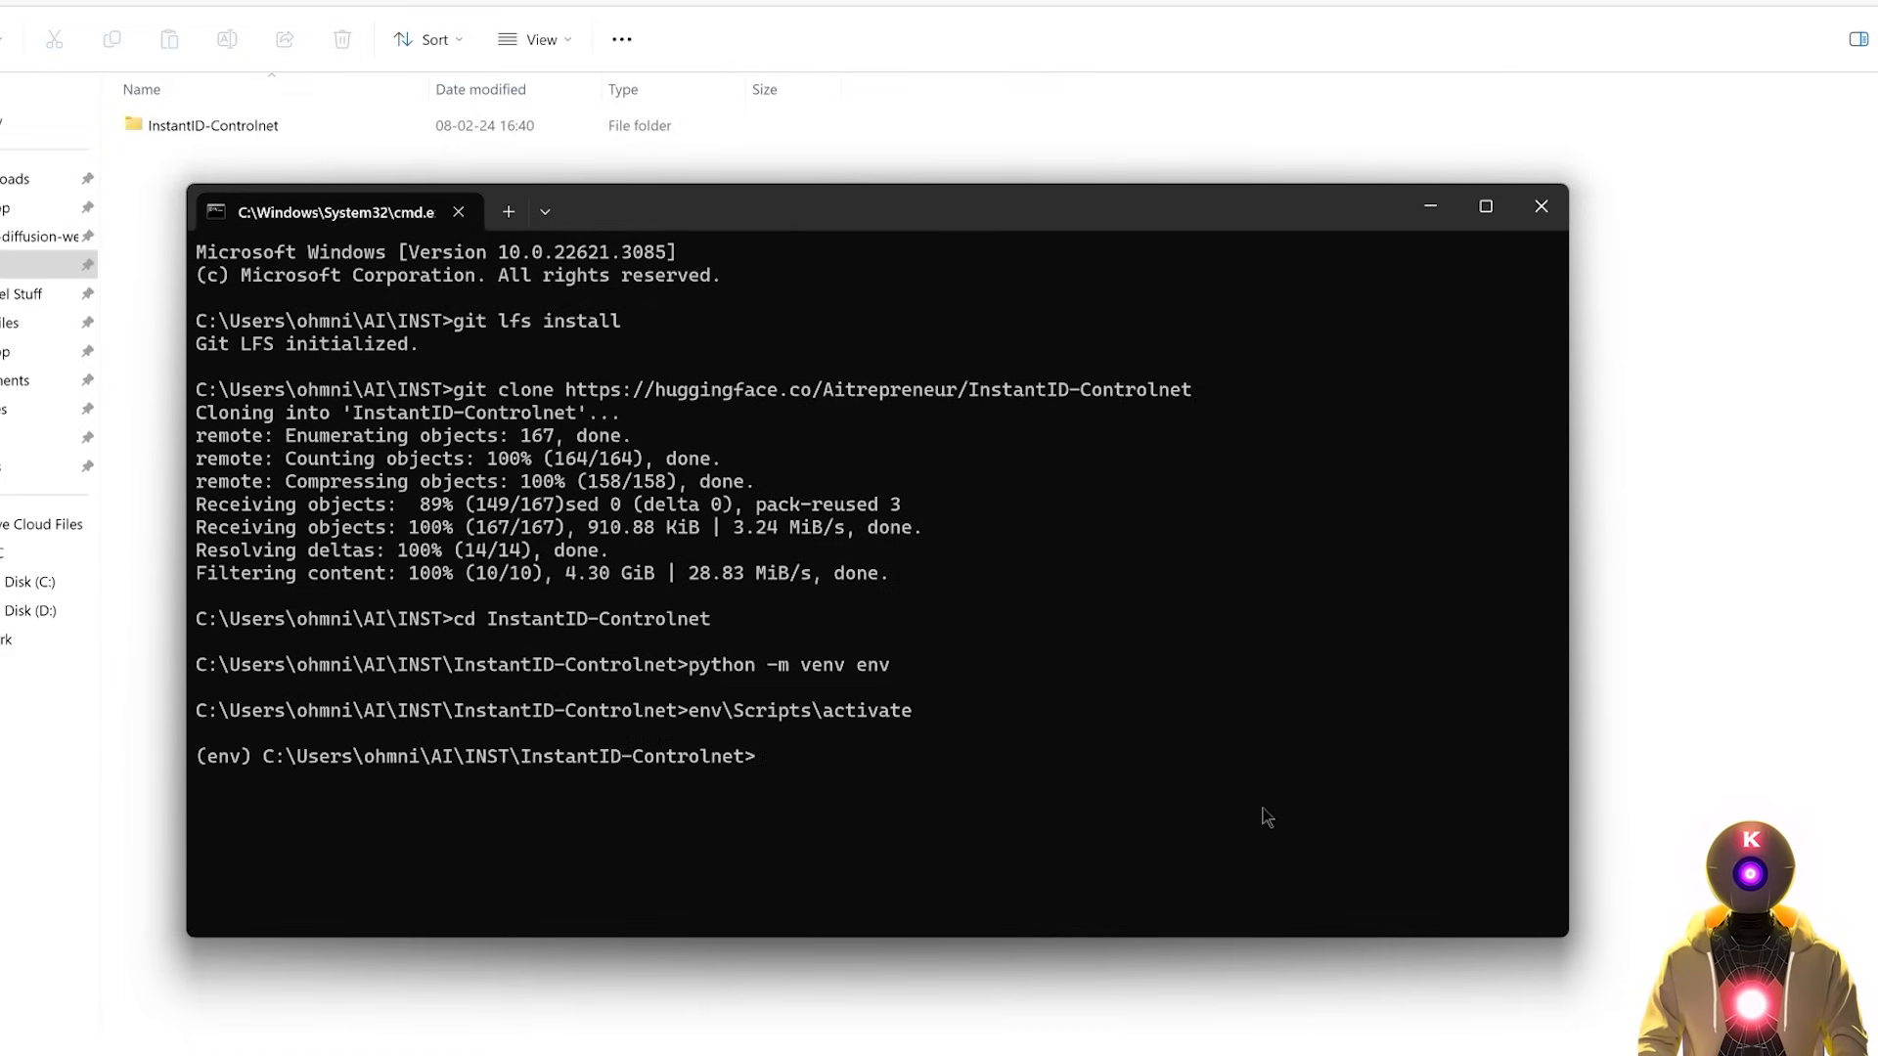
pyautogui.write('pip install torch torchvision torchaudio xformers --index-url https://download.pytorch.org/whl/cu118')
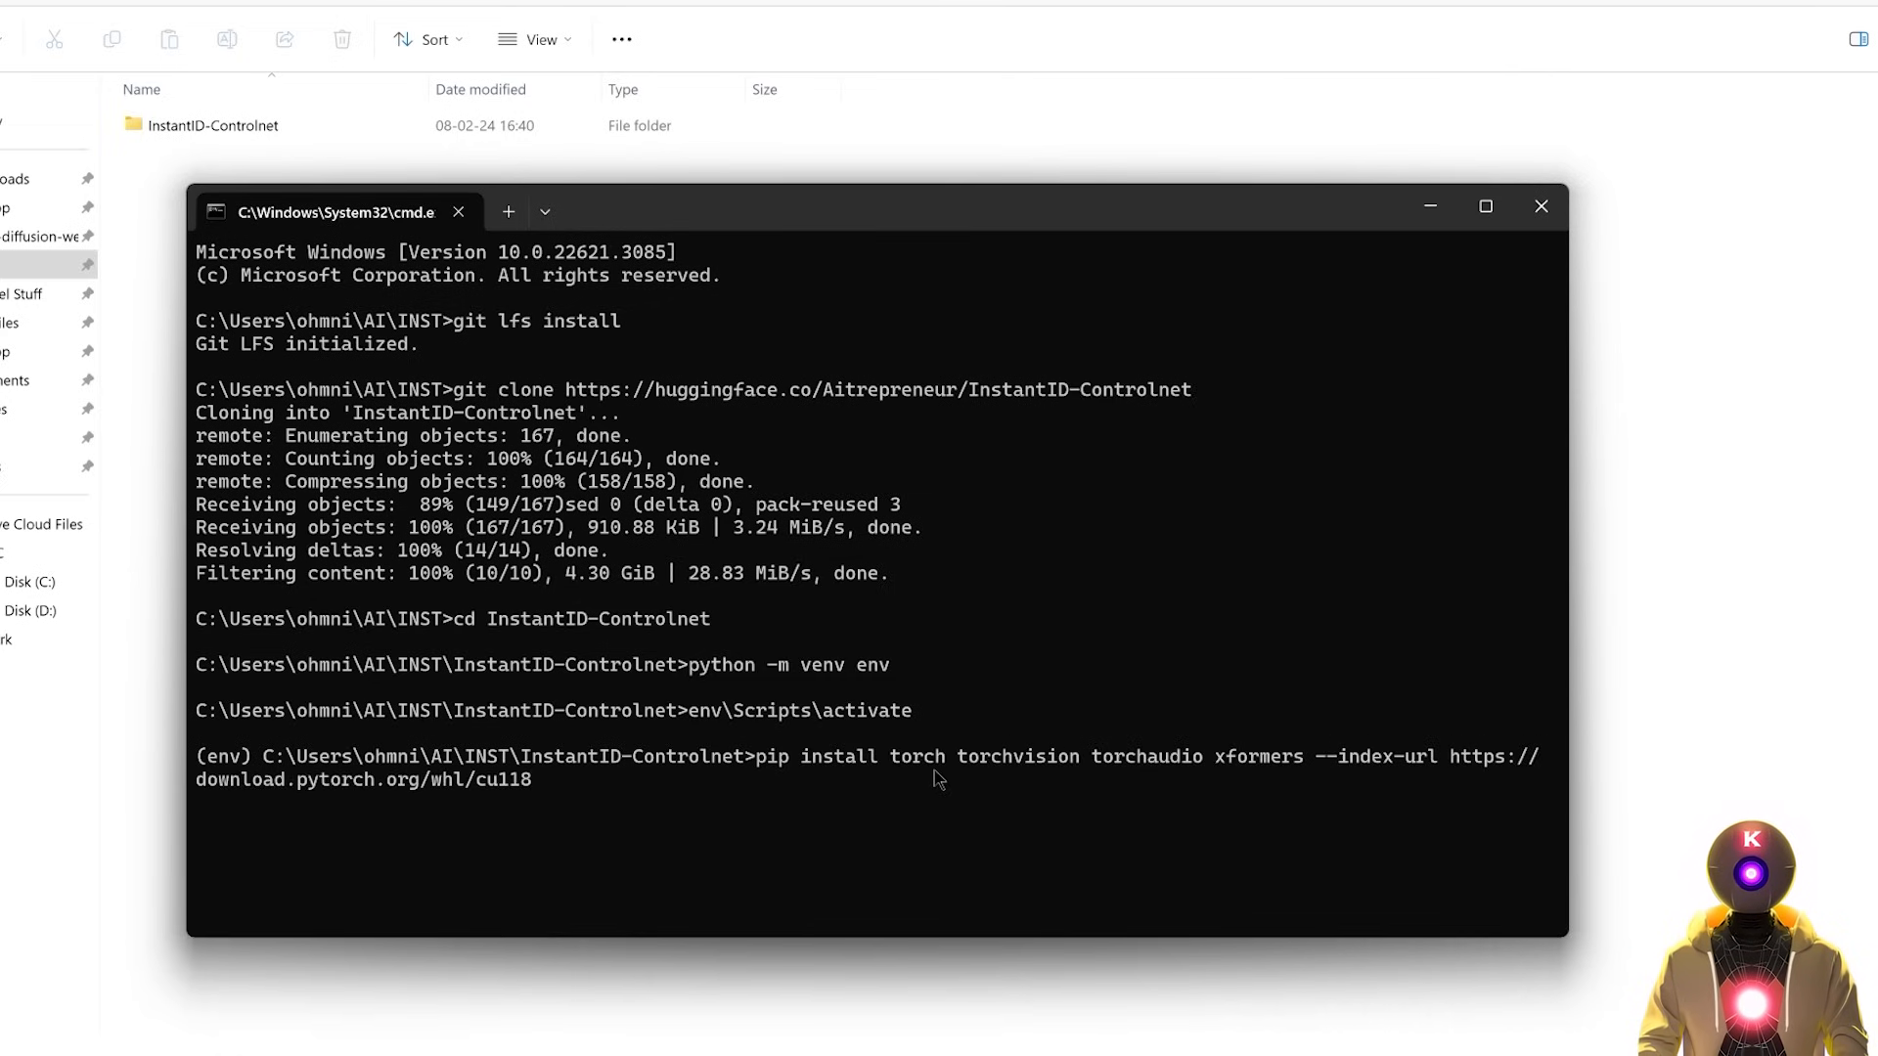
pyautogui.moveTo(1252, 779)
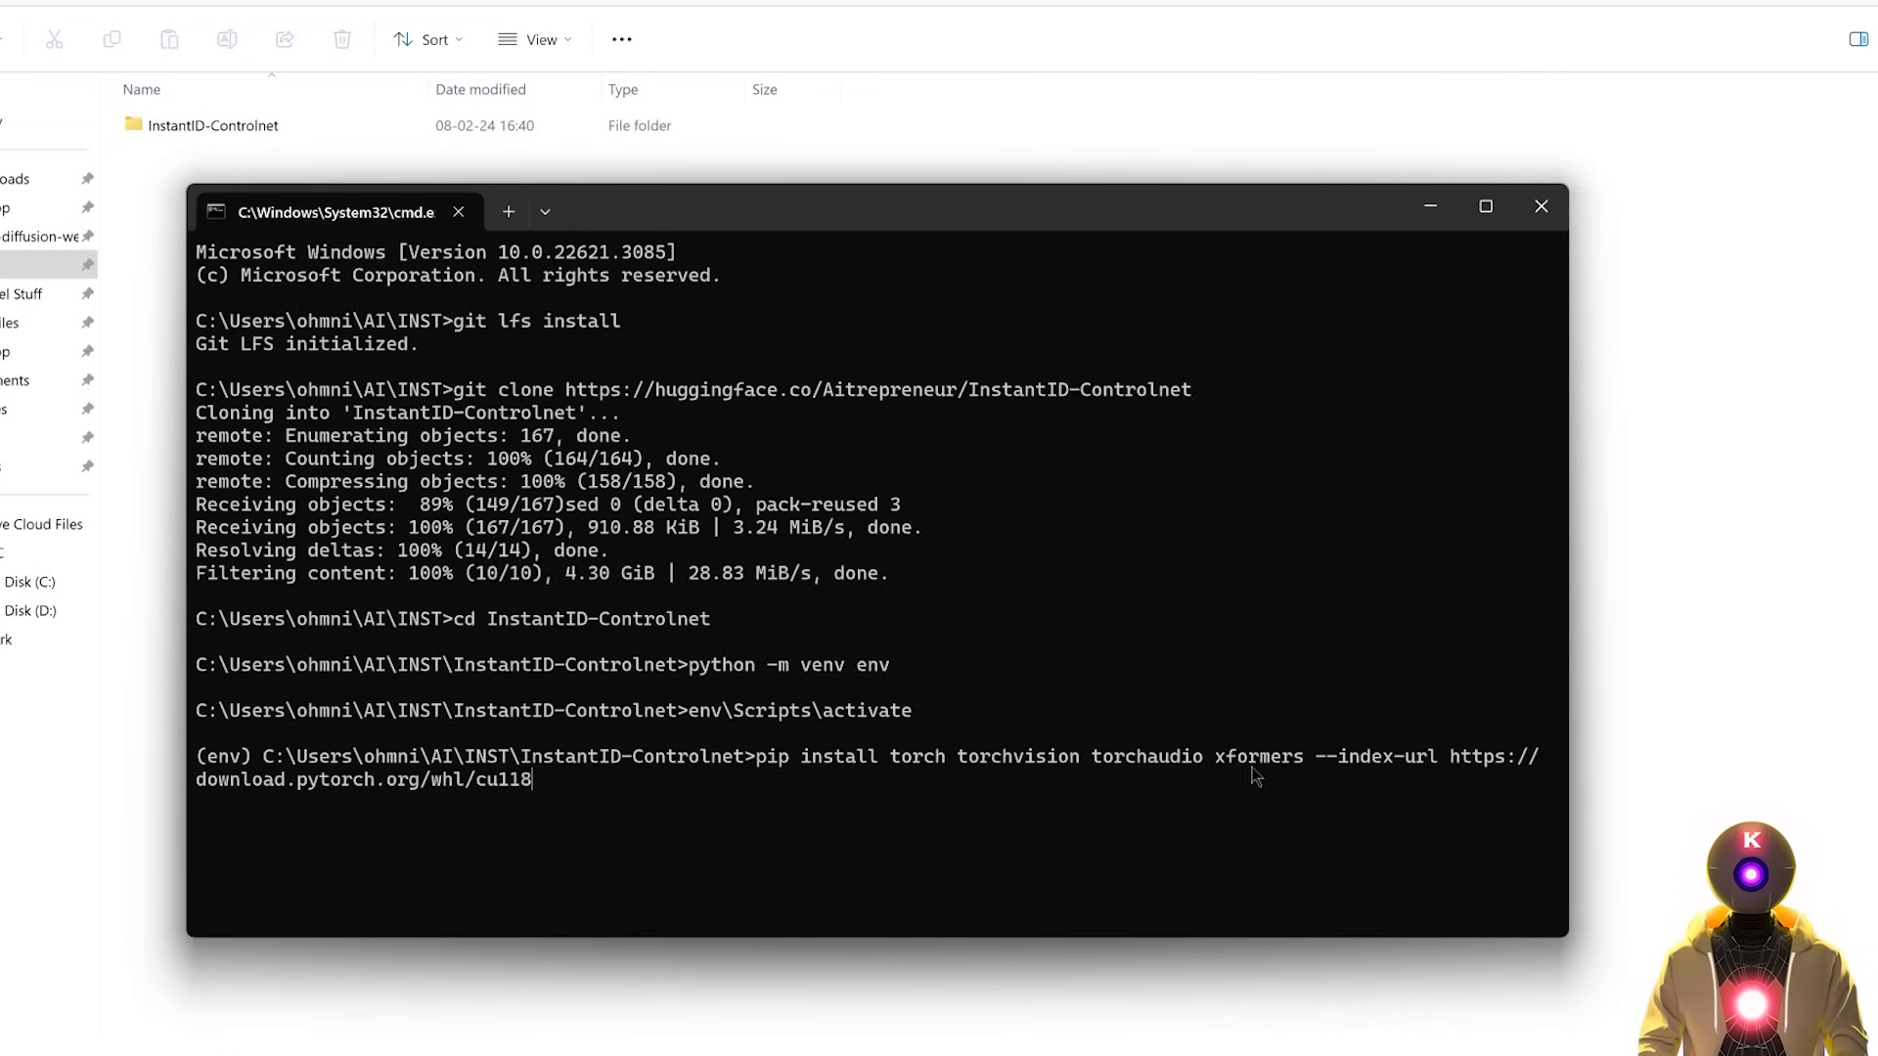
pyautogui.moveTo(1058, 810)
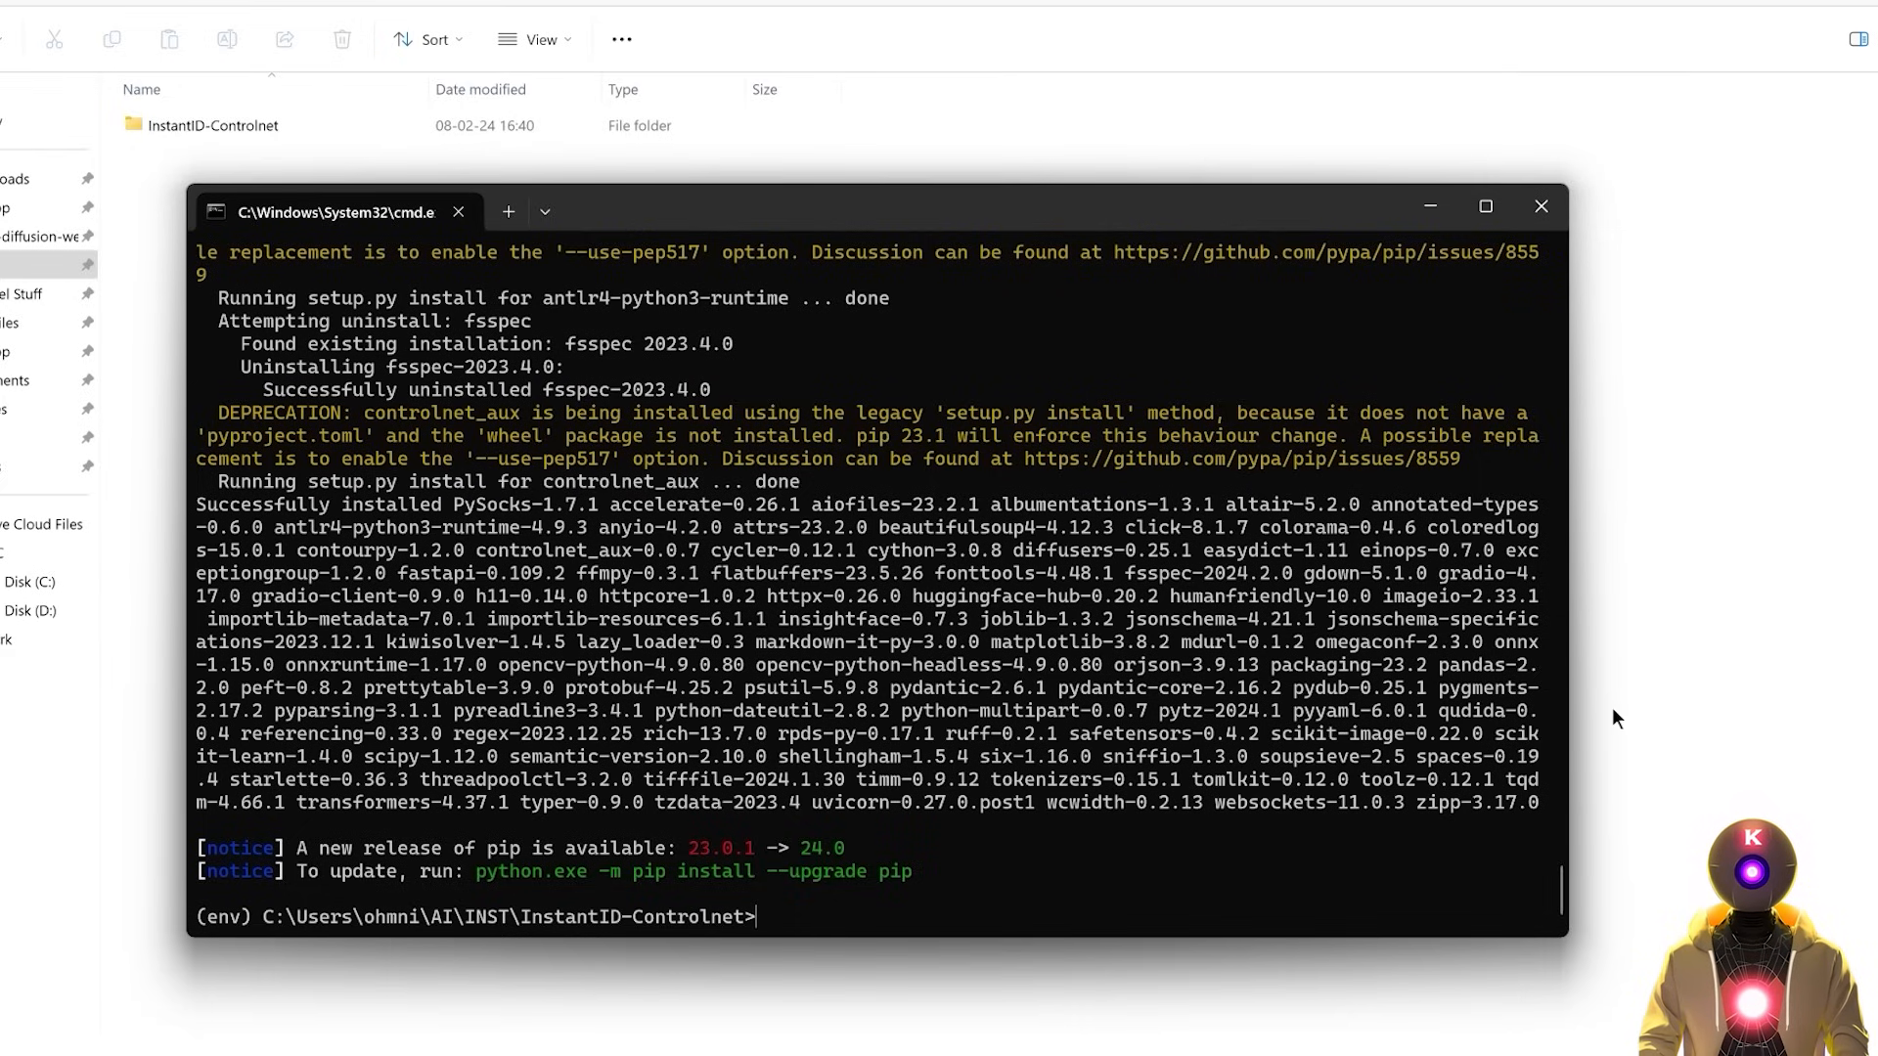
pyautogui.write('python app.py')
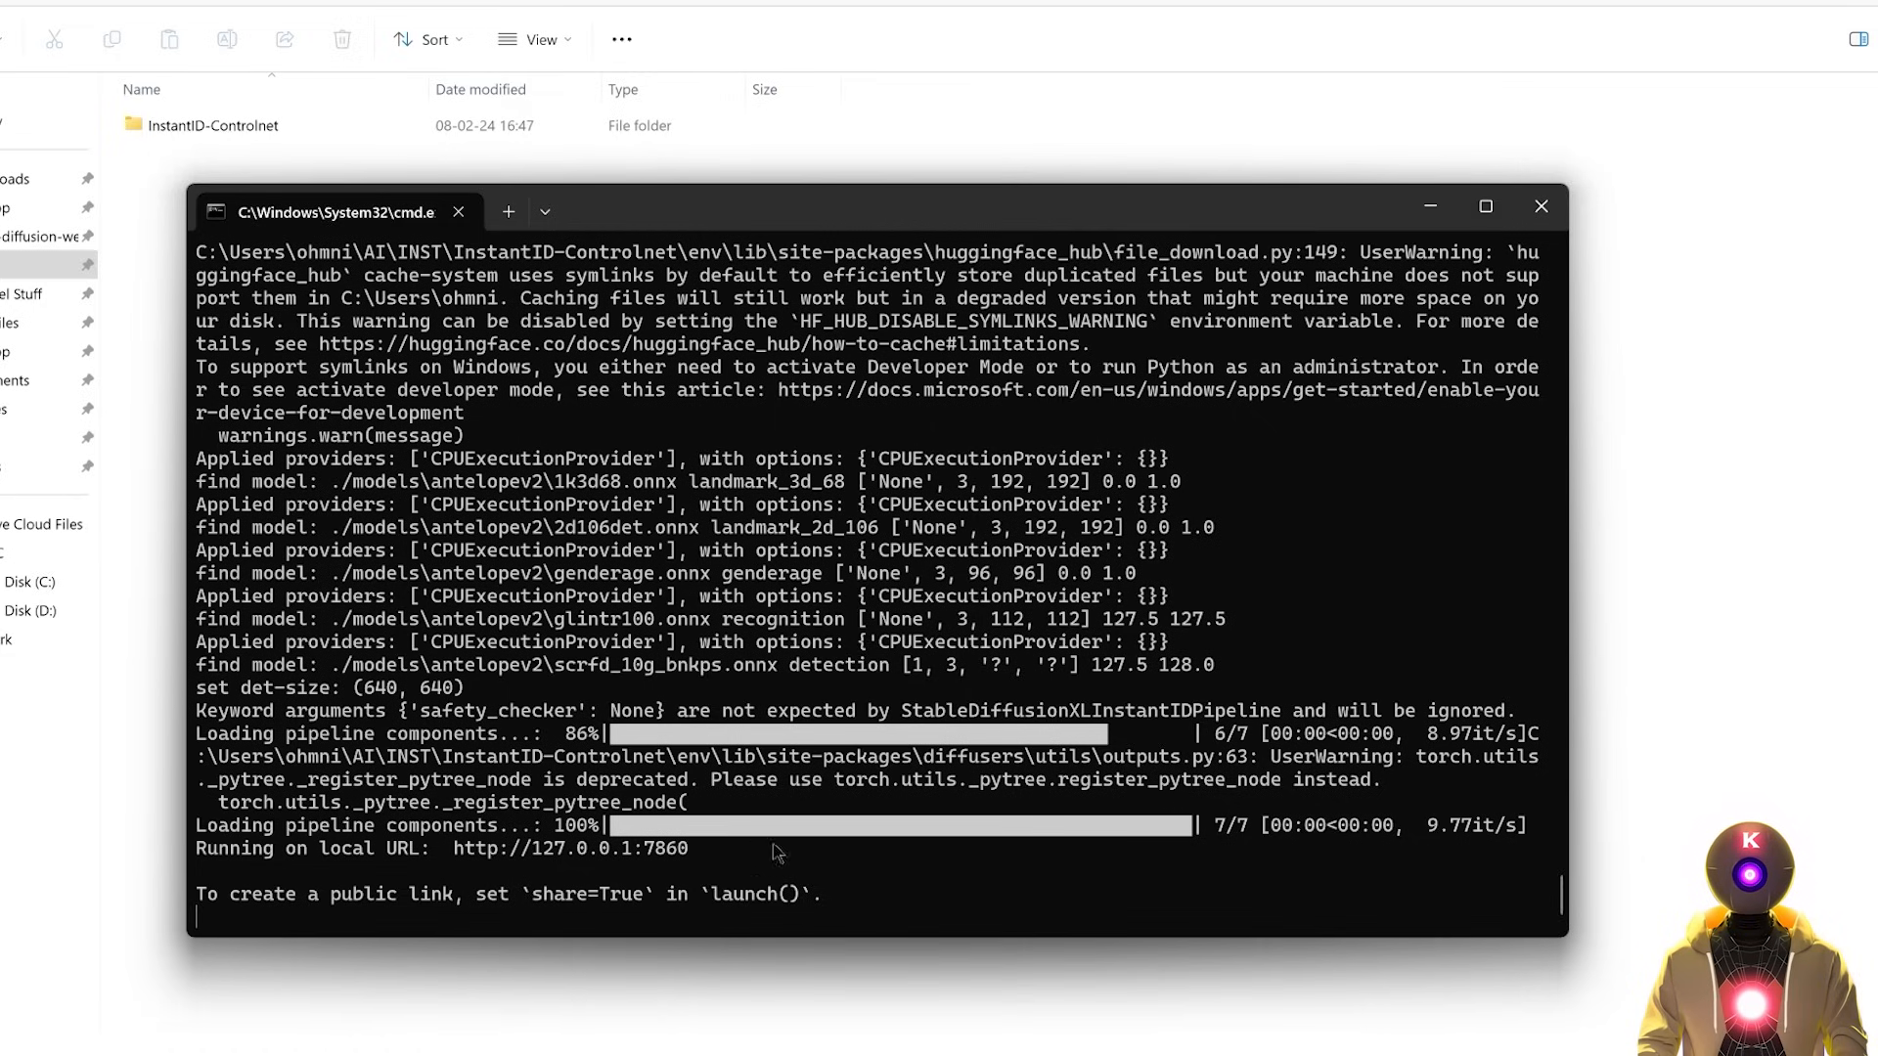
pyautogui.moveTo(669, 879)
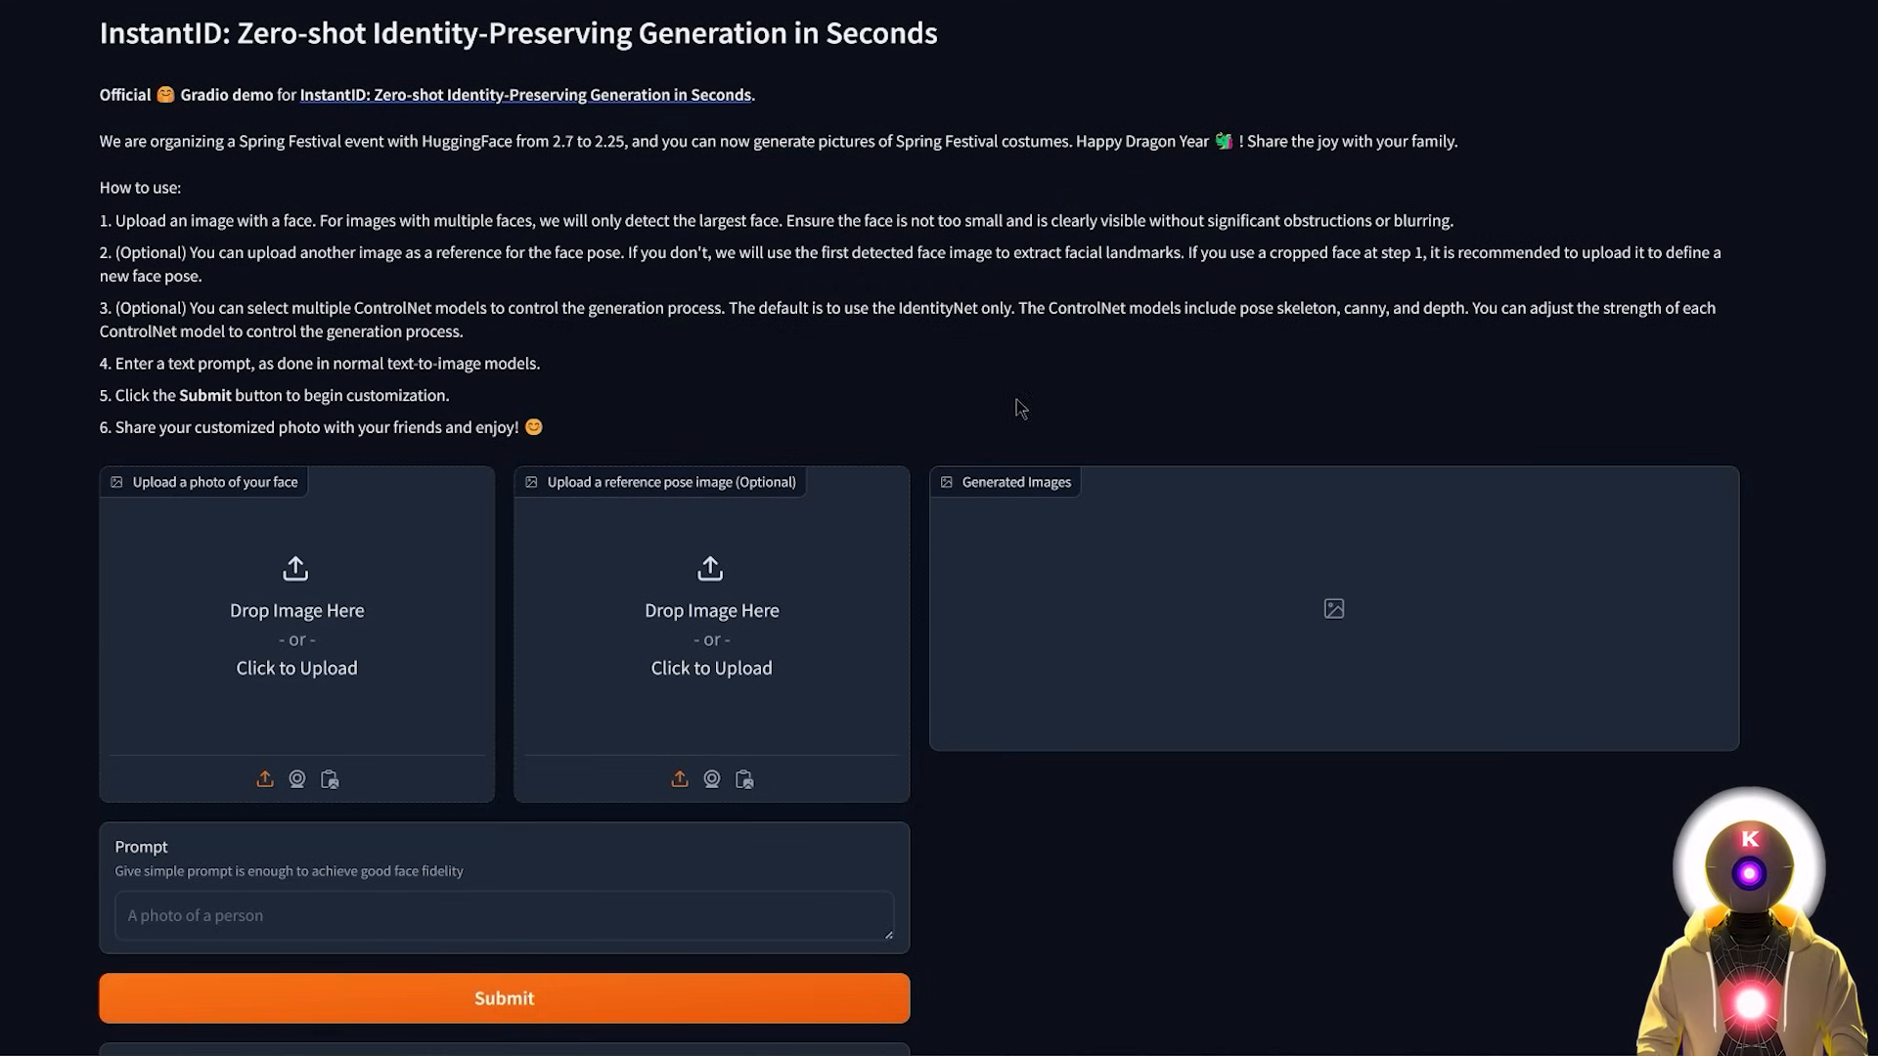
pyautogui.moveTo(1035, 397)
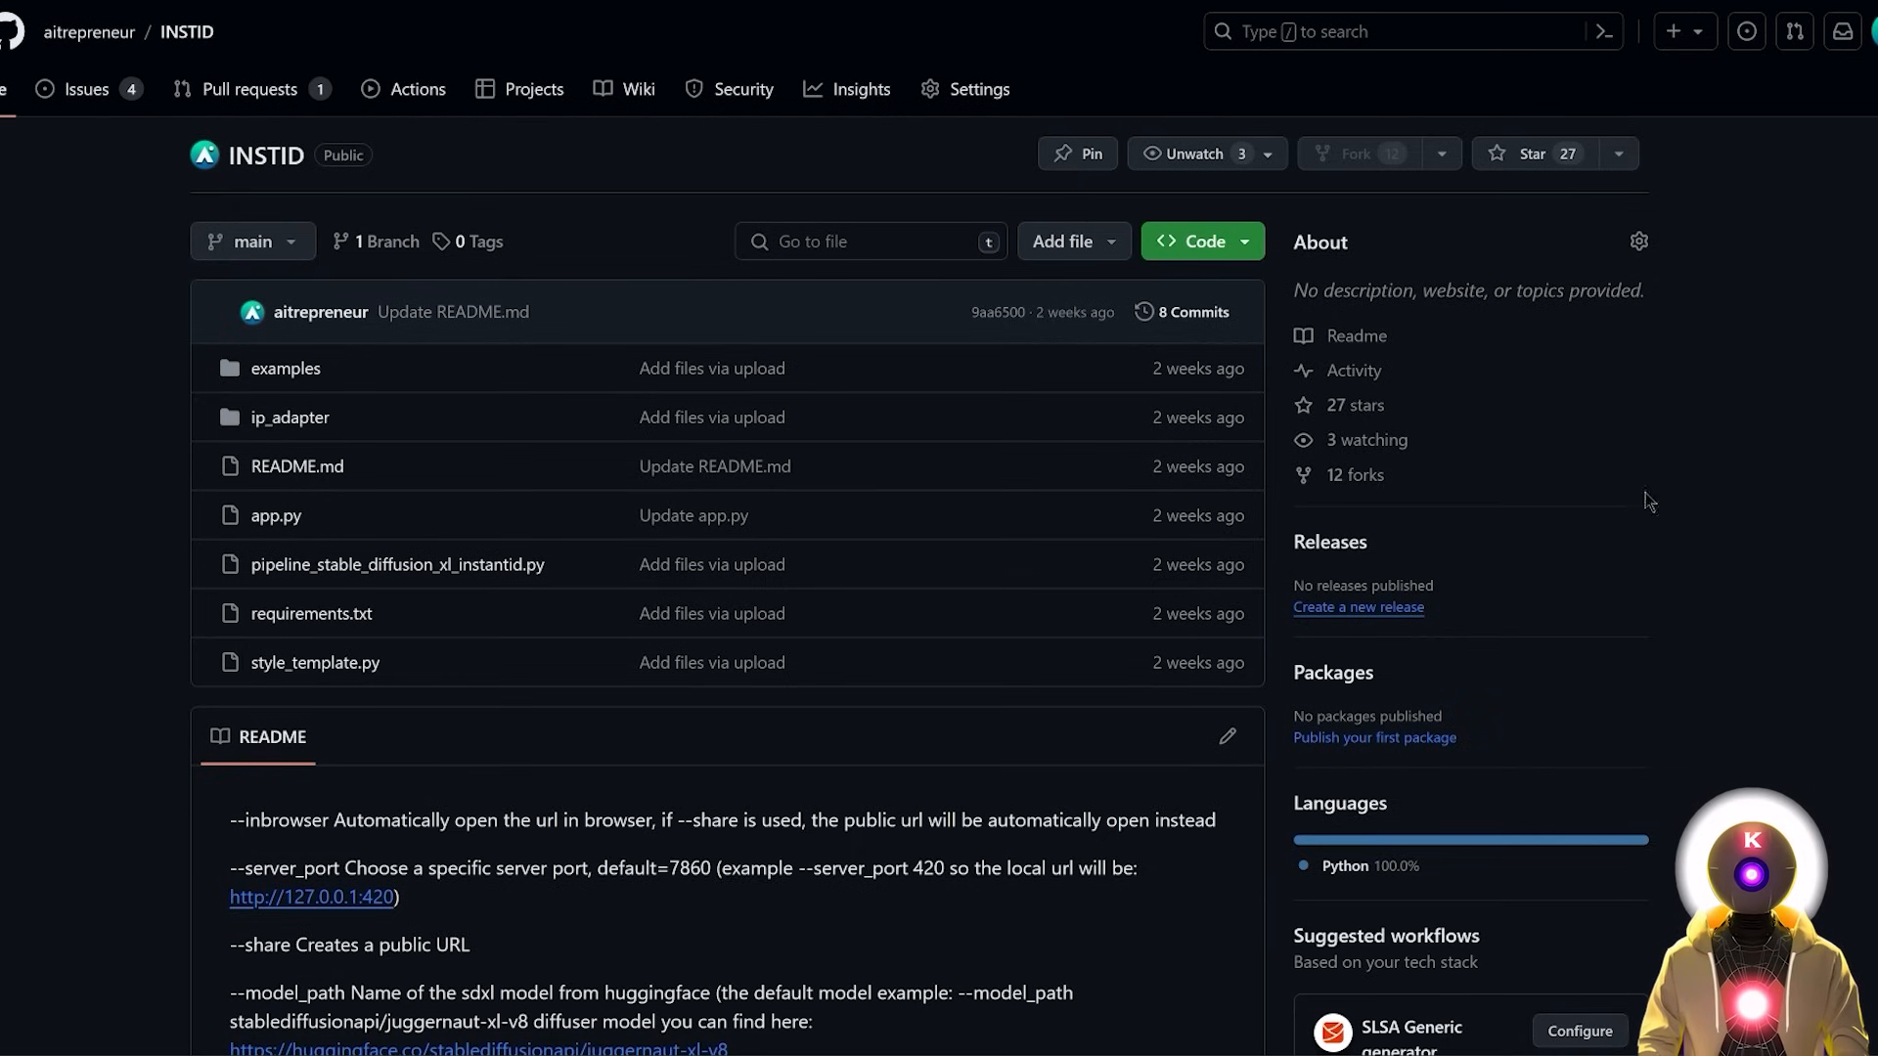
pyautogui.moveTo(1768, 446)
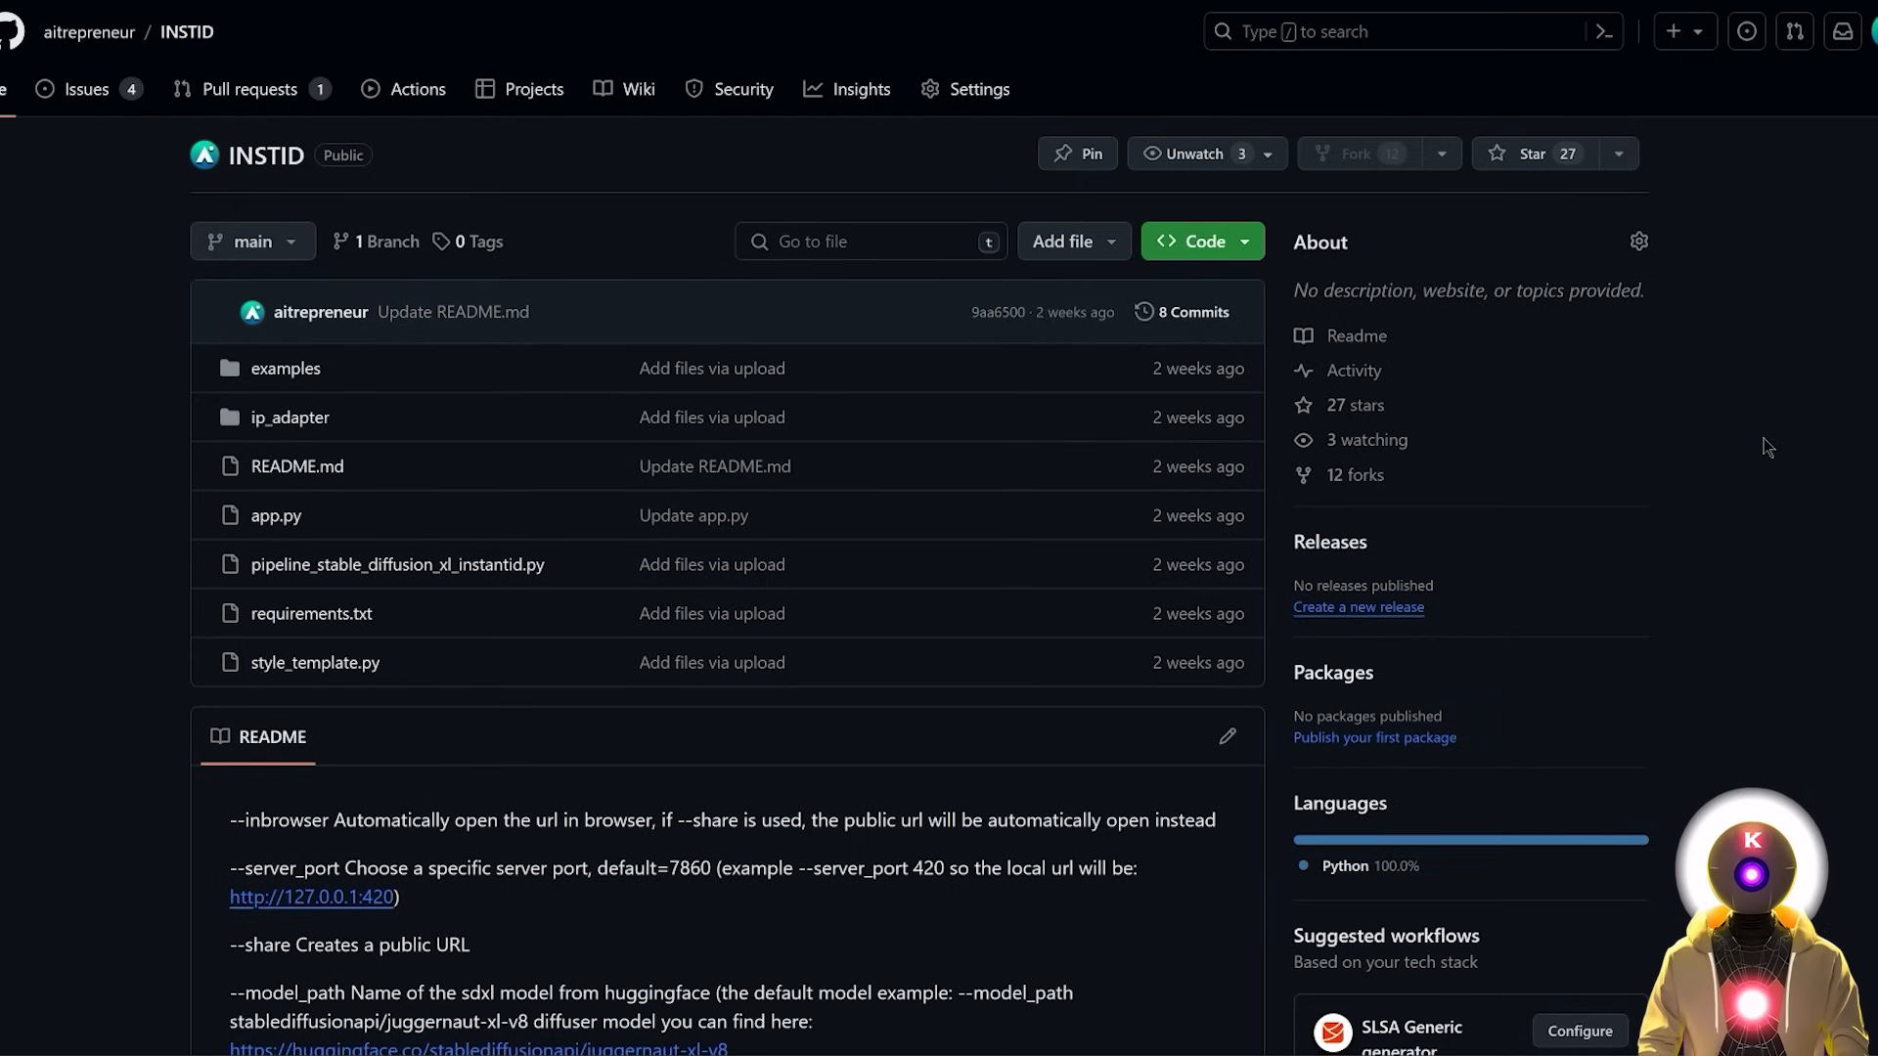
pyautogui.moveTo(1322, 396)
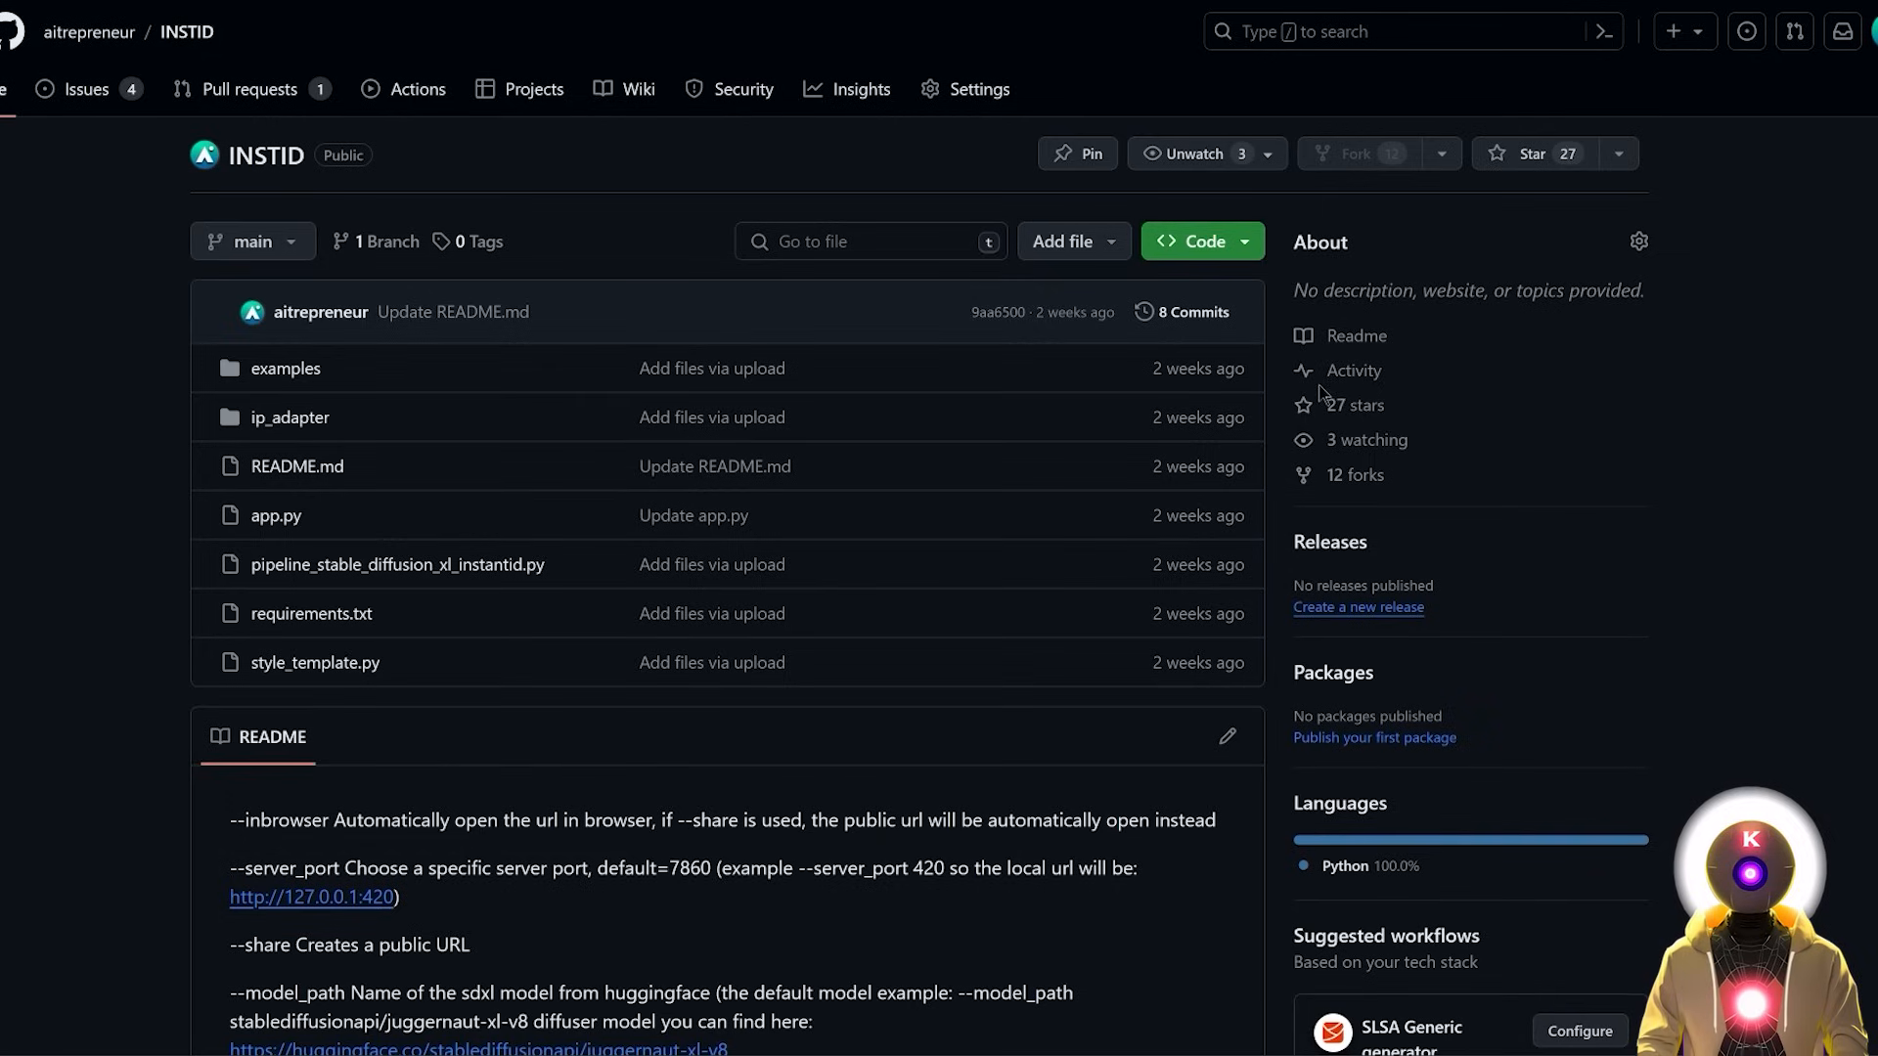
pyautogui.moveTo(1287, 429)
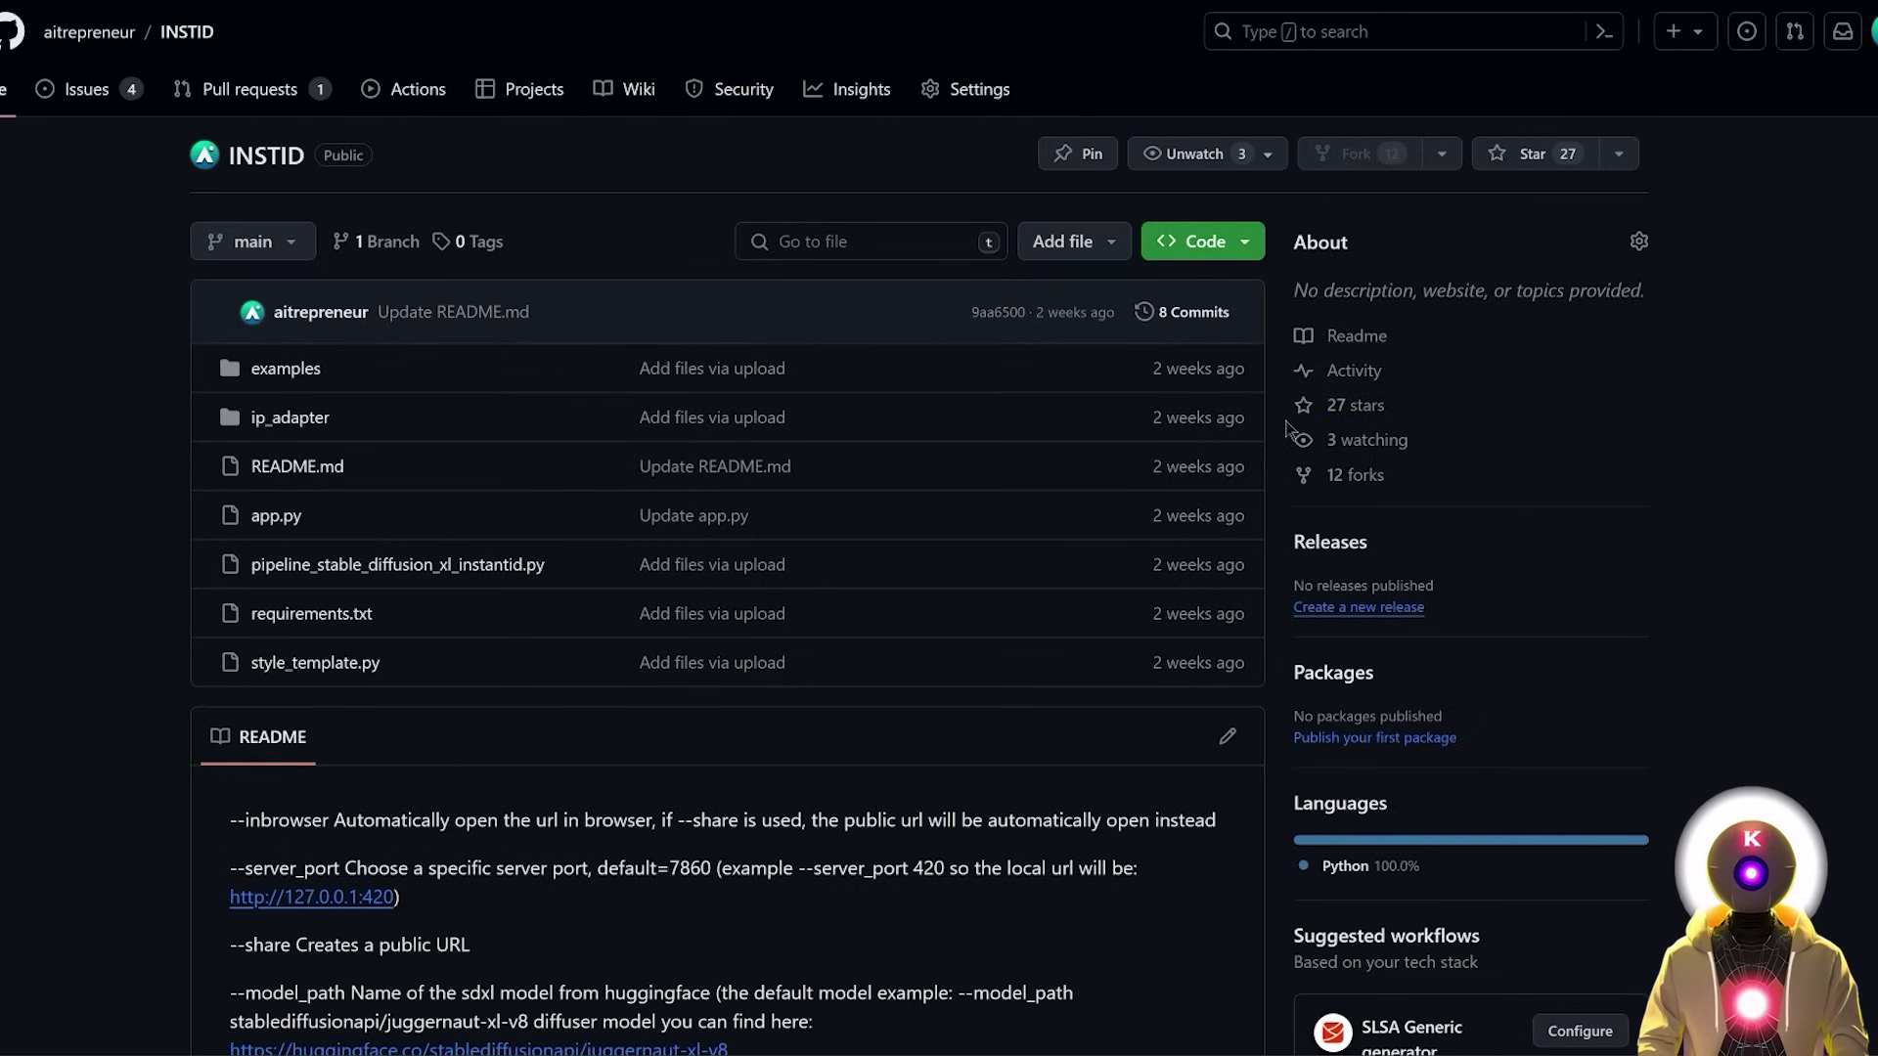
pyautogui.moveTo(1483, 460)
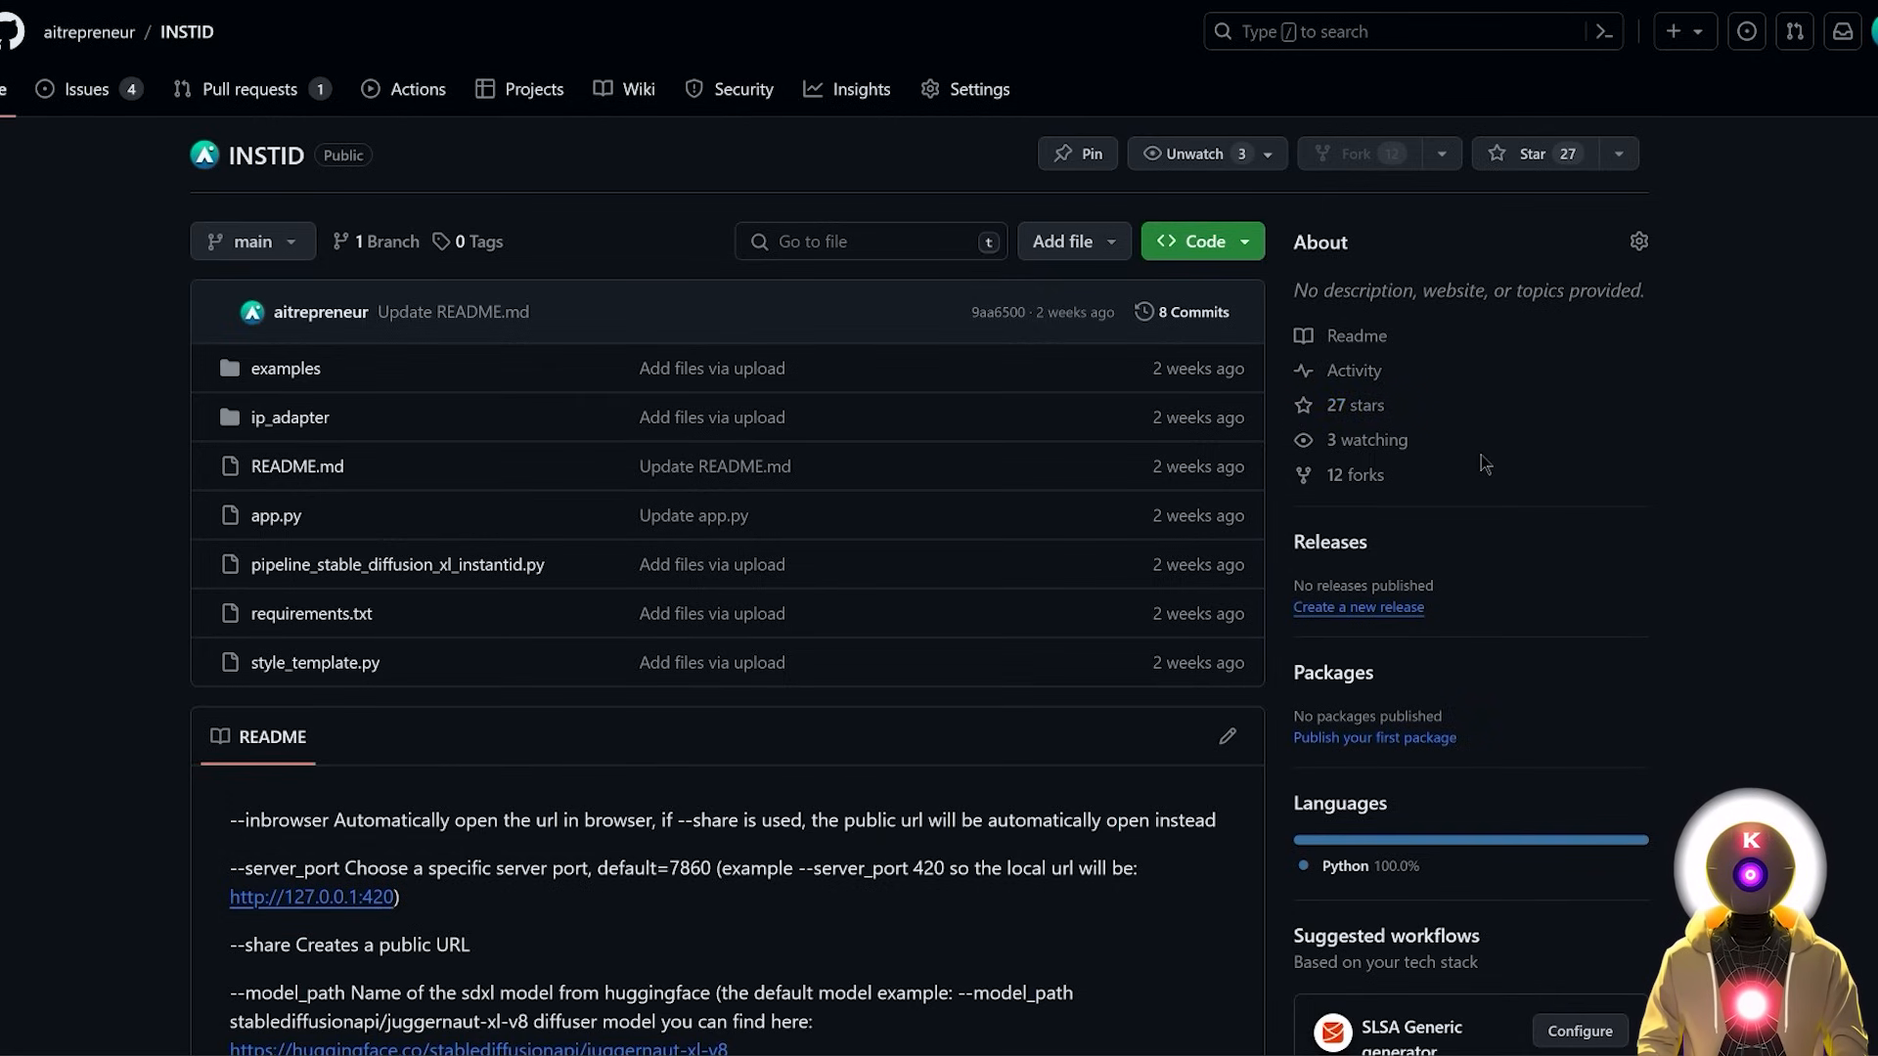
pyautogui.moveTo(1610, 438)
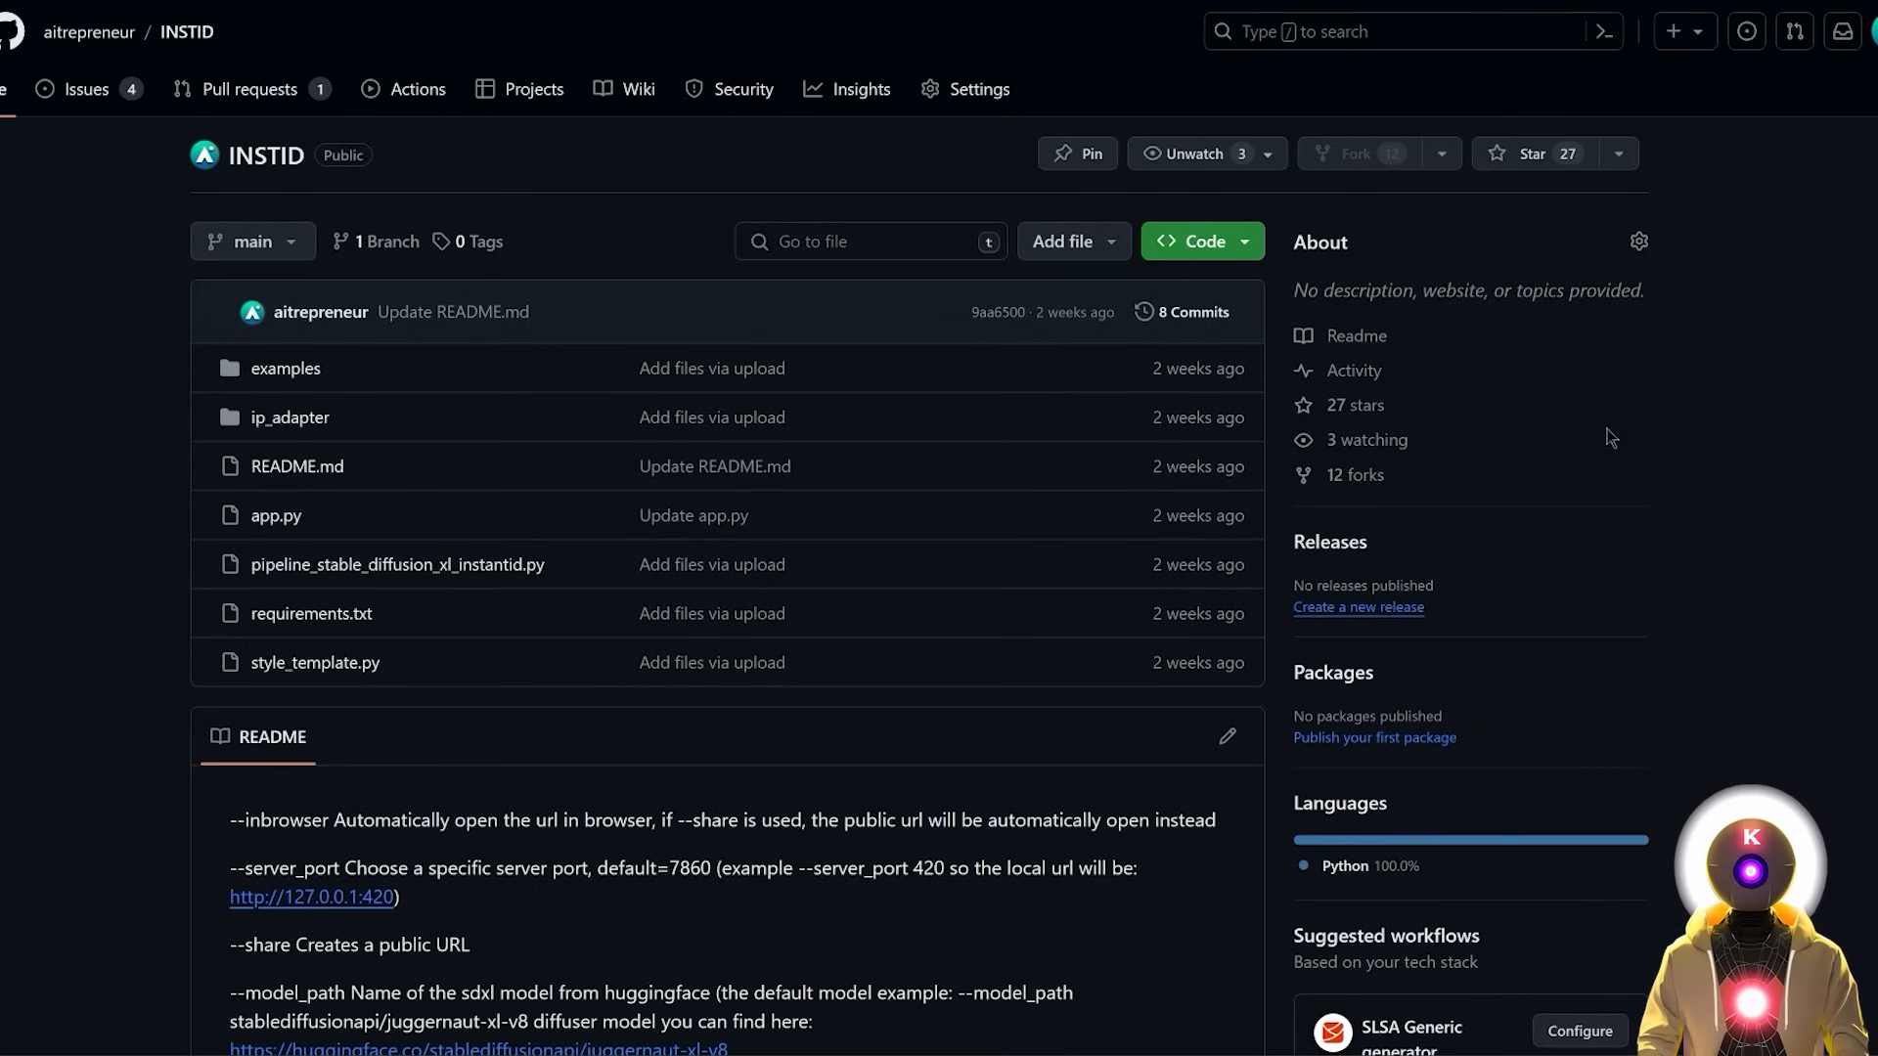
pyautogui.moveTo(1708, 493)
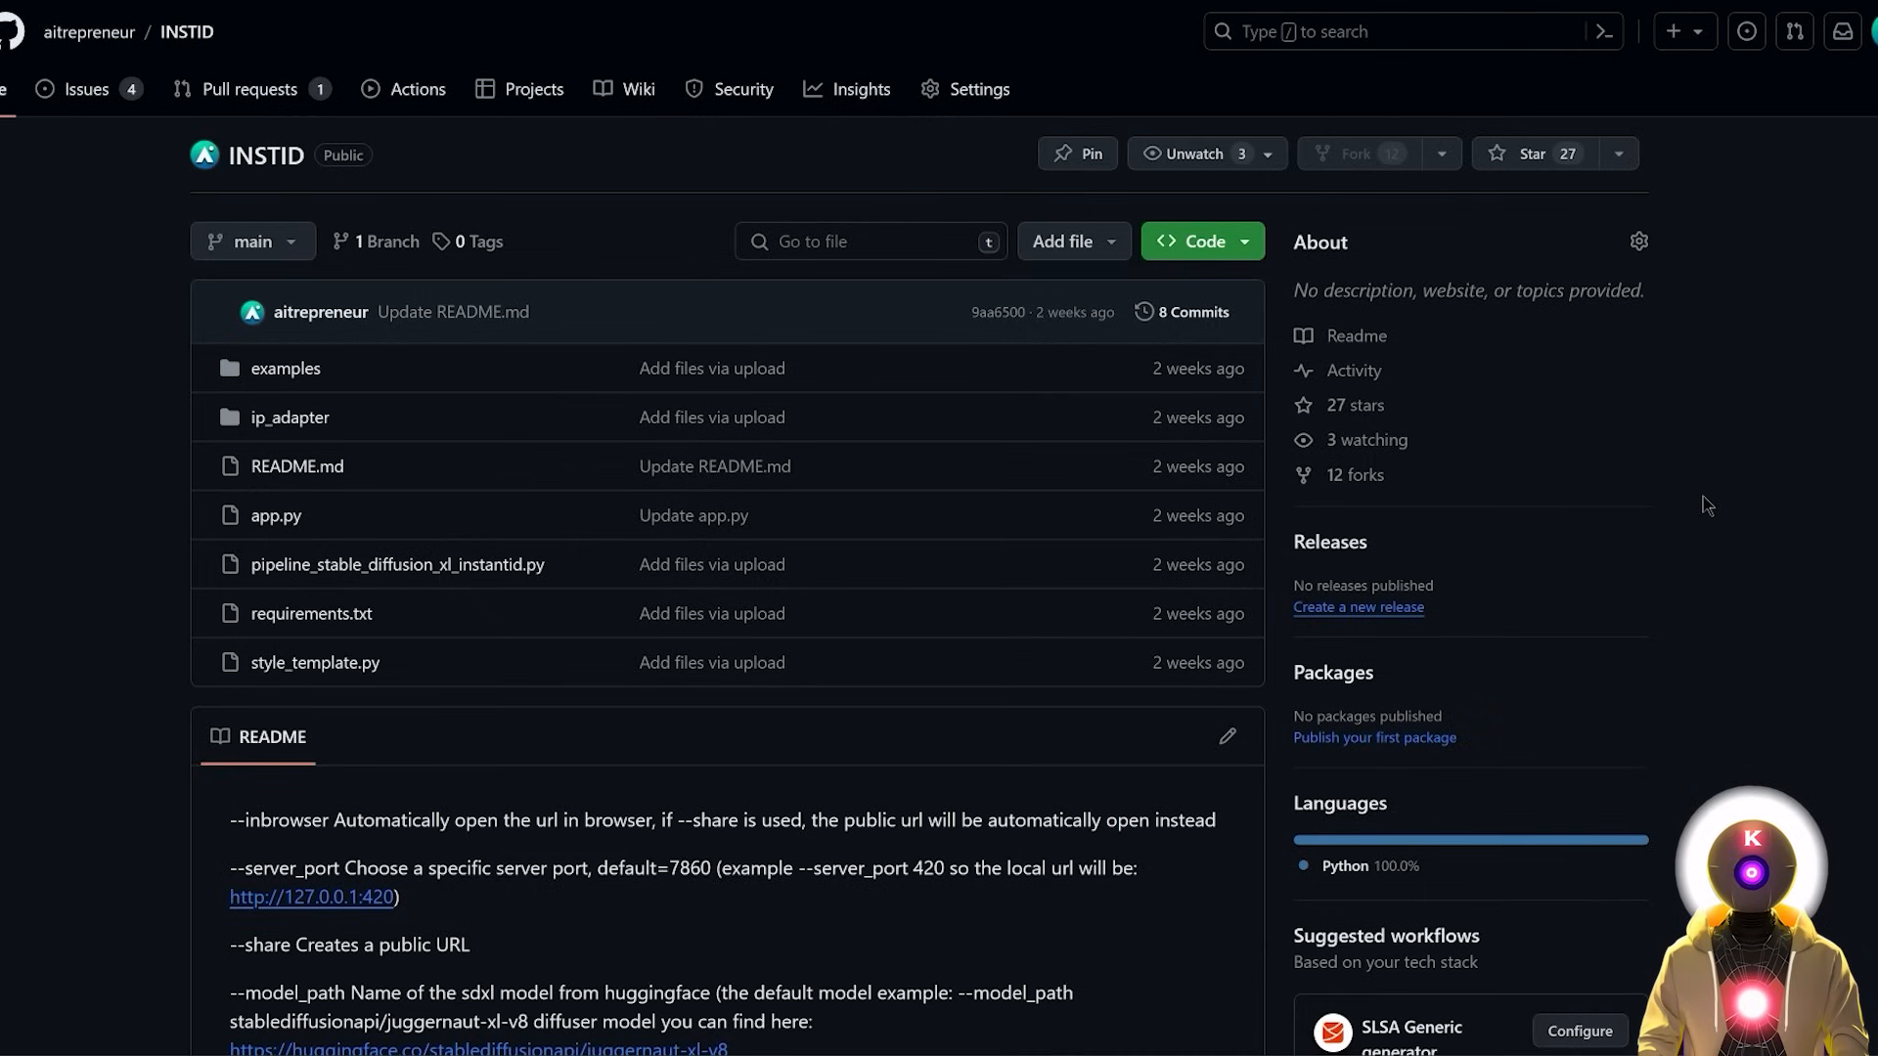
pyautogui.moveTo(1381, 474)
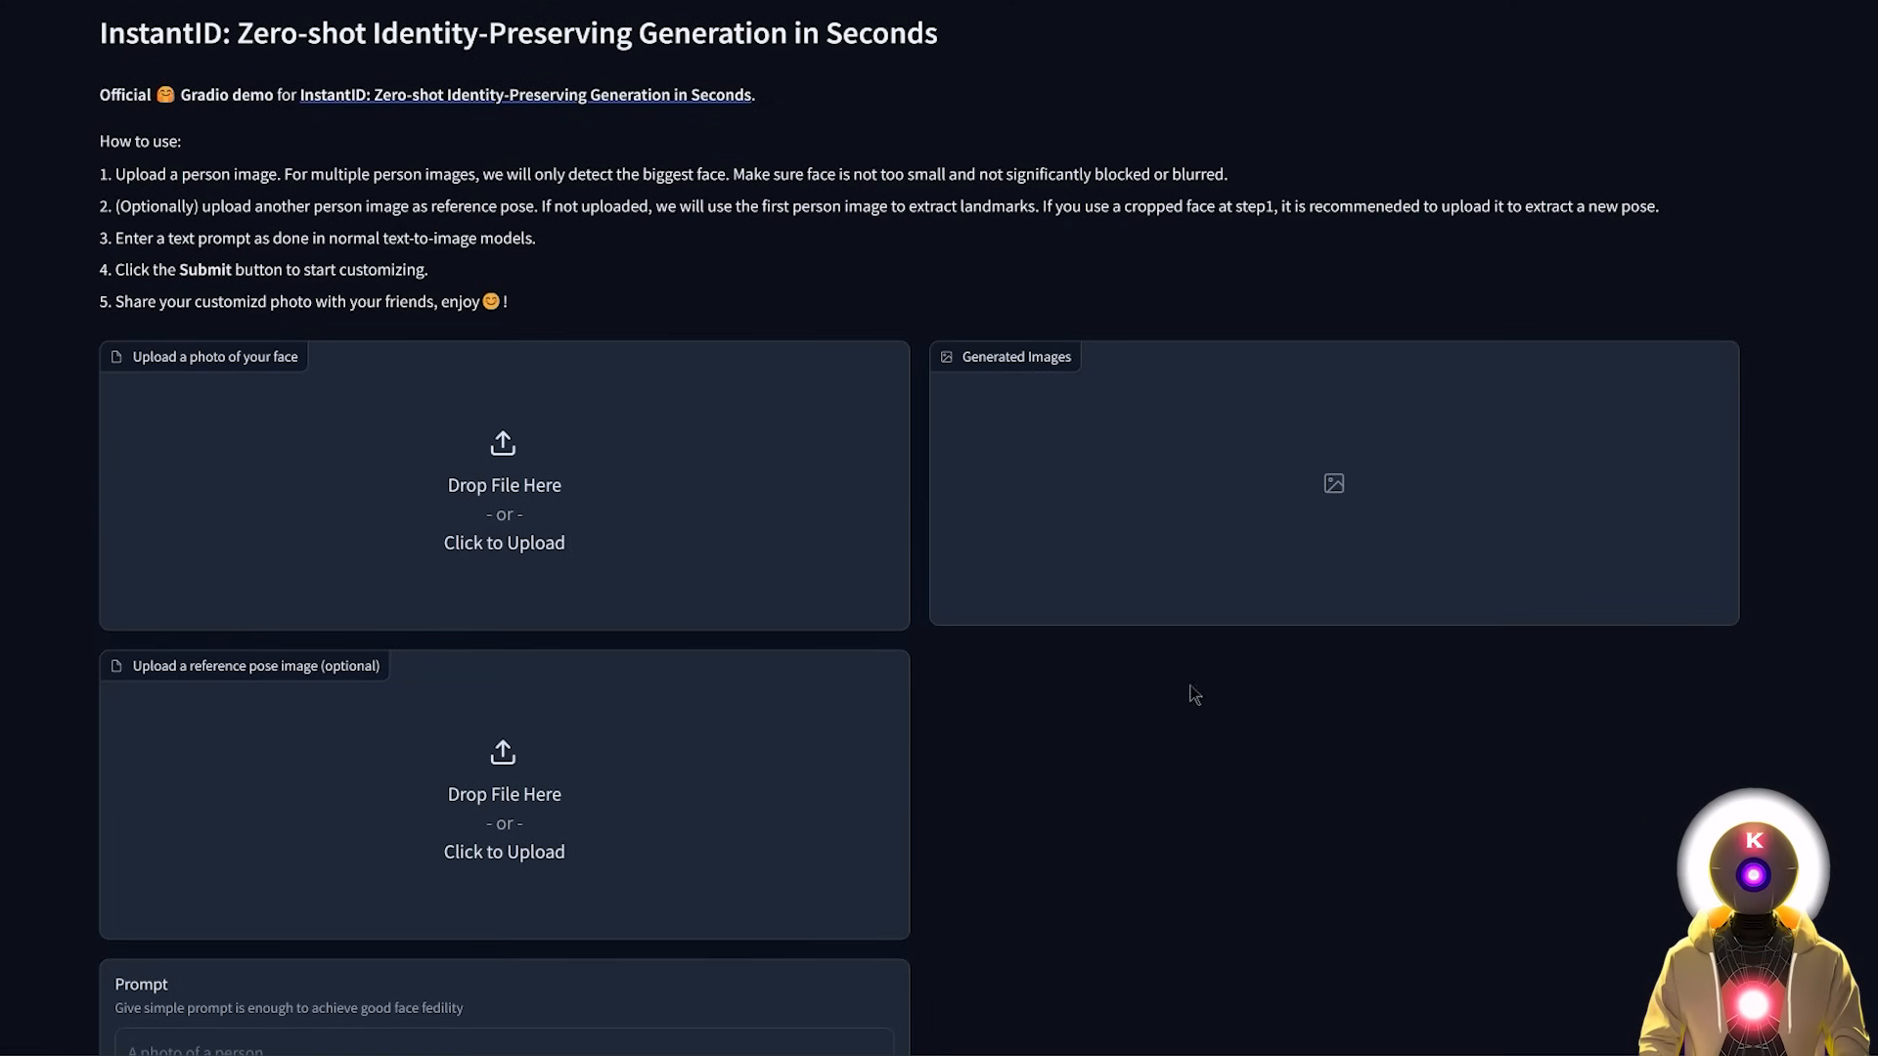
# - Submit the face photo and scroll to the generated astronaut portrait
pyautogui.click(503, 514)
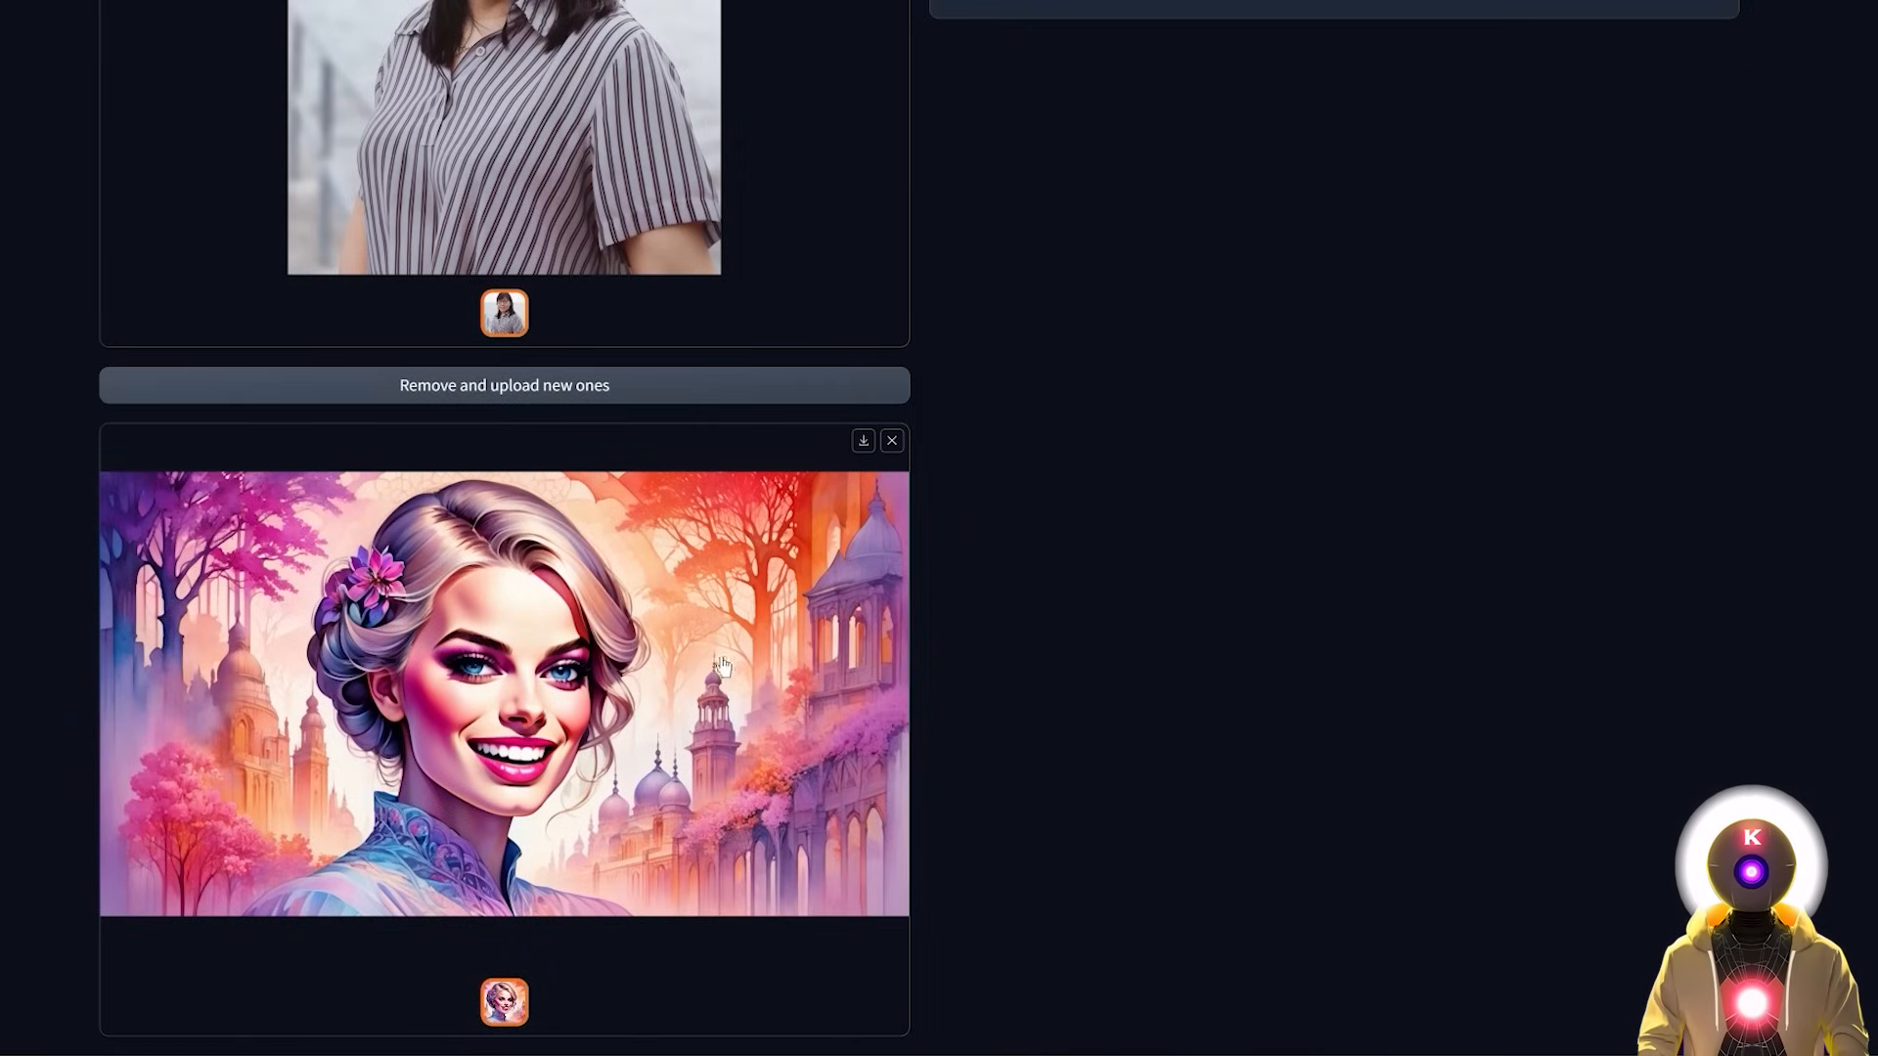
pyautogui.scroll(-3)
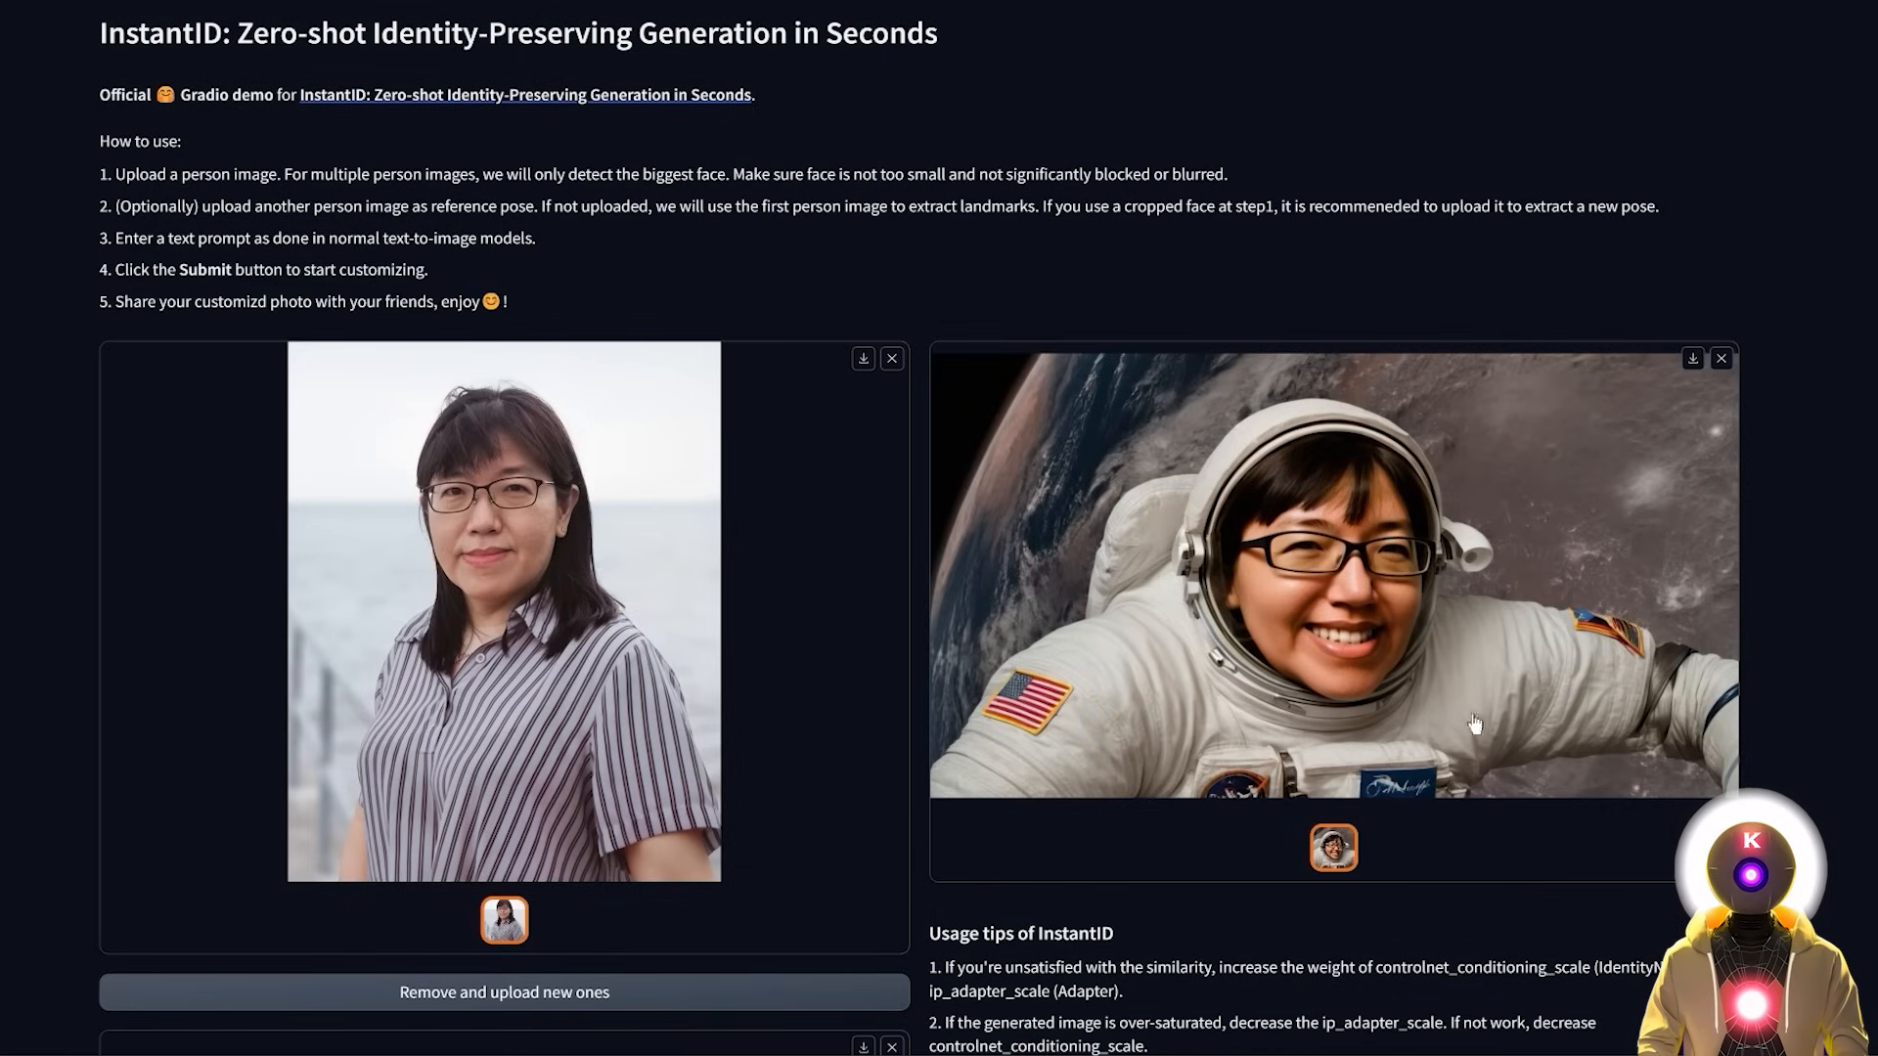
pyautogui.moveTo(1357, 692)
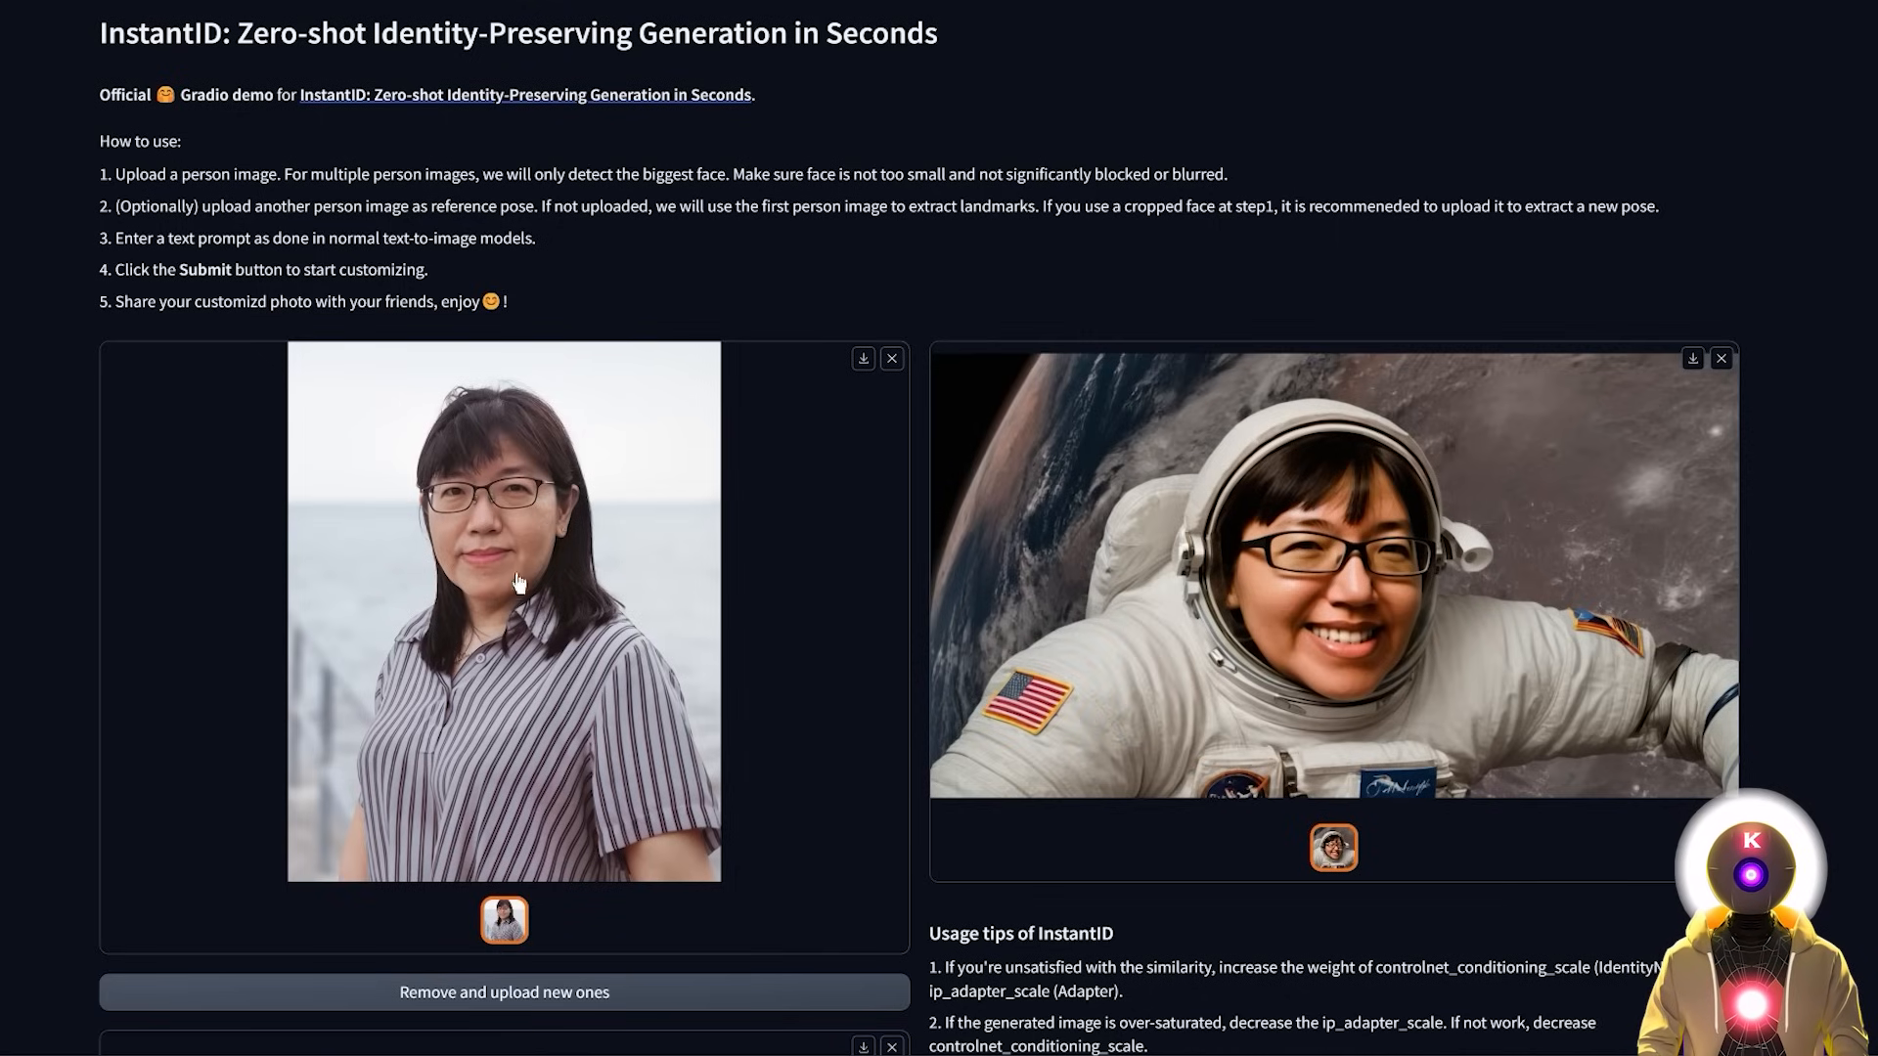
pyautogui.moveTo(1551, 613)
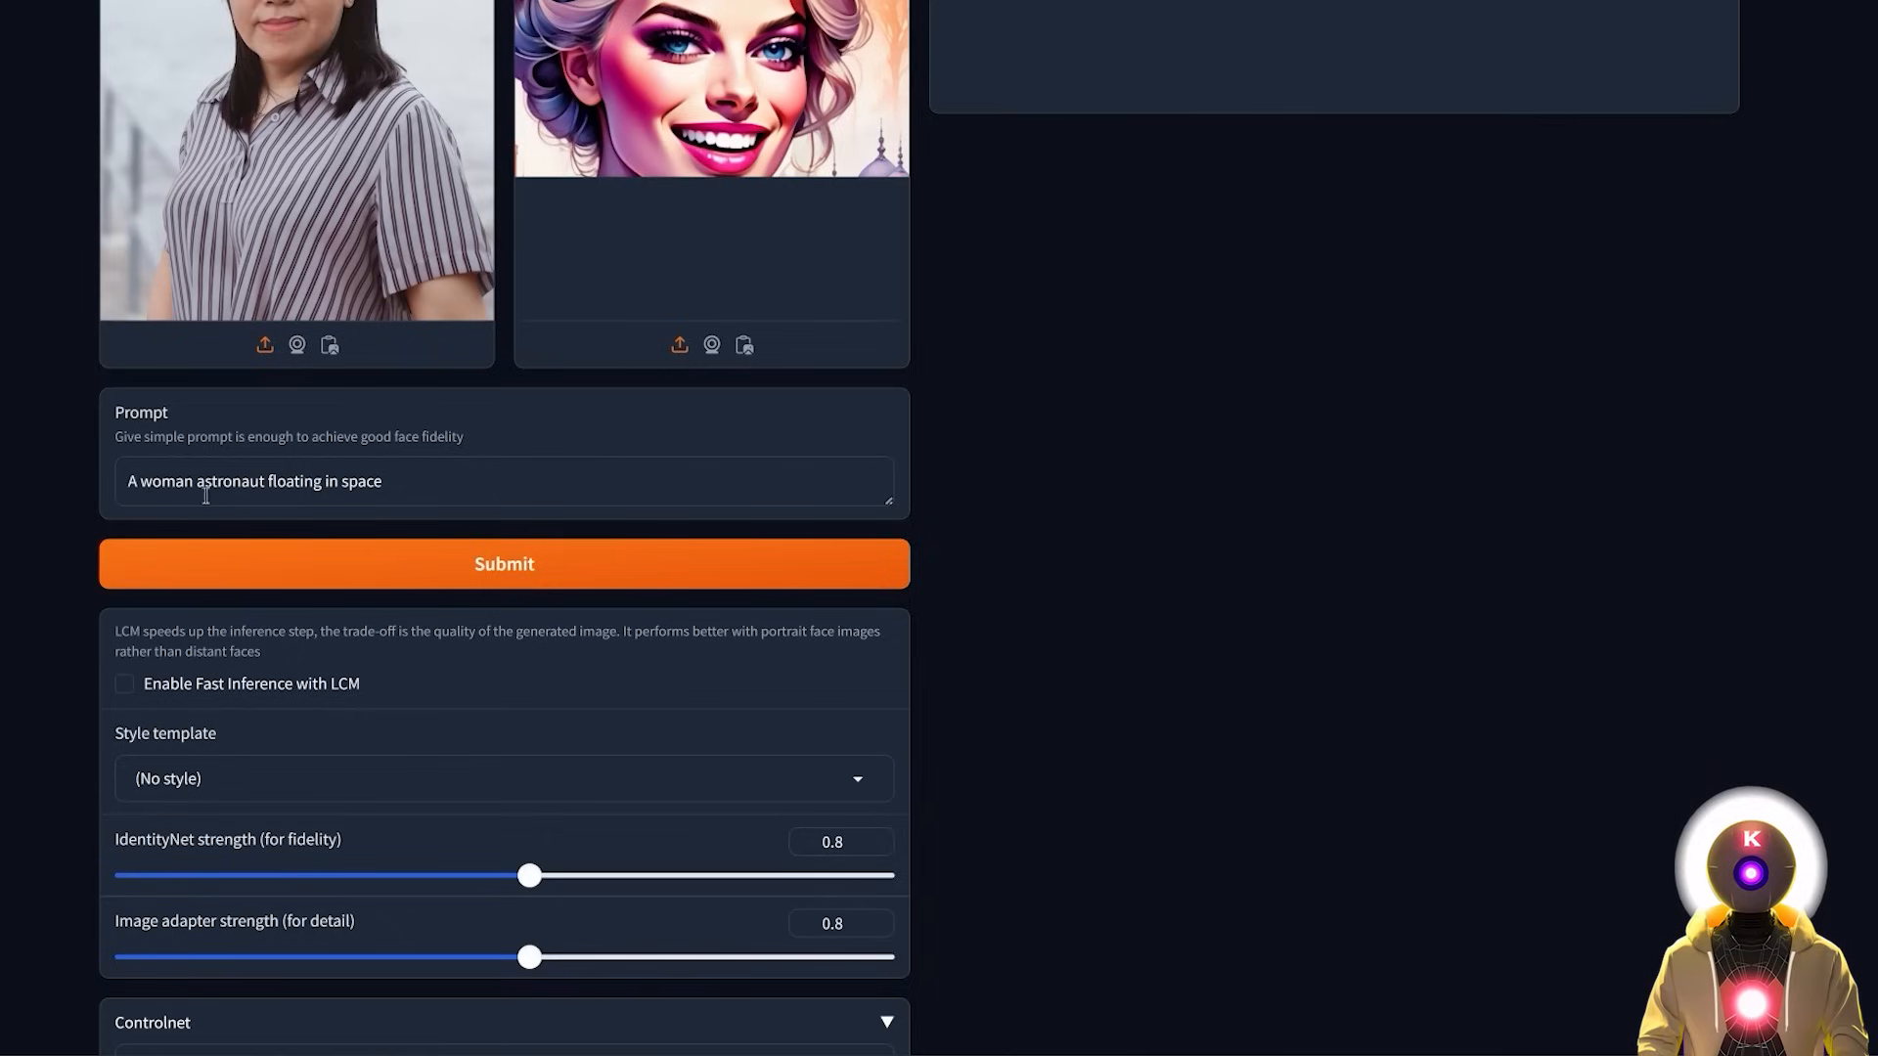
# - Submit the face photo with the cartoon pose reference to generate a new astronaut portrait
pyautogui.scroll(-3)
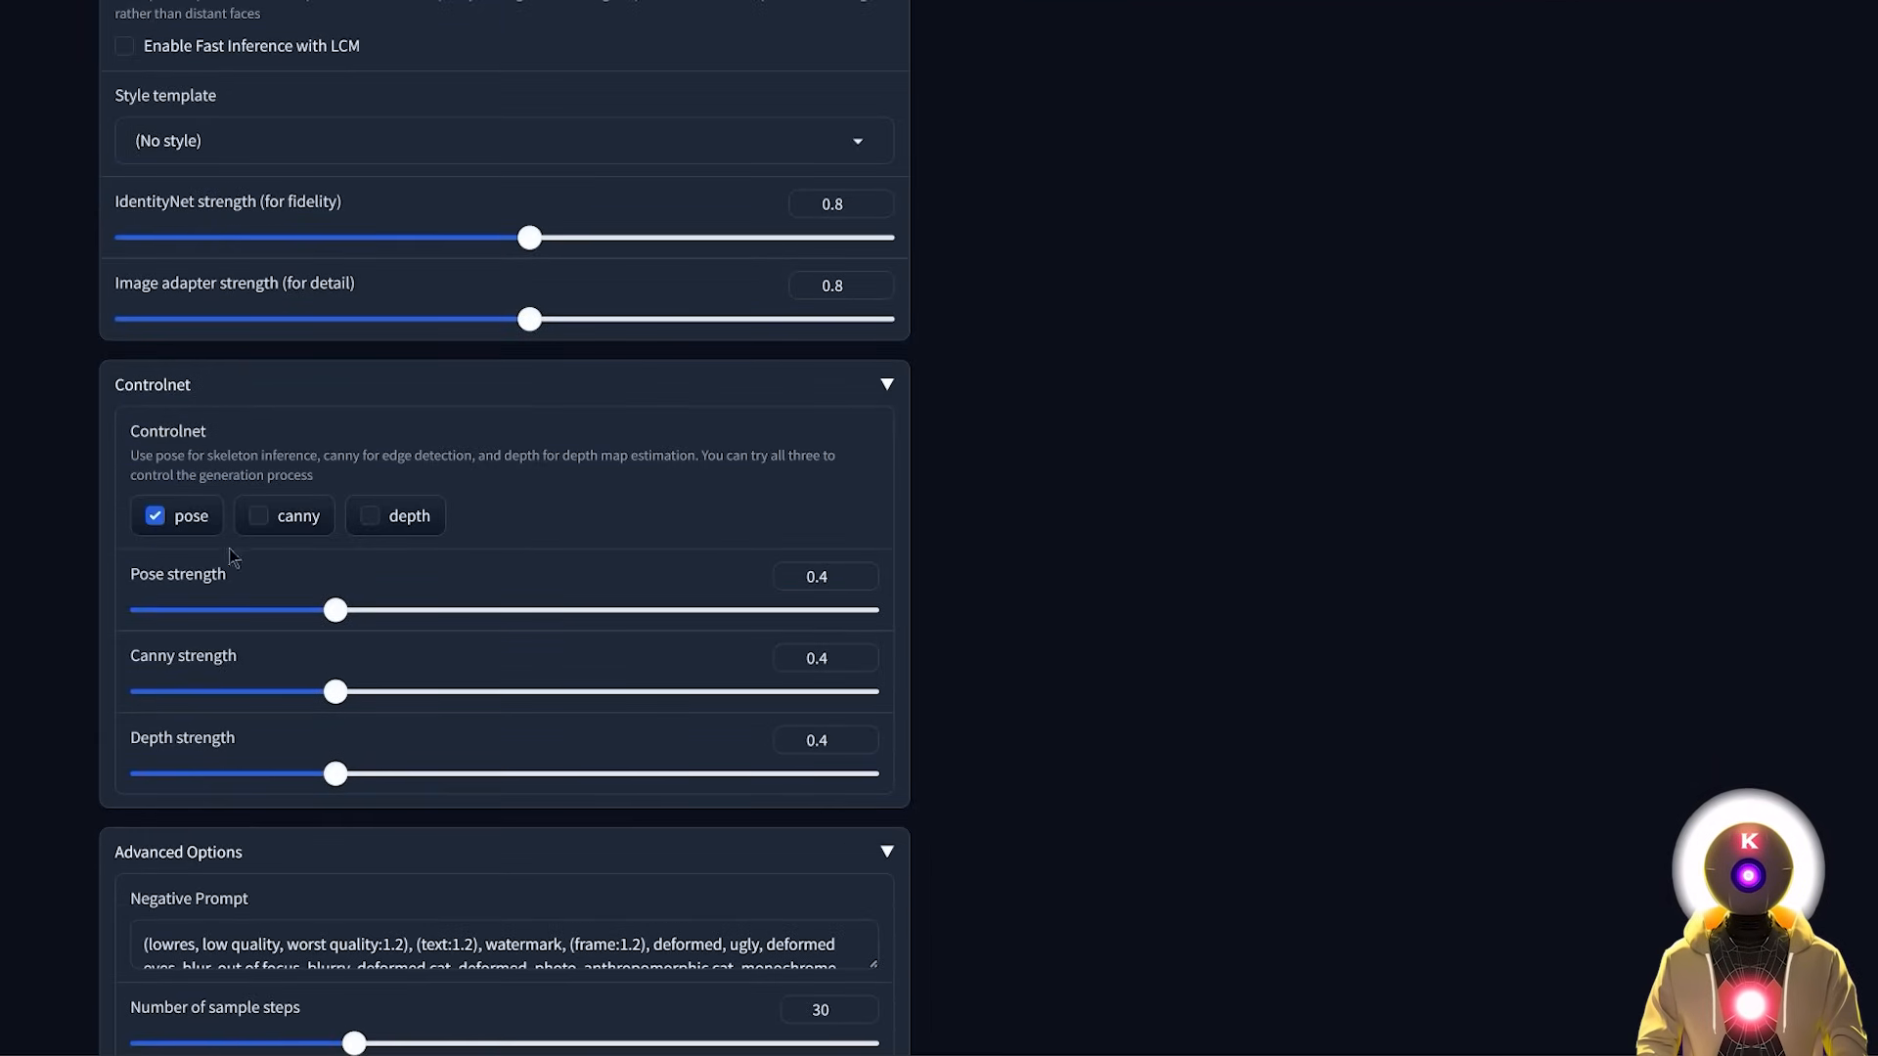
pyautogui.click(153, 517)
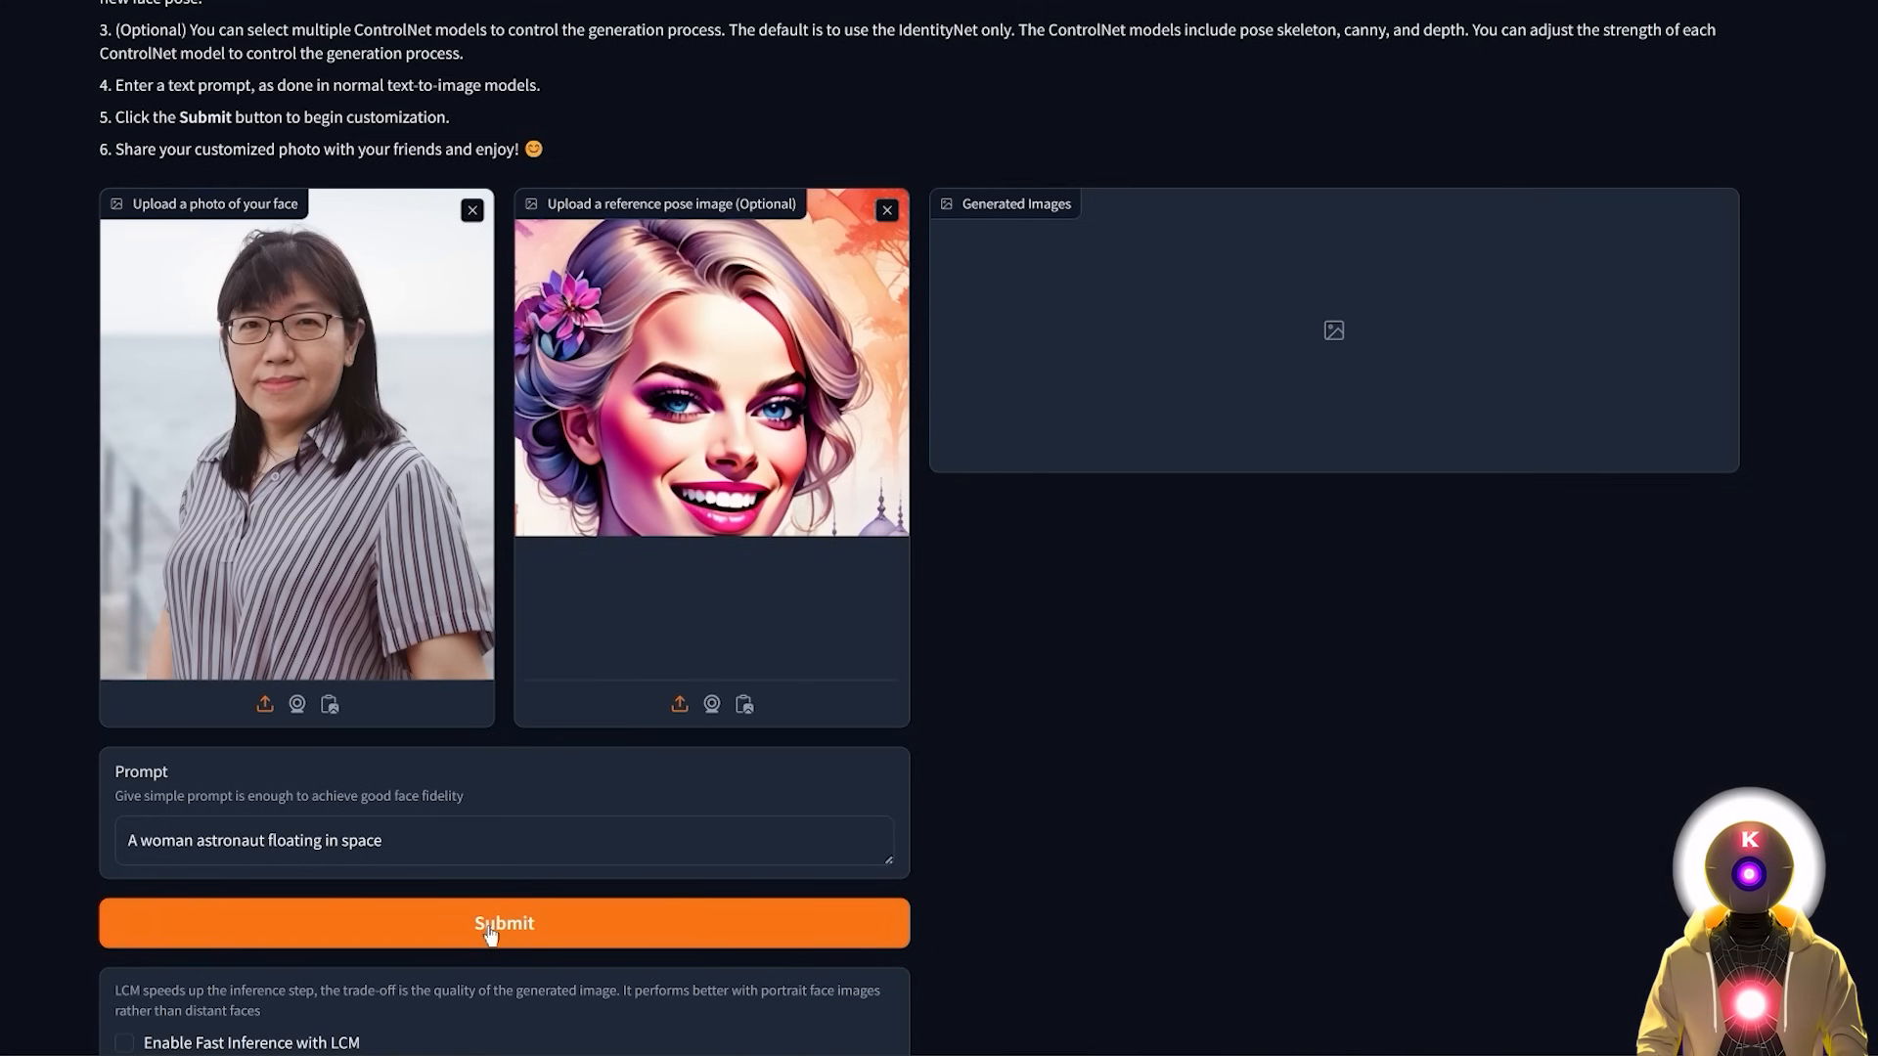
pyautogui.click(503, 923)
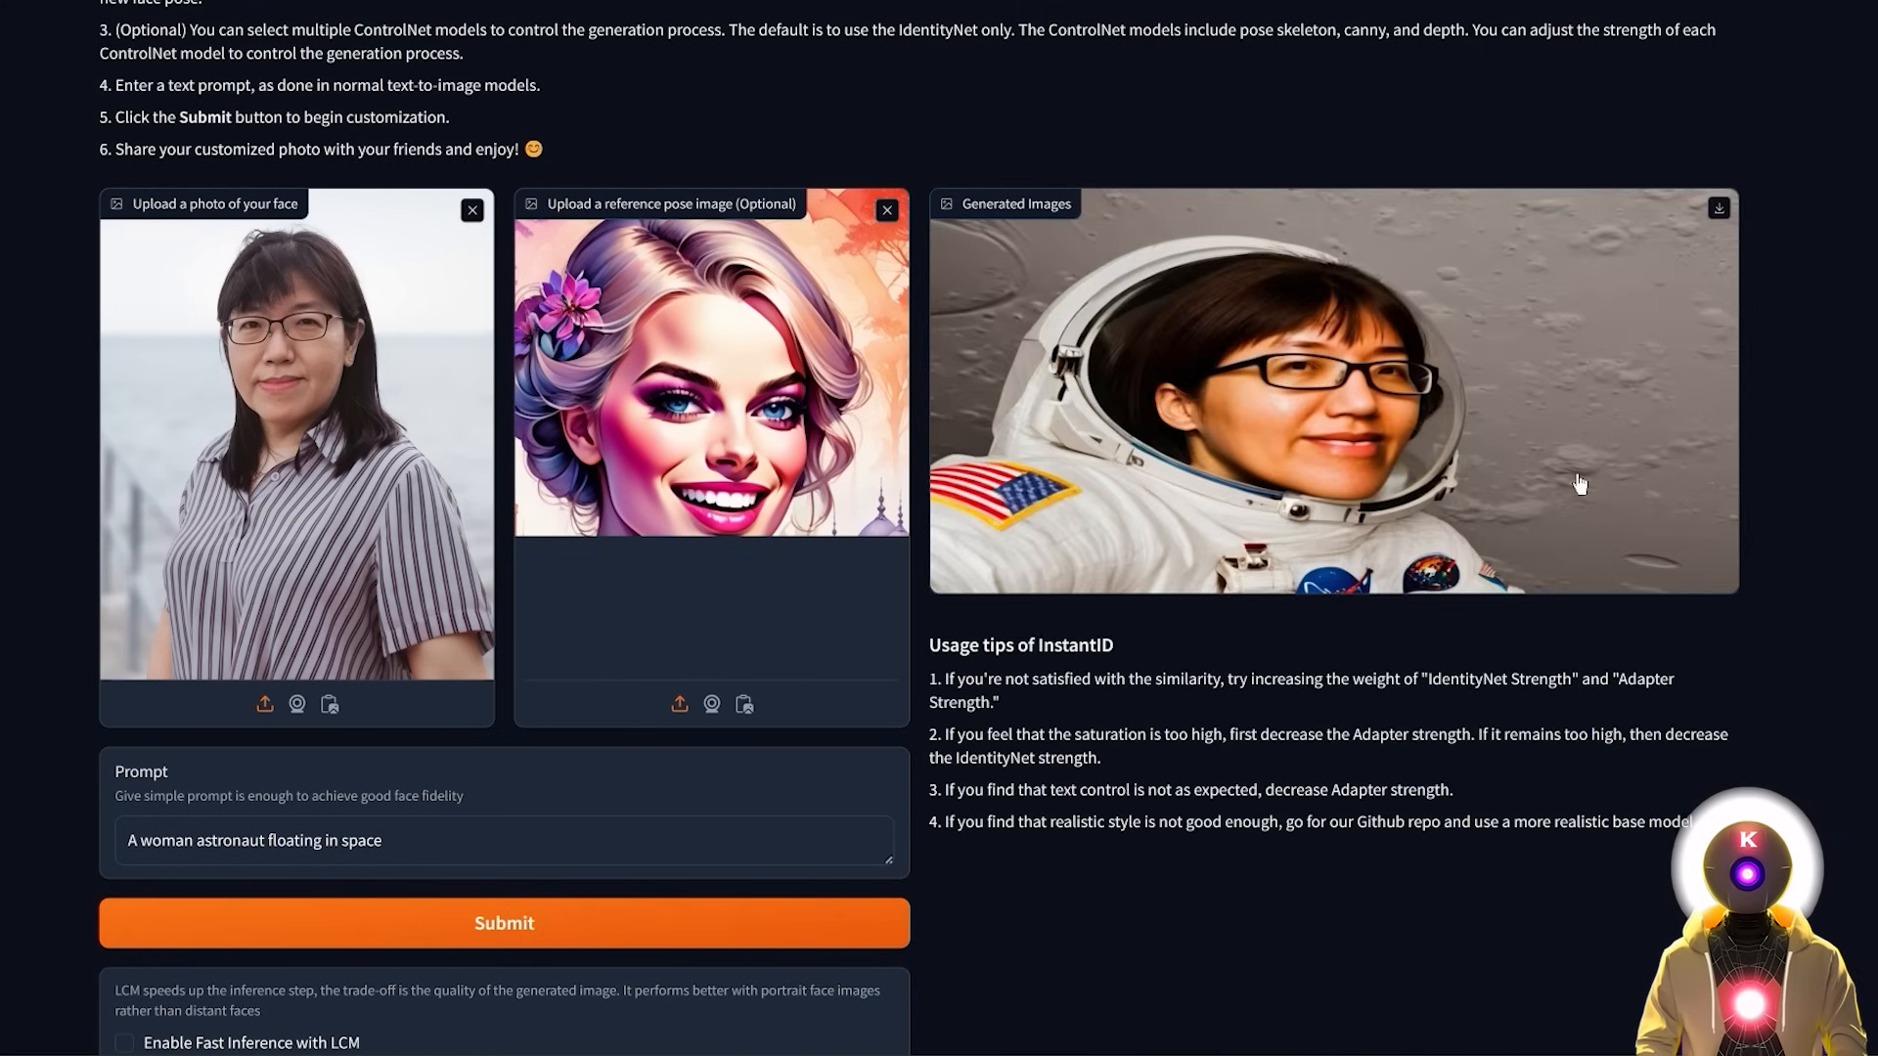
pyautogui.moveTo(1467, 493)
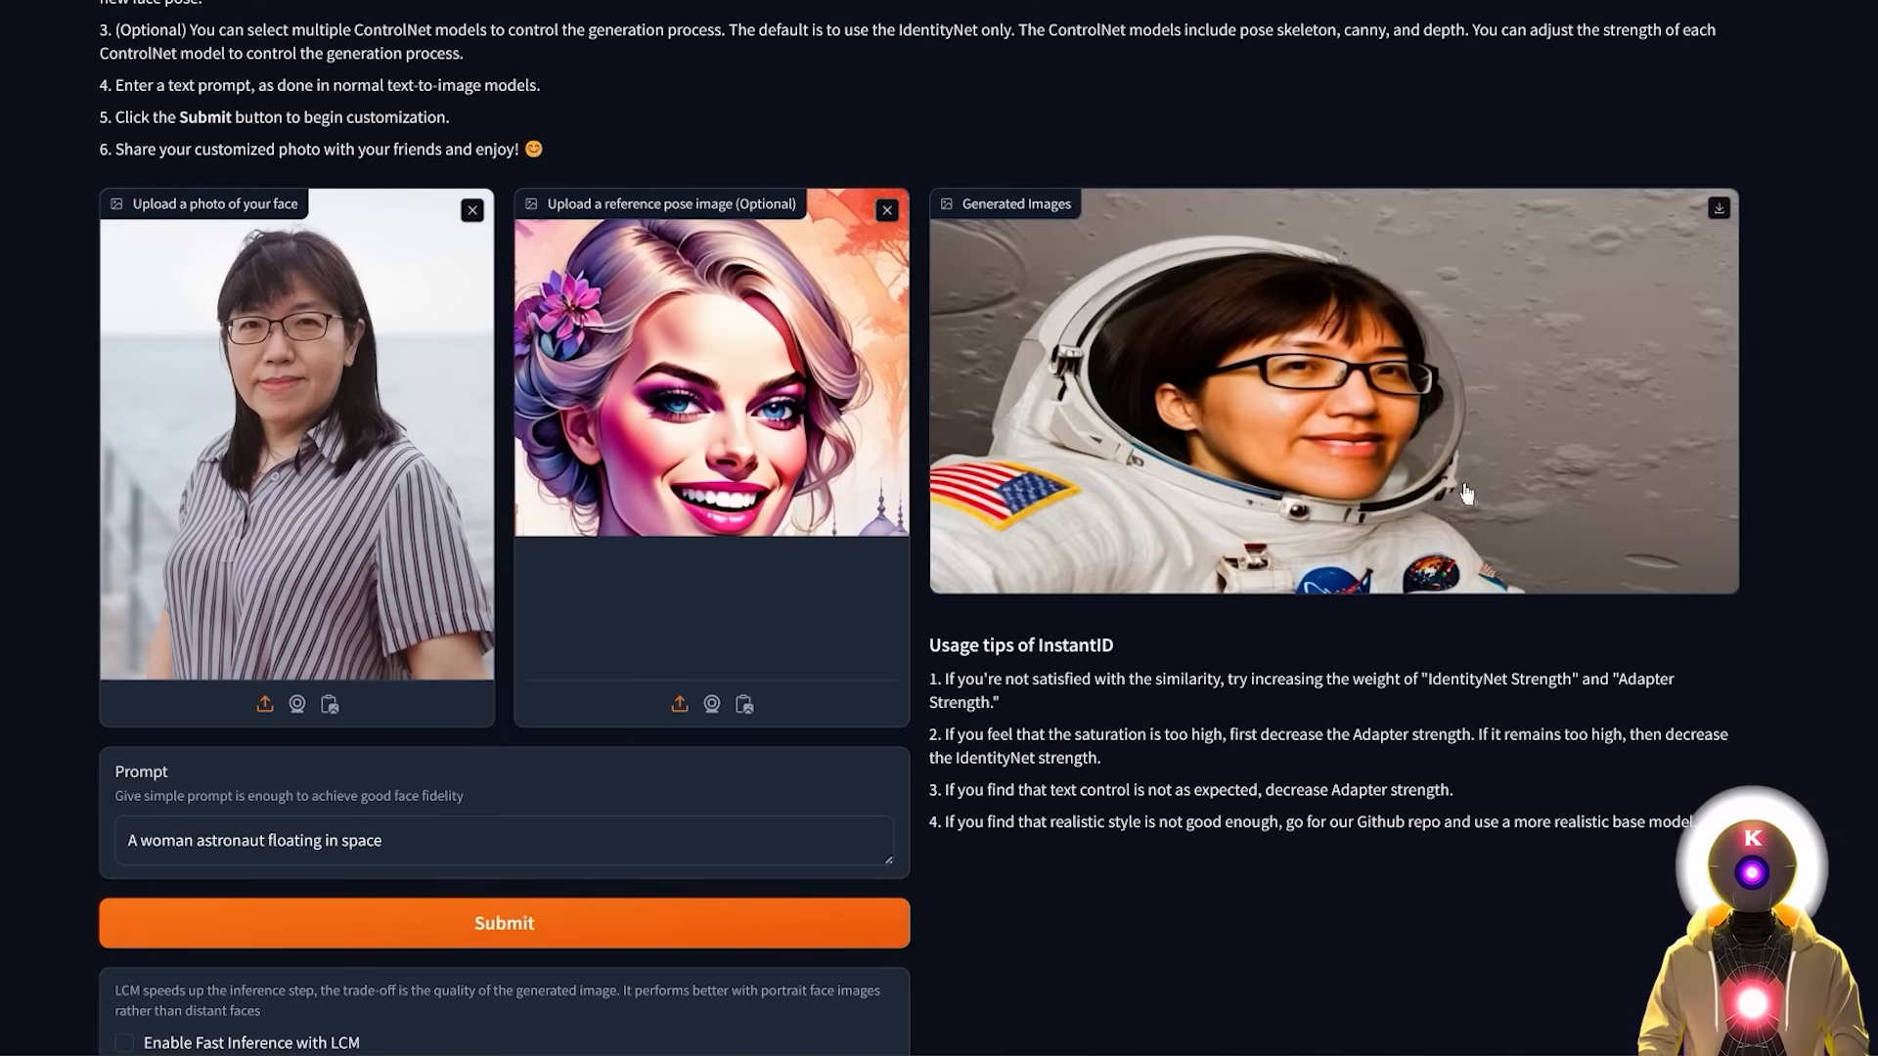
pyautogui.moveTo(1272, 442)
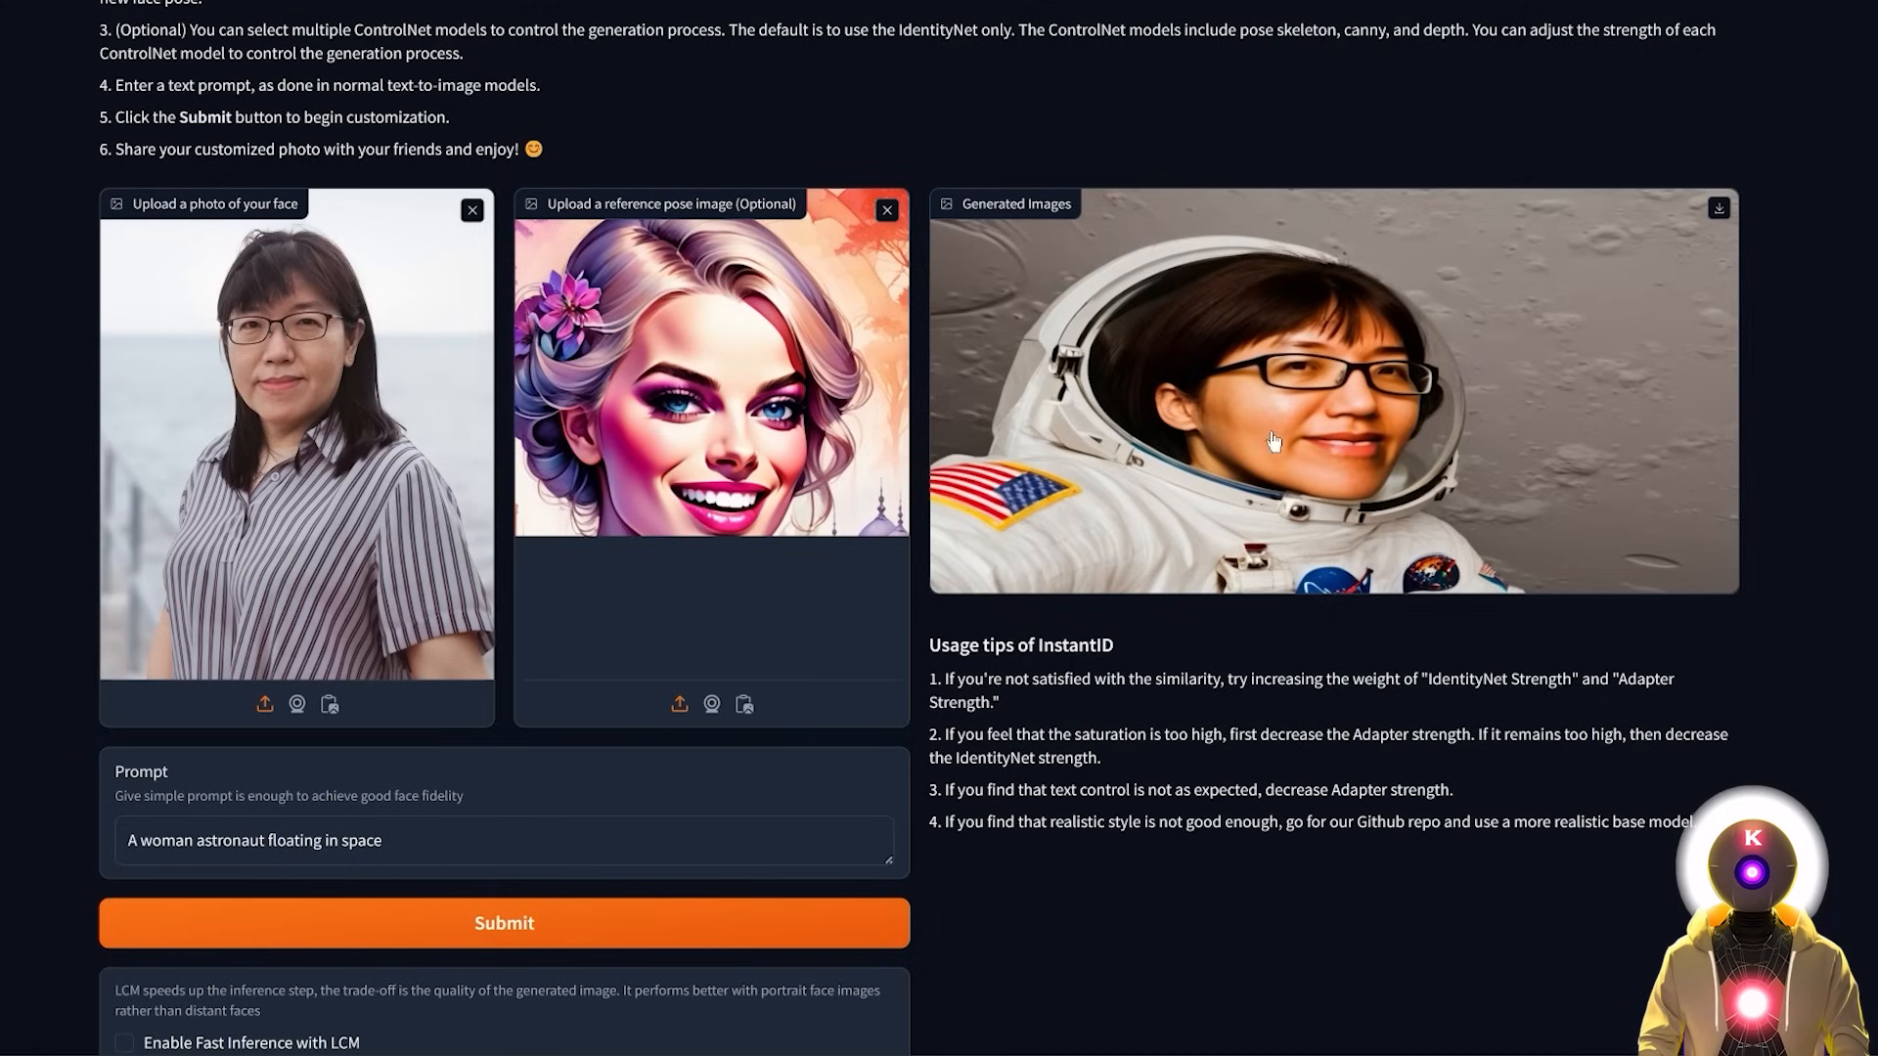
pyautogui.moveTo(1272, 192)
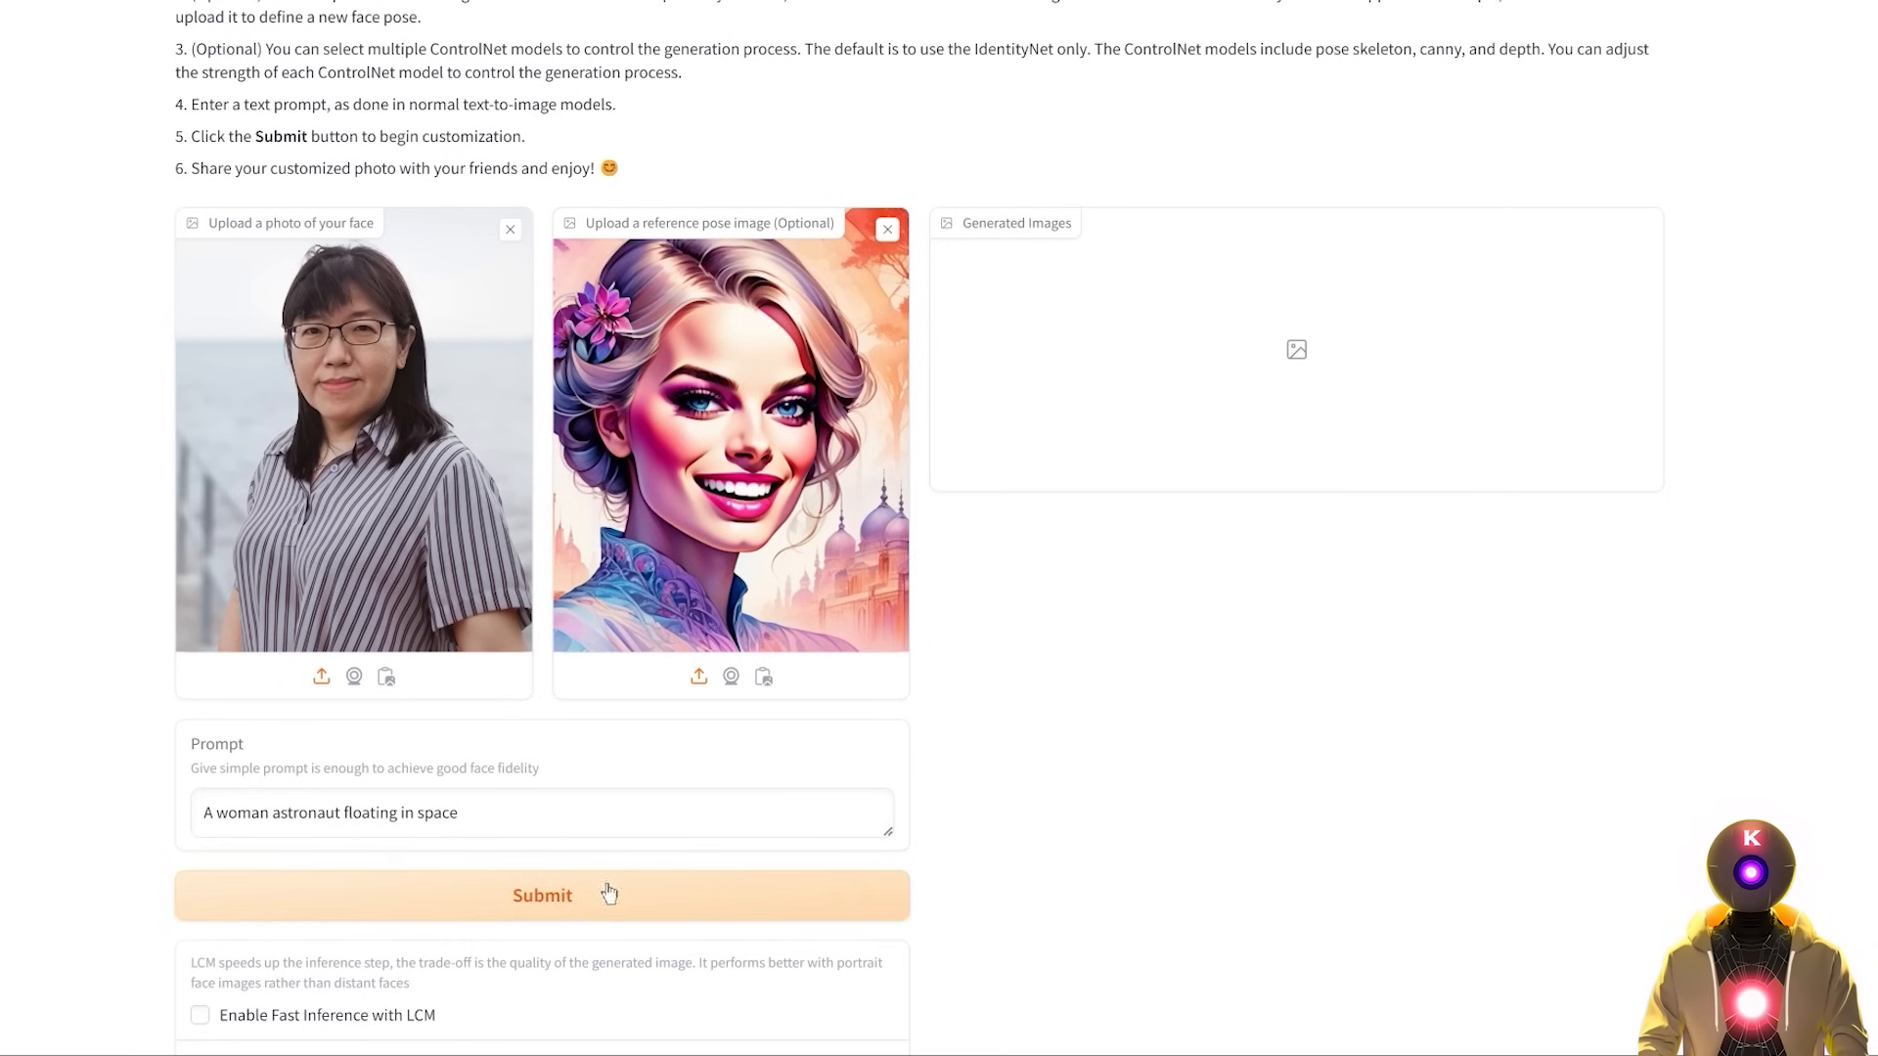
# - Submit the Hugging Face InstantID demo and review the generated white-helmet astronaut portrait
pyautogui.click(542, 896)
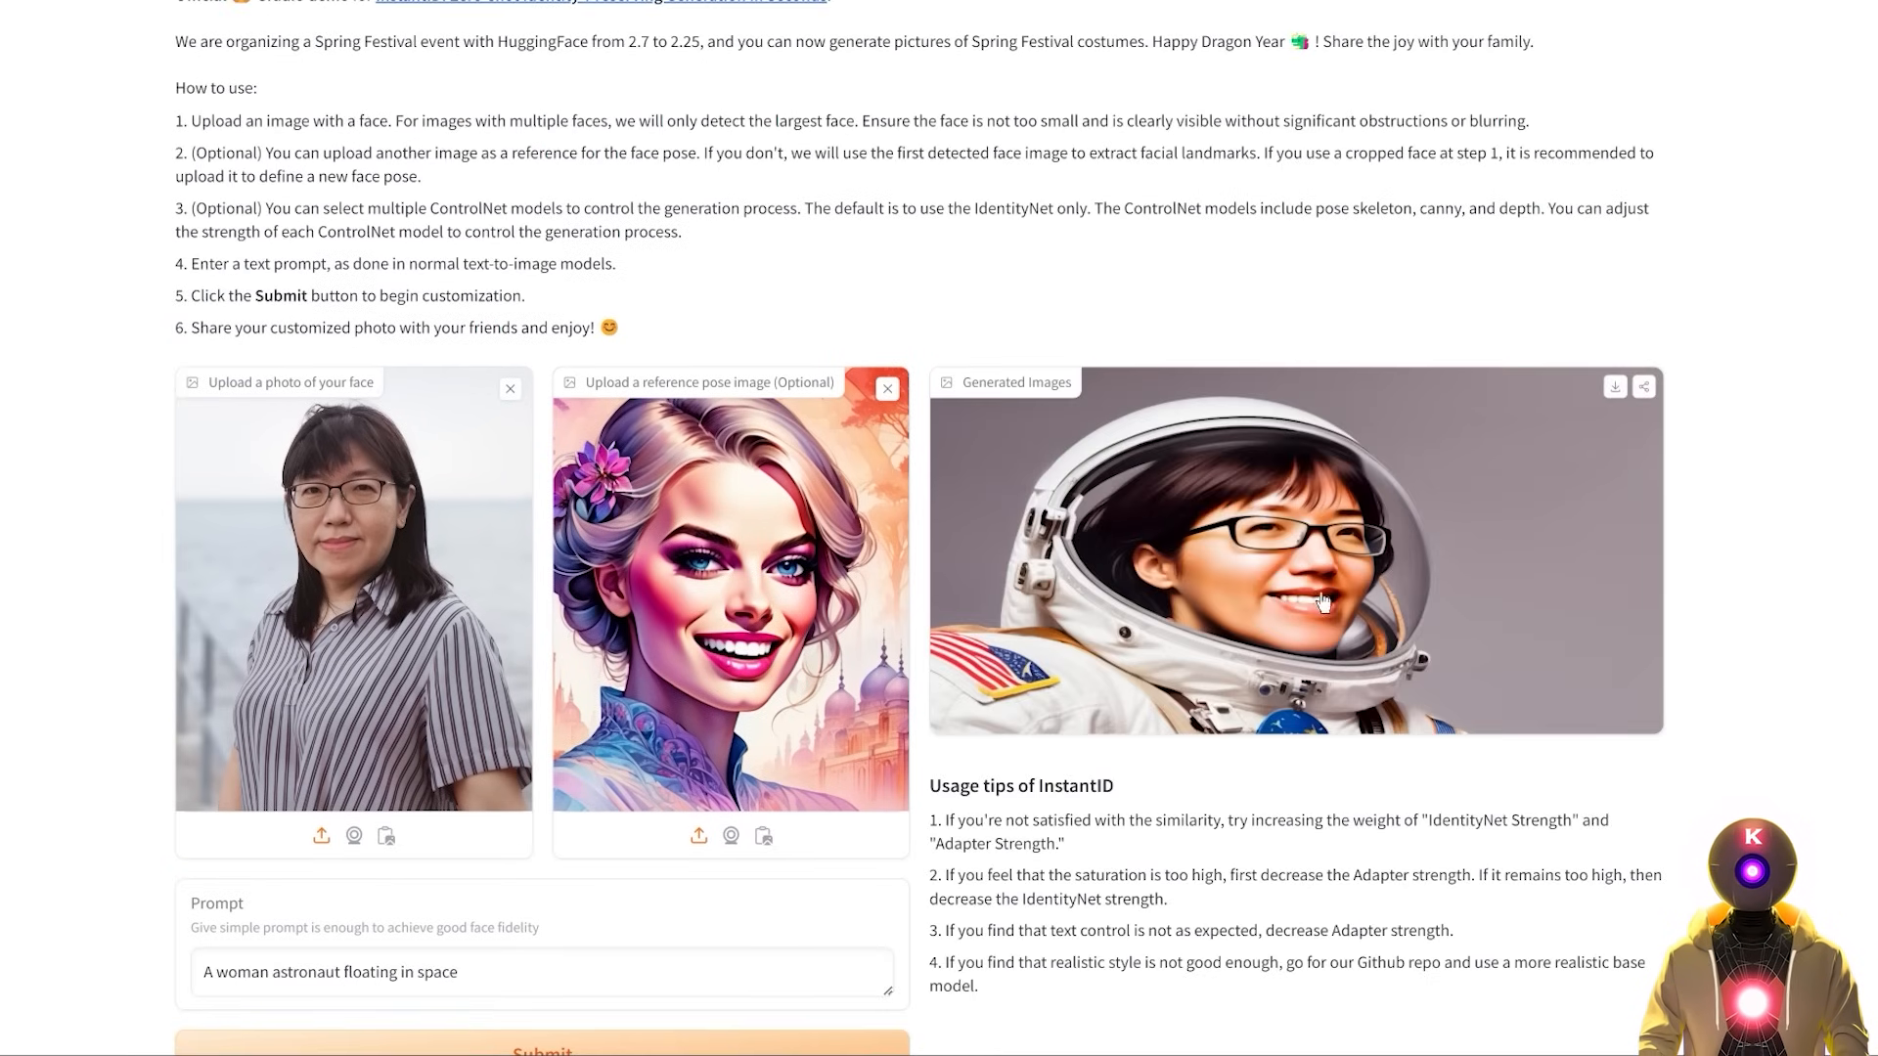
pyautogui.moveTo(1181, 415)
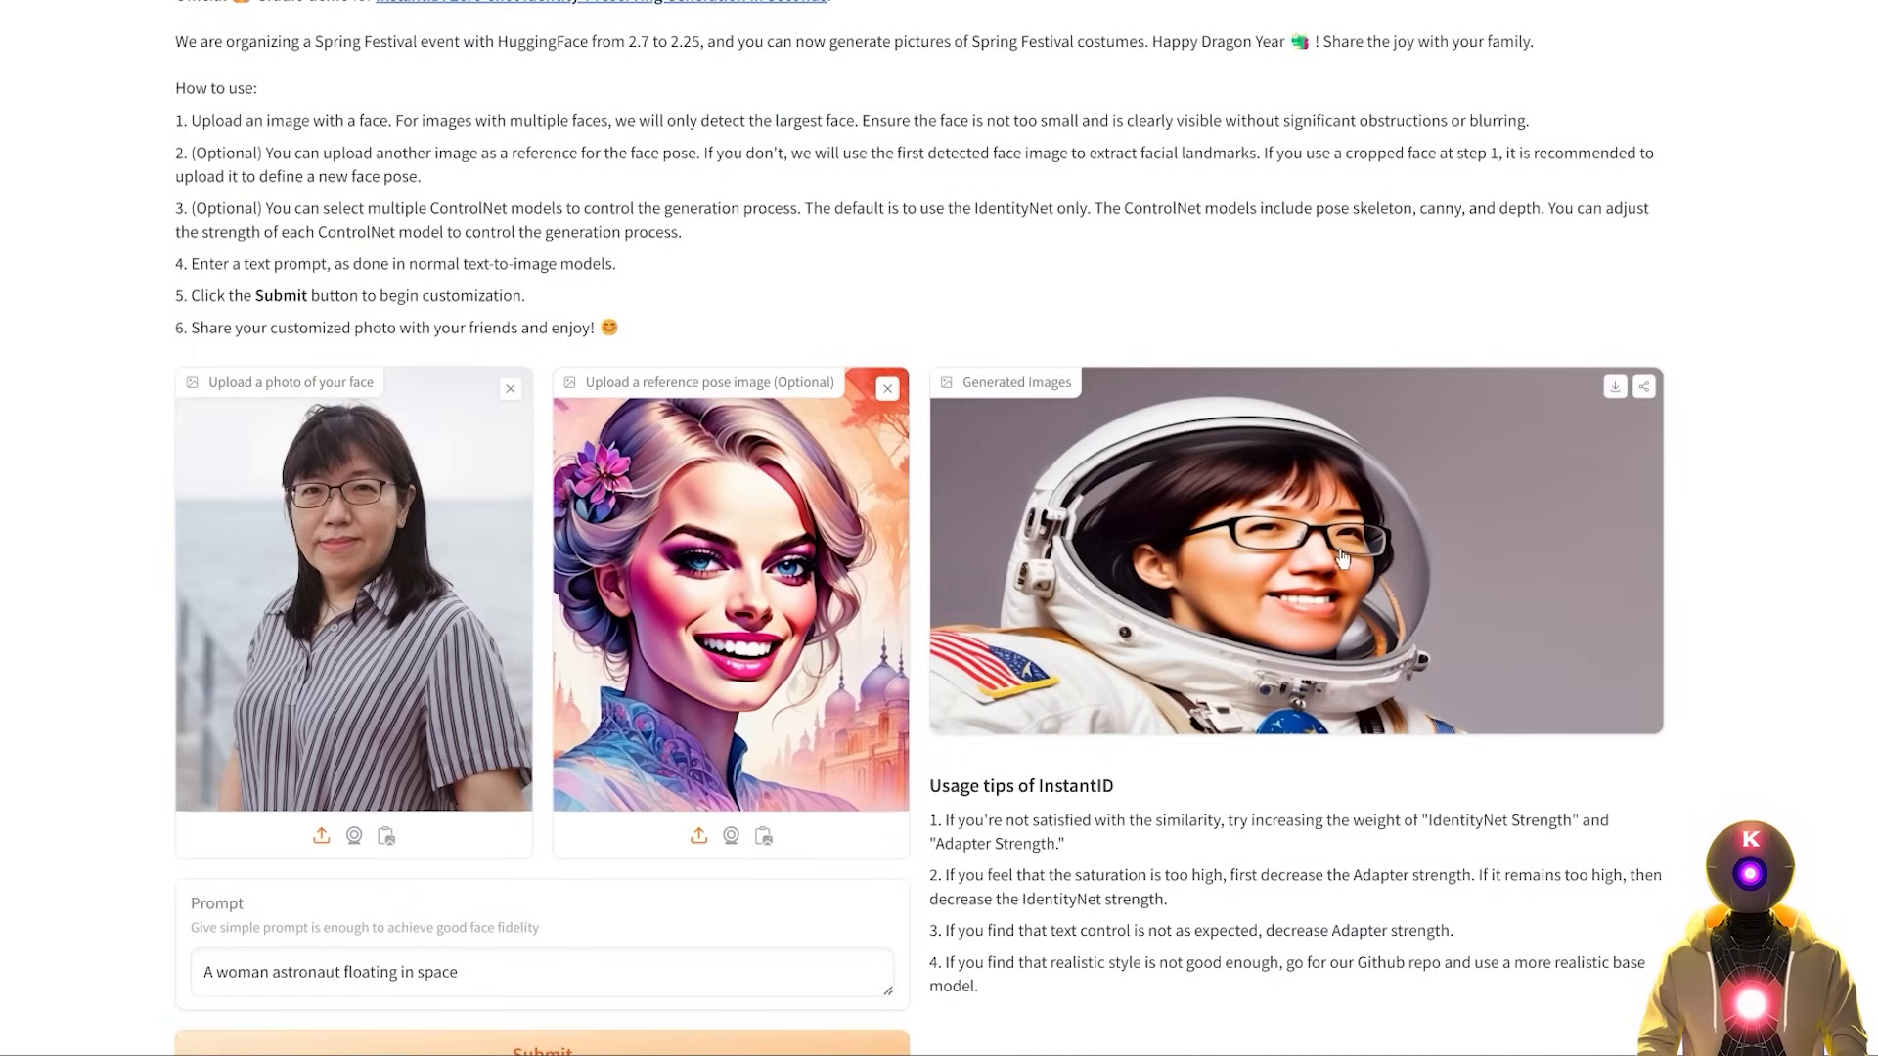
pyautogui.moveTo(1268, 547)
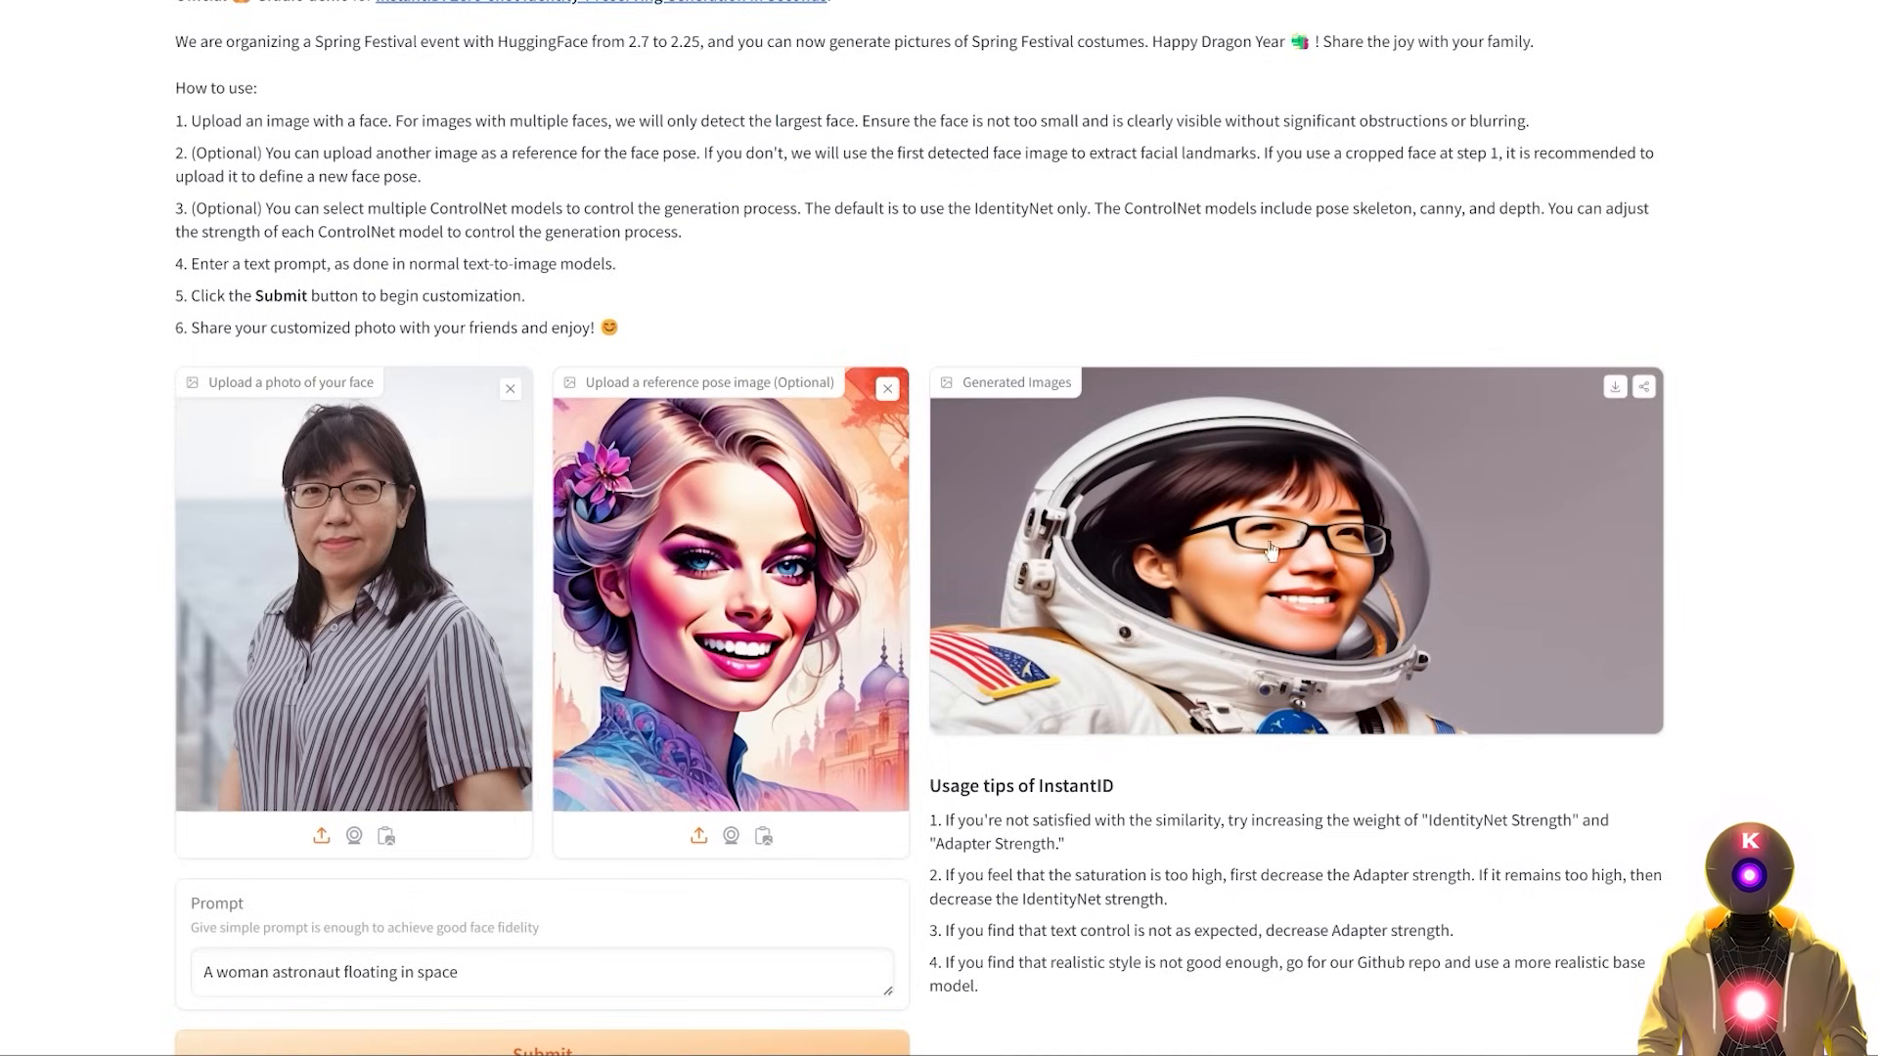
pyautogui.scroll(-3)
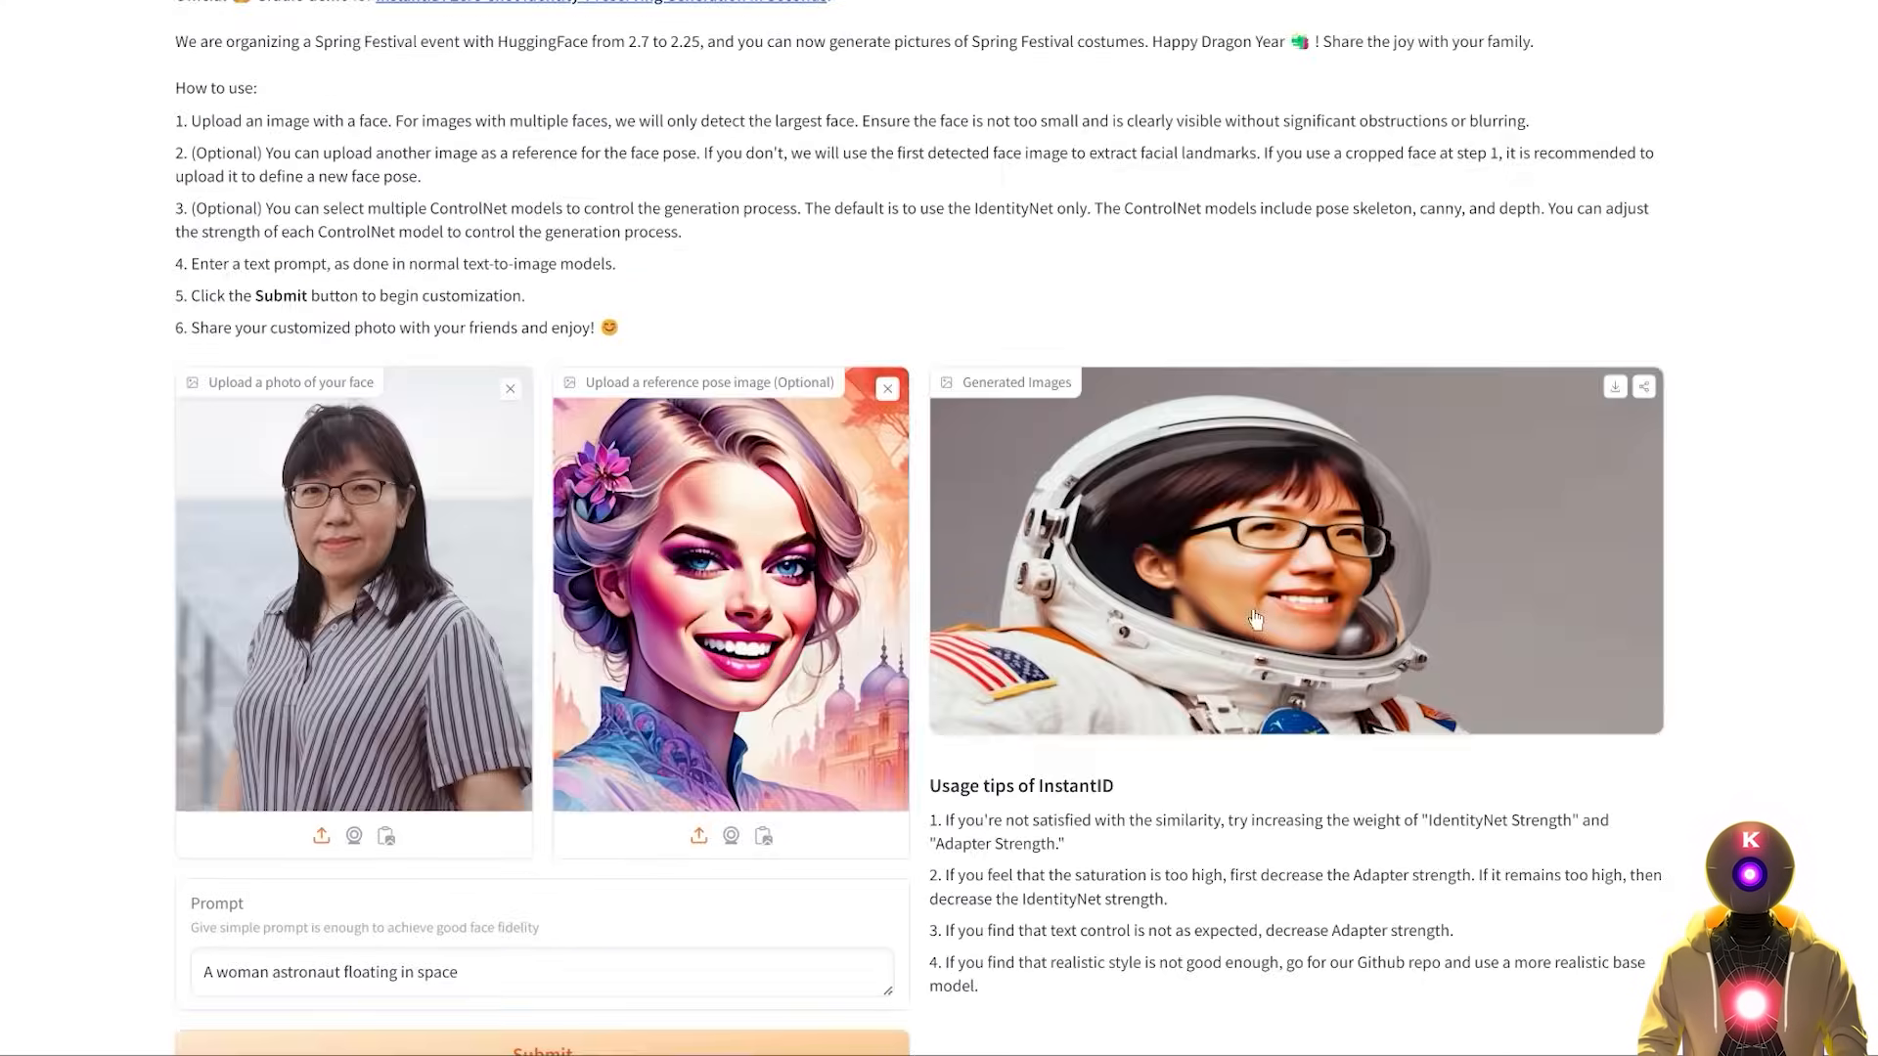
pyautogui.scroll(-3)
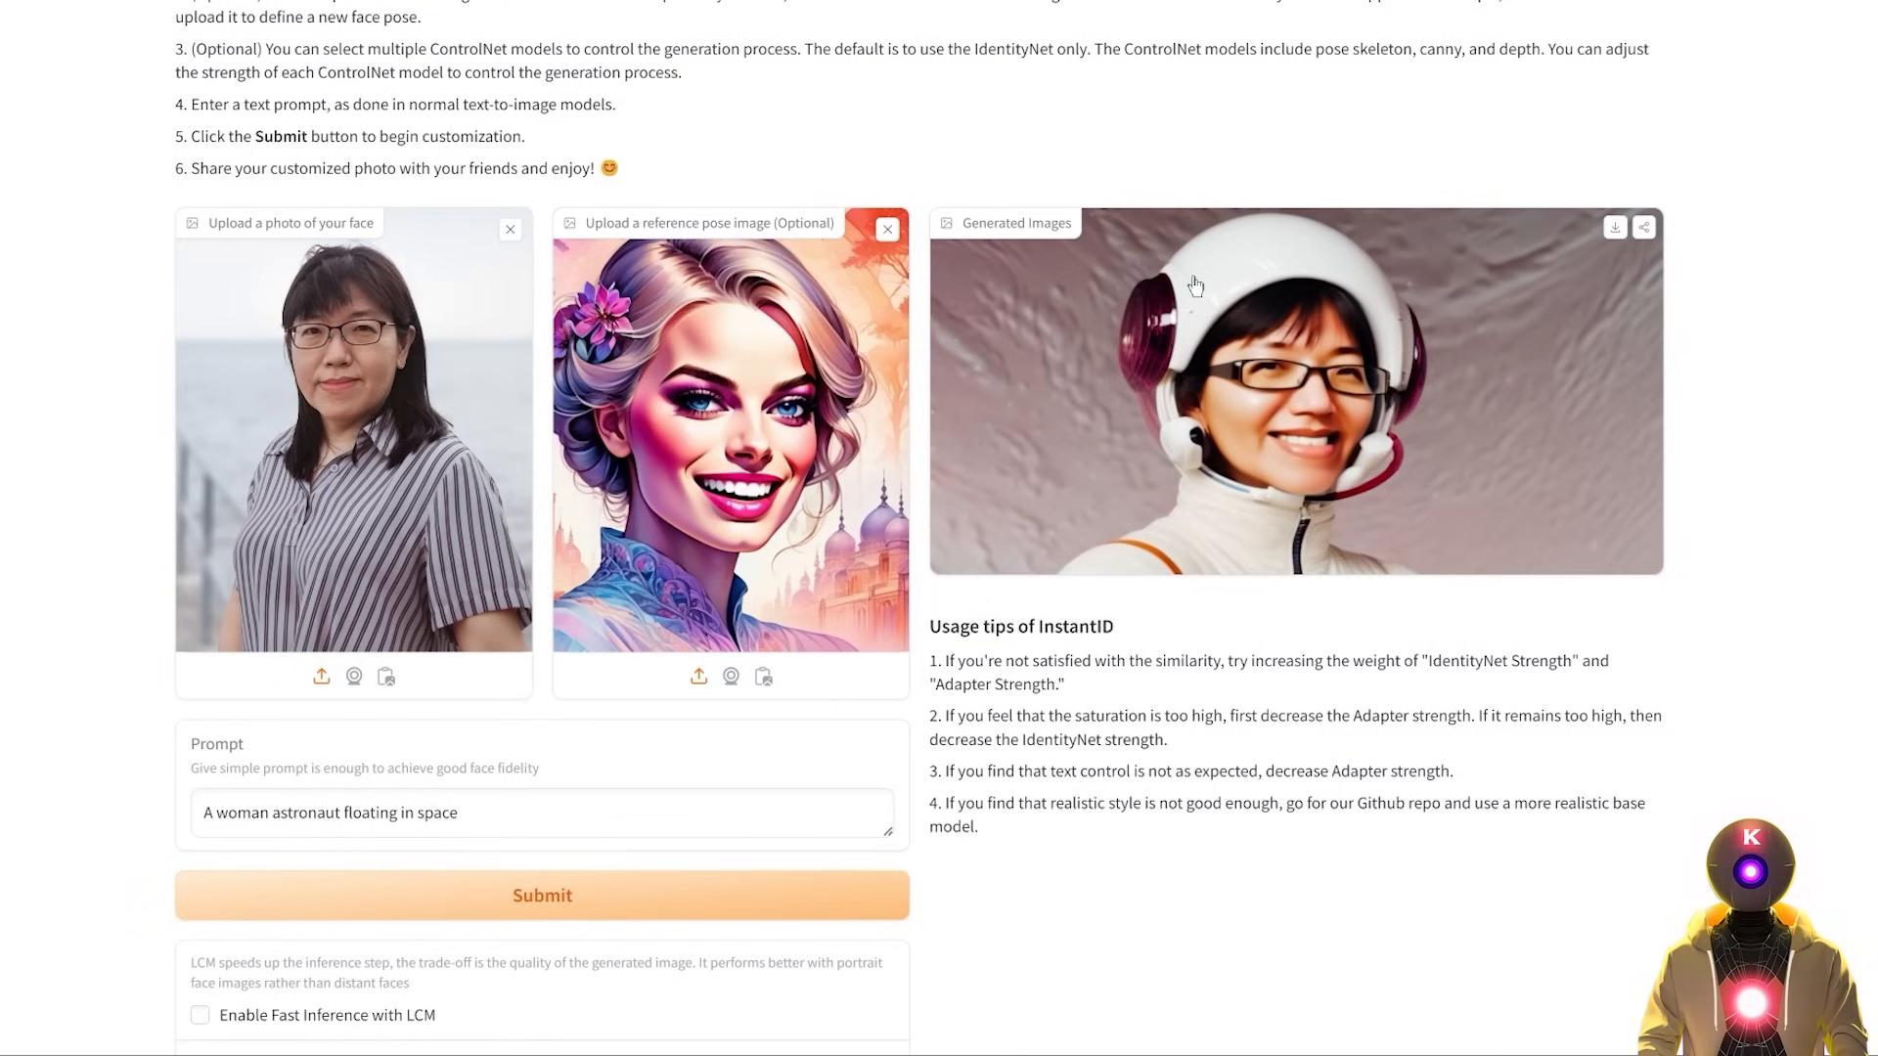
pyautogui.moveTo(1483, 501)
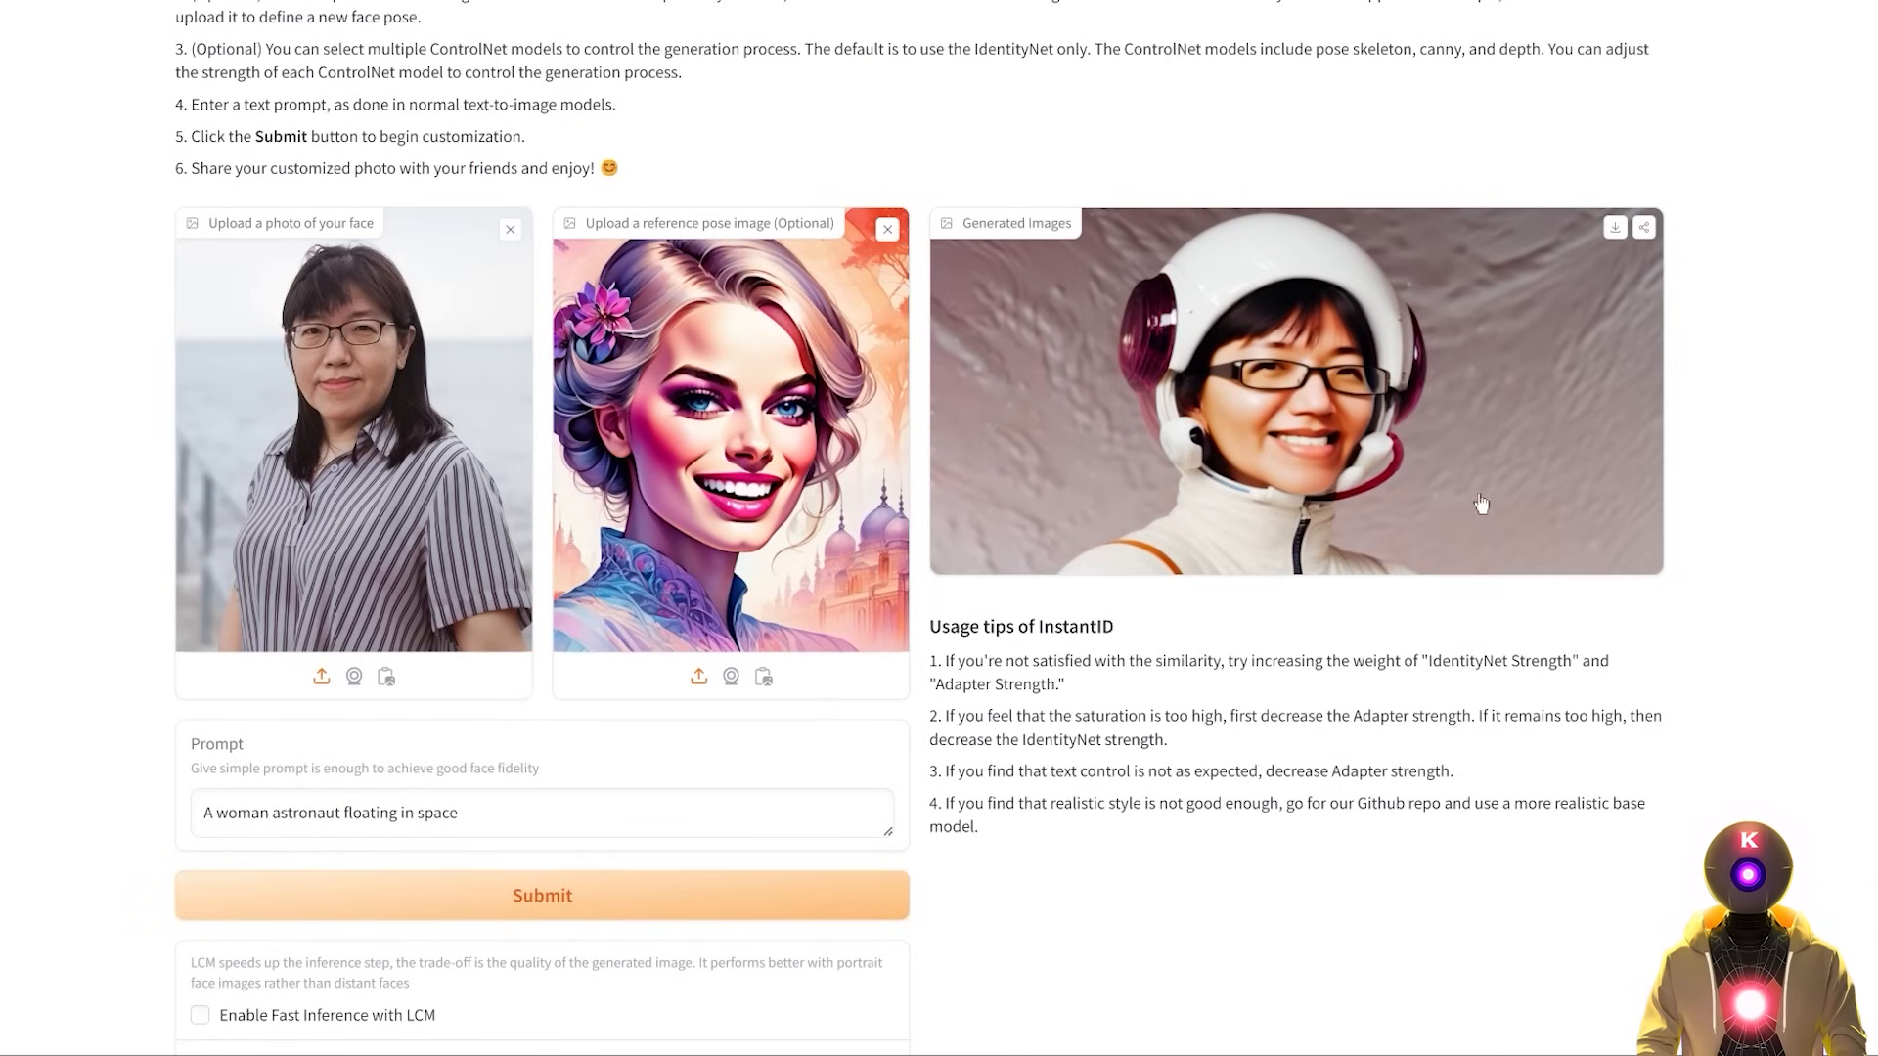
pyautogui.moveTo(1264, 389)
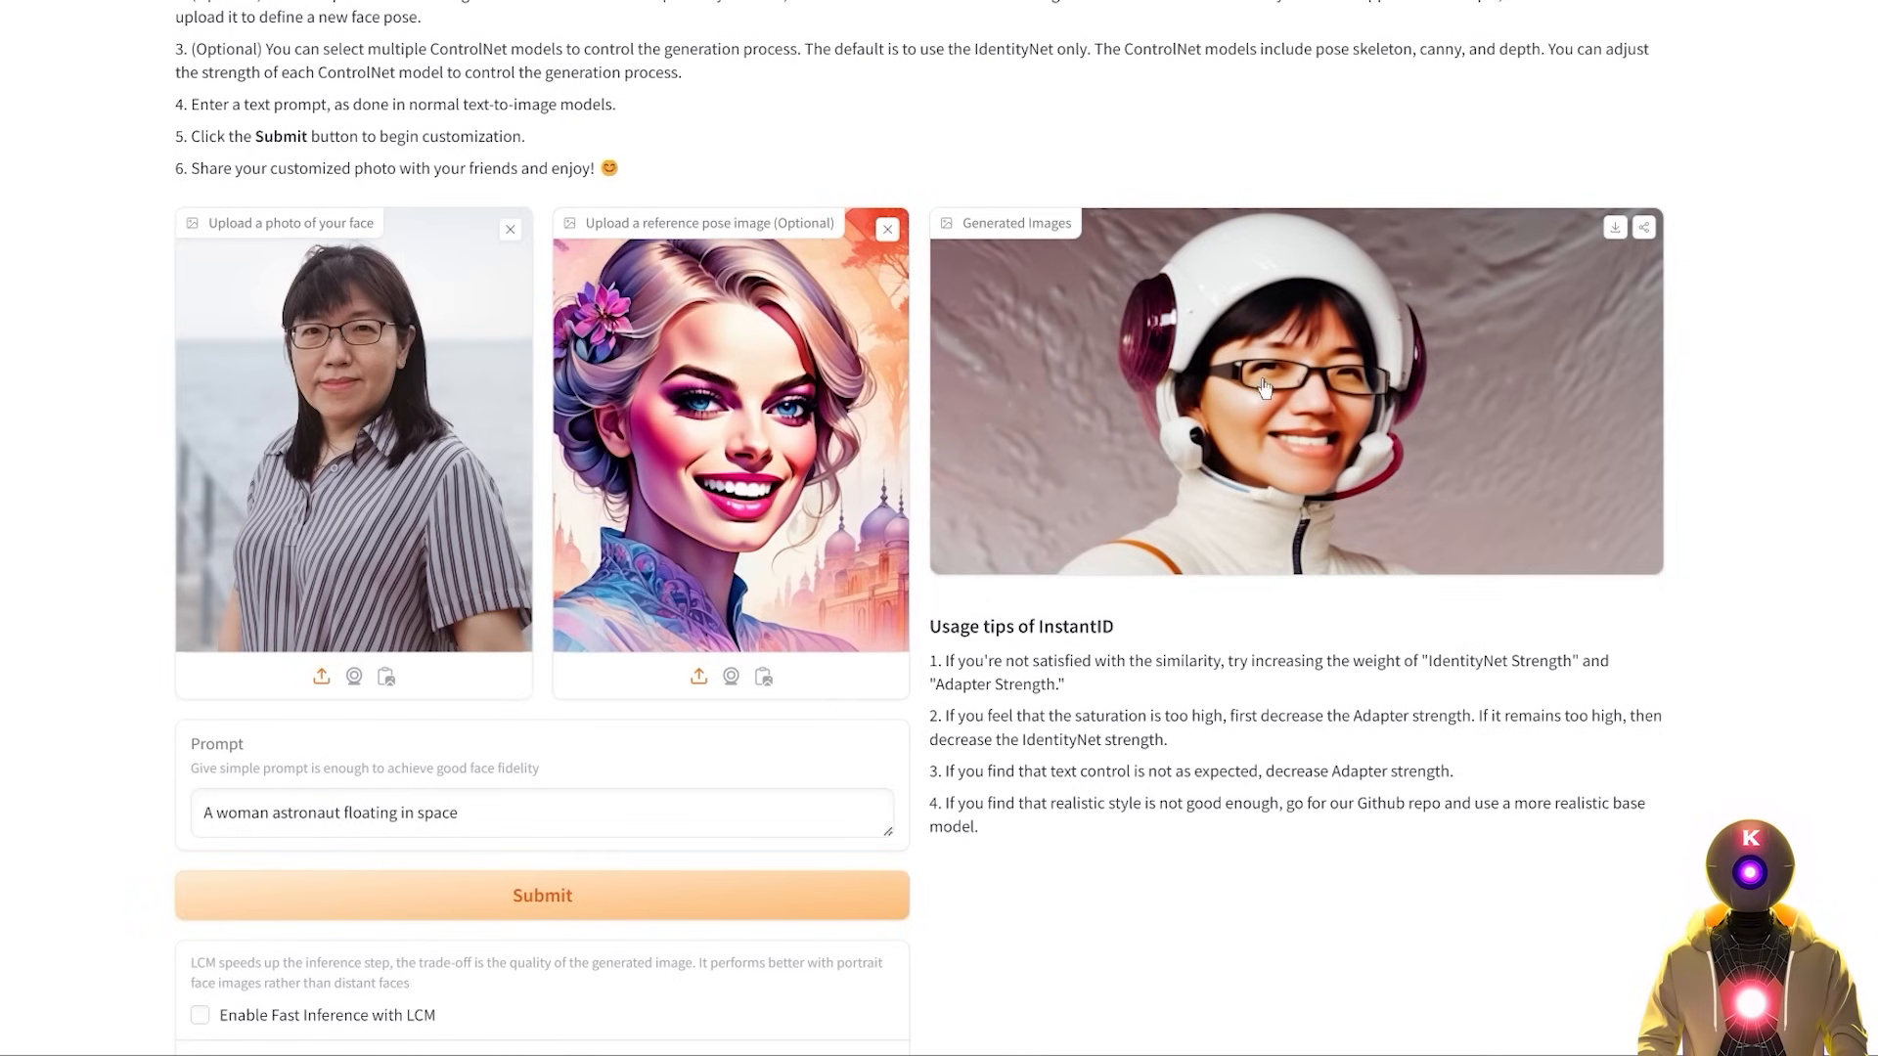
pyautogui.scroll(3)
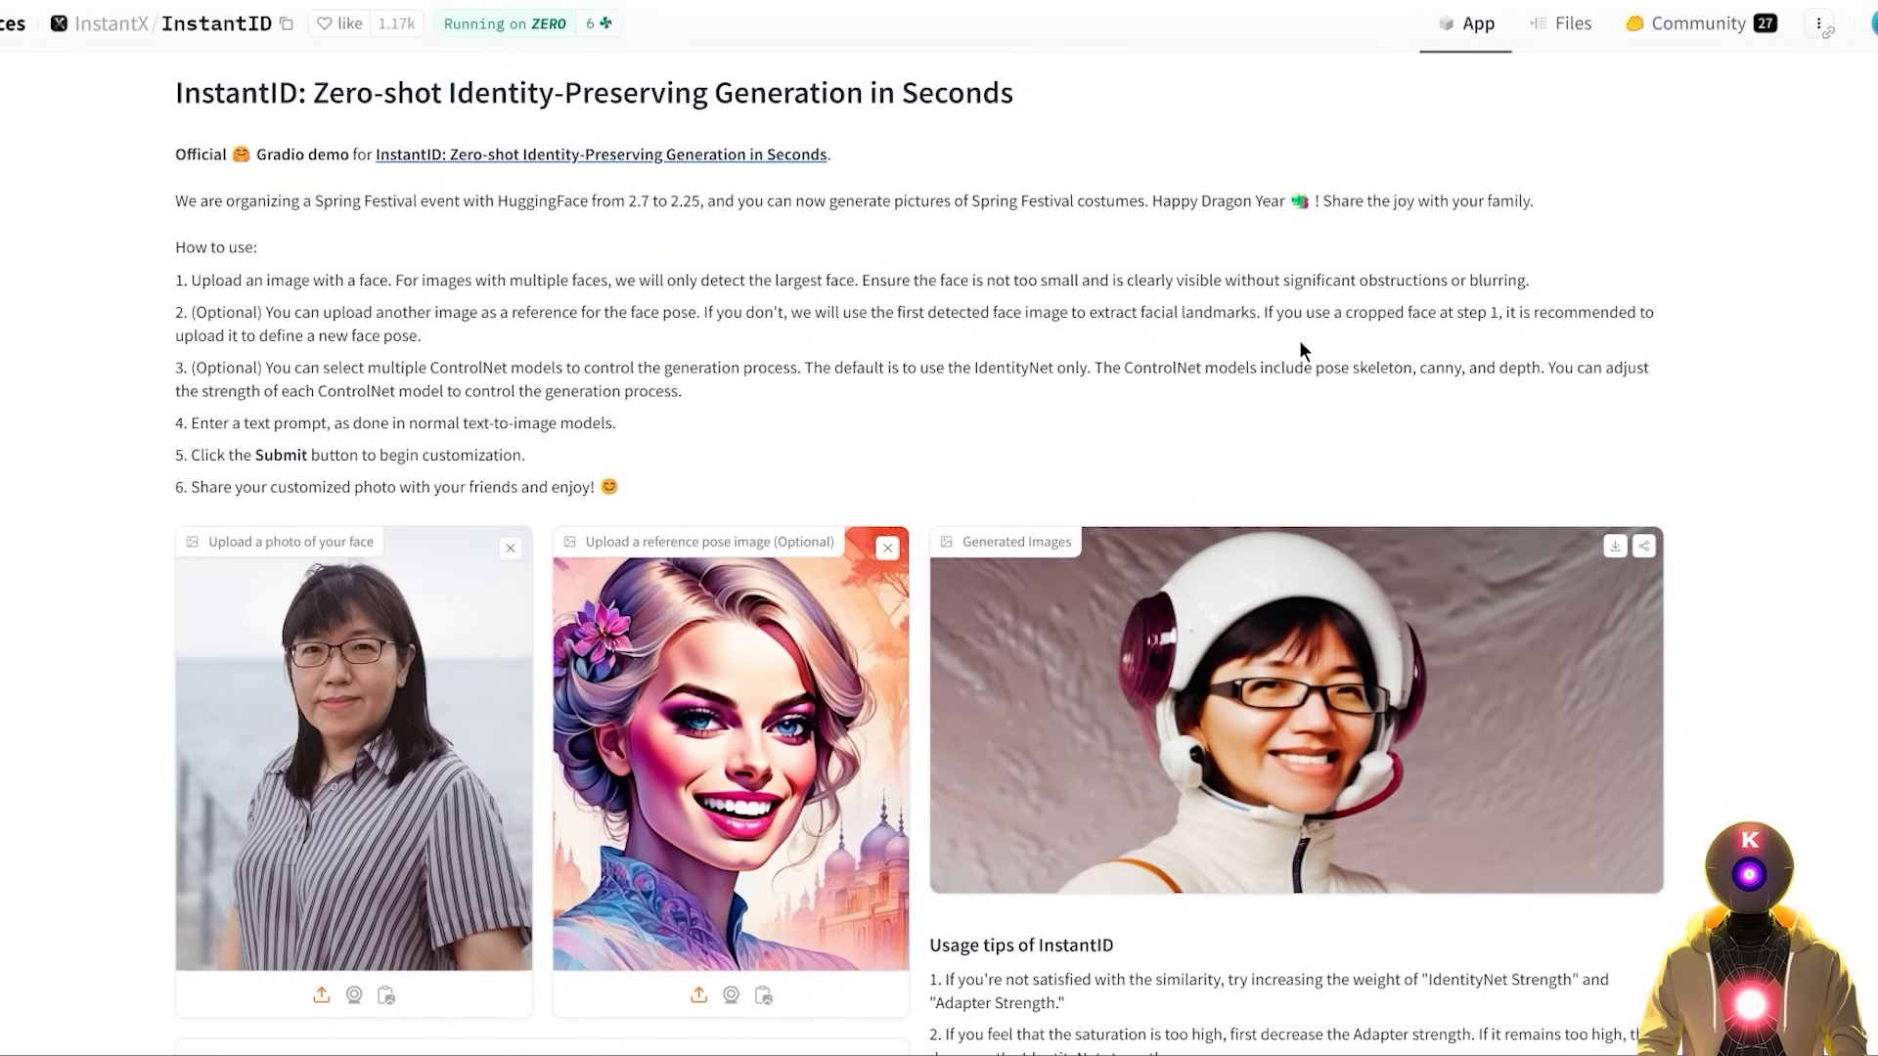
pyautogui.moveTo(1127, 330)
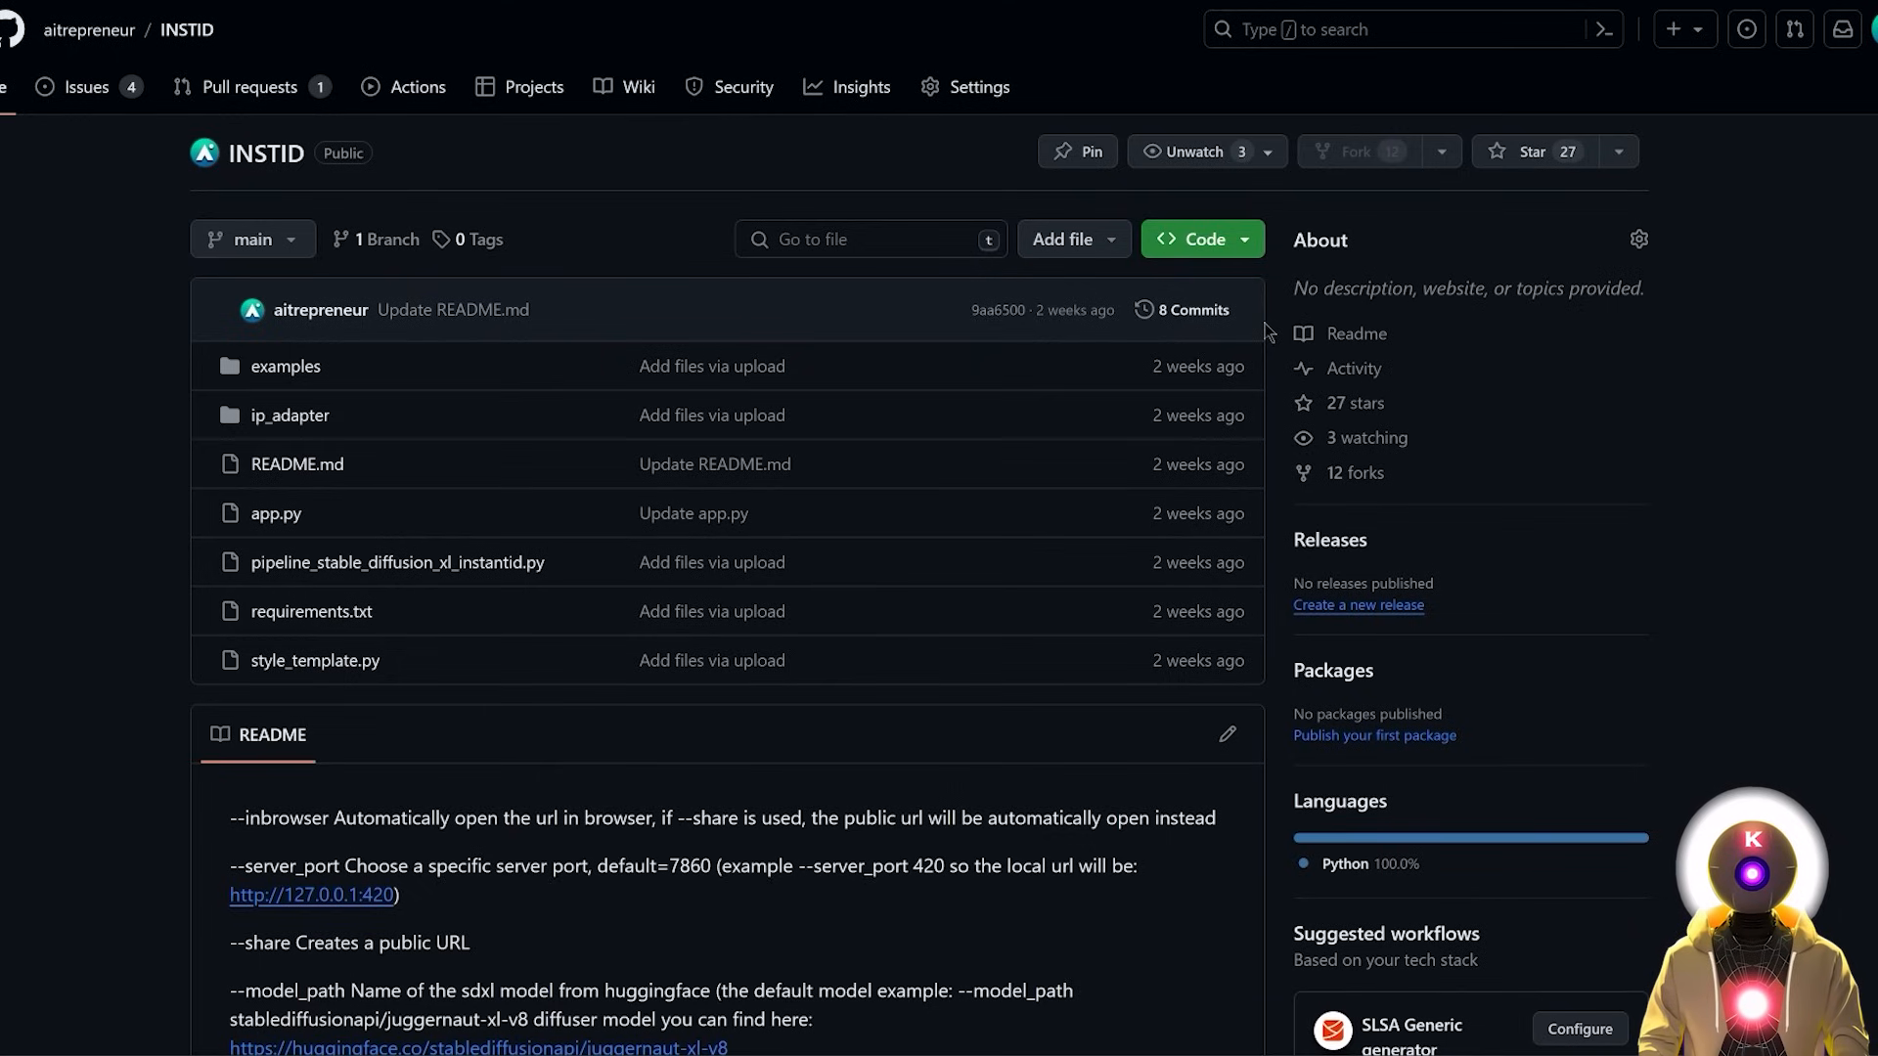
pyautogui.moveTo(865, 317)
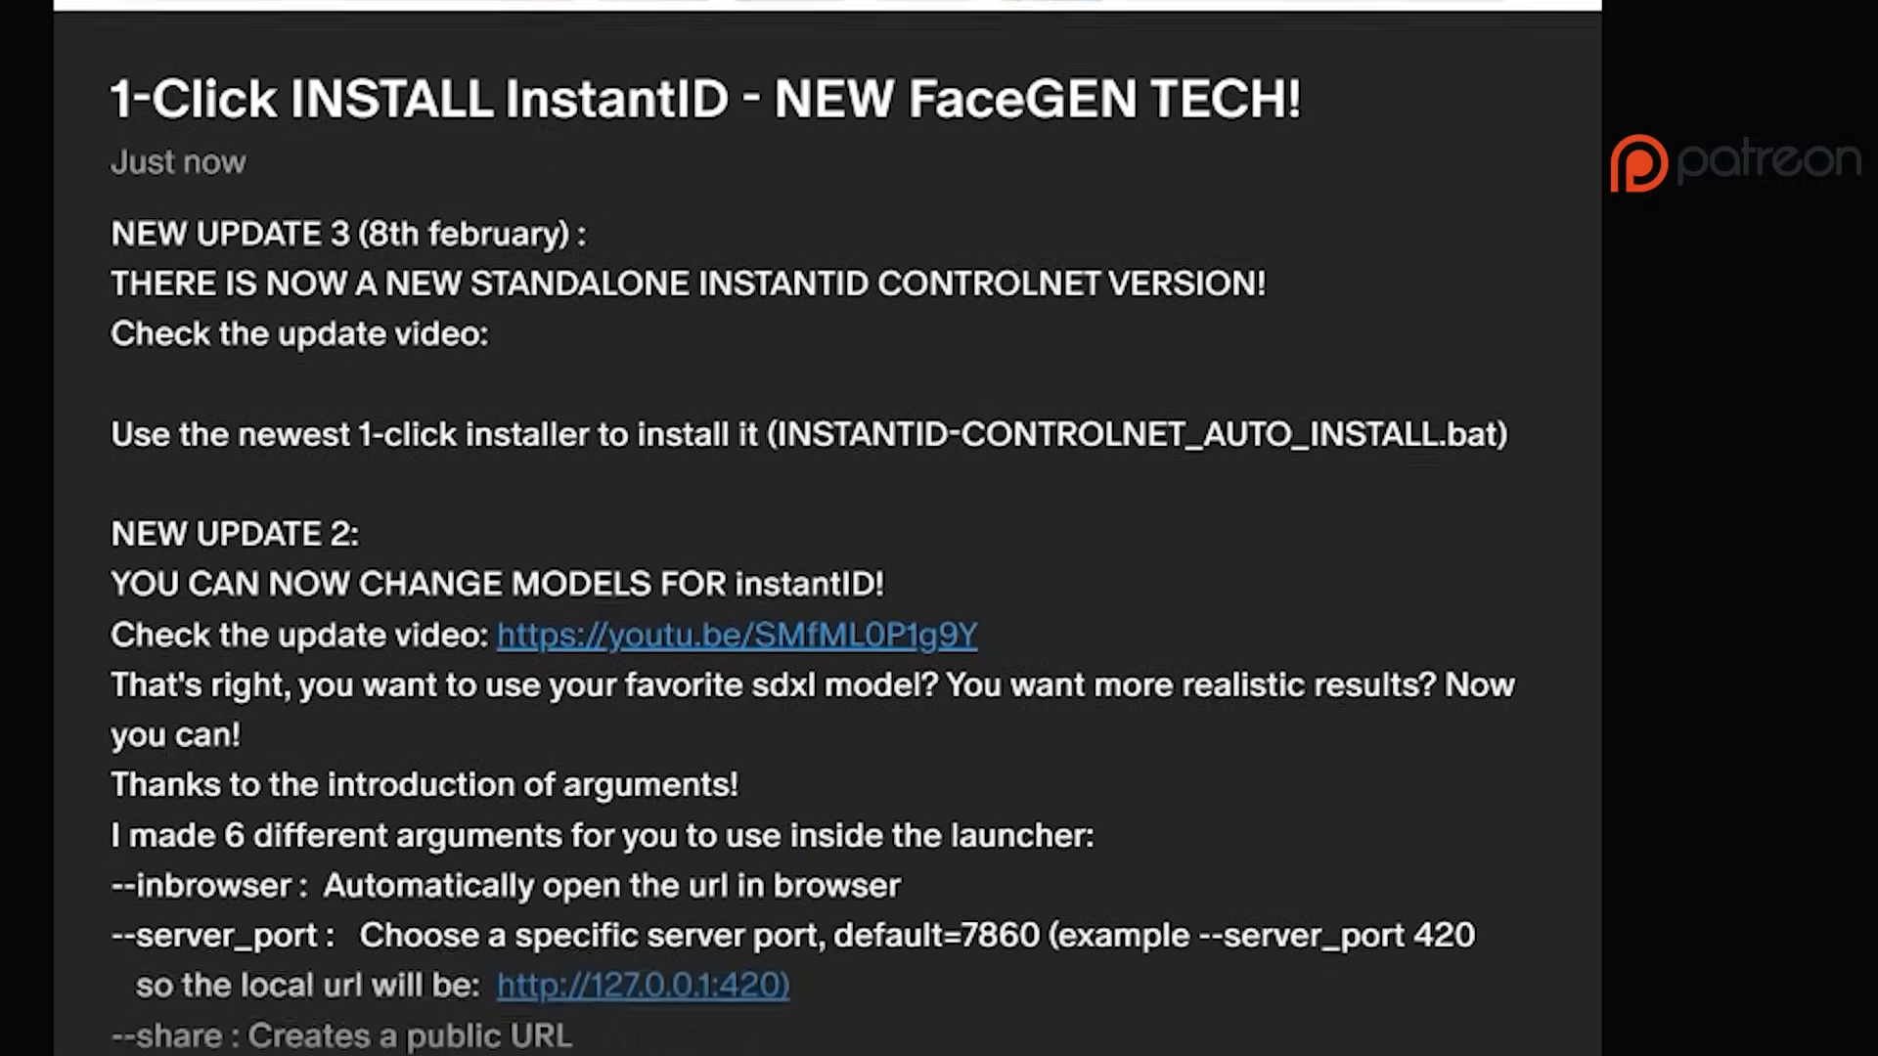
# - Scroll through the INSTID GitHub repository page
pyautogui.scroll(-3)
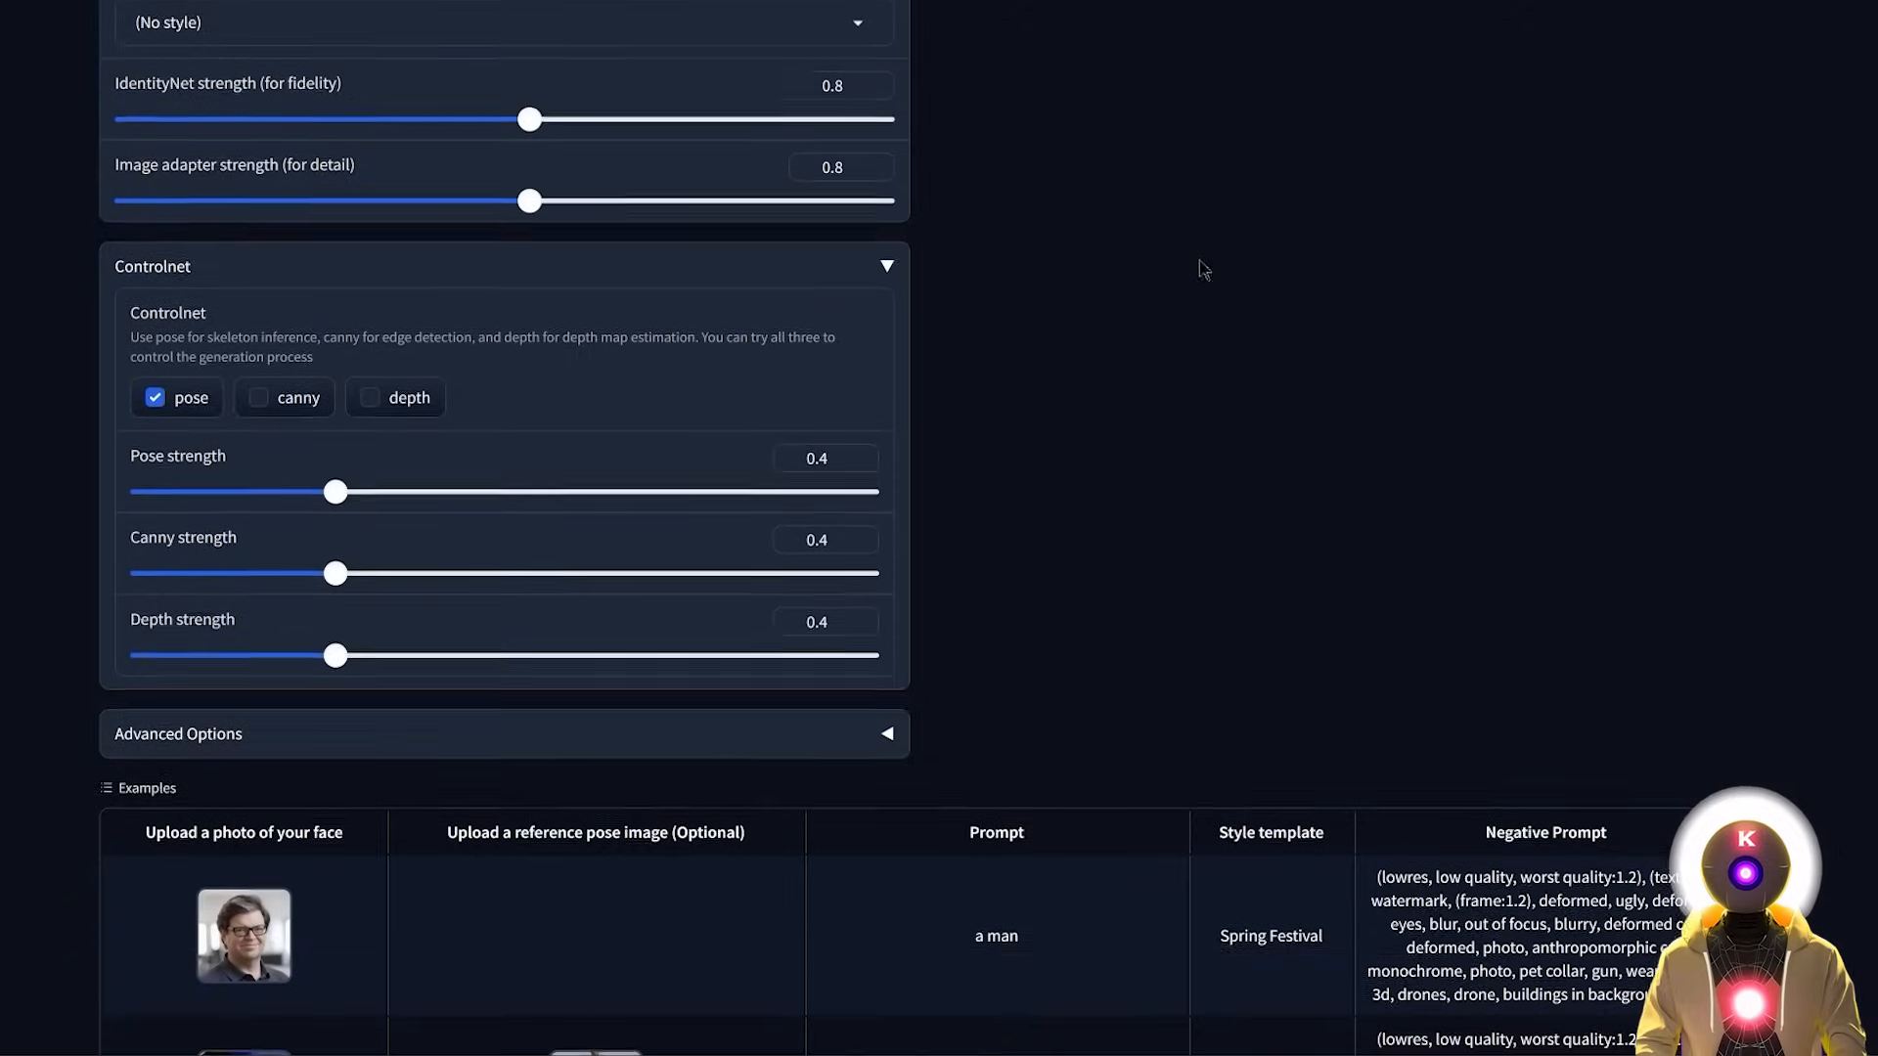
pyautogui.moveTo(482, 430)
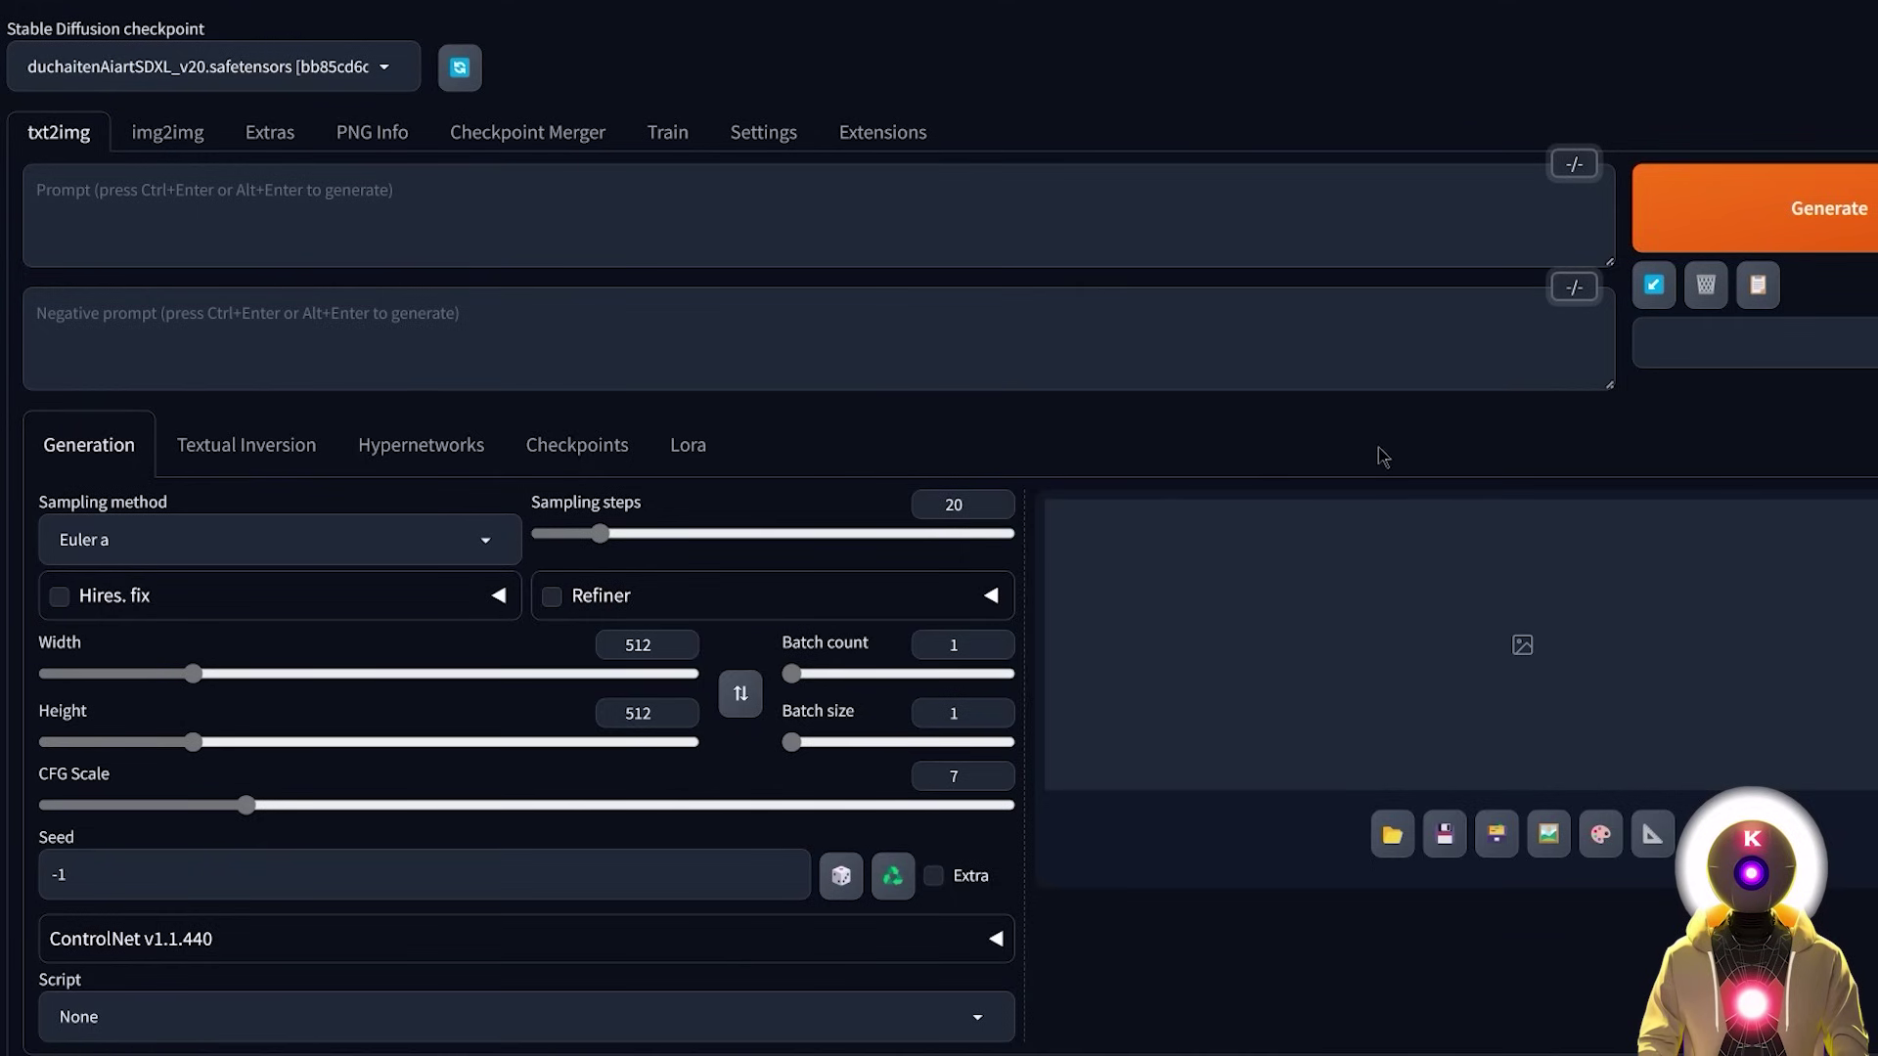
pyautogui.moveTo(1158, 470)
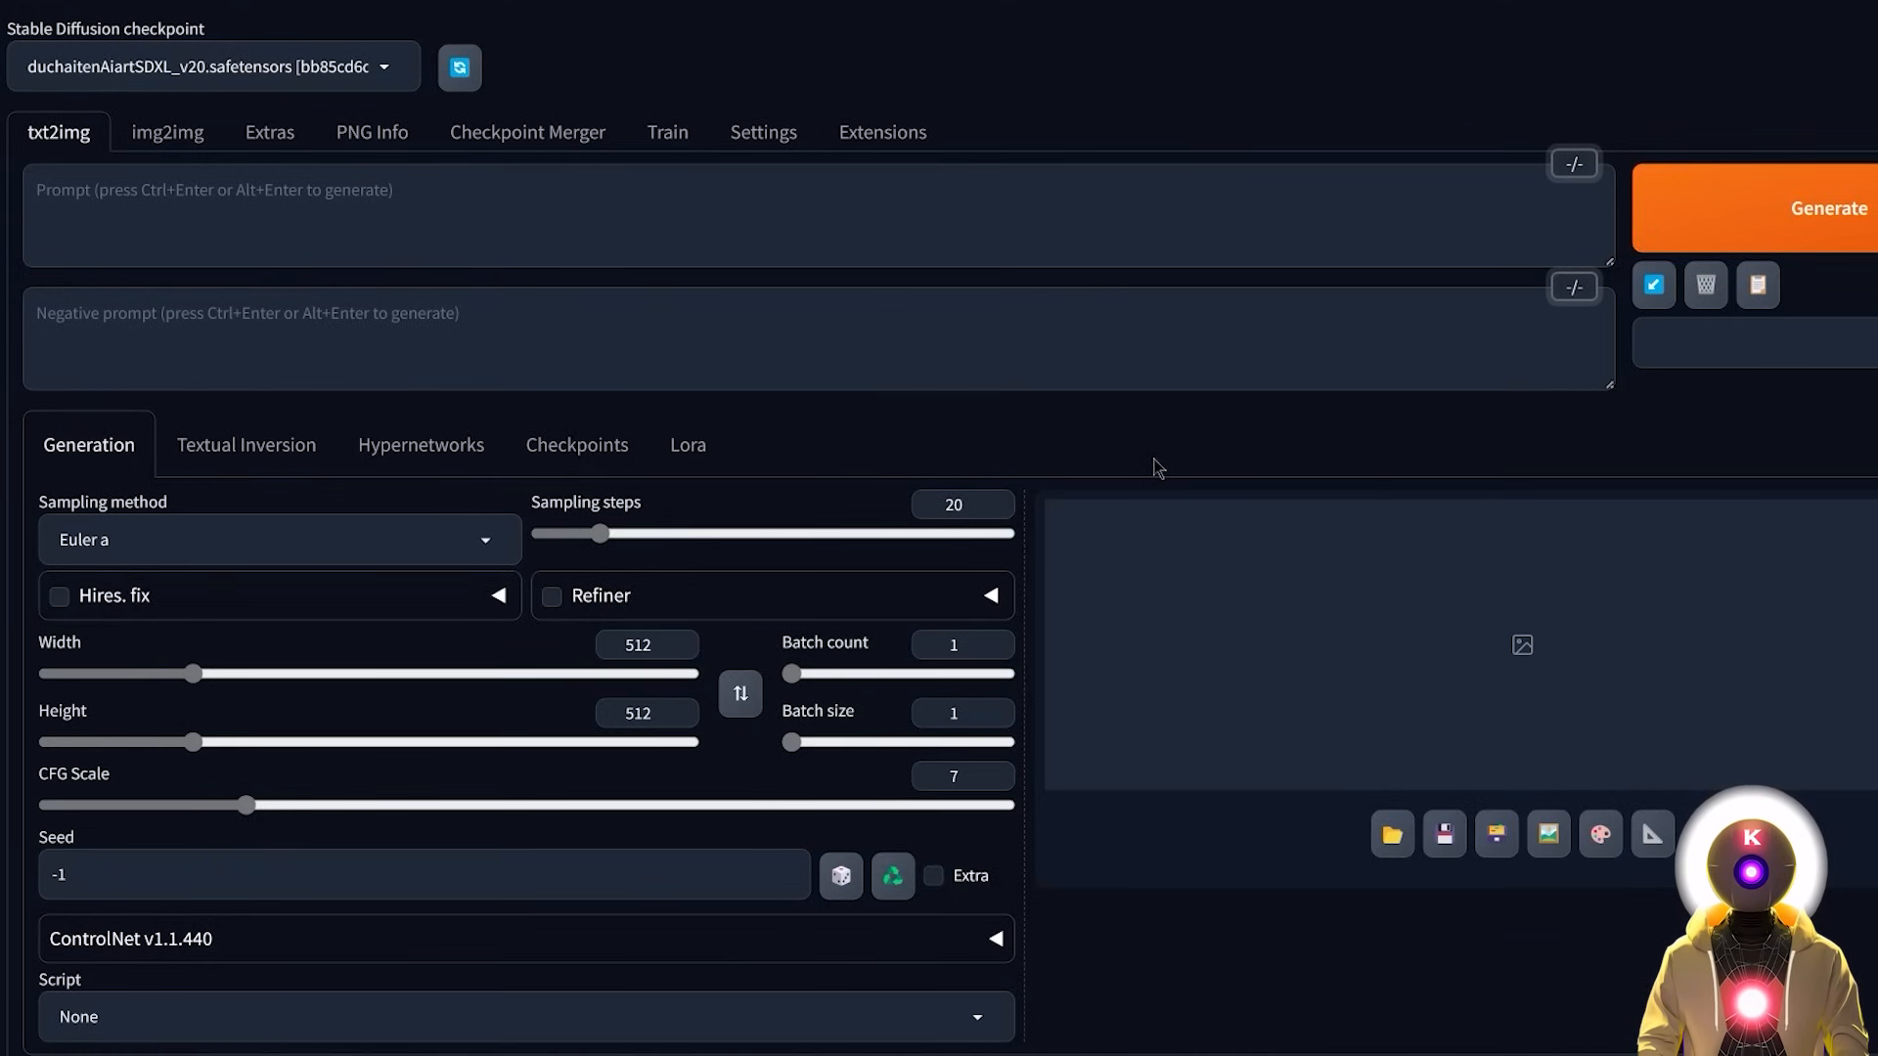
pyautogui.moveTo(1217, 691)
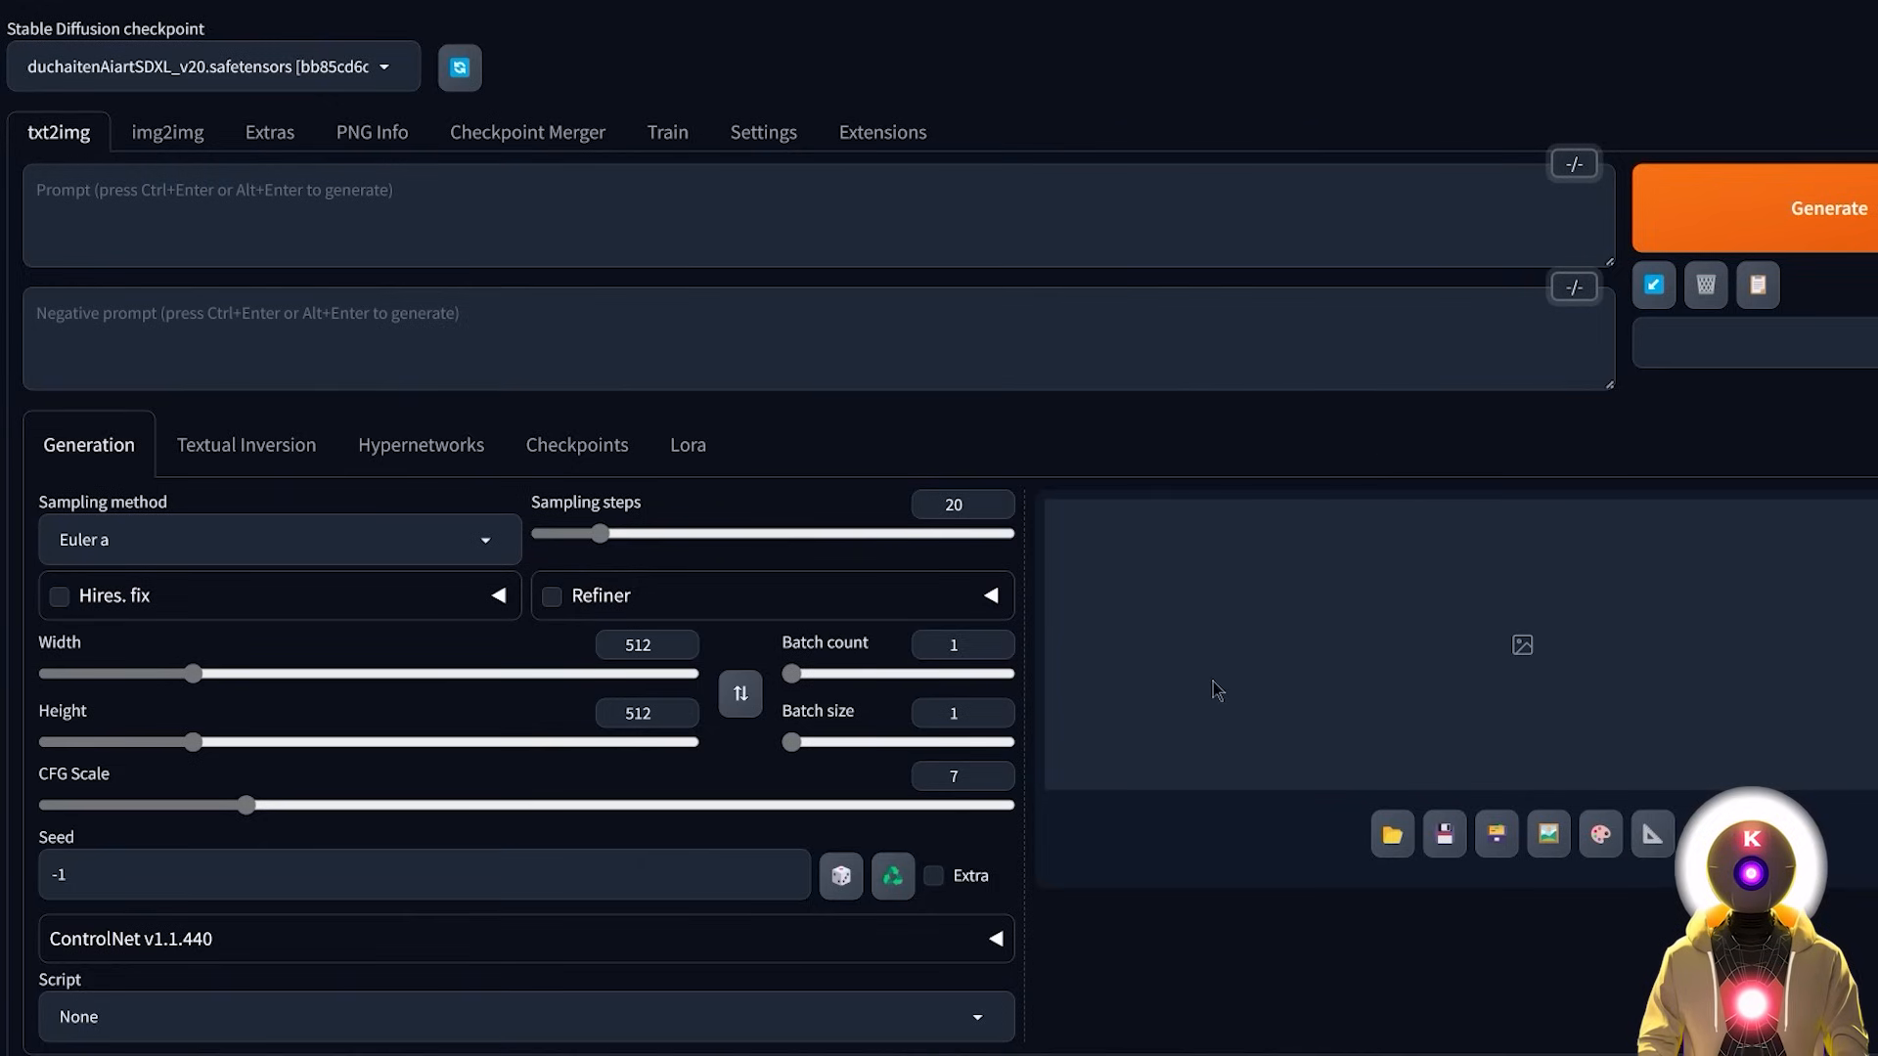
pyautogui.moveTo(1203, 692)
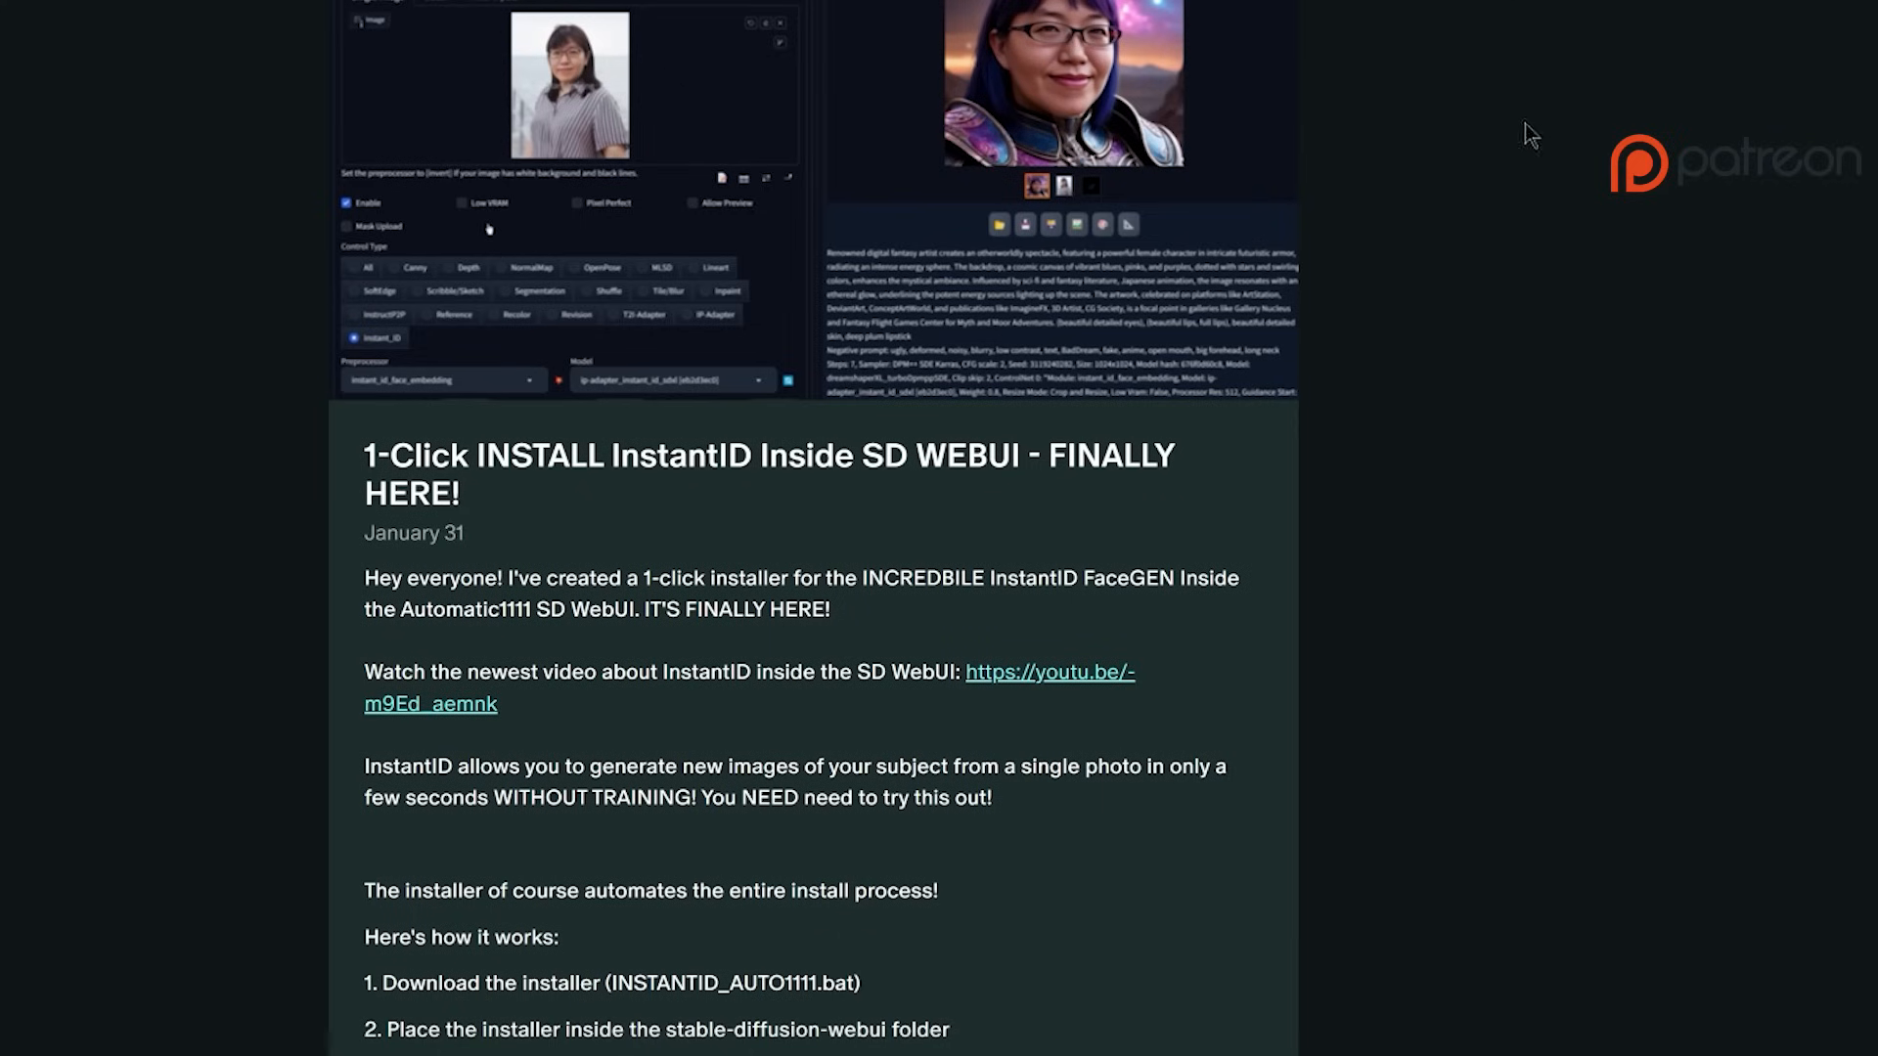
# - Scroll down the txt2img page toward the ControlNet v1.1.440 panel
pyautogui.scroll(-3)
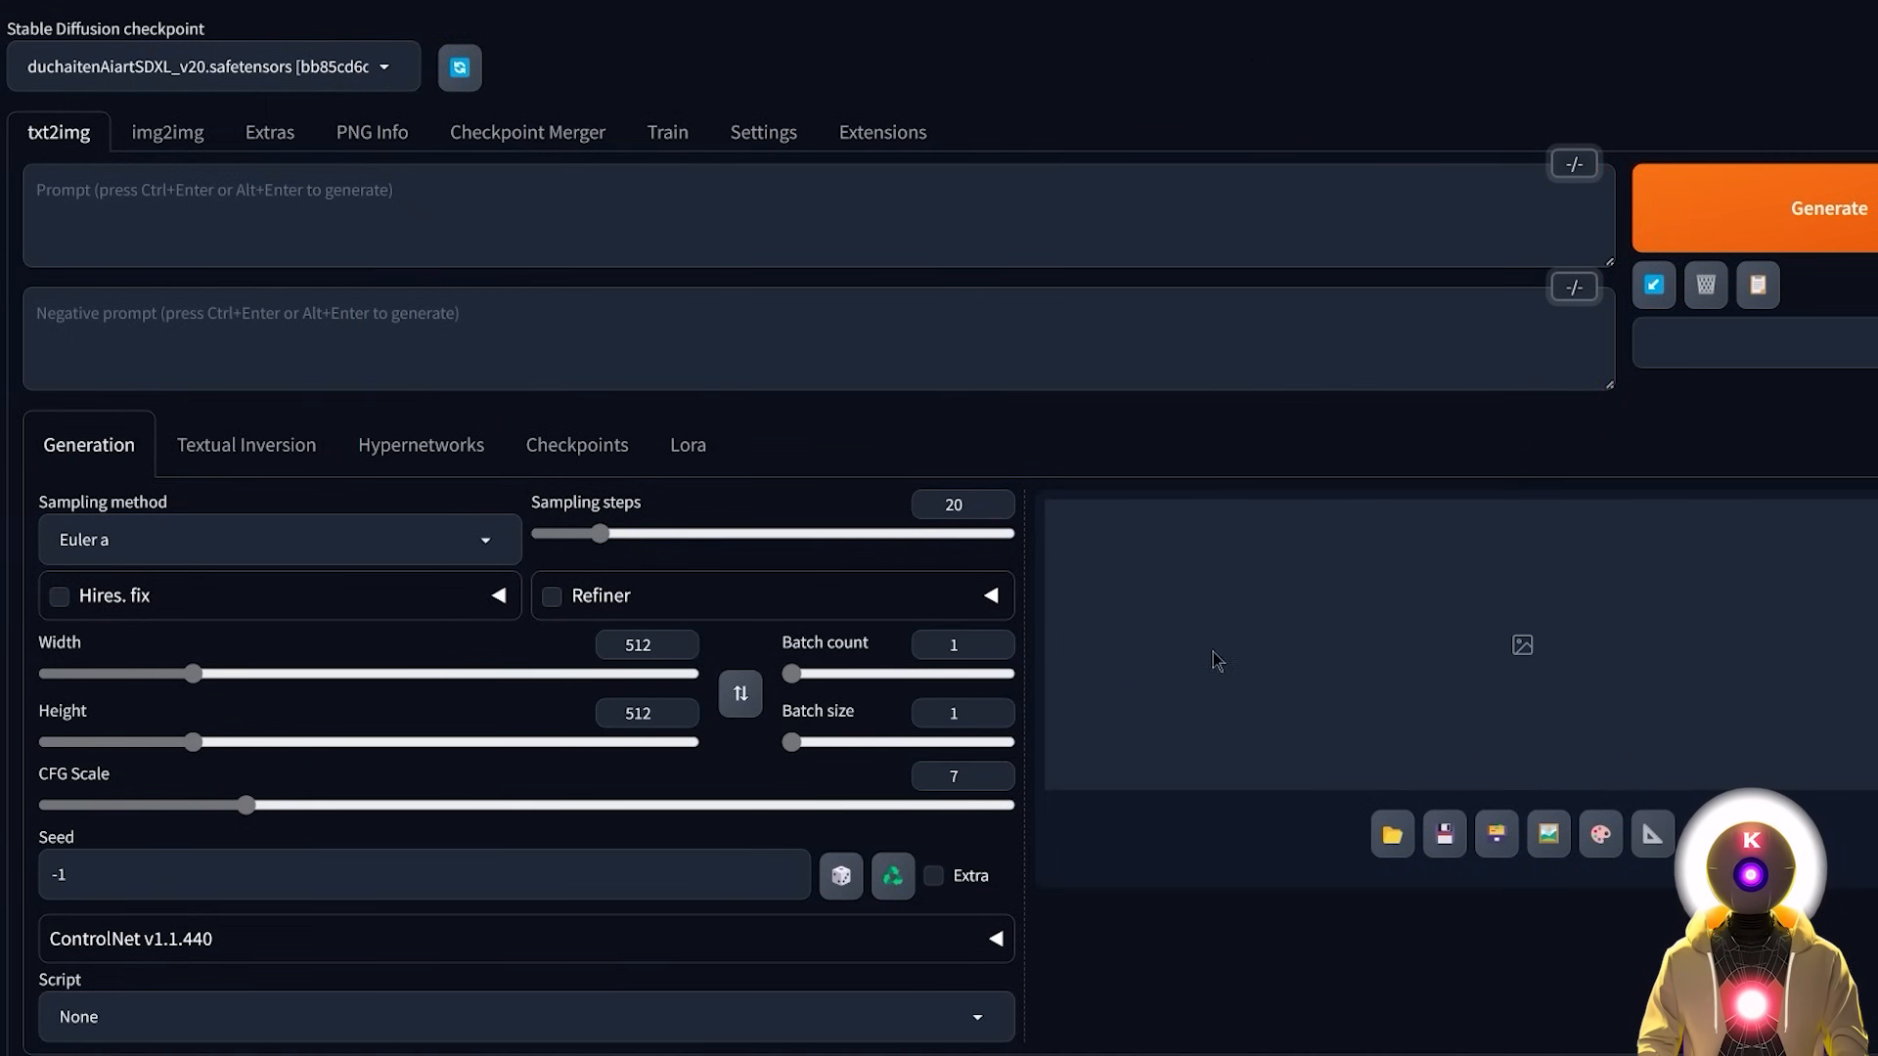
# - Set Unit 0 to Instant_ID with ip-adapter_instant_id_sdxl at control weight 0.8
pyautogui.click(992, 937)
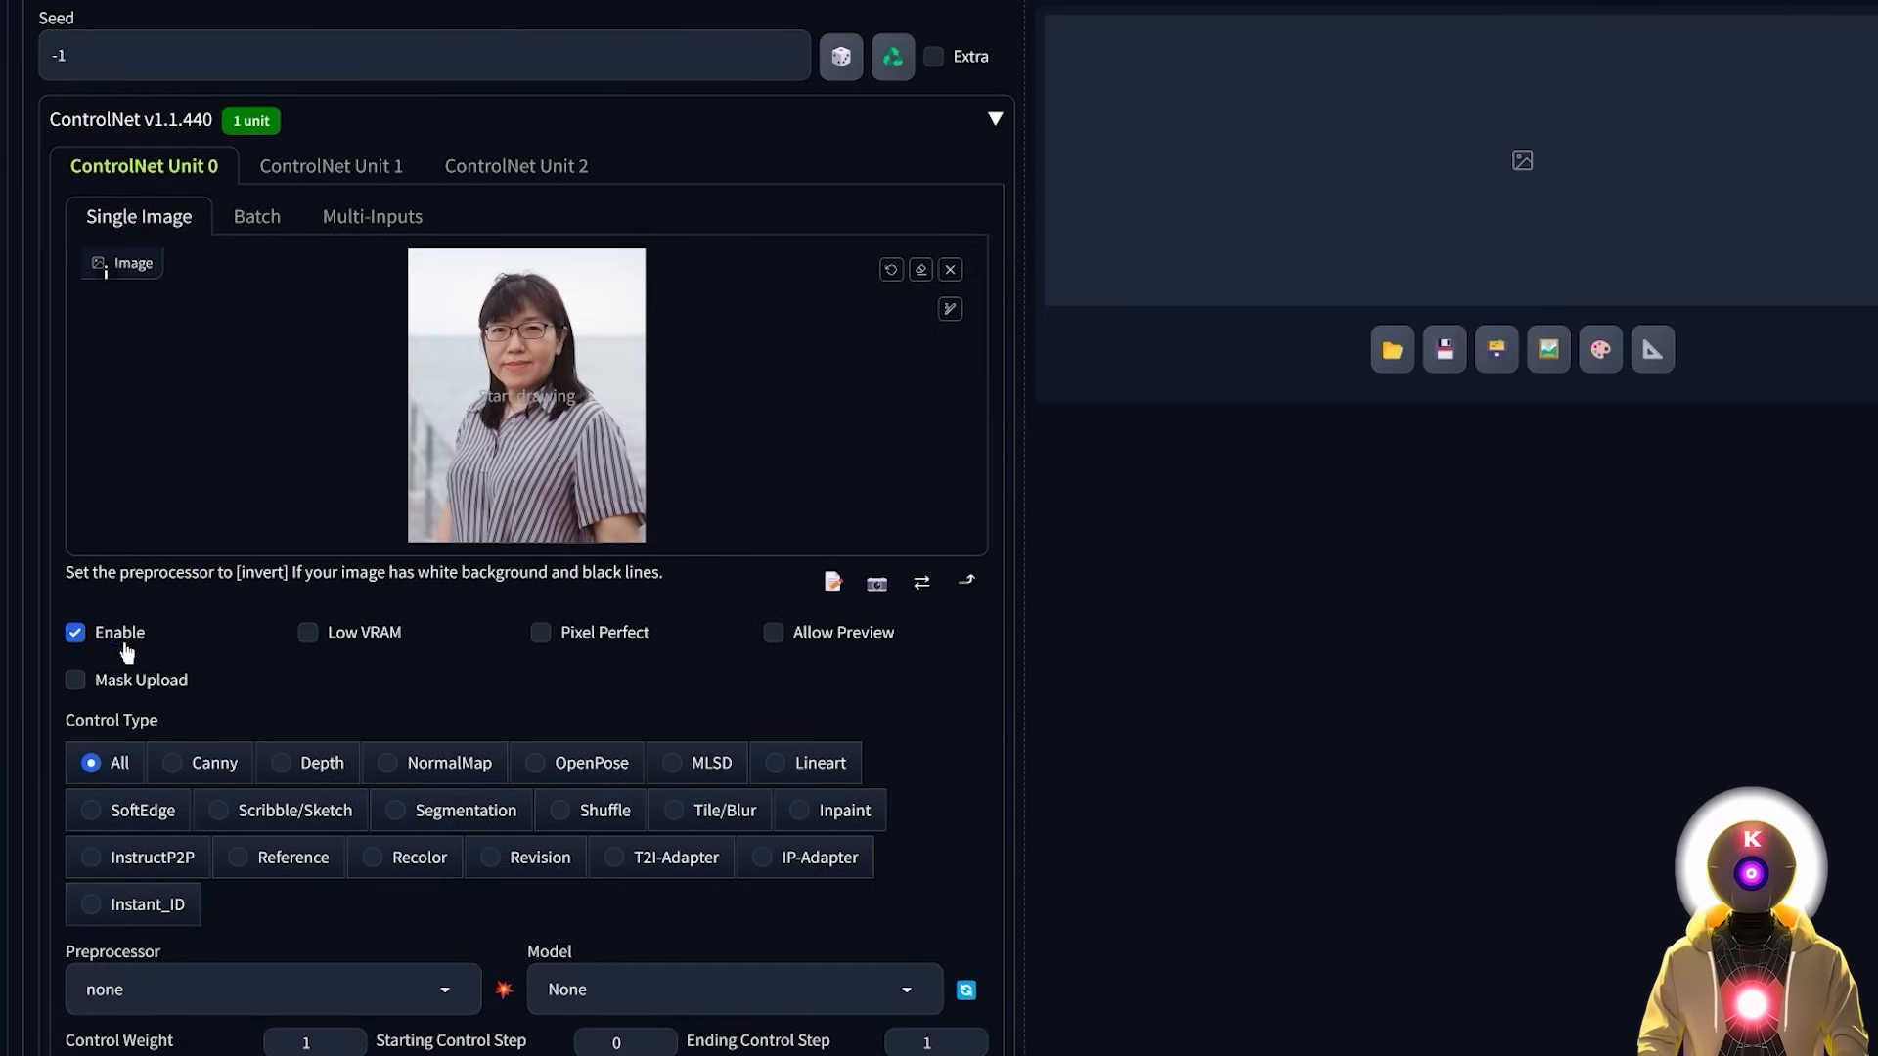
pyautogui.moveTo(94, 914)
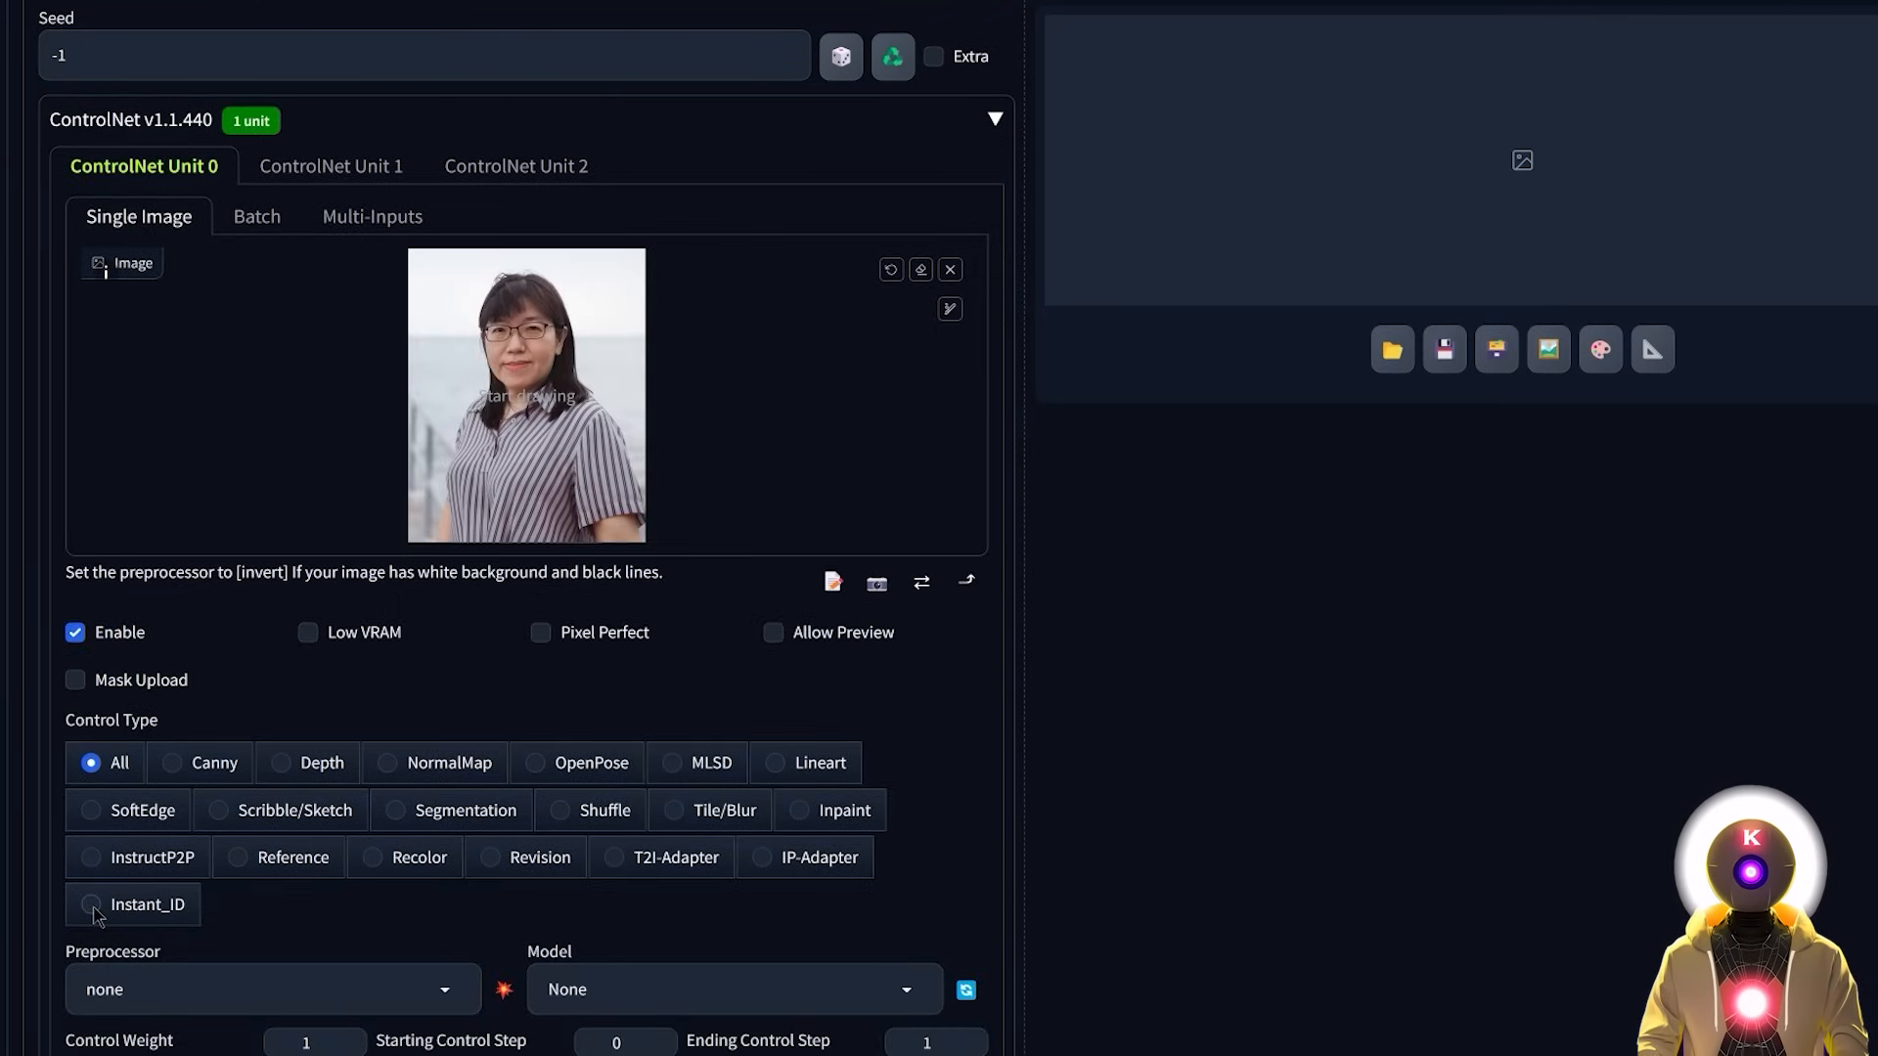
pyautogui.click(90, 904)
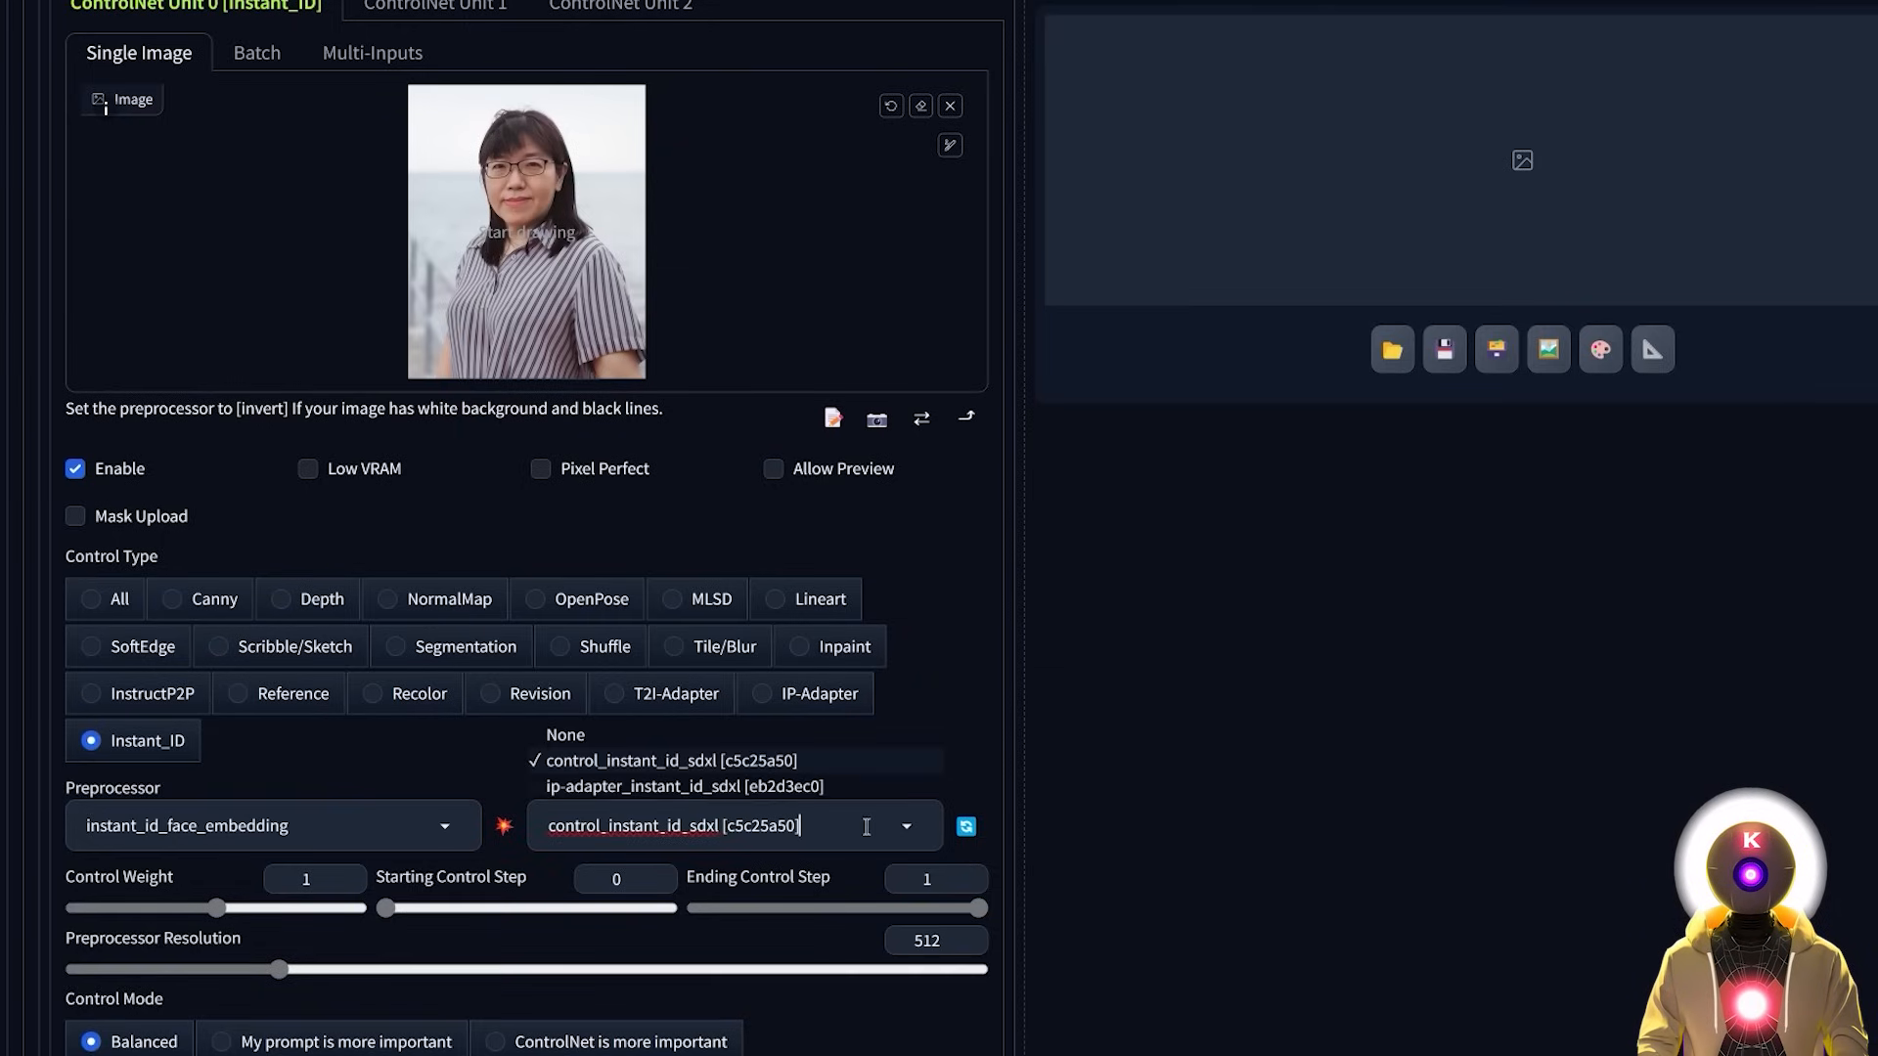
pyautogui.click(697, 786)
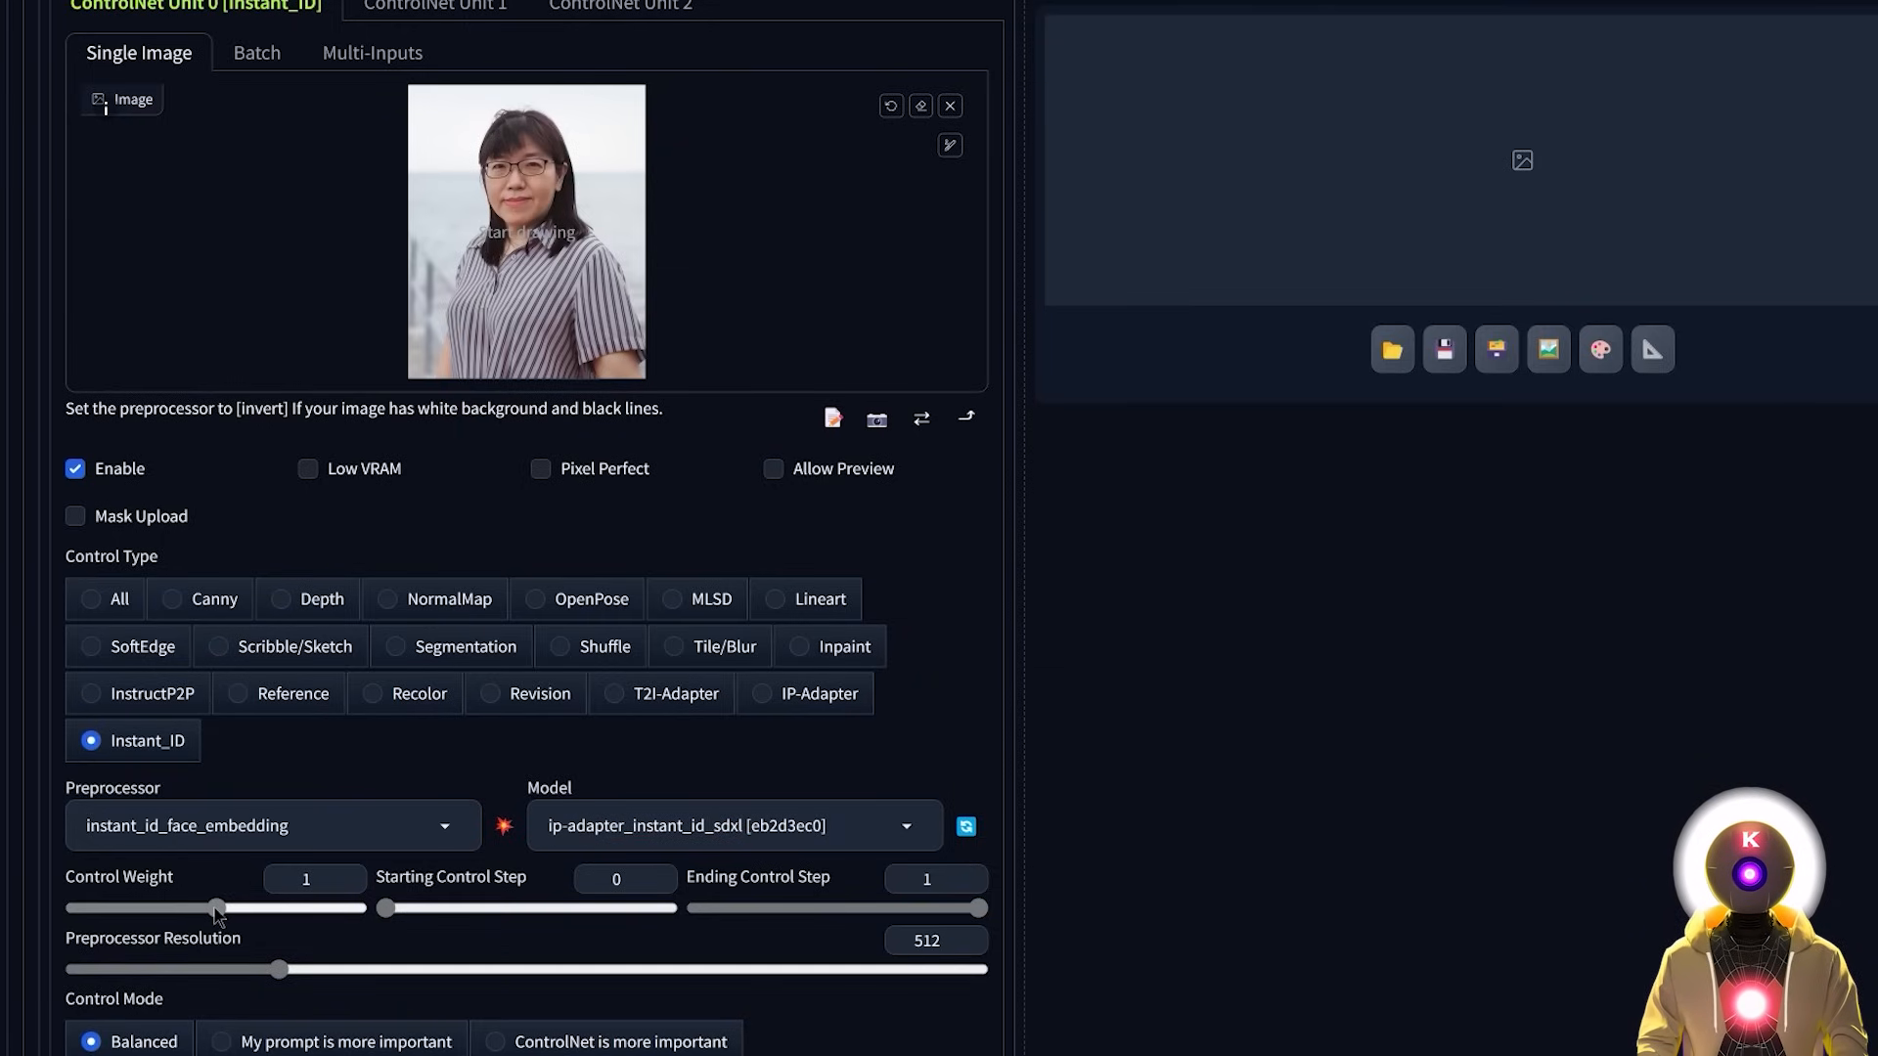
pyautogui.moveTo(217, 906); pyautogui.dragTo(186, 906)
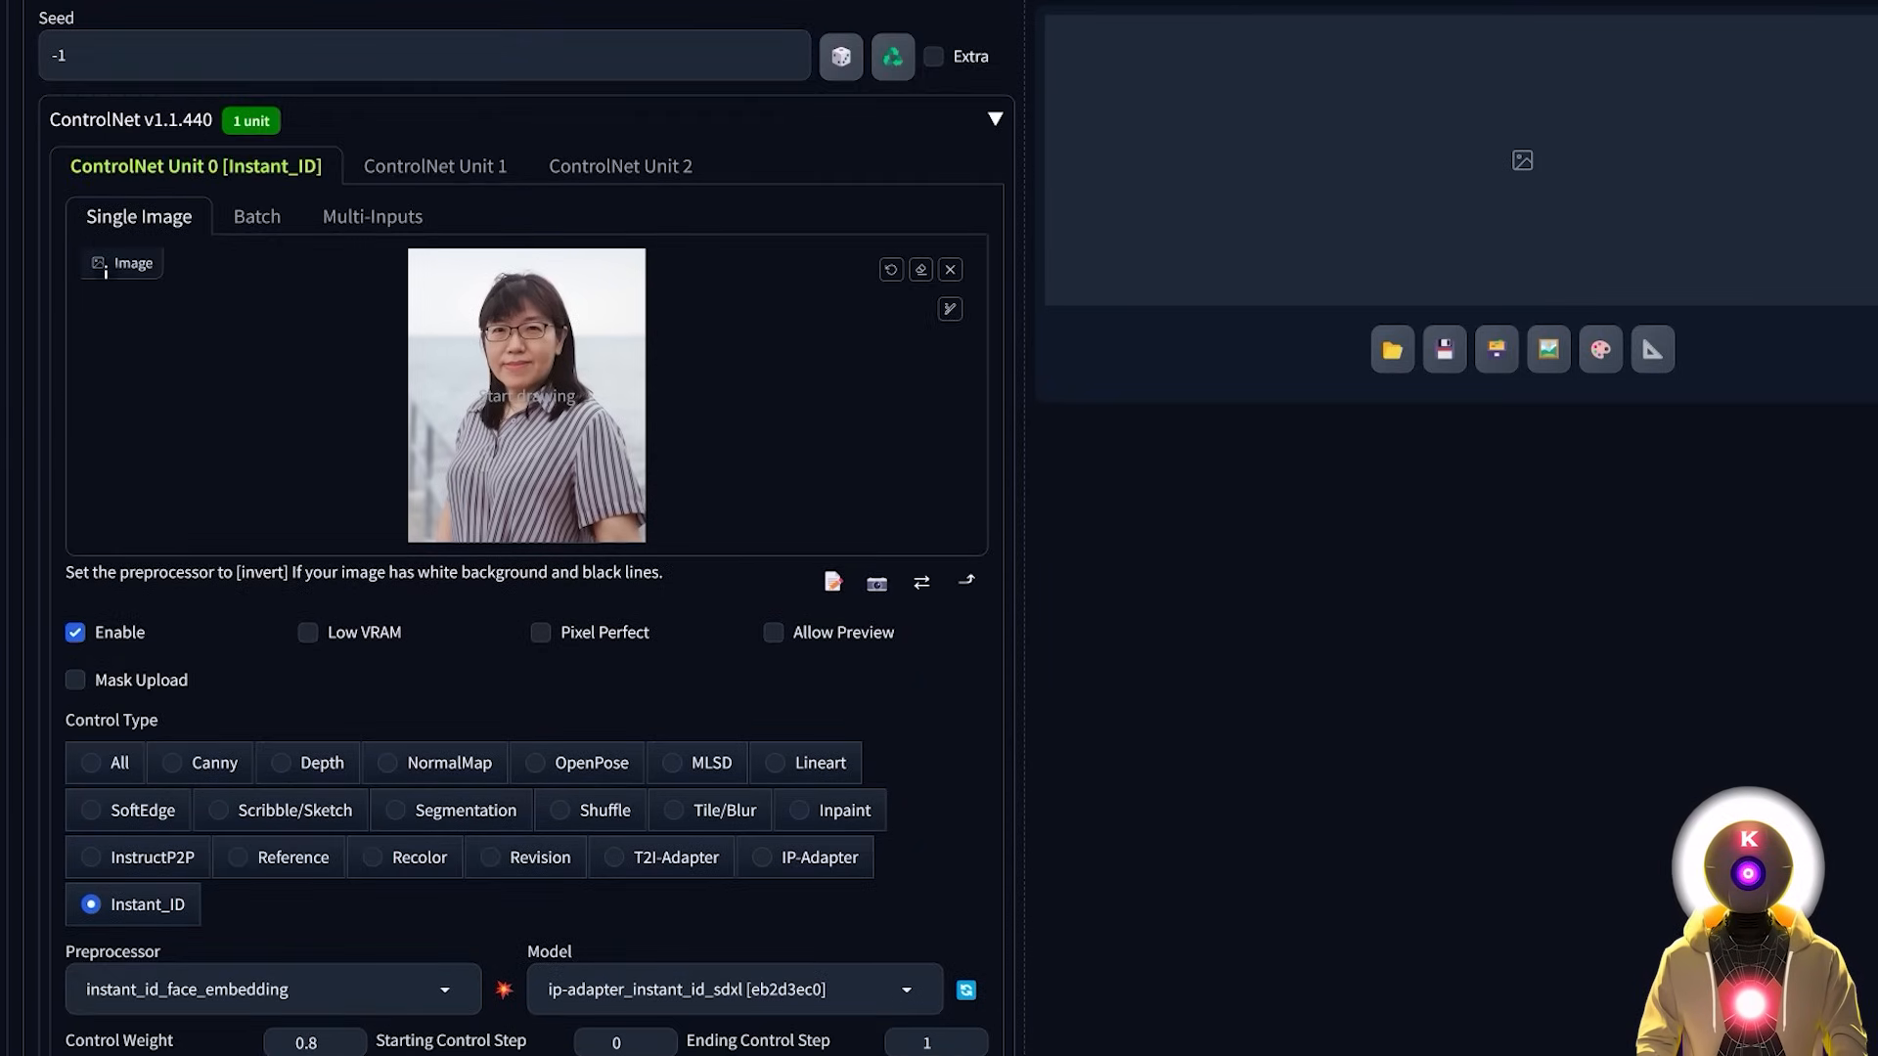
# - Set Unit 1 to Instant_ID face keypoints with control_instant_id_sdxl and a lowered weight
pyautogui.click(436, 164)
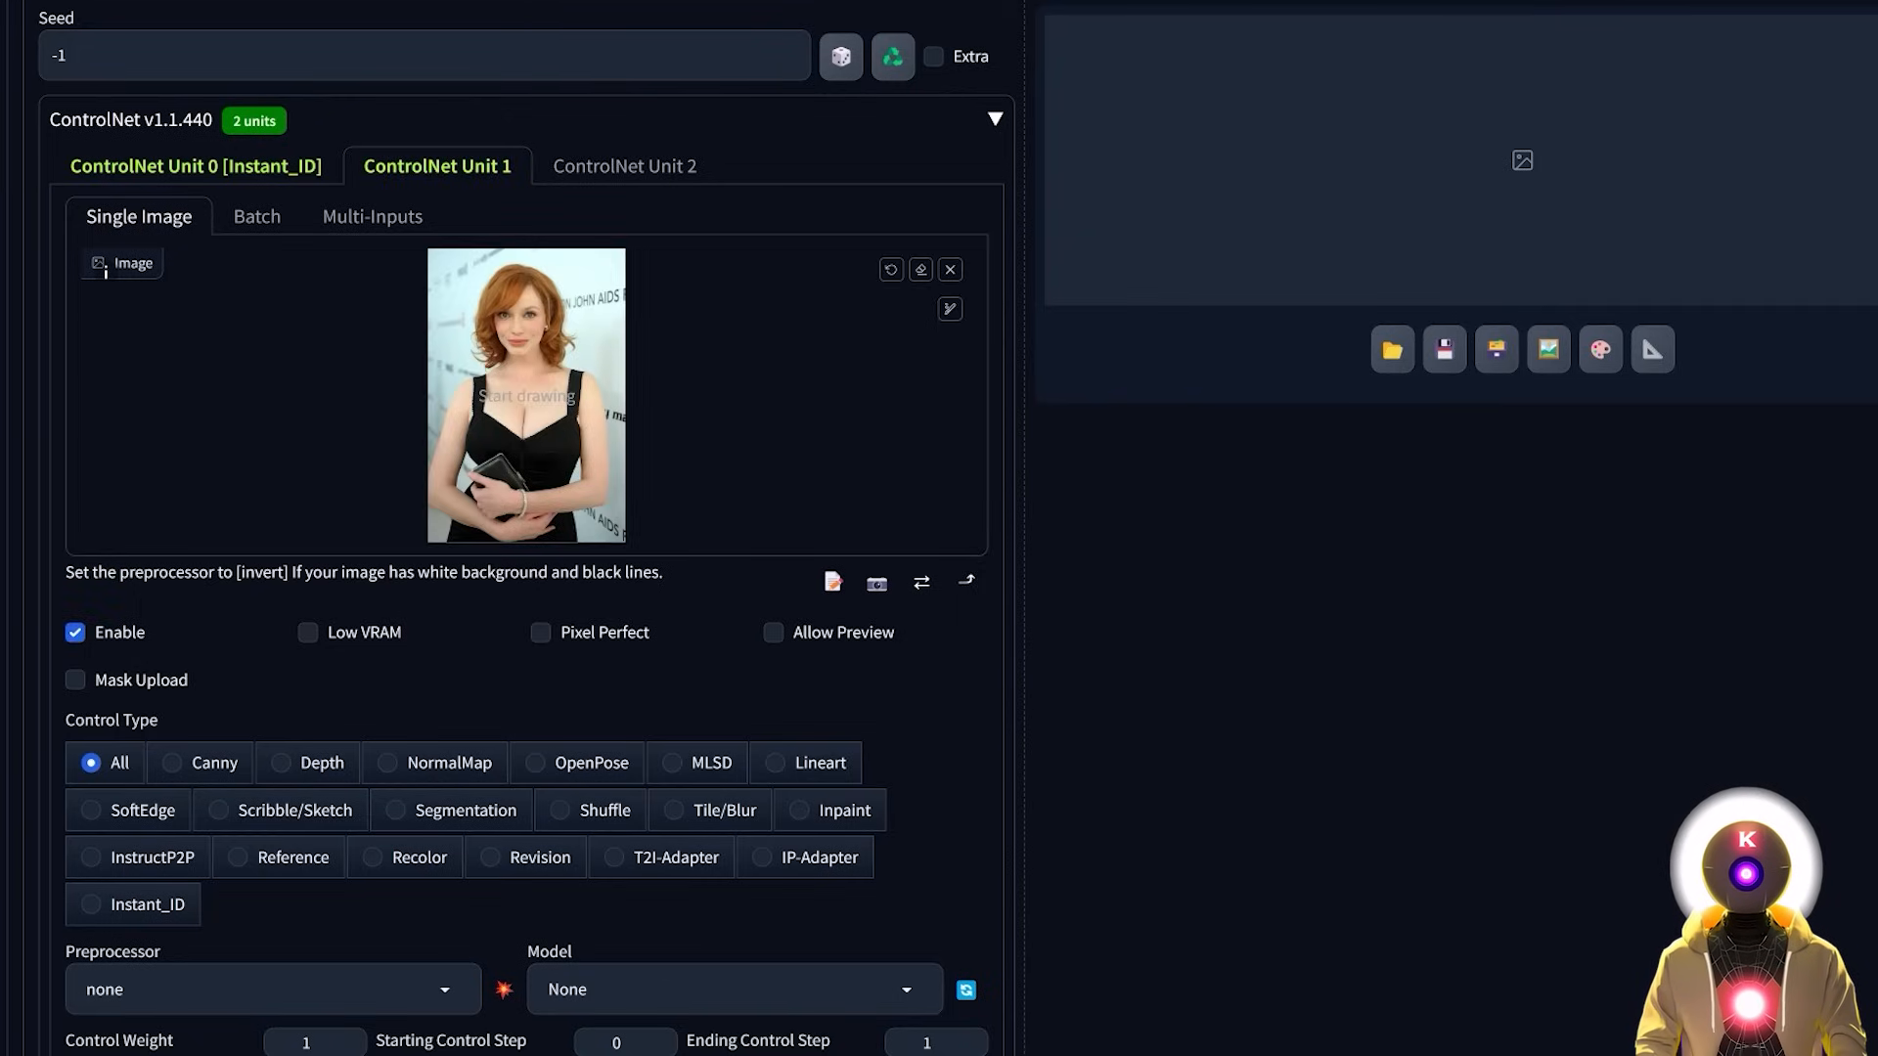
pyautogui.scroll(-3)
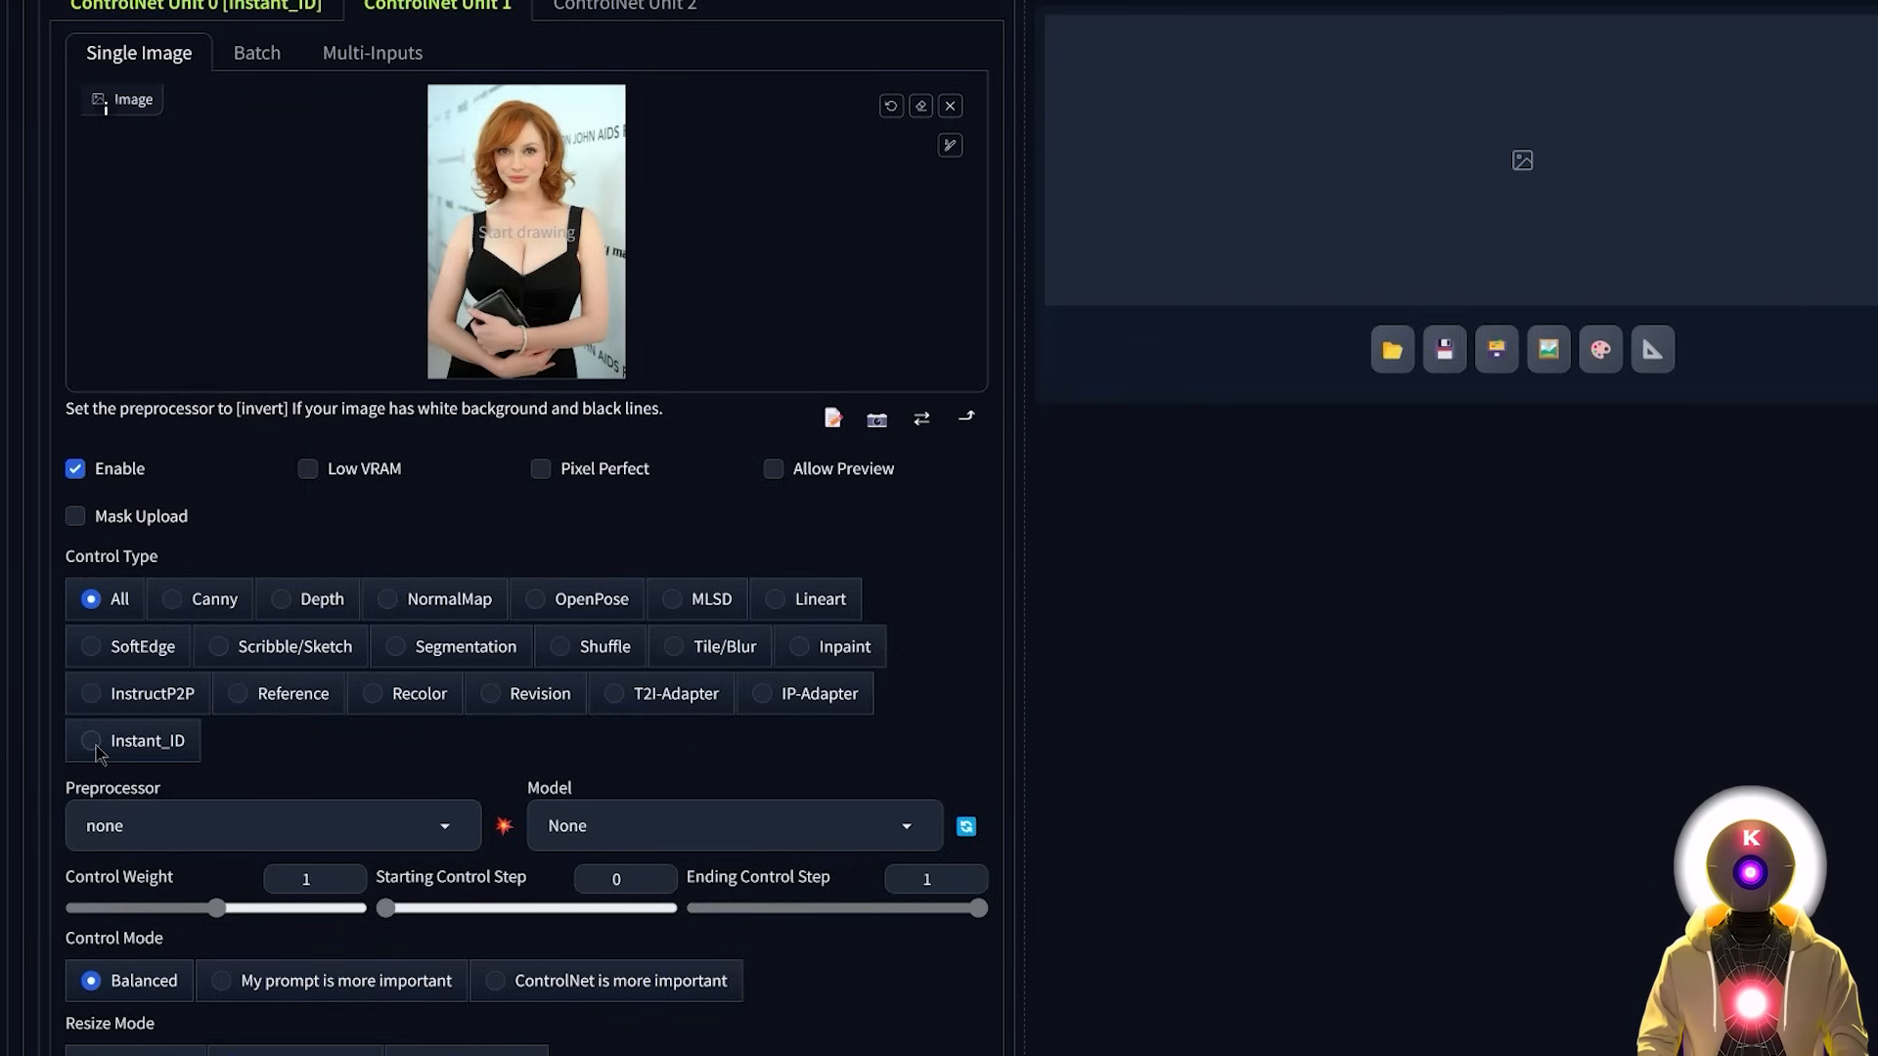
pyautogui.click(88, 741)
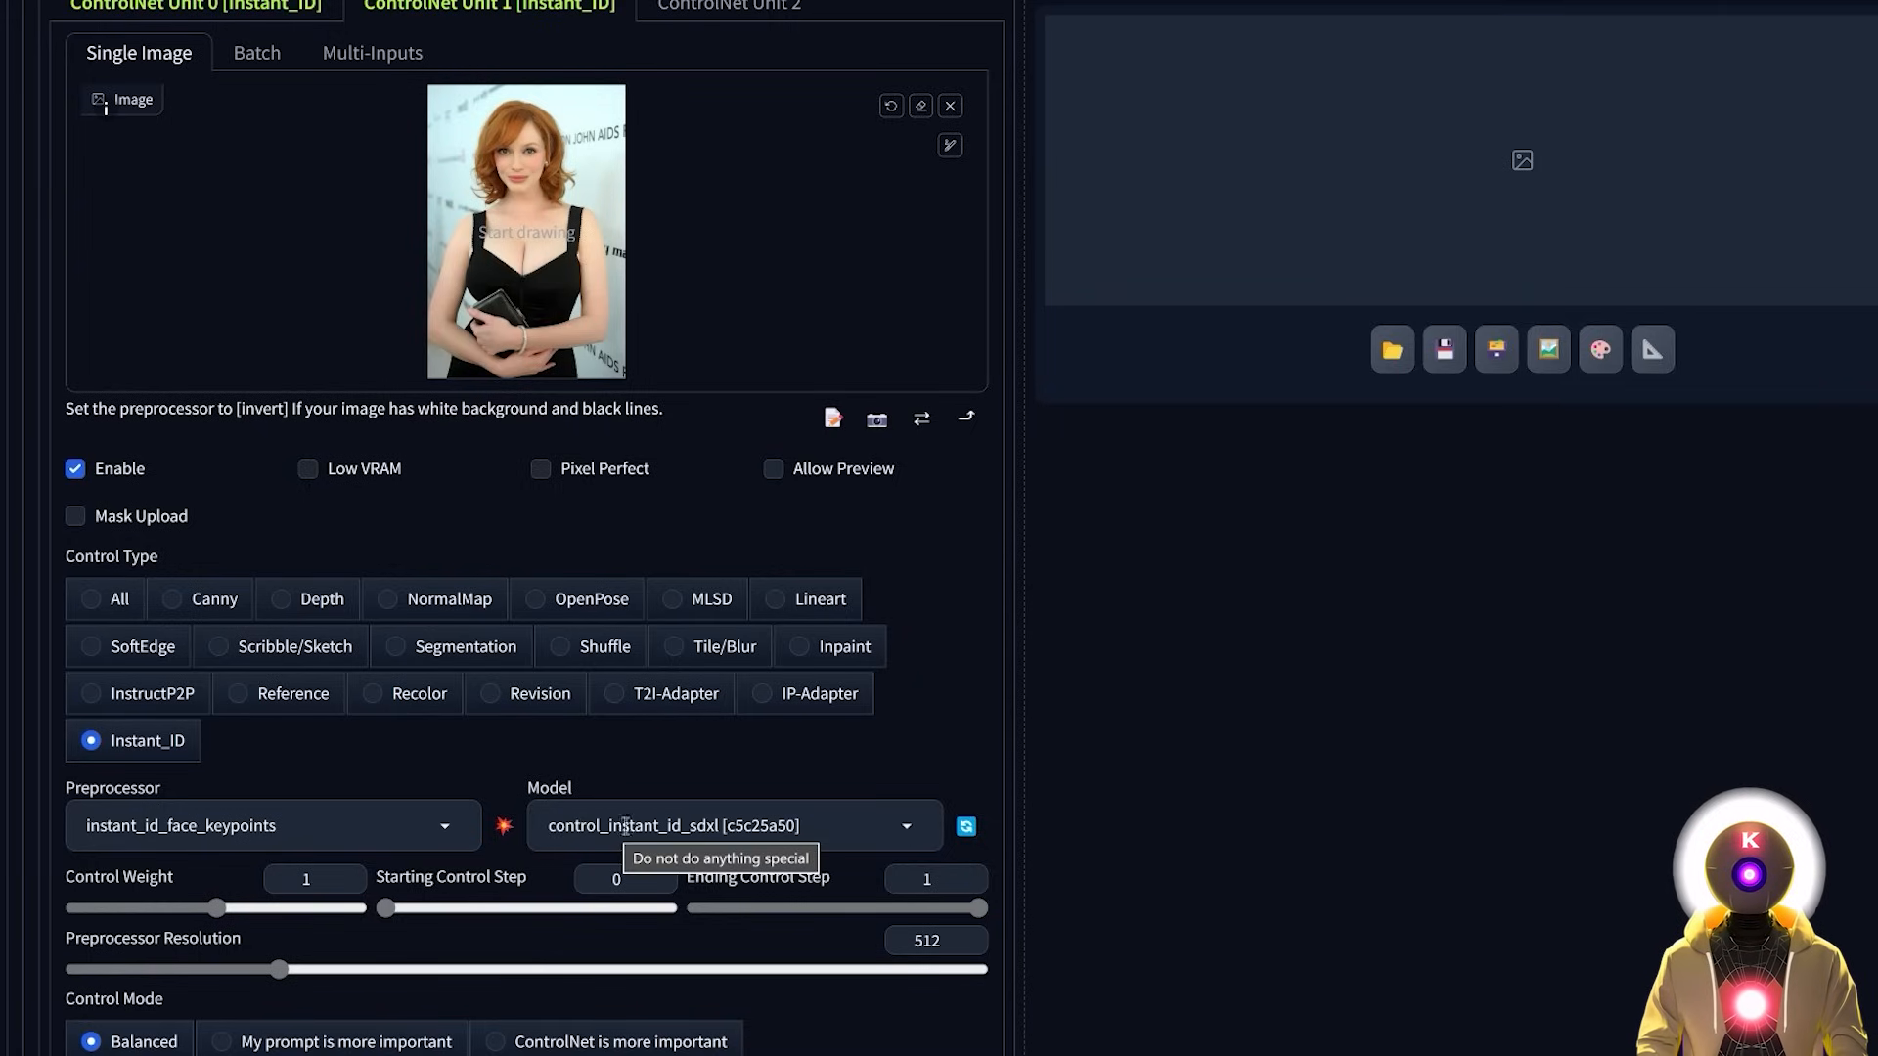
pyautogui.moveTo(217, 915)
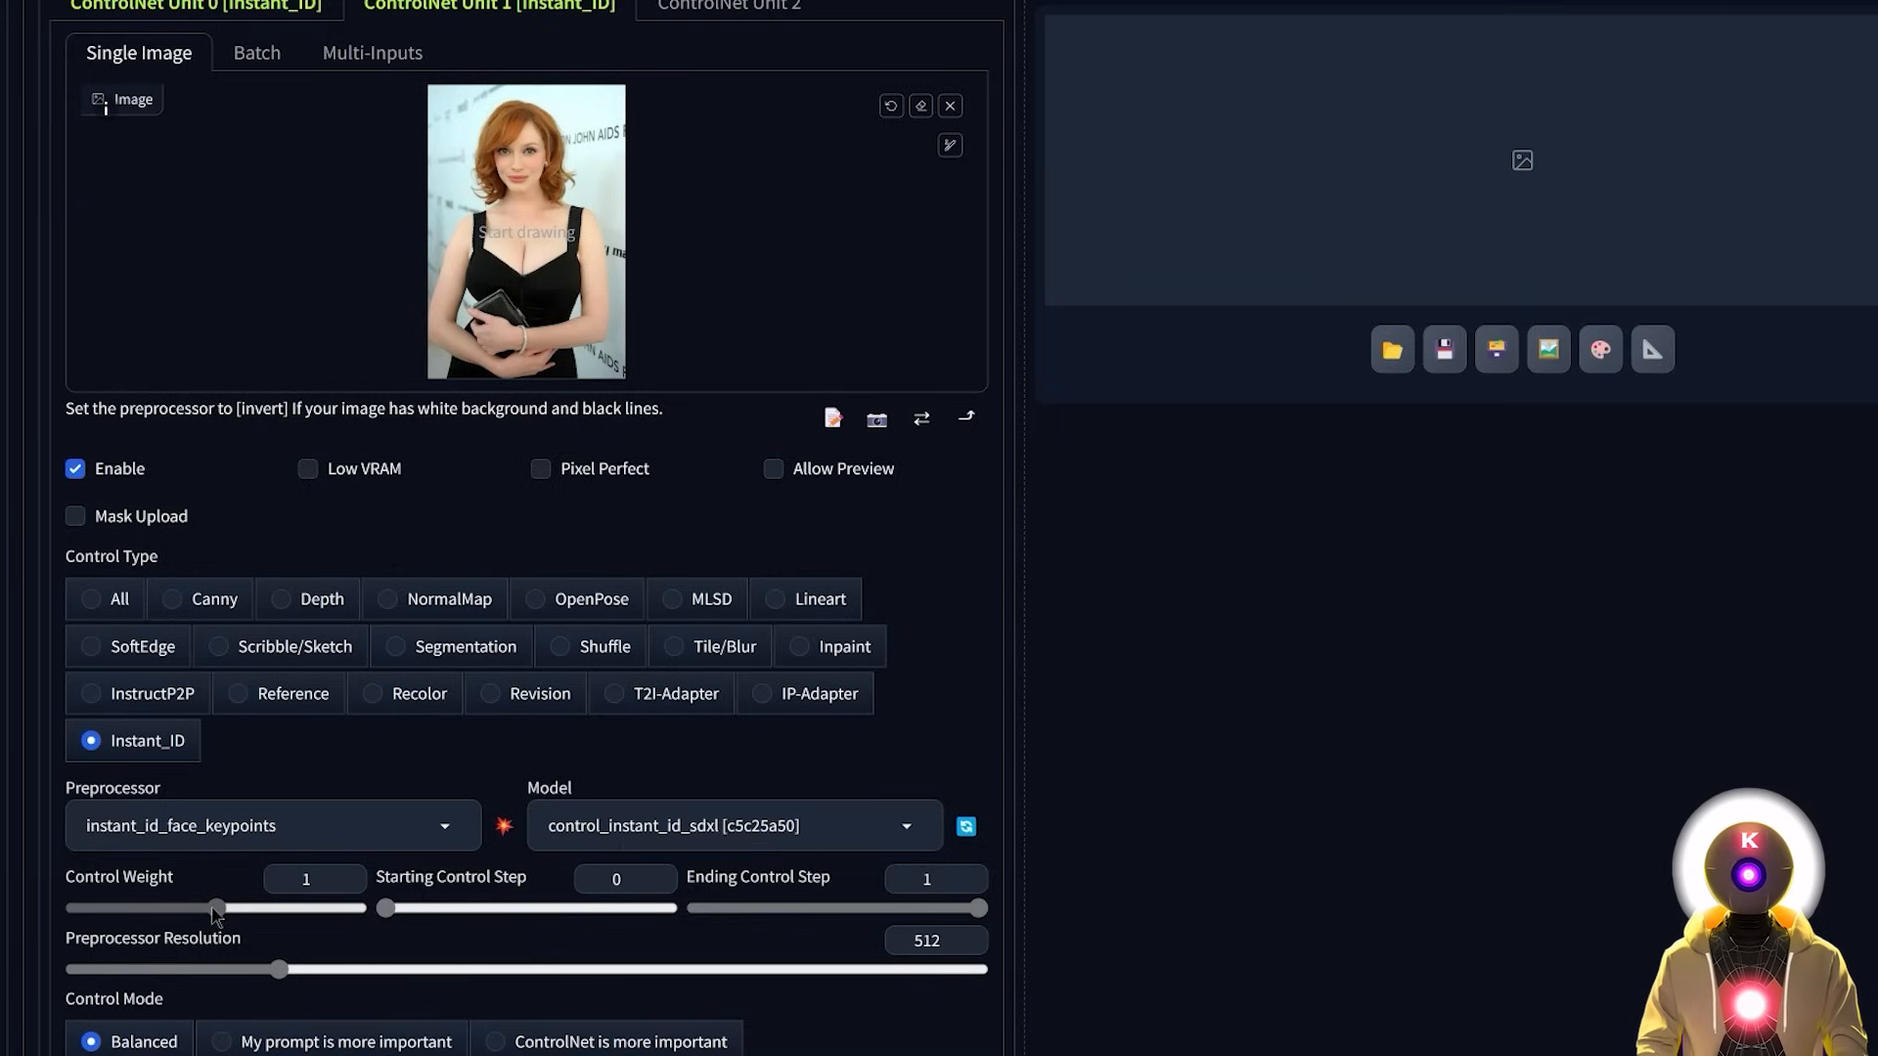
pyautogui.moveTo(218, 905); pyautogui.dragTo(188, 906)
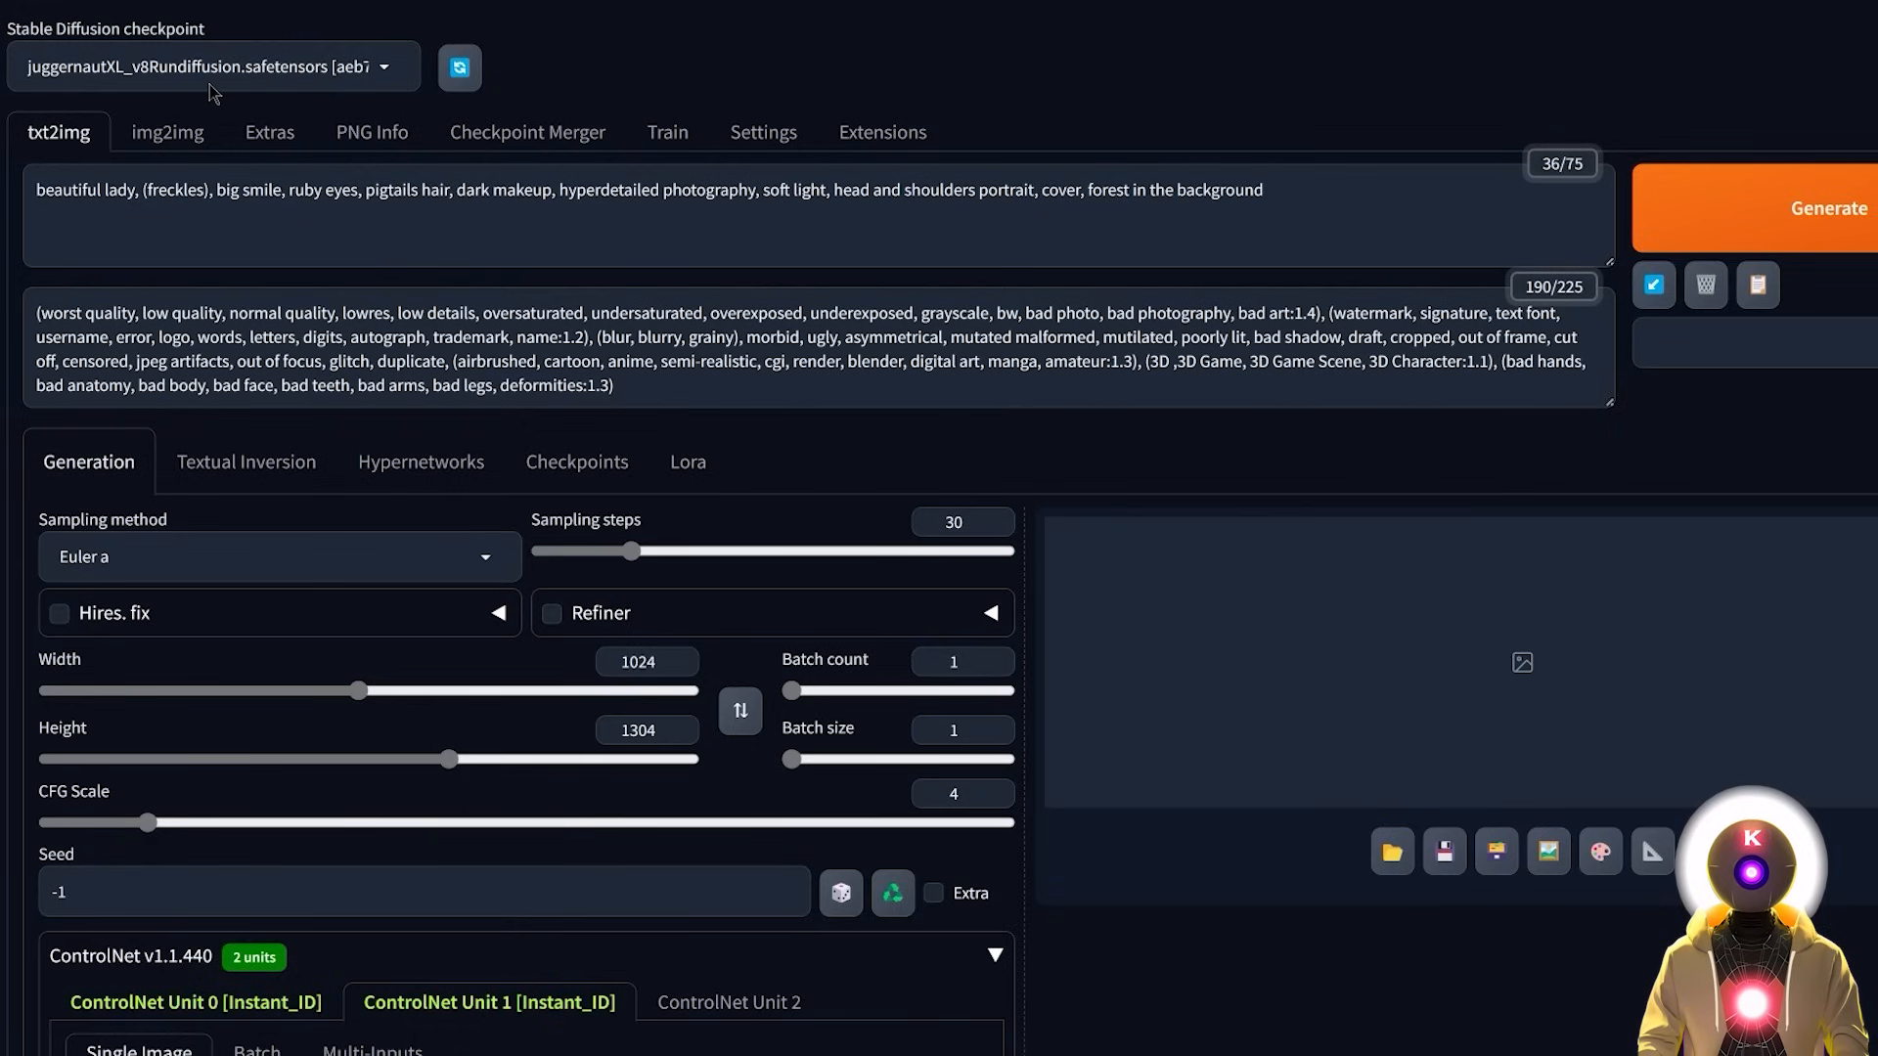
pyautogui.moveTo(102, 90)
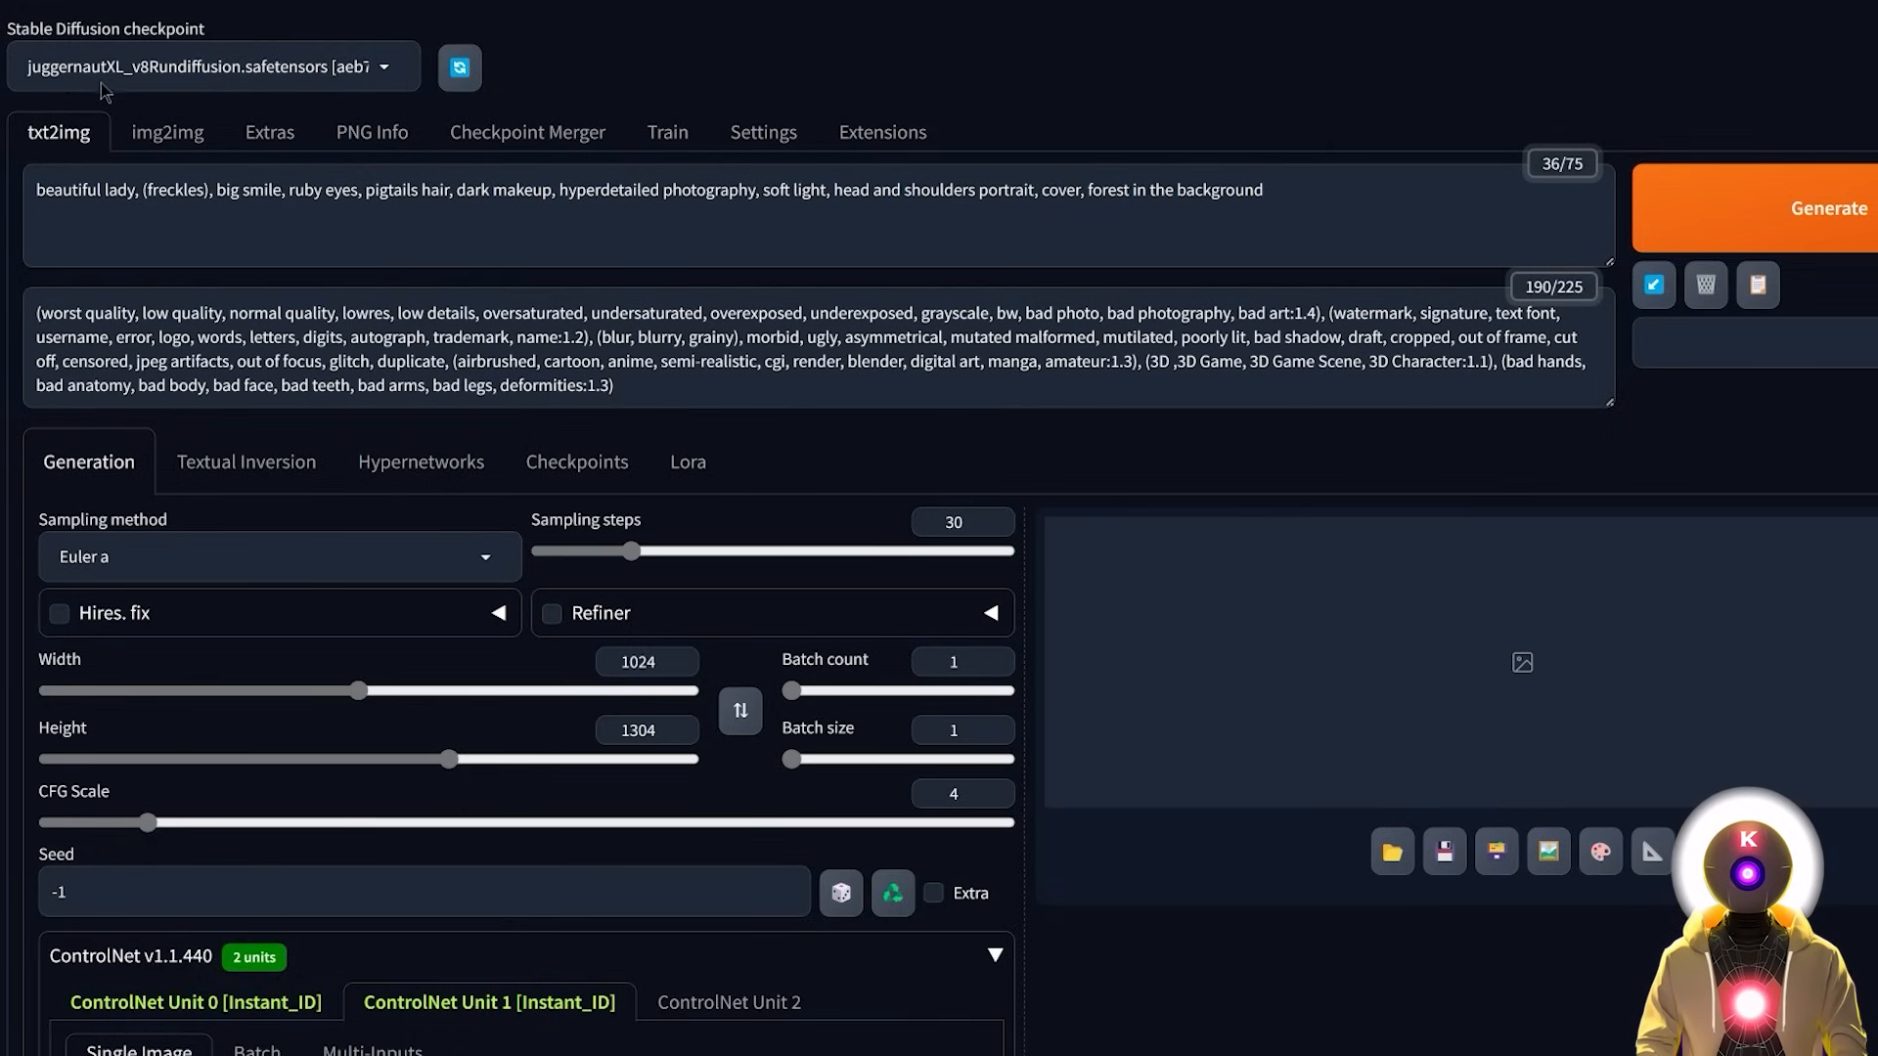
pyautogui.moveTo(1458, 294)
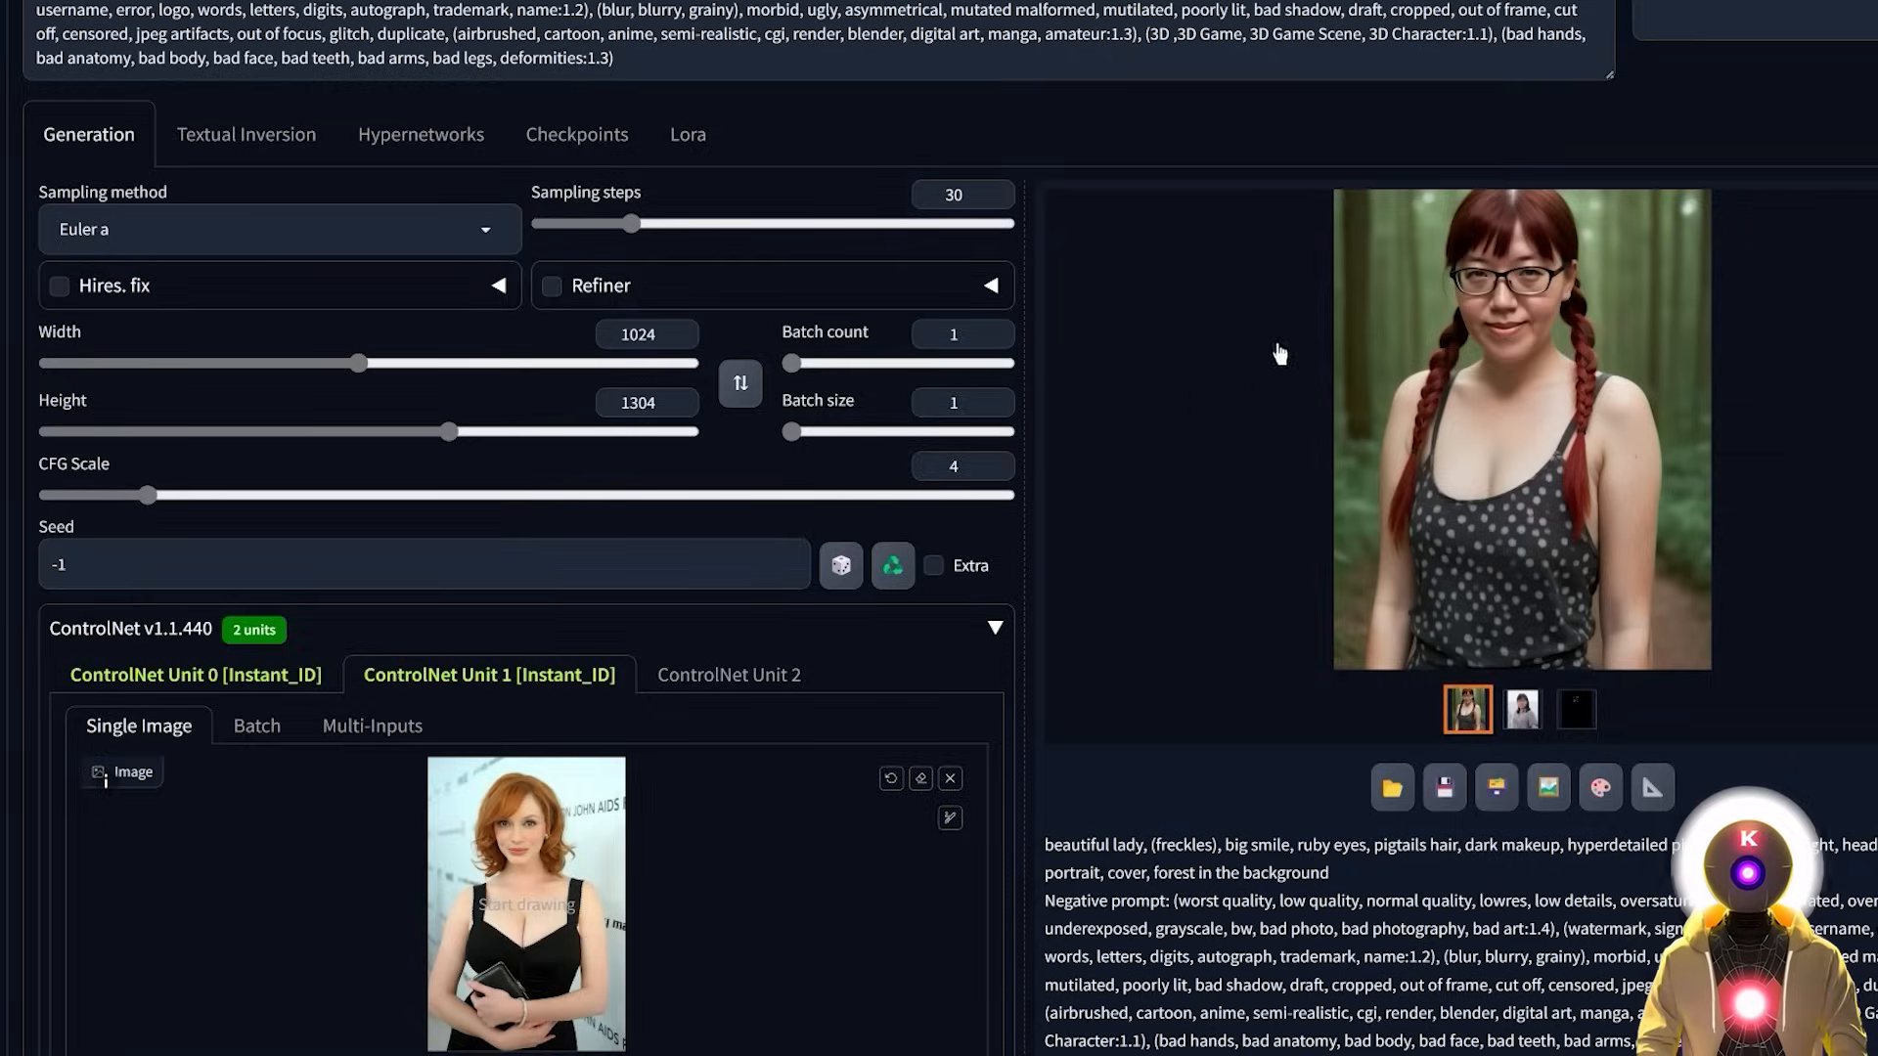
# - Inspect the generated red-haired bespectacled woman at full size and review the 1024x1304 generation info
pyautogui.click(1522, 431)
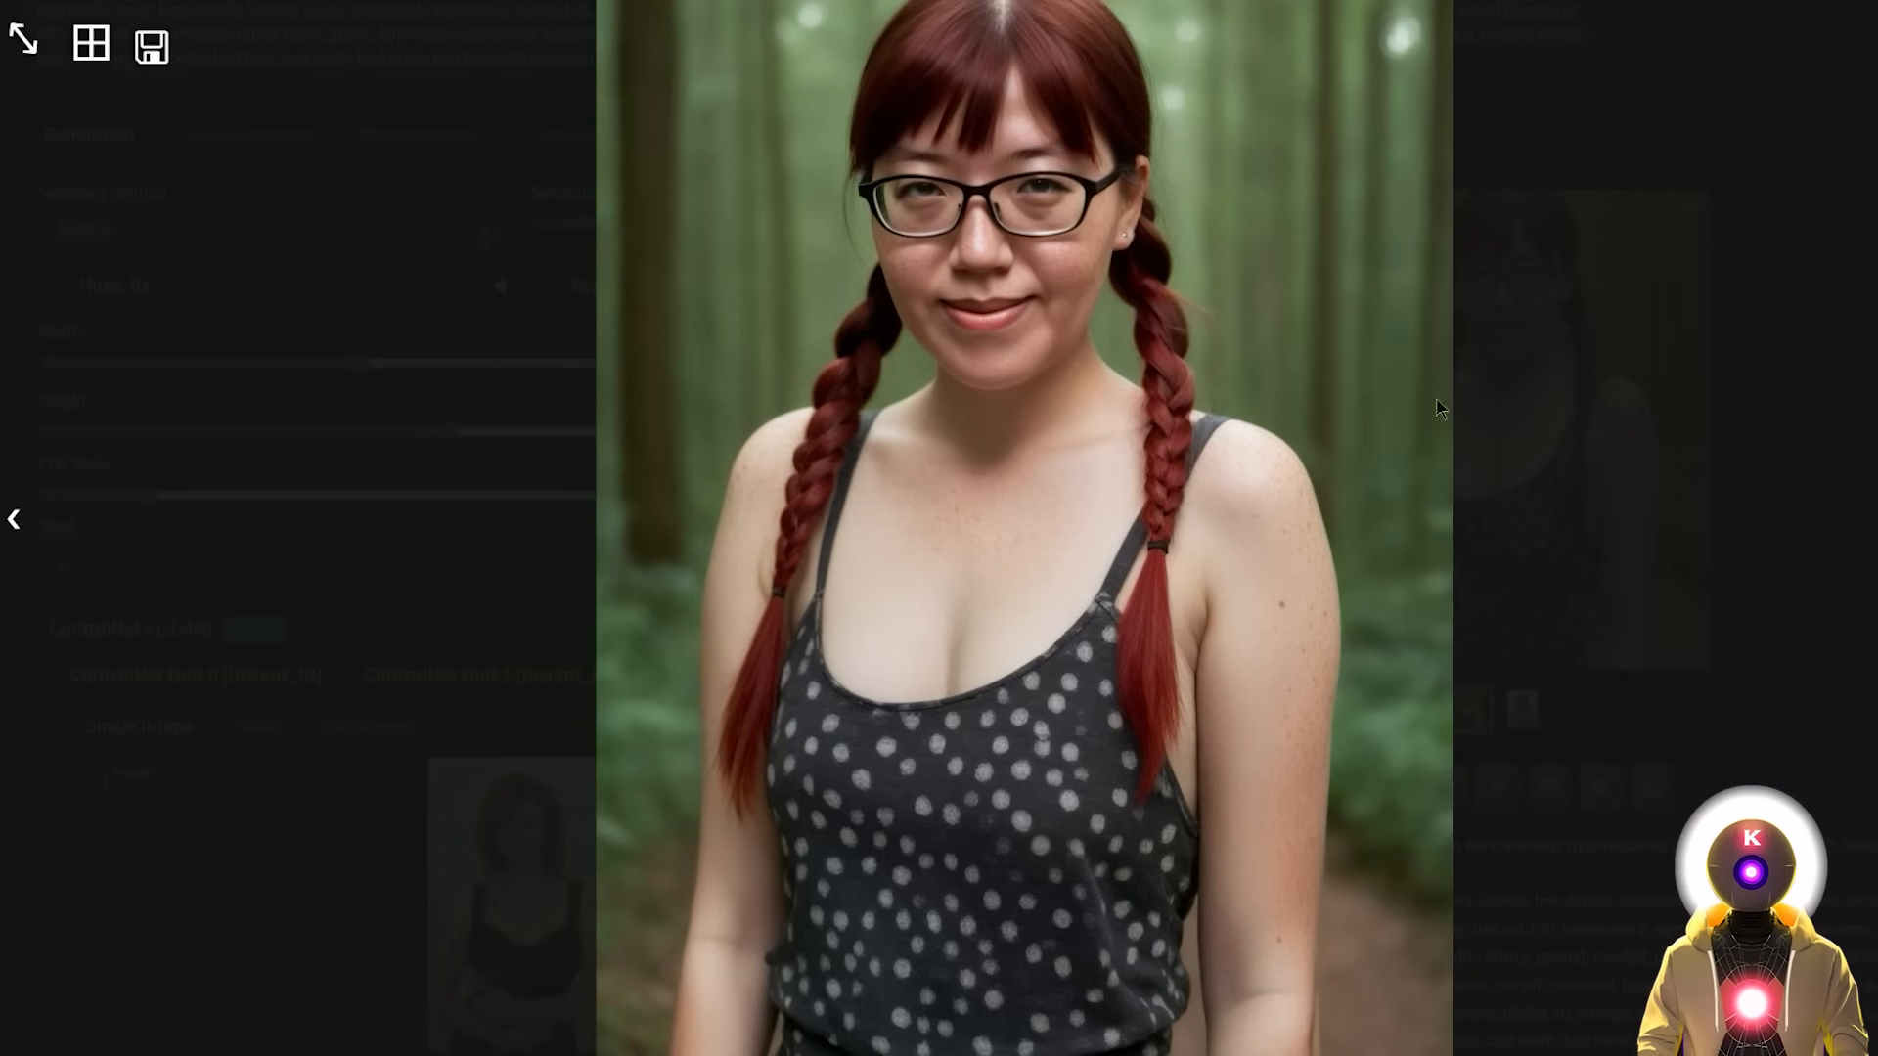
pyautogui.moveTo(1463, 552)
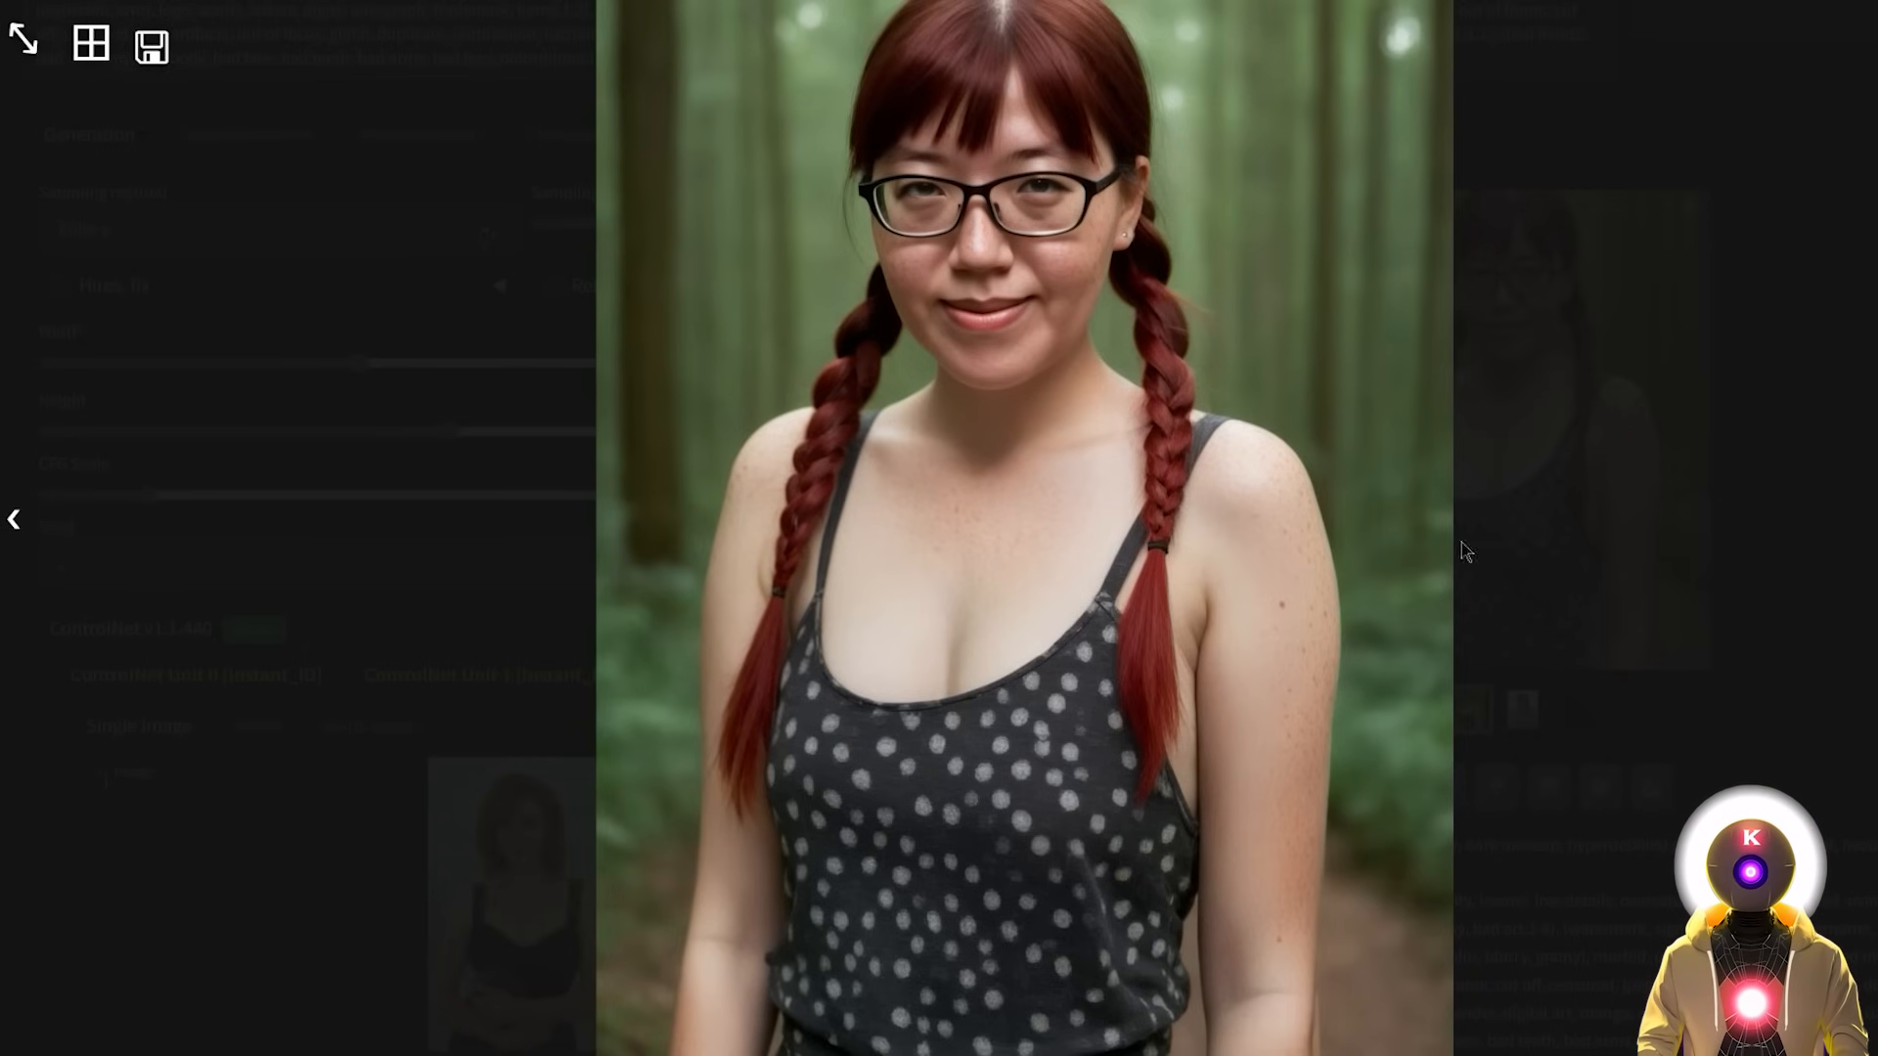
pyautogui.click(24, 45)
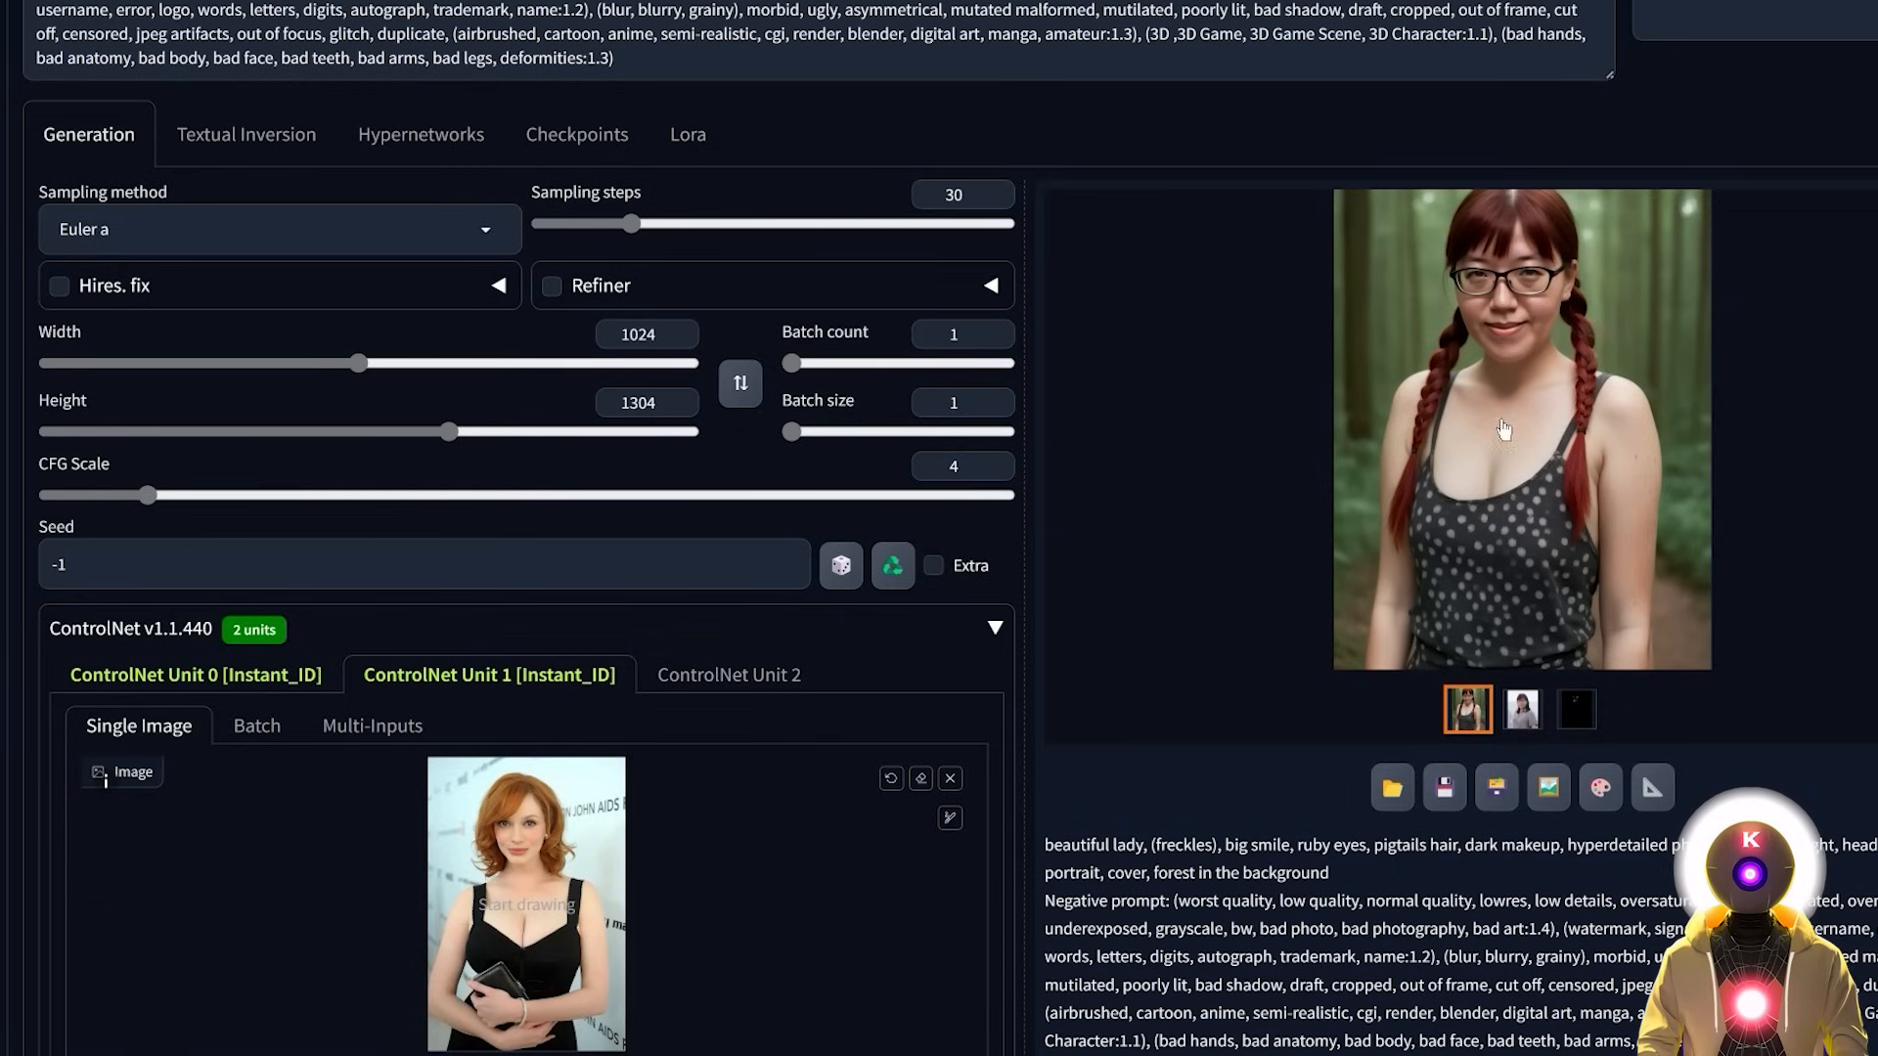
pyautogui.moveTo(1457, 458)
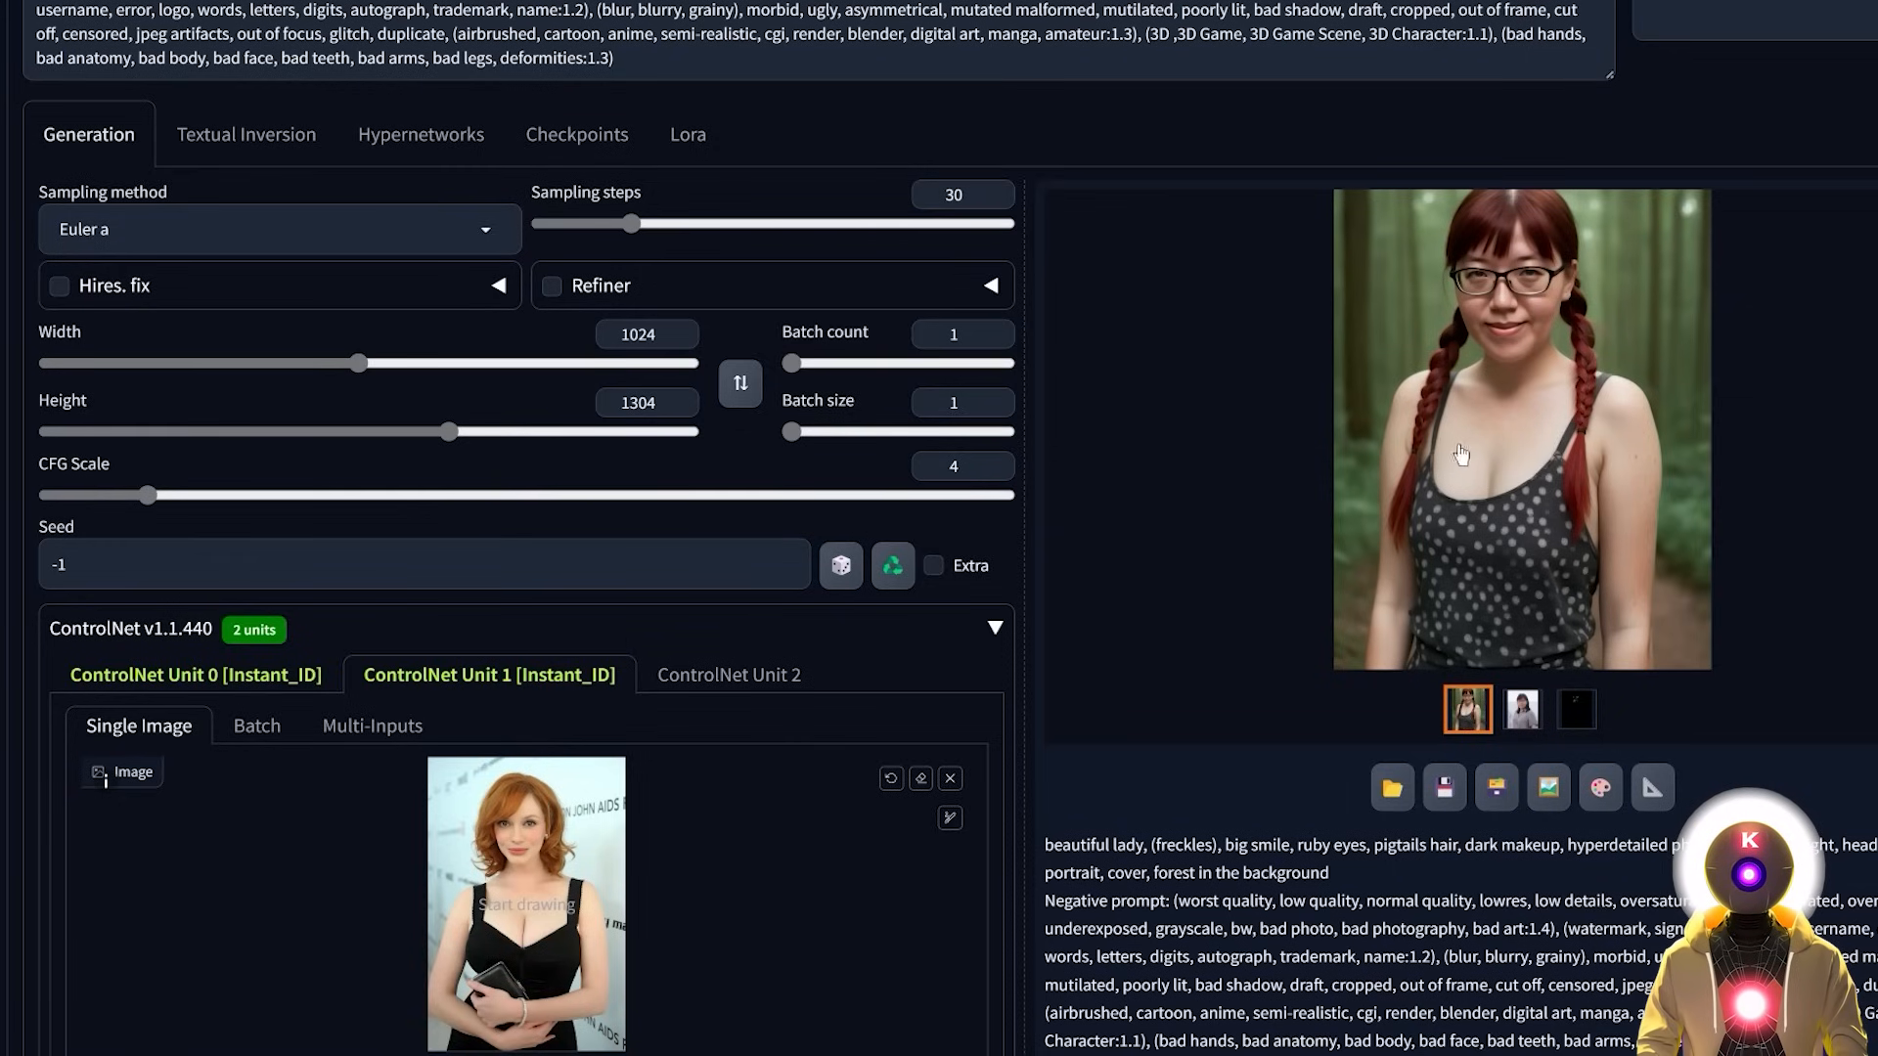
pyautogui.moveTo(1405, 395)
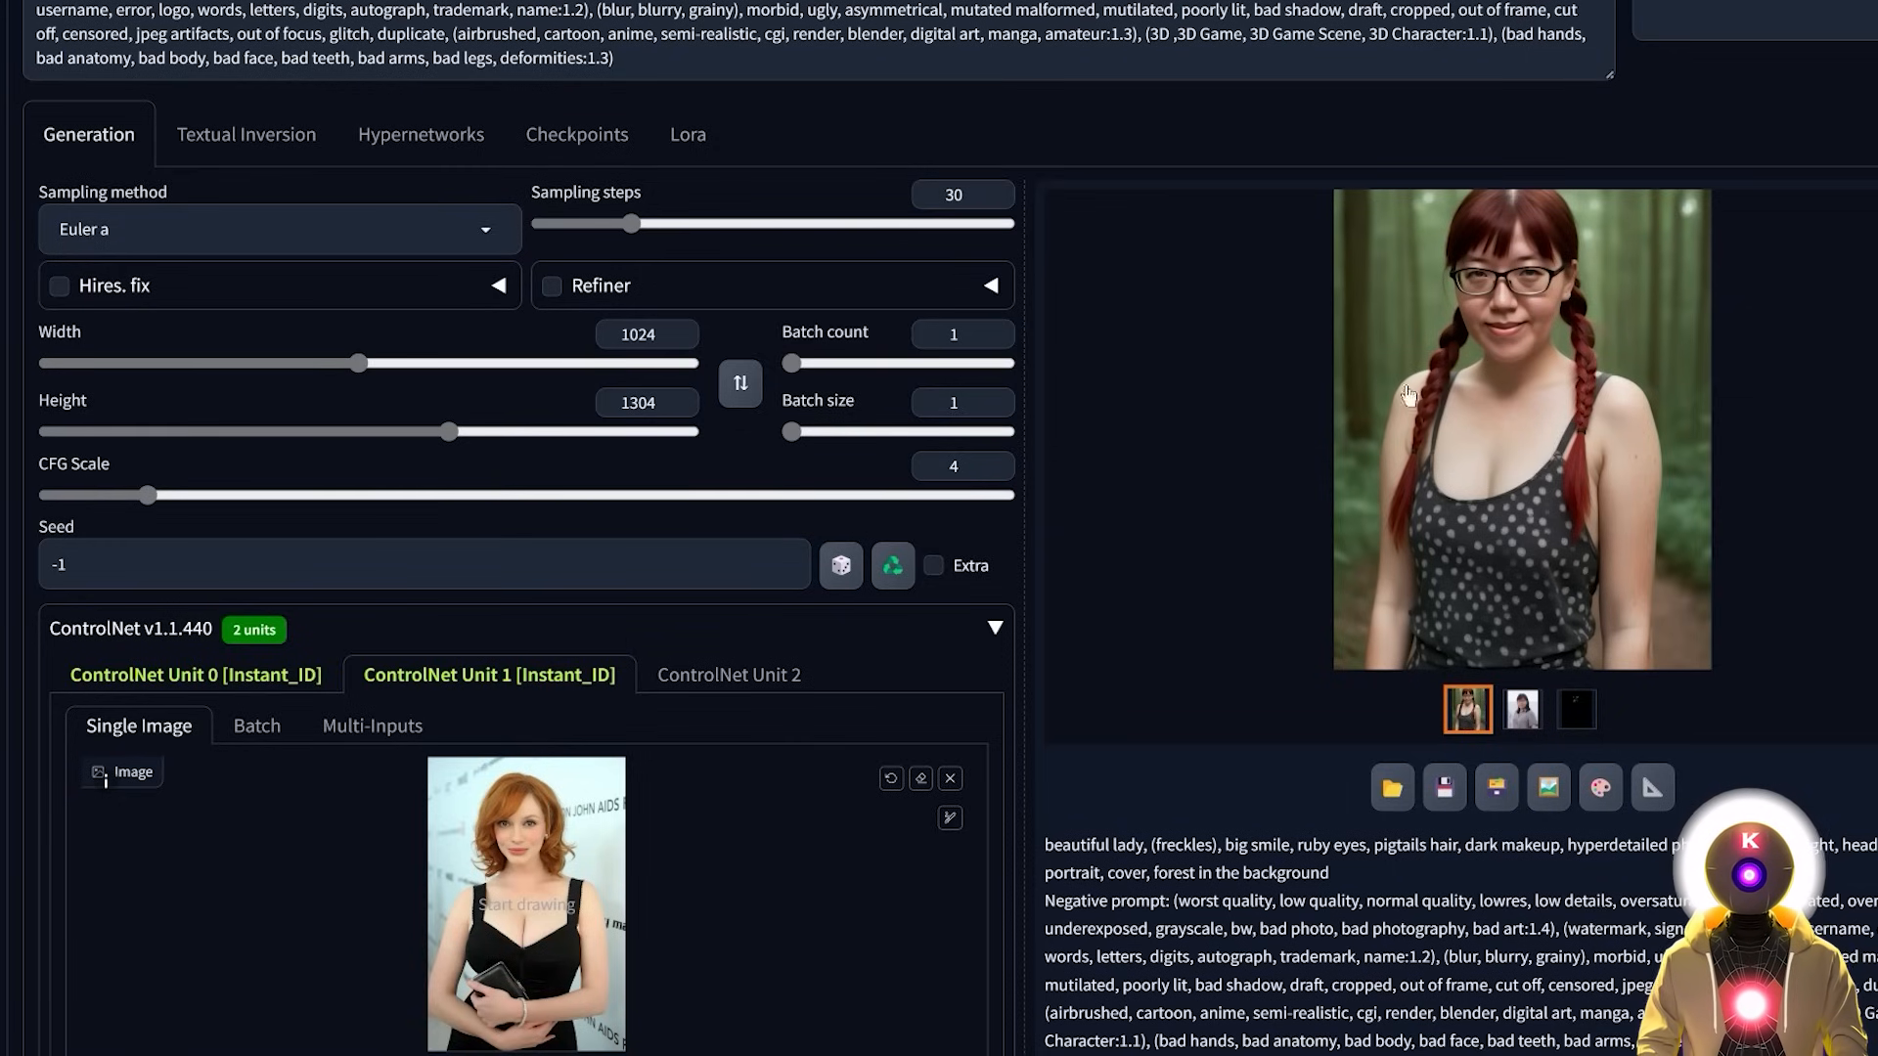
pyautogui.scroll(-3)
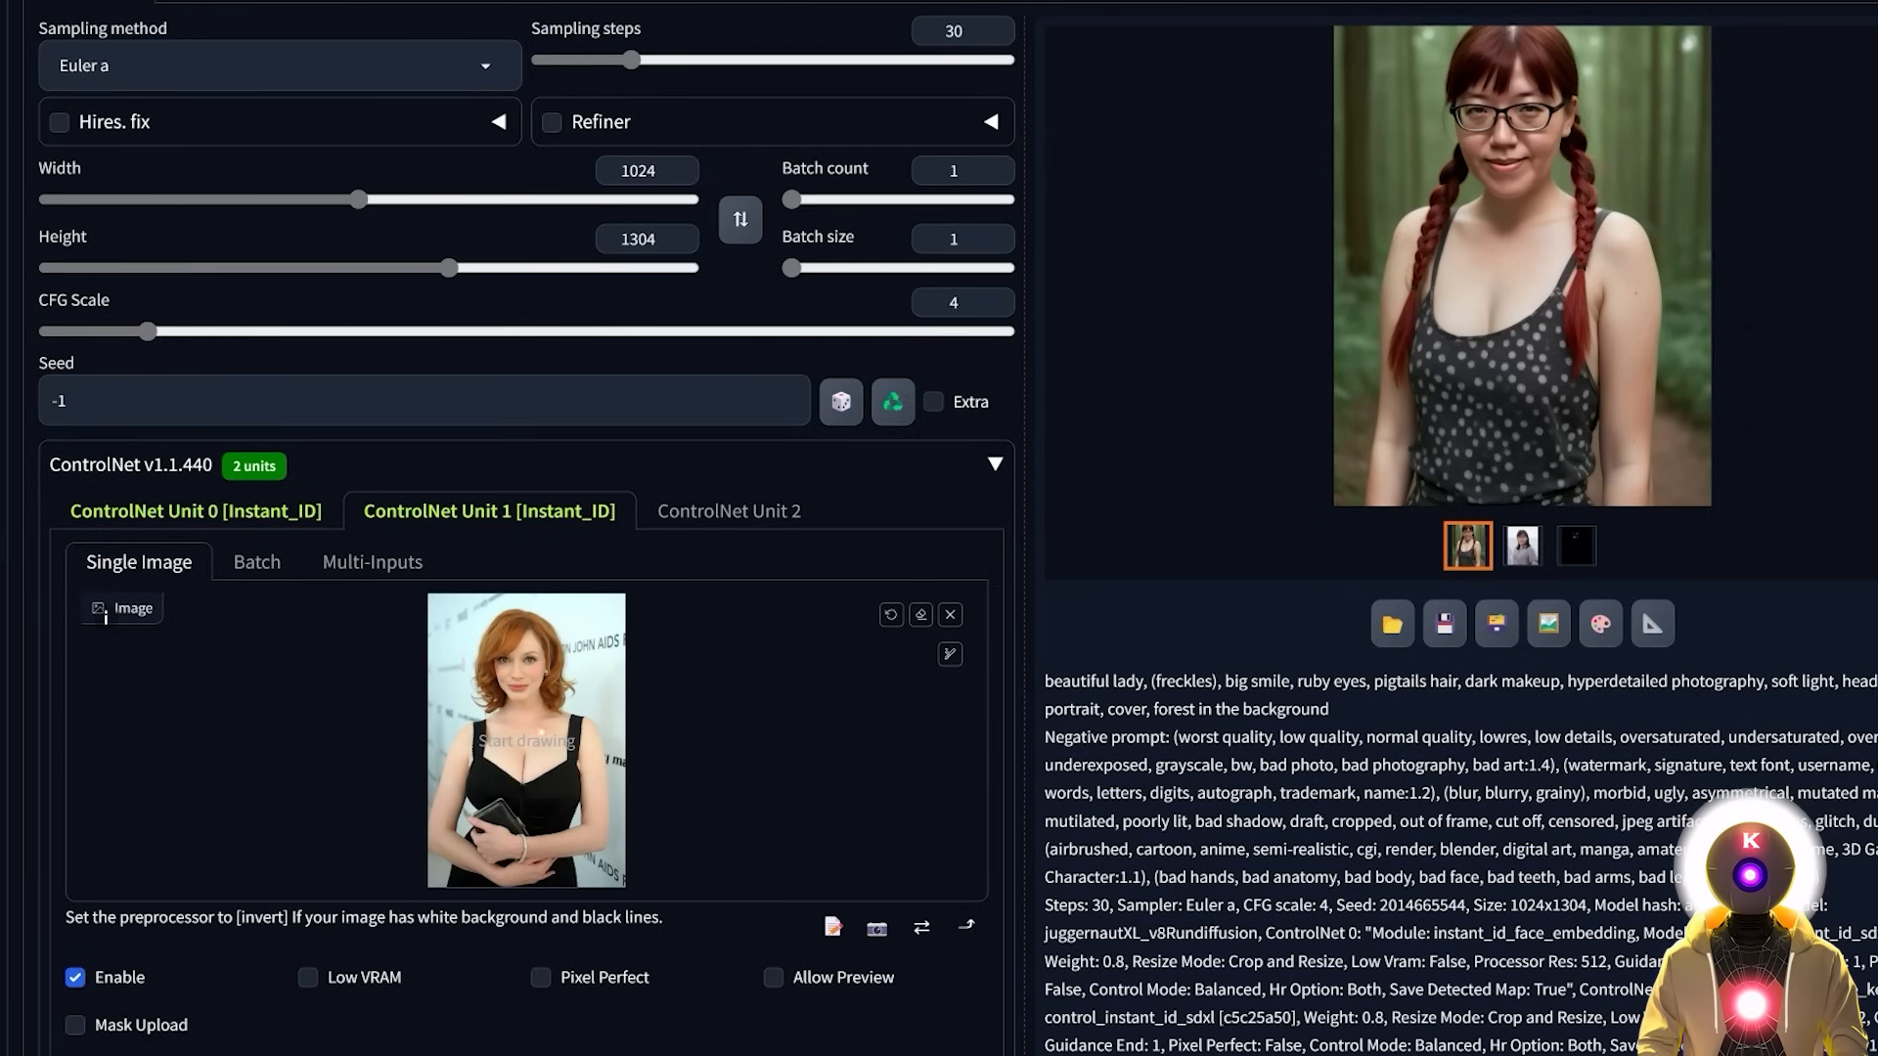
pyautogui.scroll(-3)
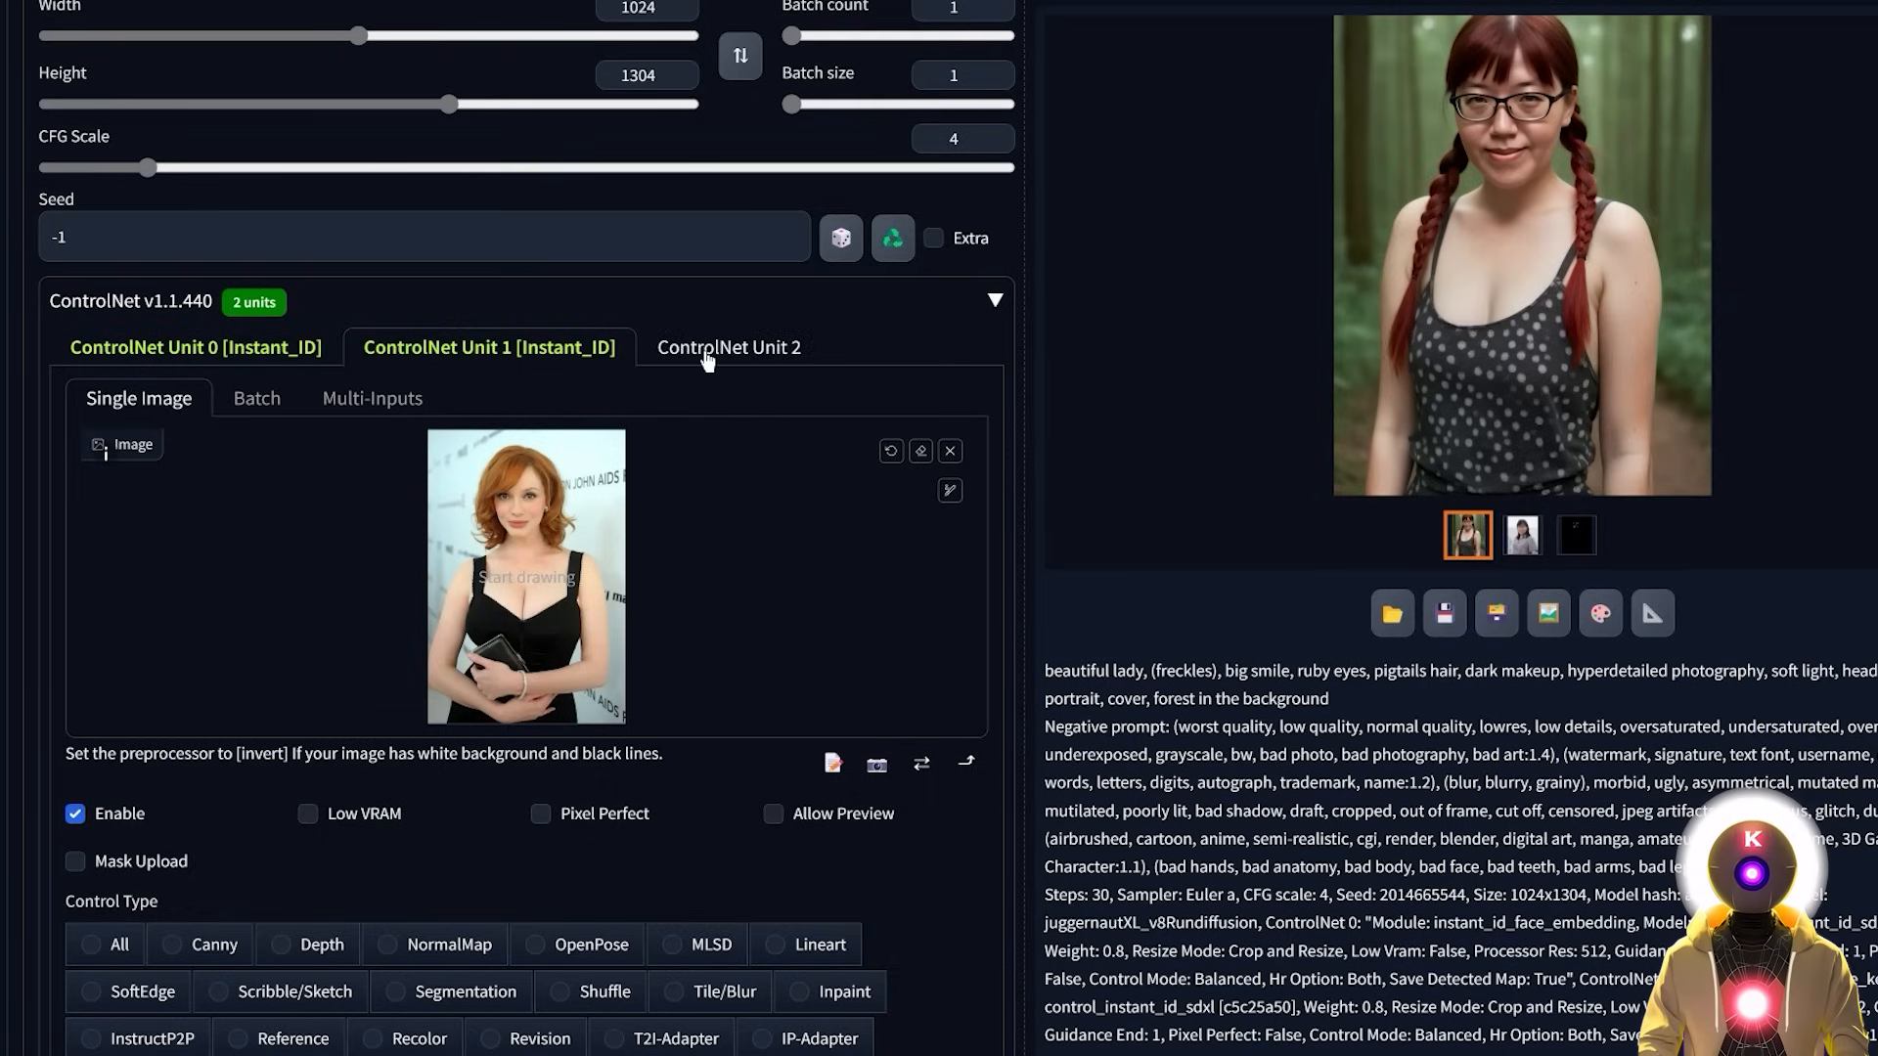
# - Load the pose photo into Unit 2 as a Depth control with depth_midas and diffusers_xl_depth_full
pyautogui.click(728, 348)
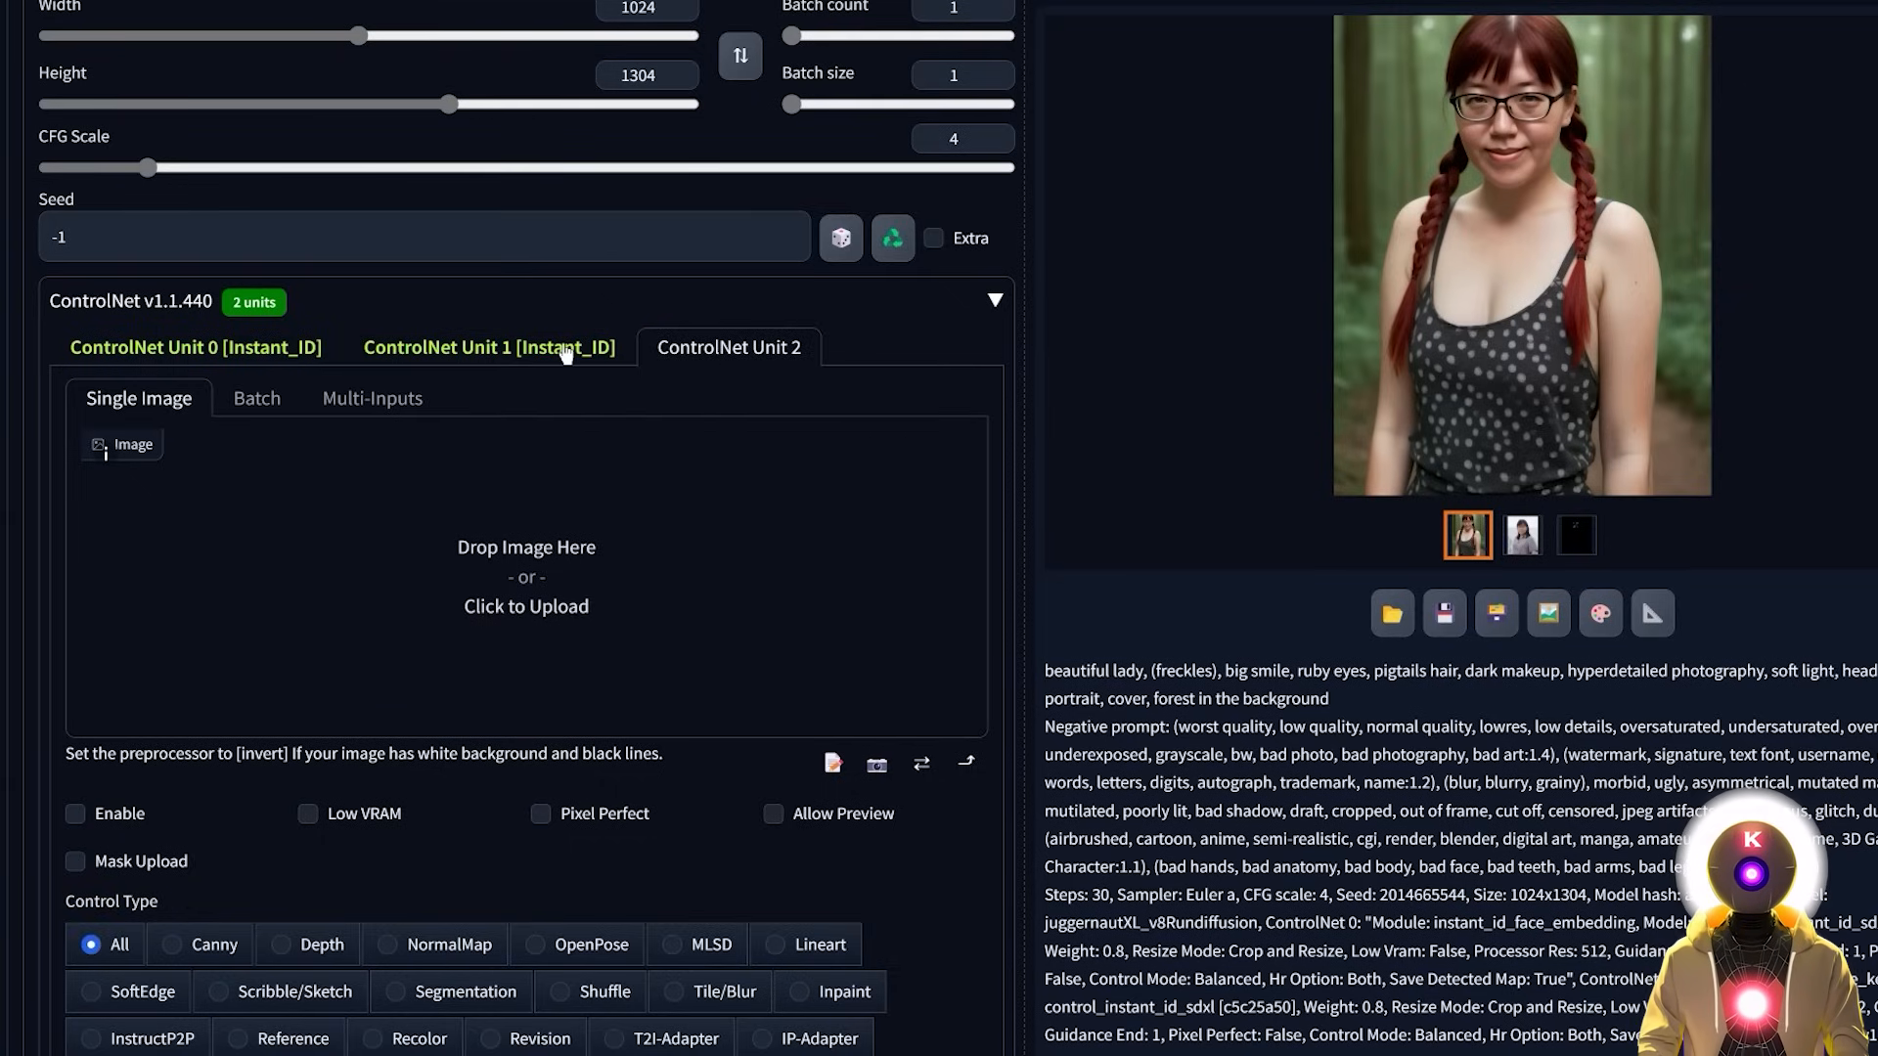
pyautogui.click(526, 594)
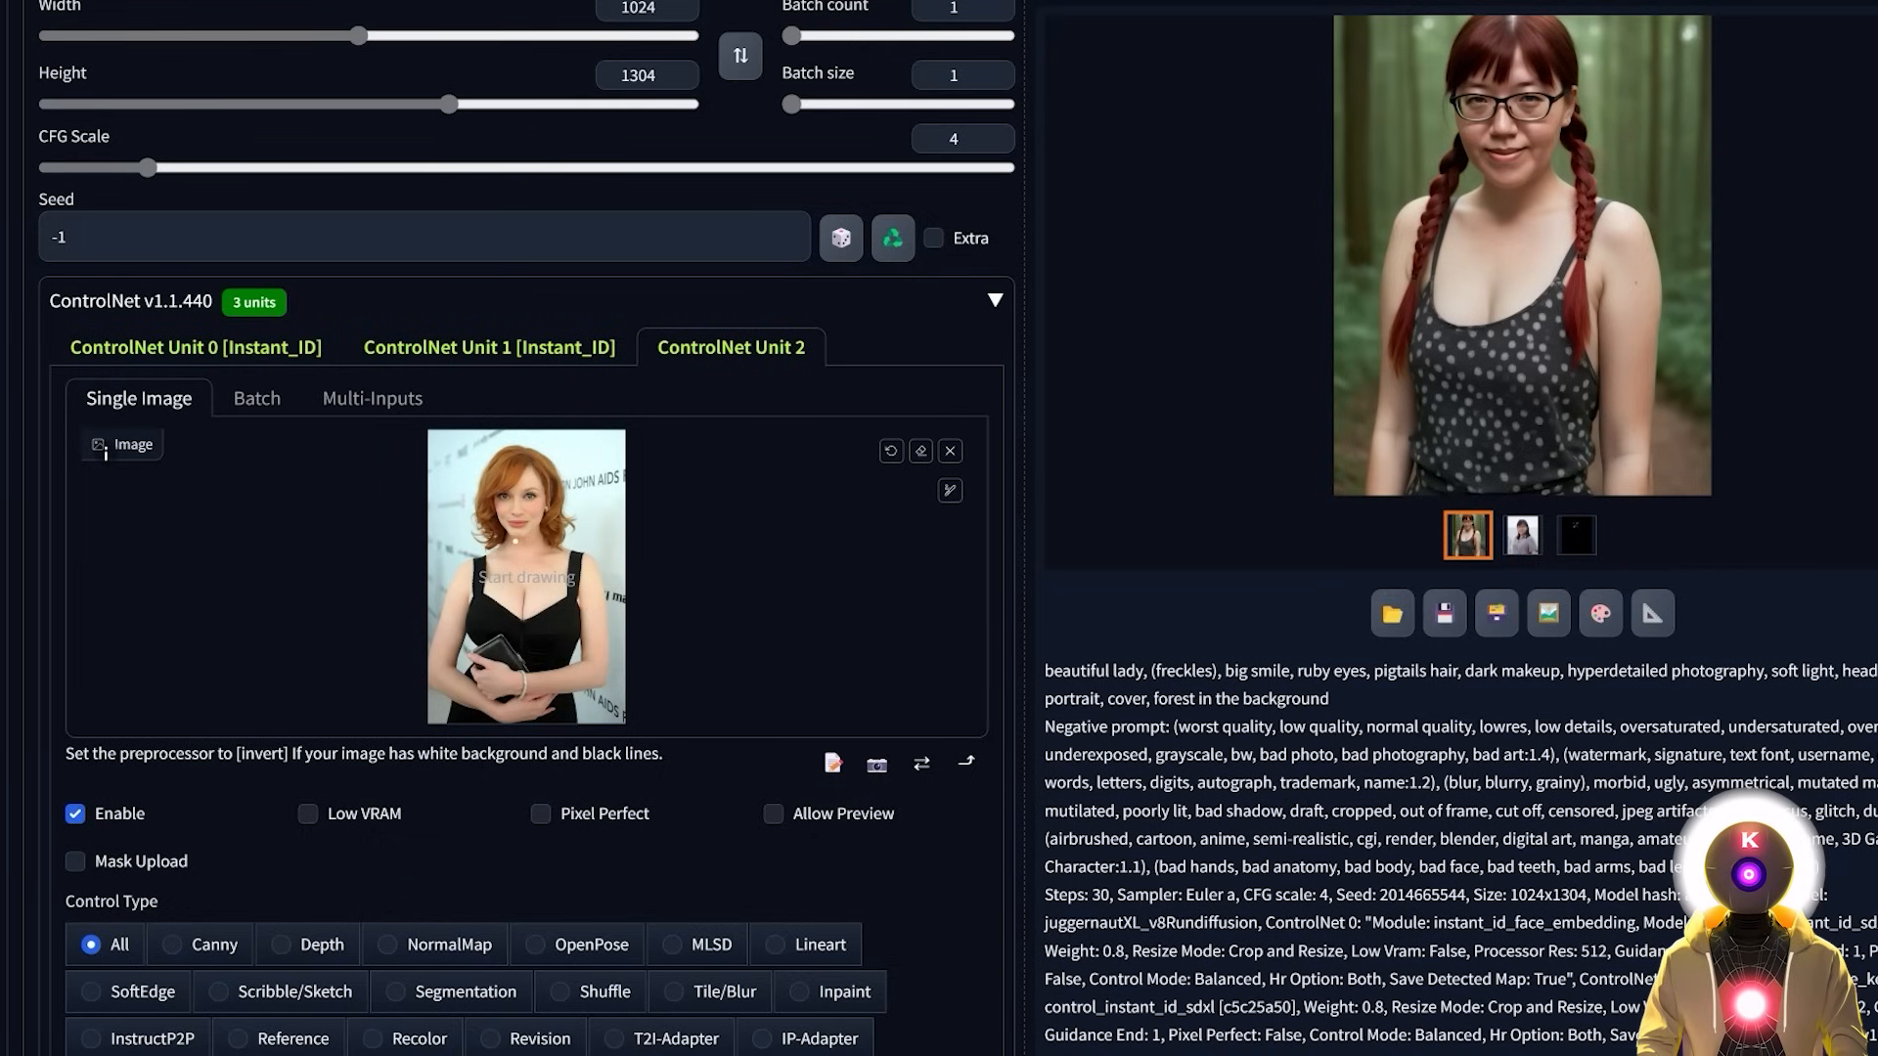
pyautogui.scroll(-3)
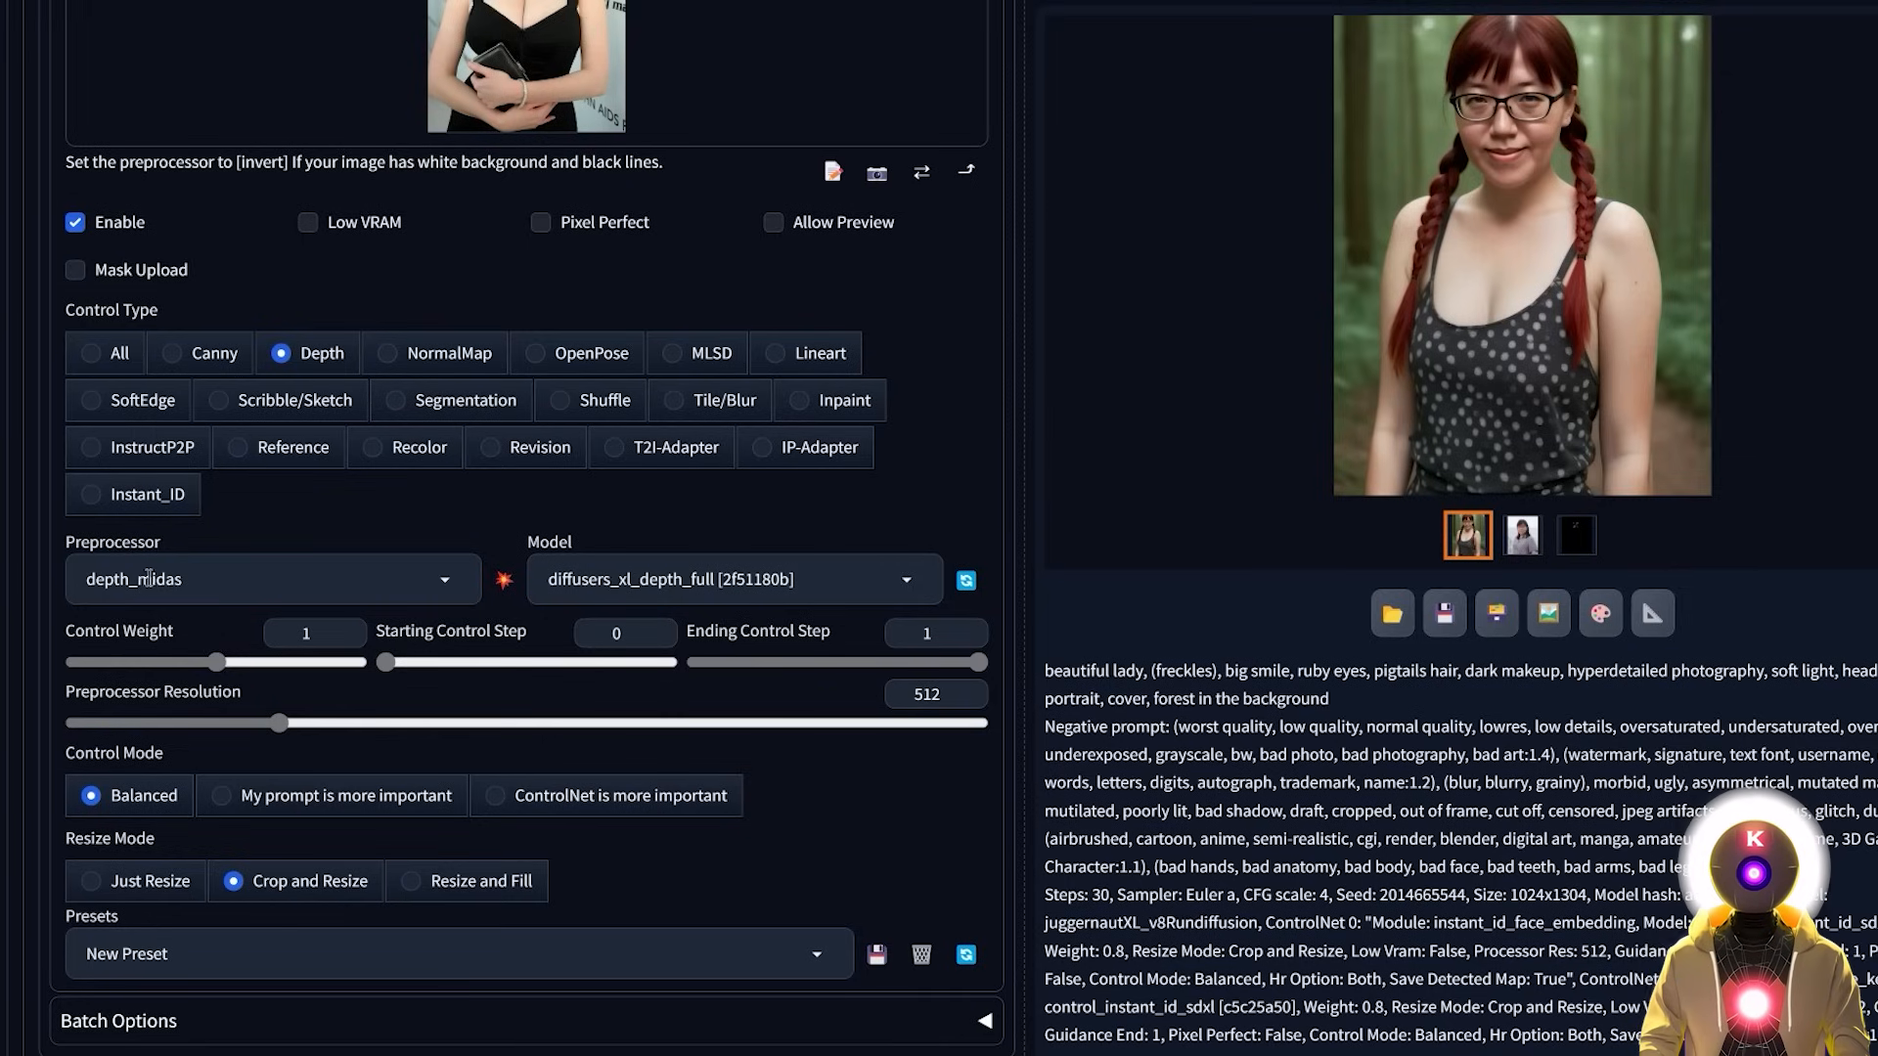
pyautogui.moveTo(630, 583)
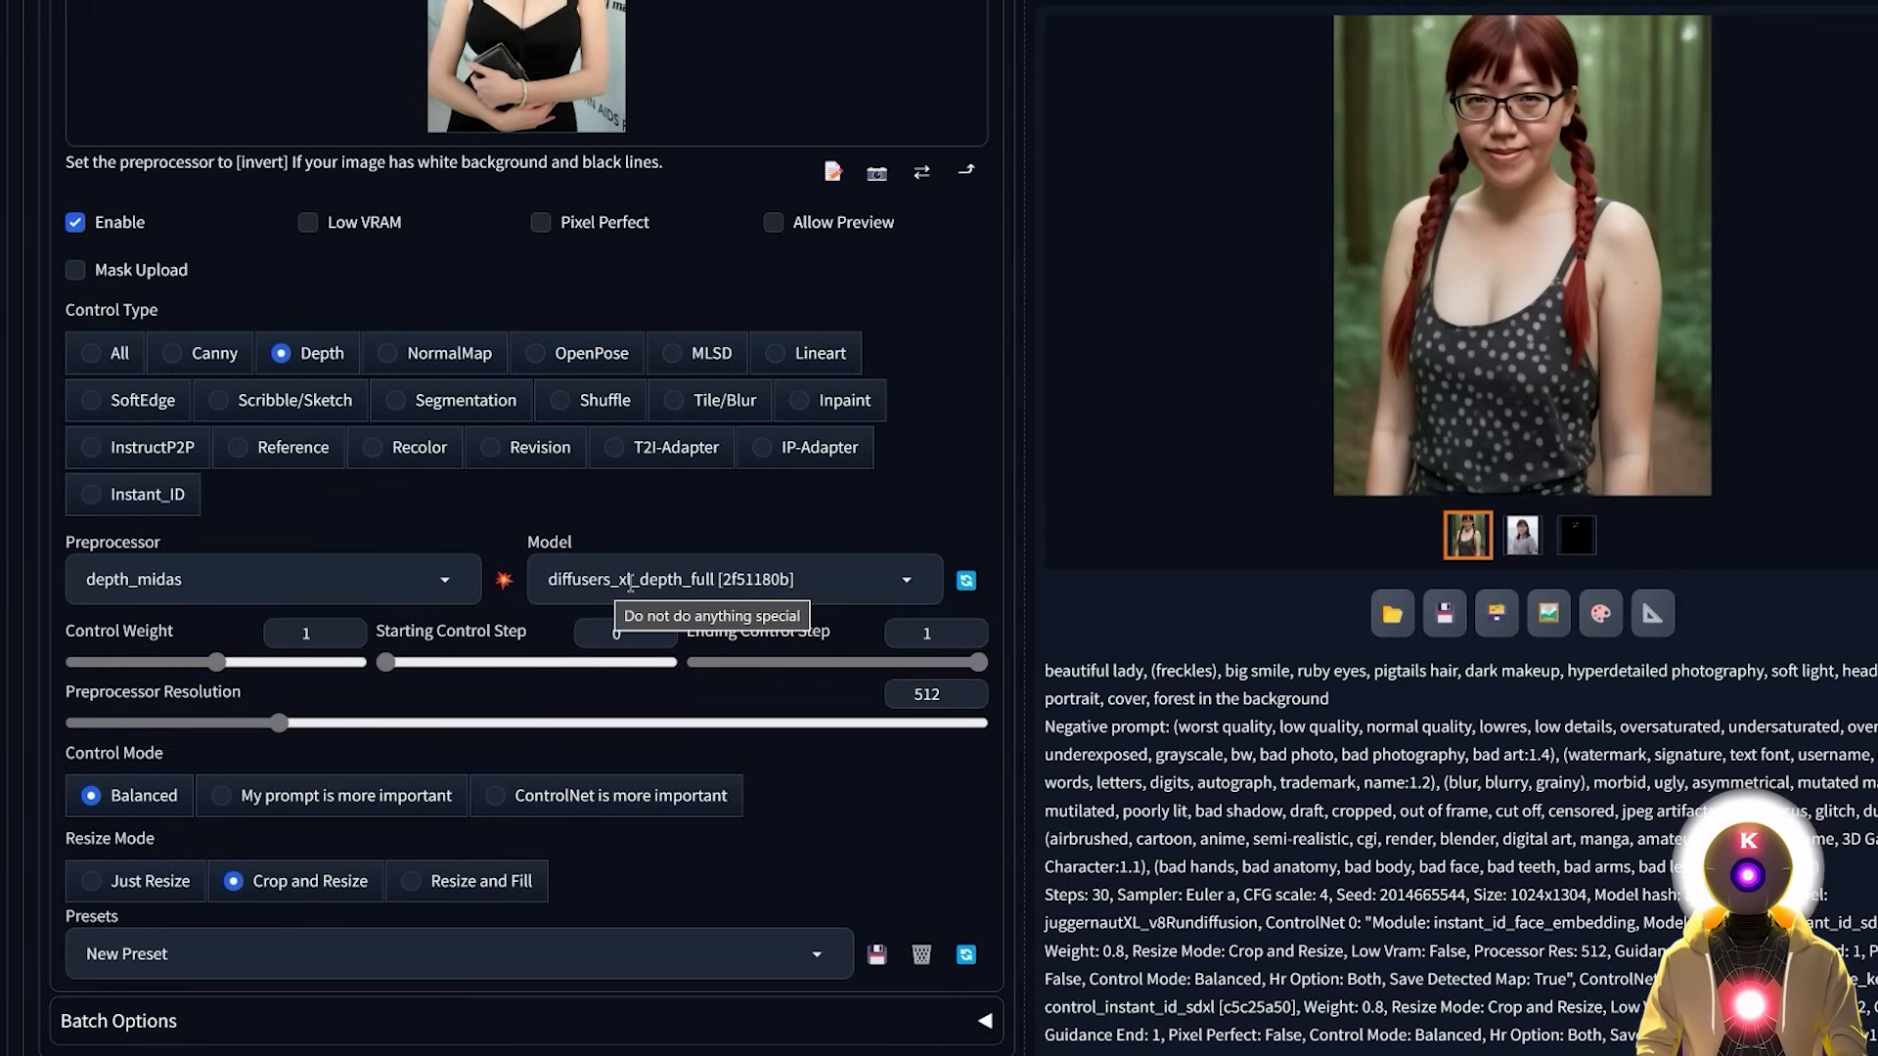
pyautogui.moveTo(216, 664); pyautogui.dragTo(131, 664)
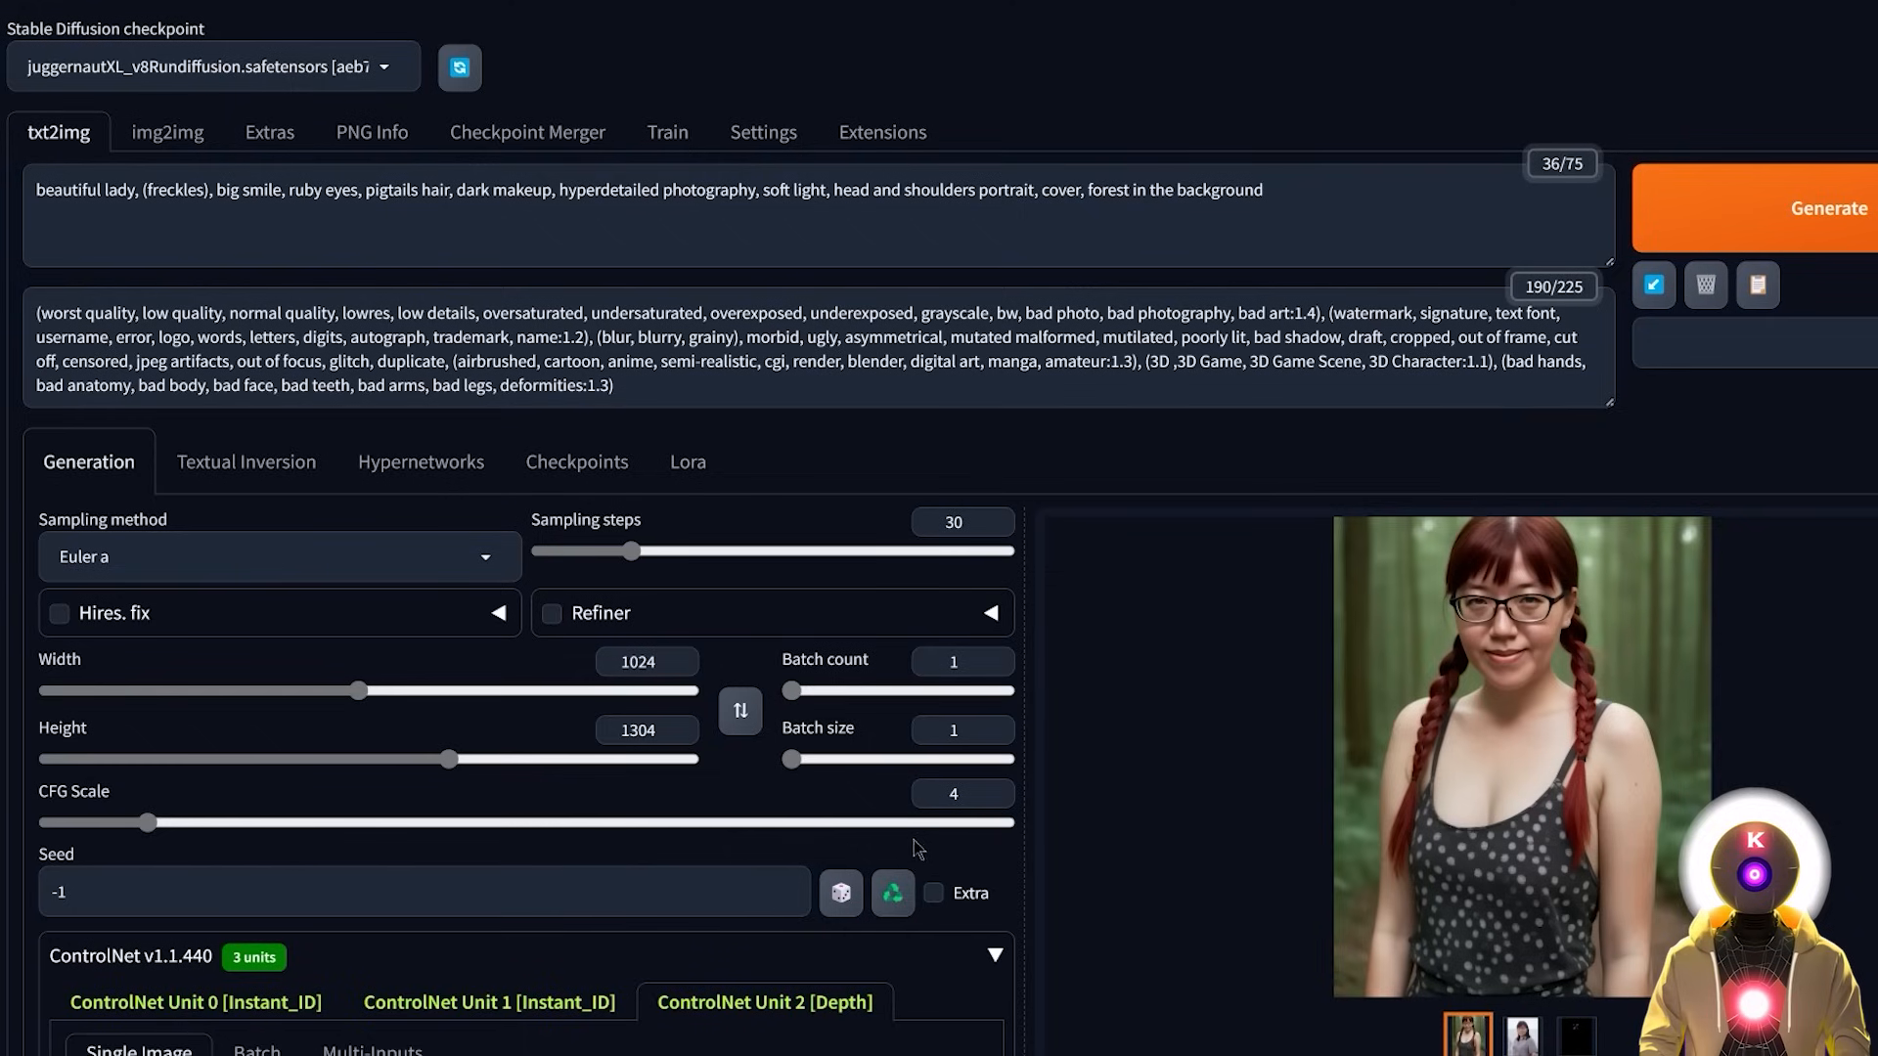
# - Generate the clutch-holding portrait using all three ControlNet units
pyautogui.click(892, 893)
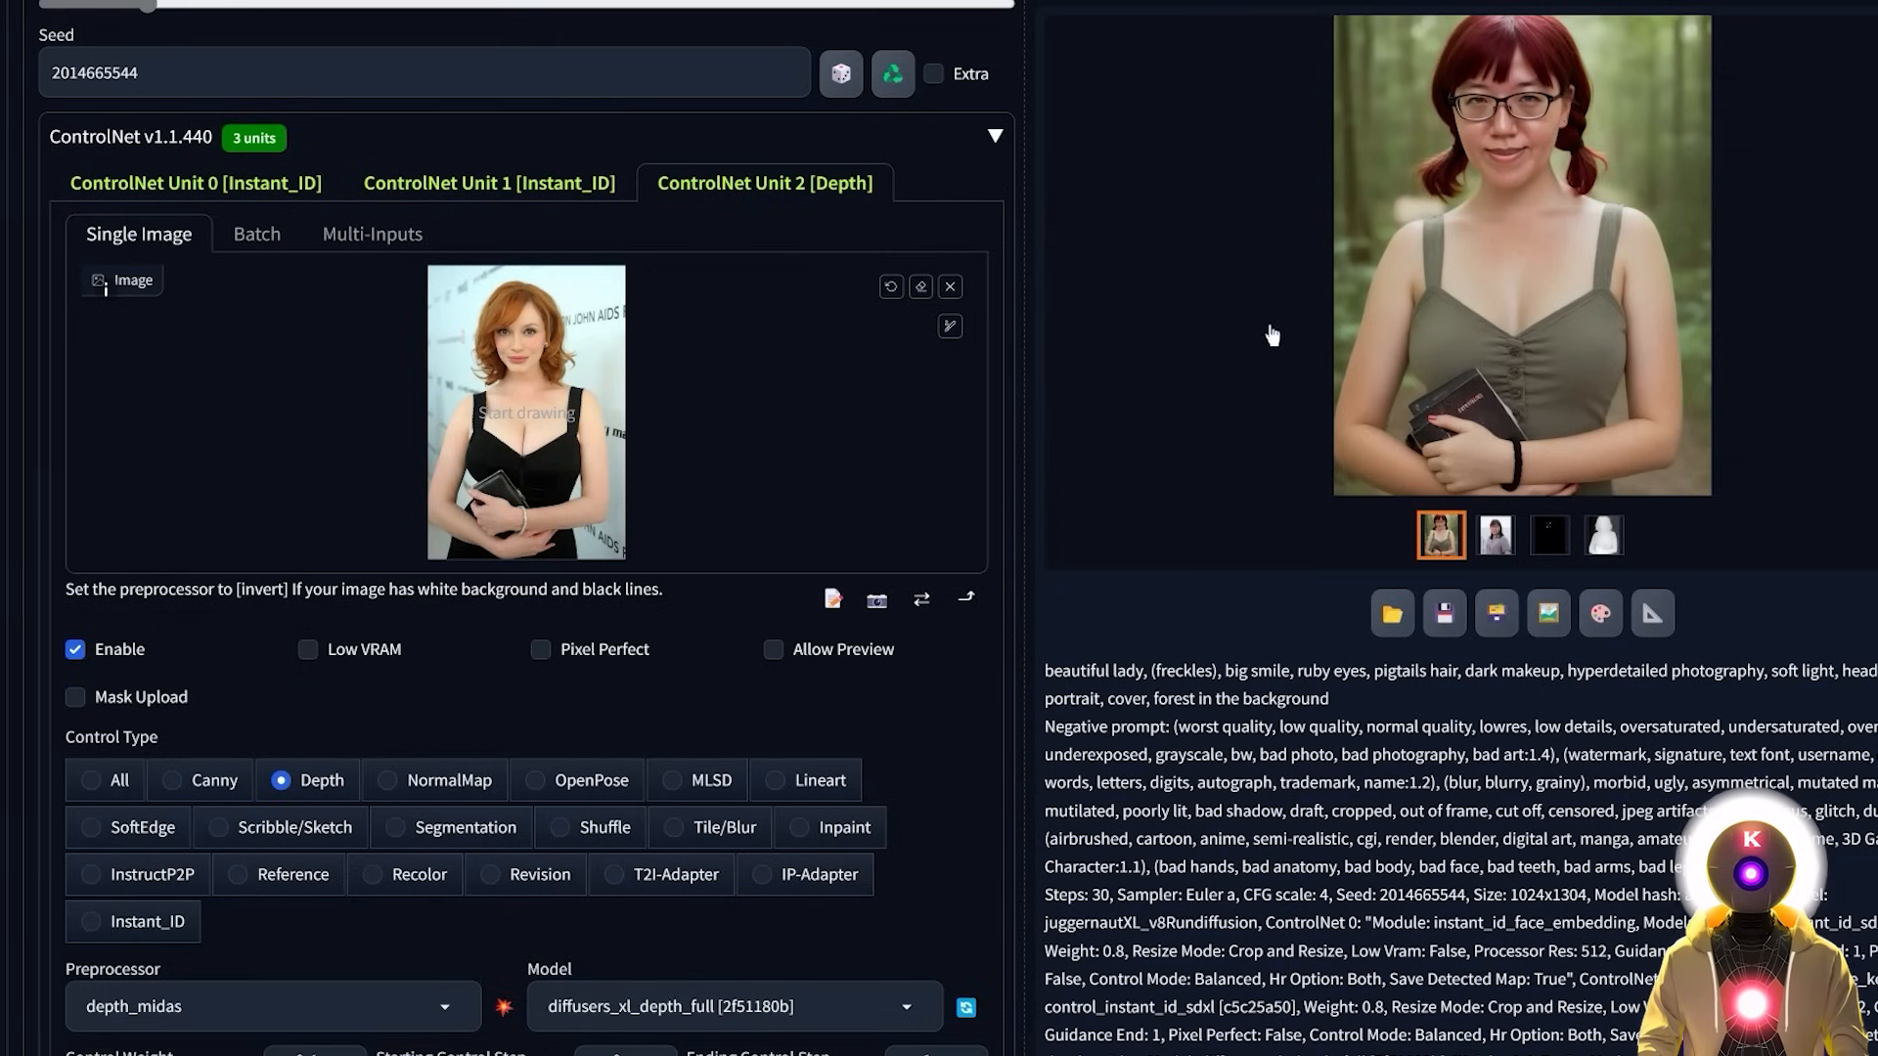
pyautogui.moveTo(684, 395)
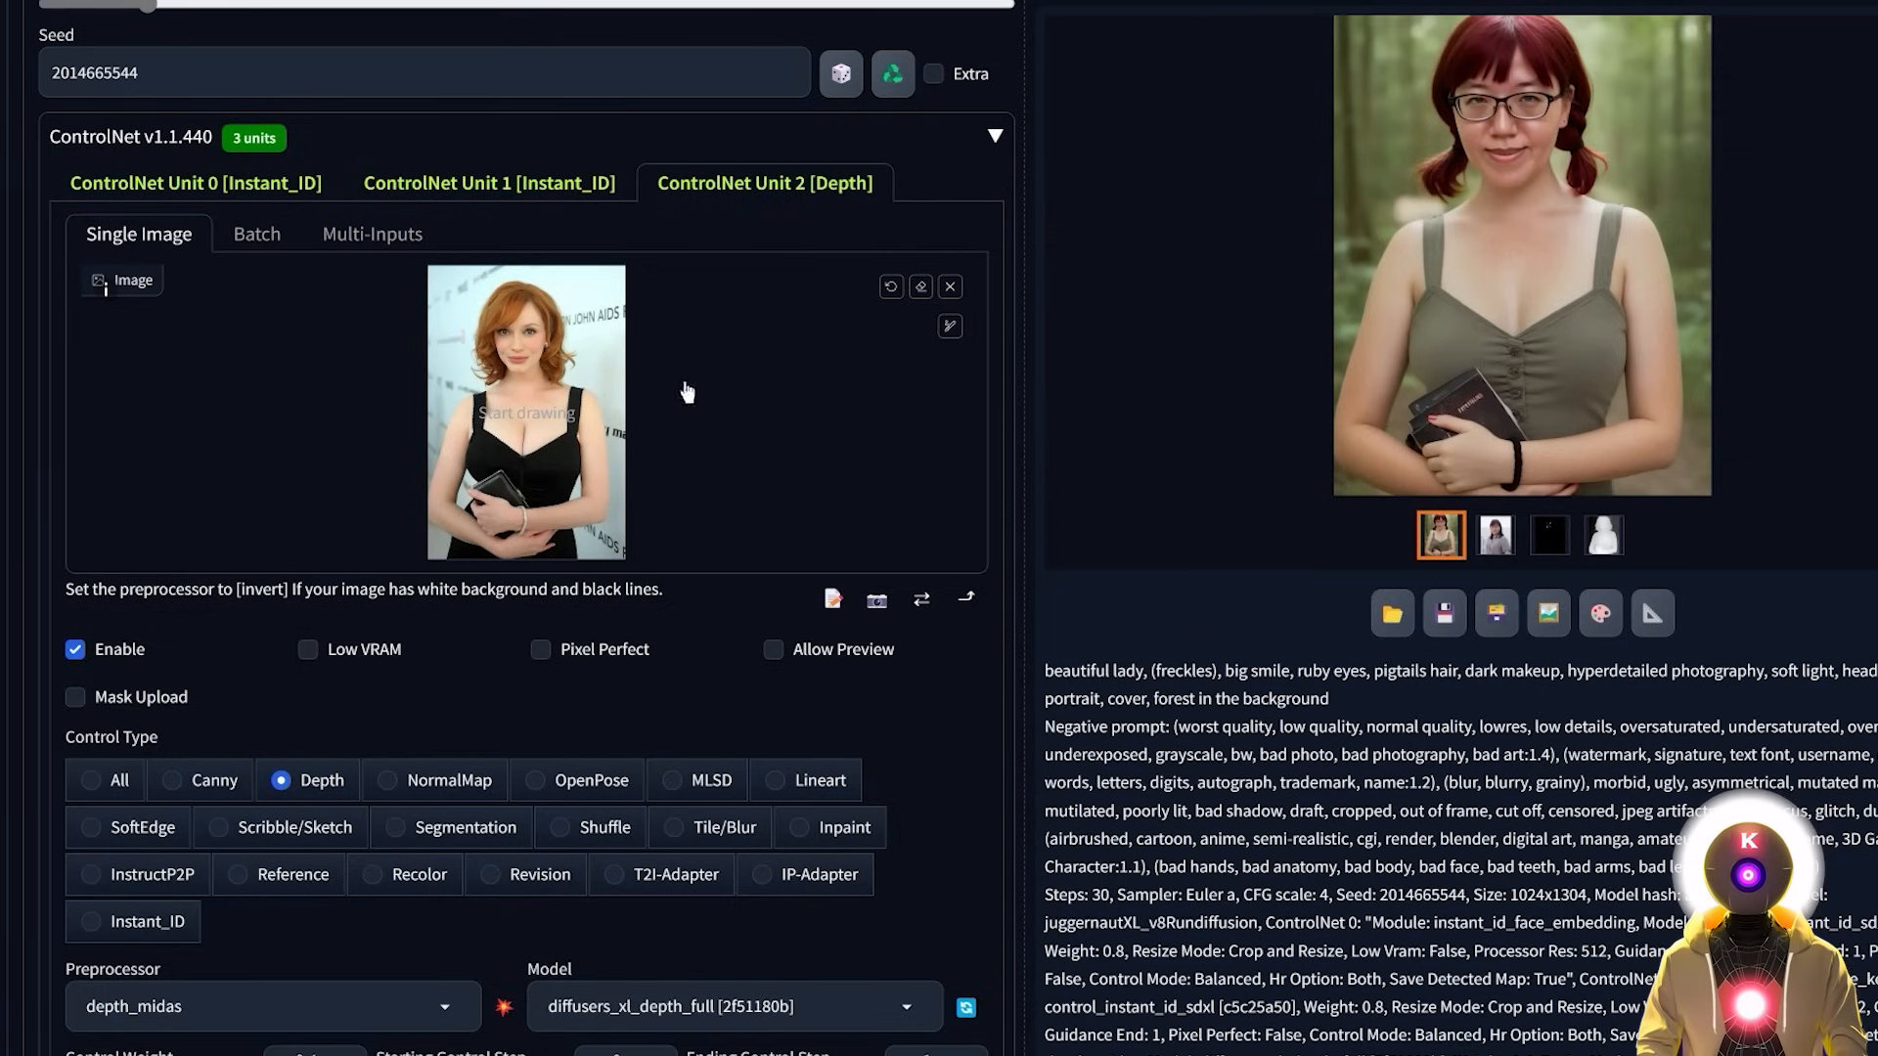
pyautogui.moveTo(1200, 419)
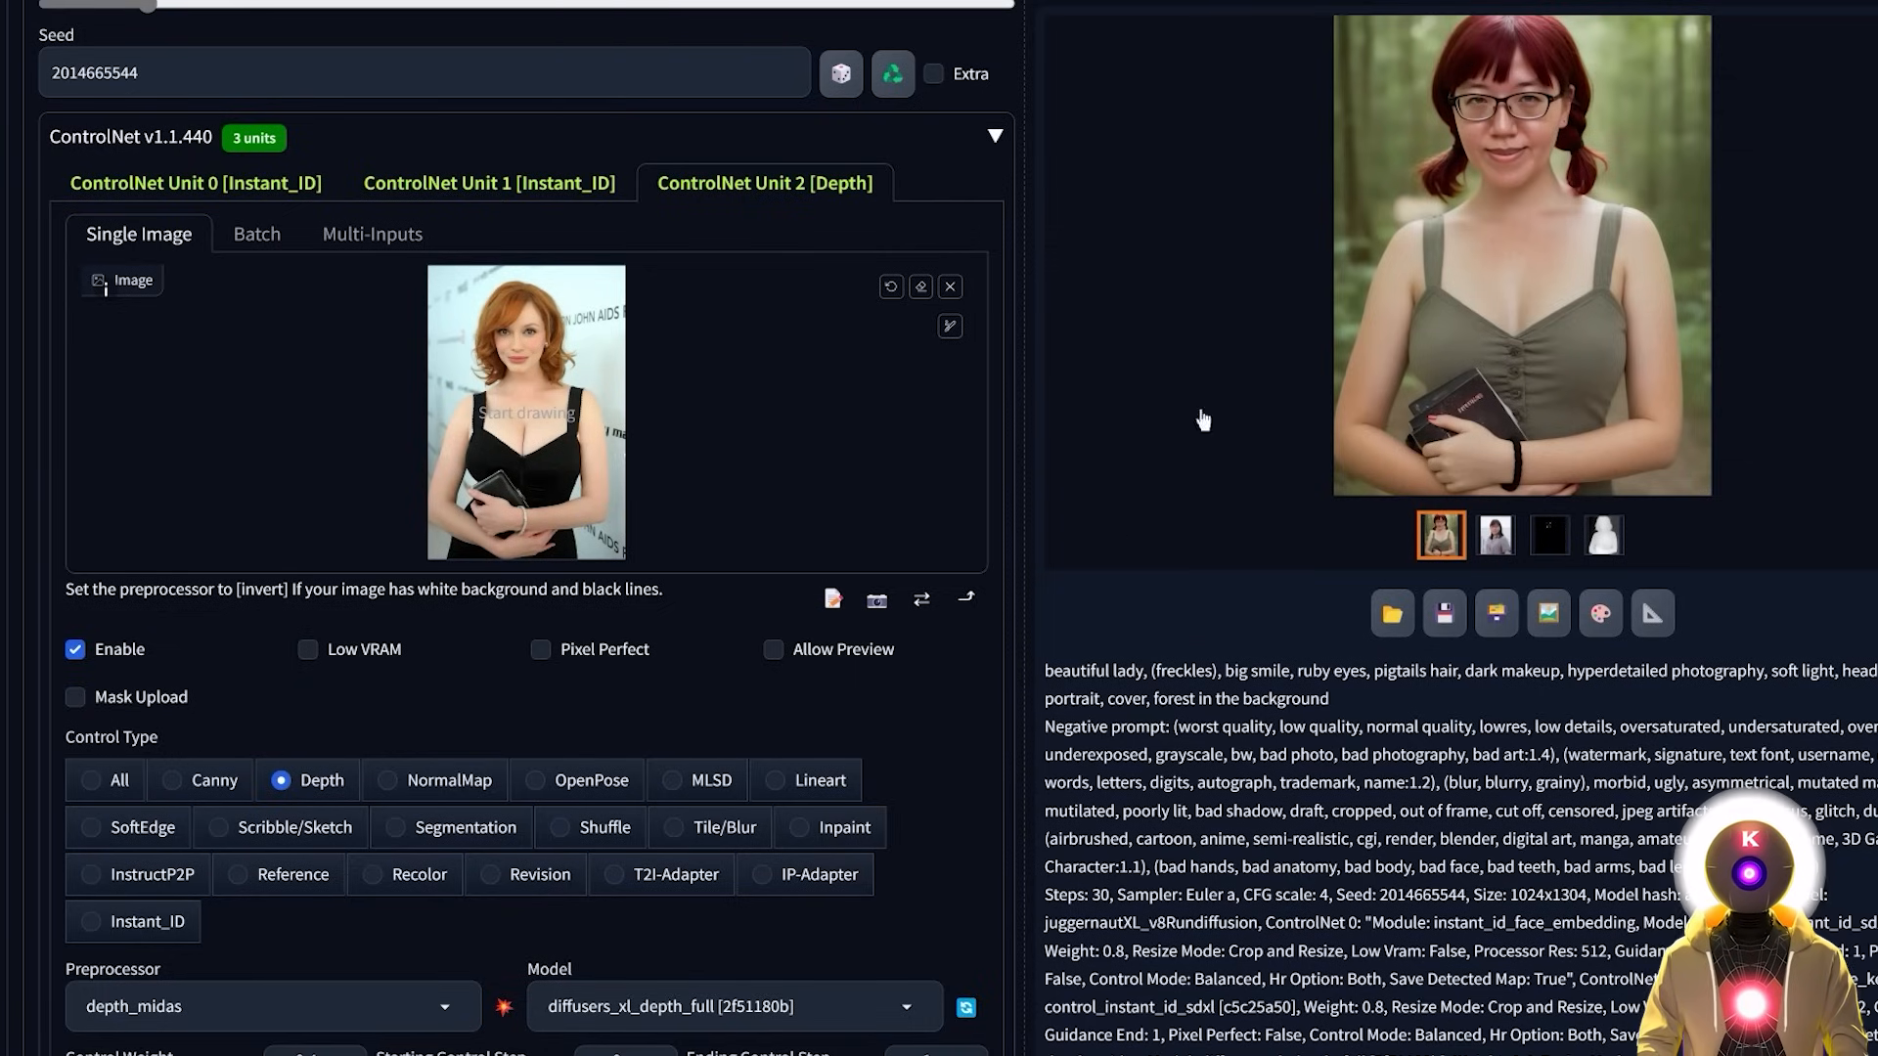
pyautogui.moveTo(1105, 469)
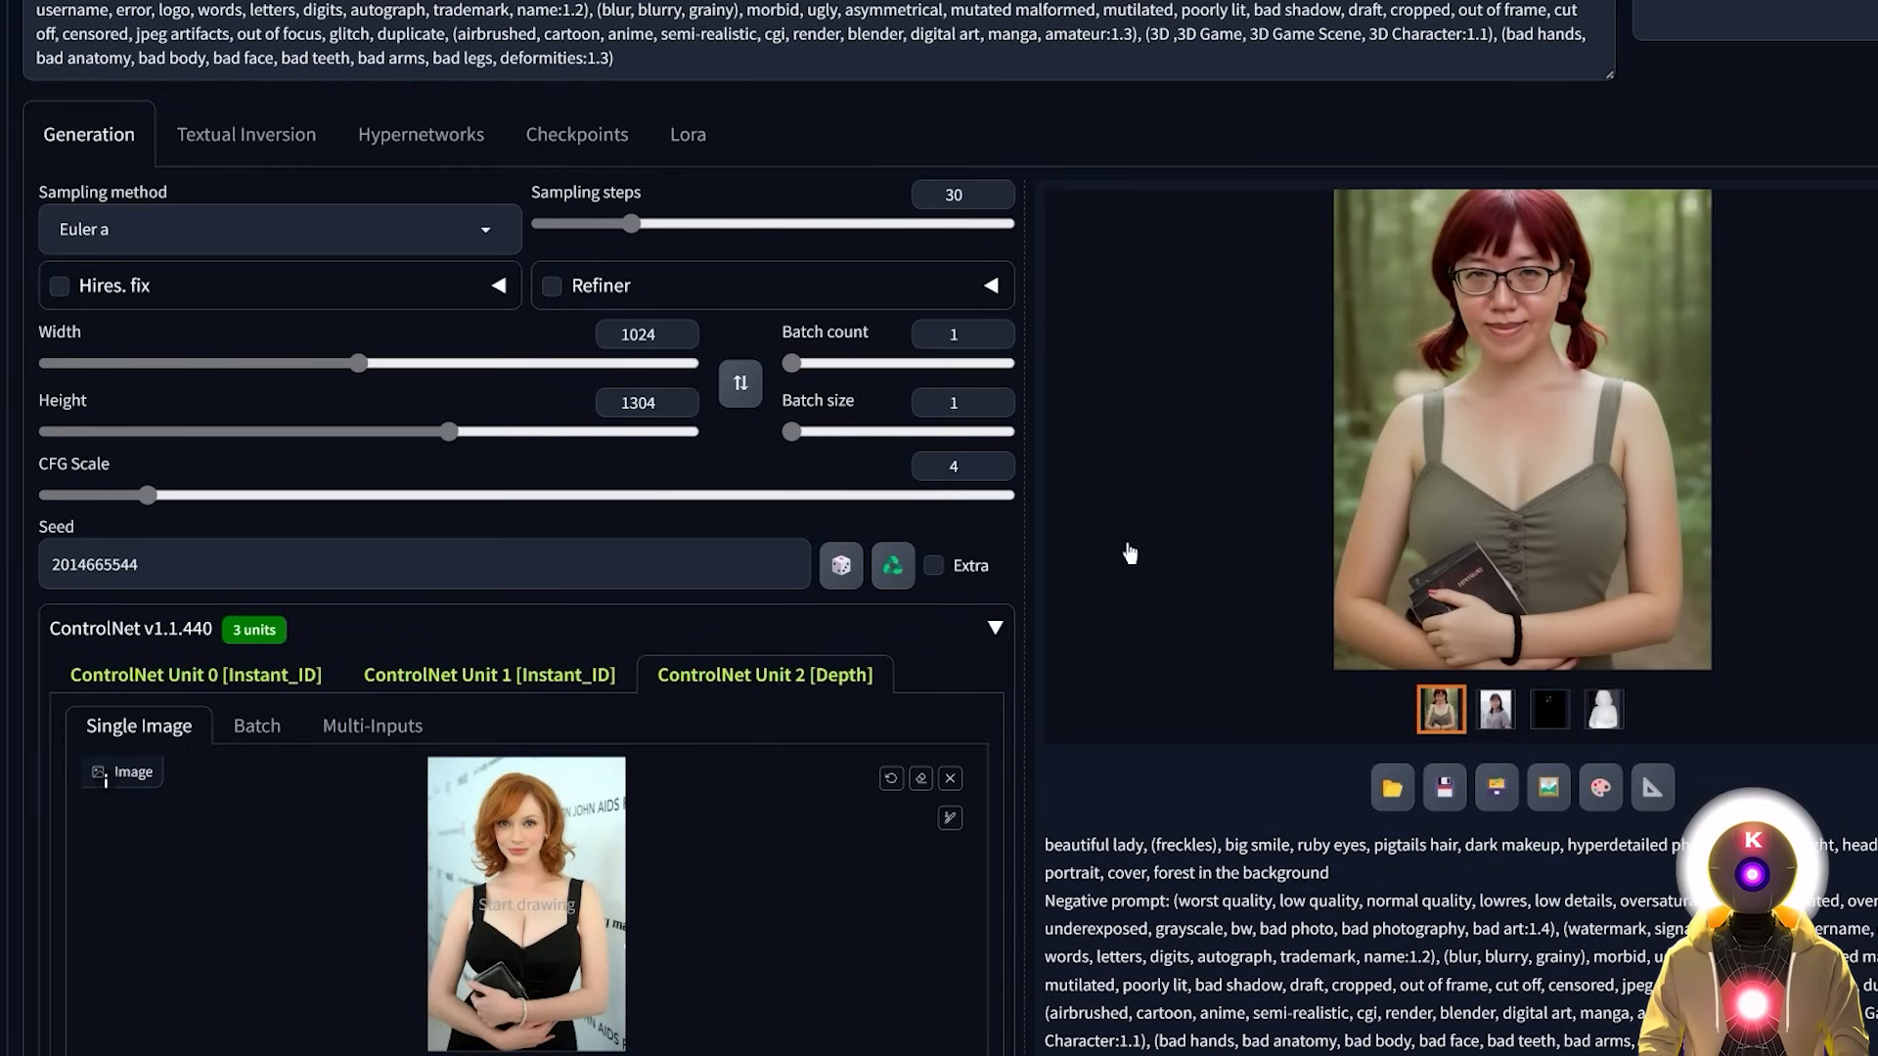
pyautogui.moveTo(1180, 567)
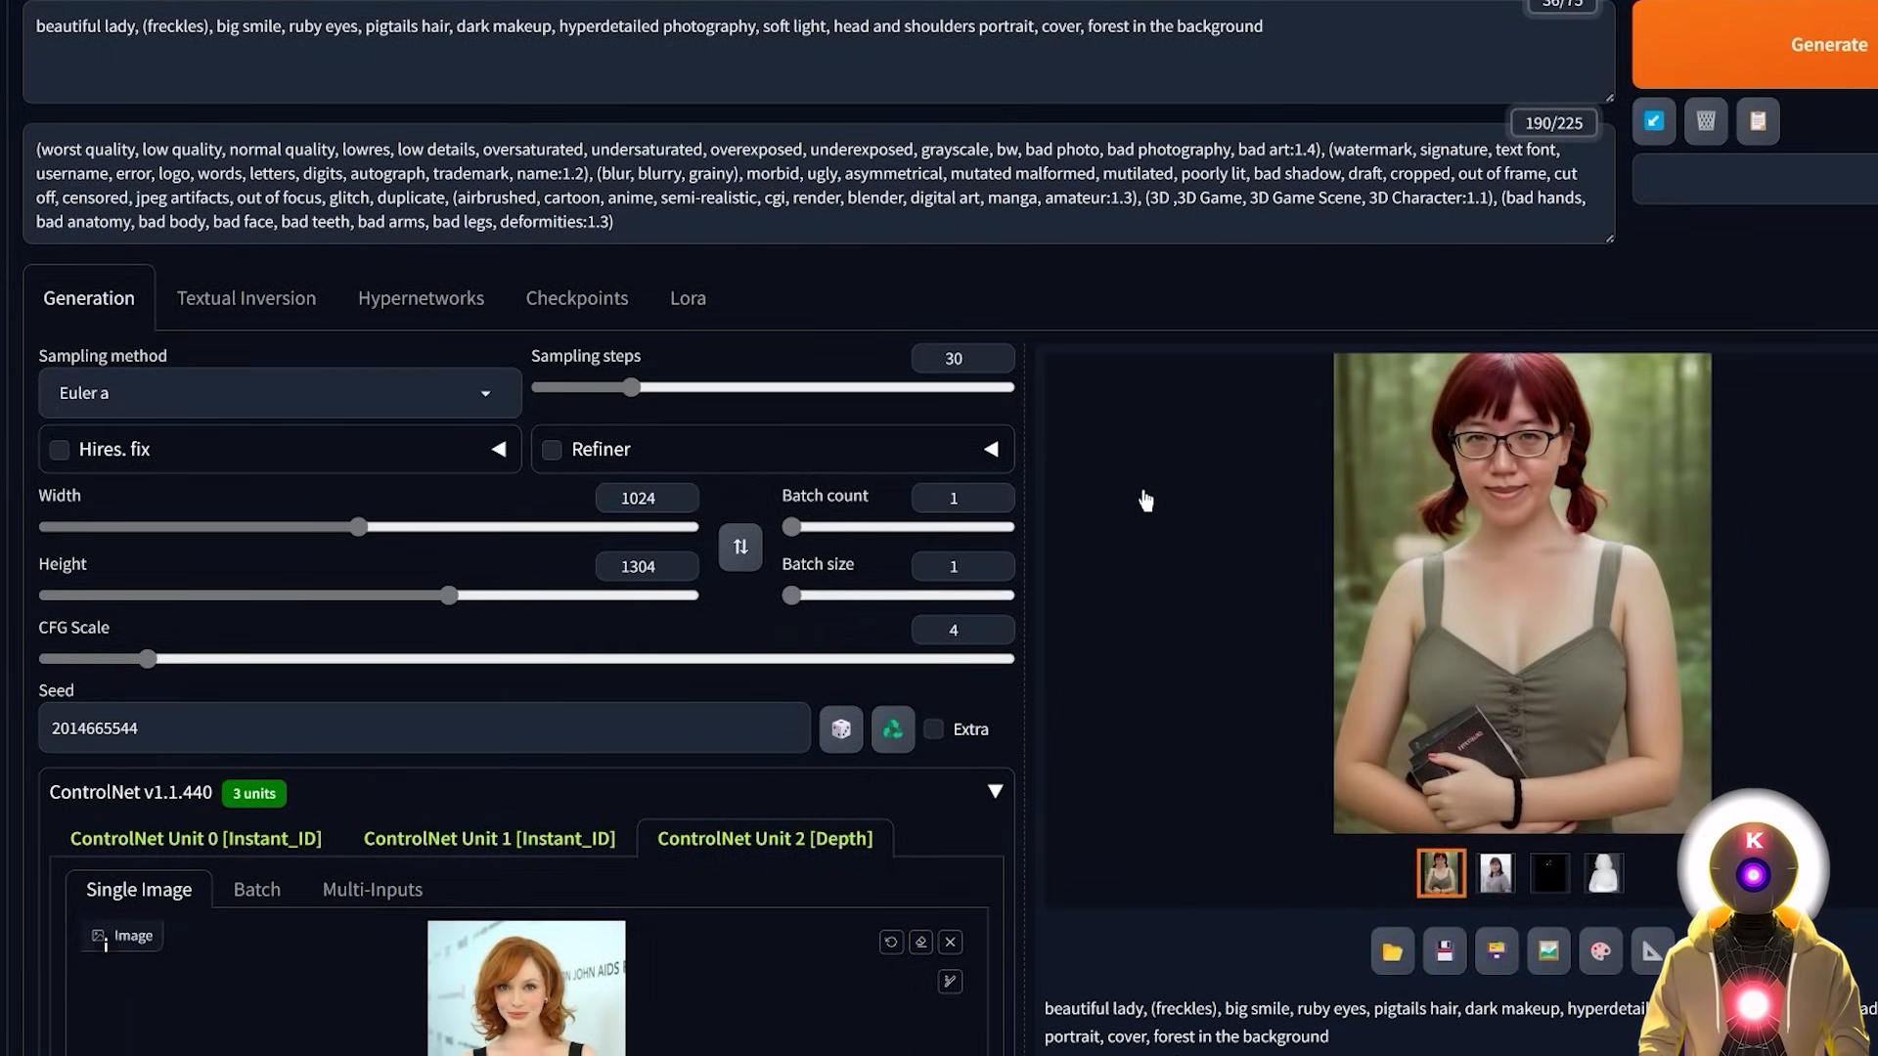
pyautogui.moveTo(1272, 274)
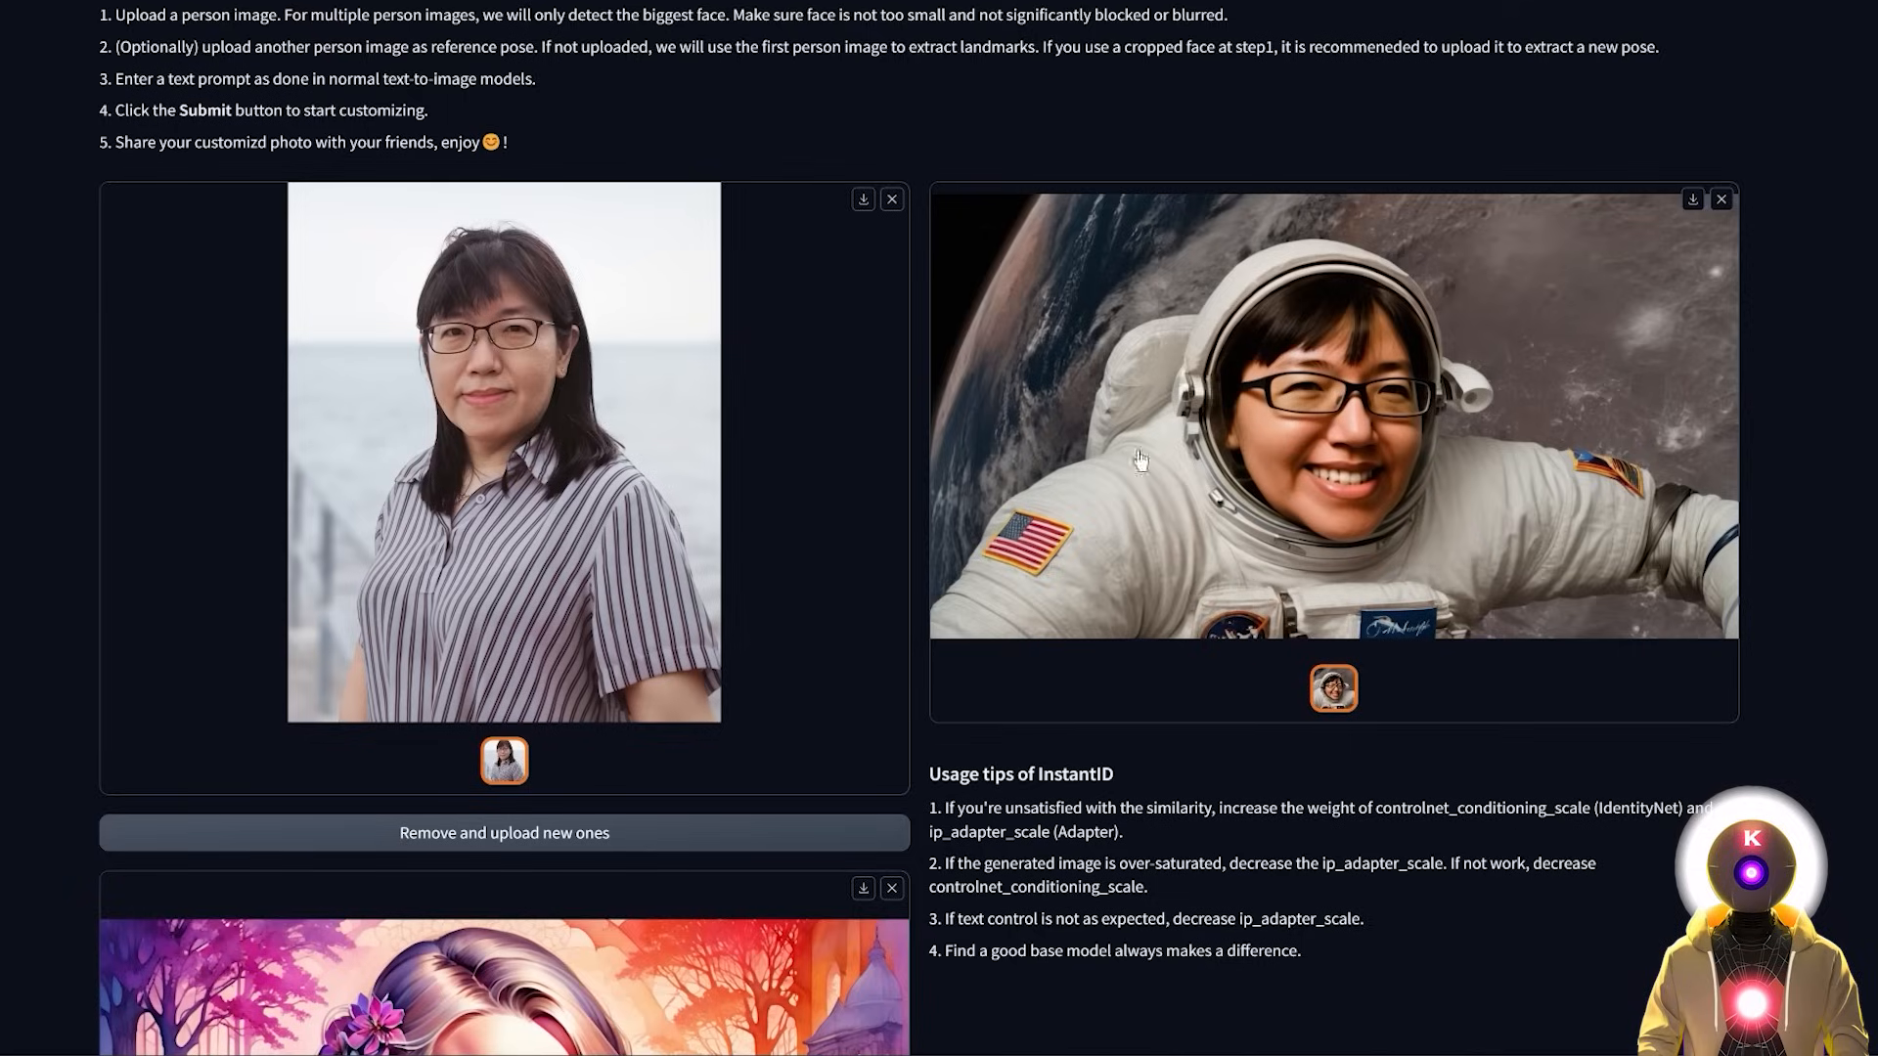
pyautogui.moveTo(1566, 559)
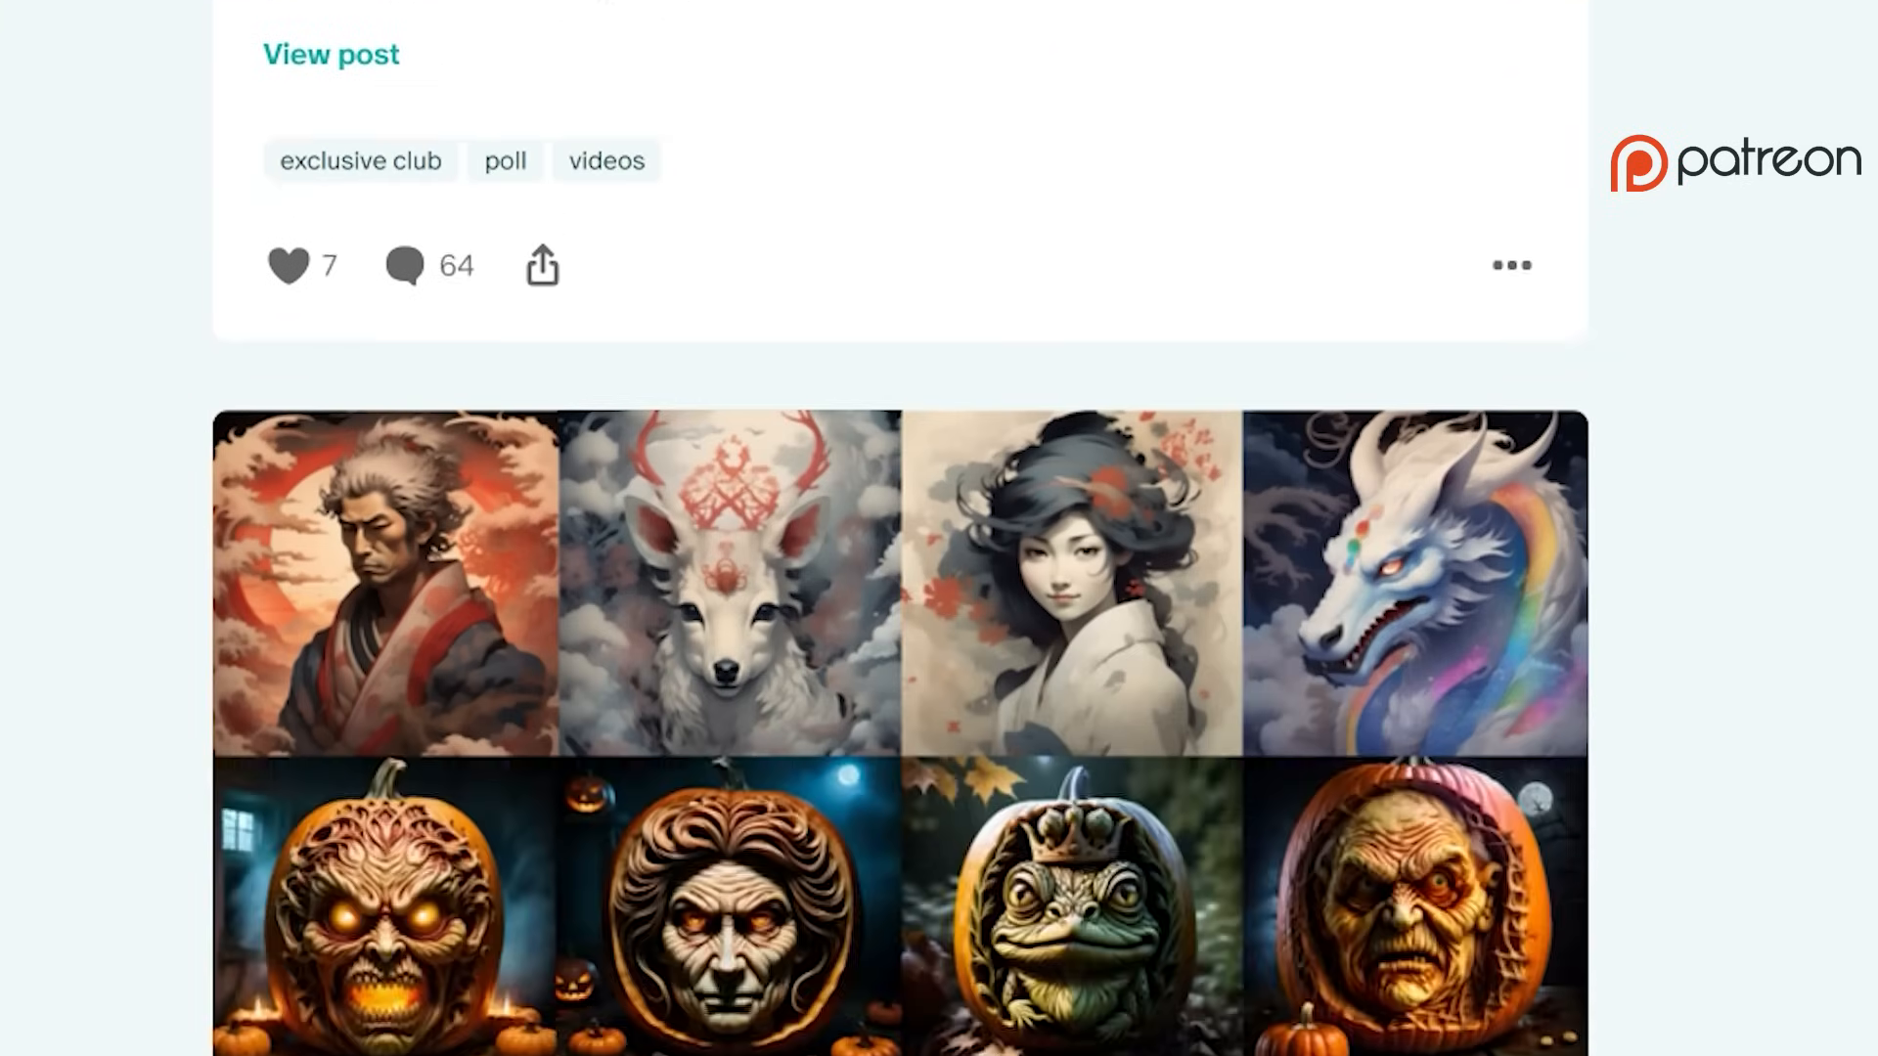
# - Scroll past the InstantID astronaut demo to the Kohya LORA presets Patreon post
pyautogui.scroll(-3)
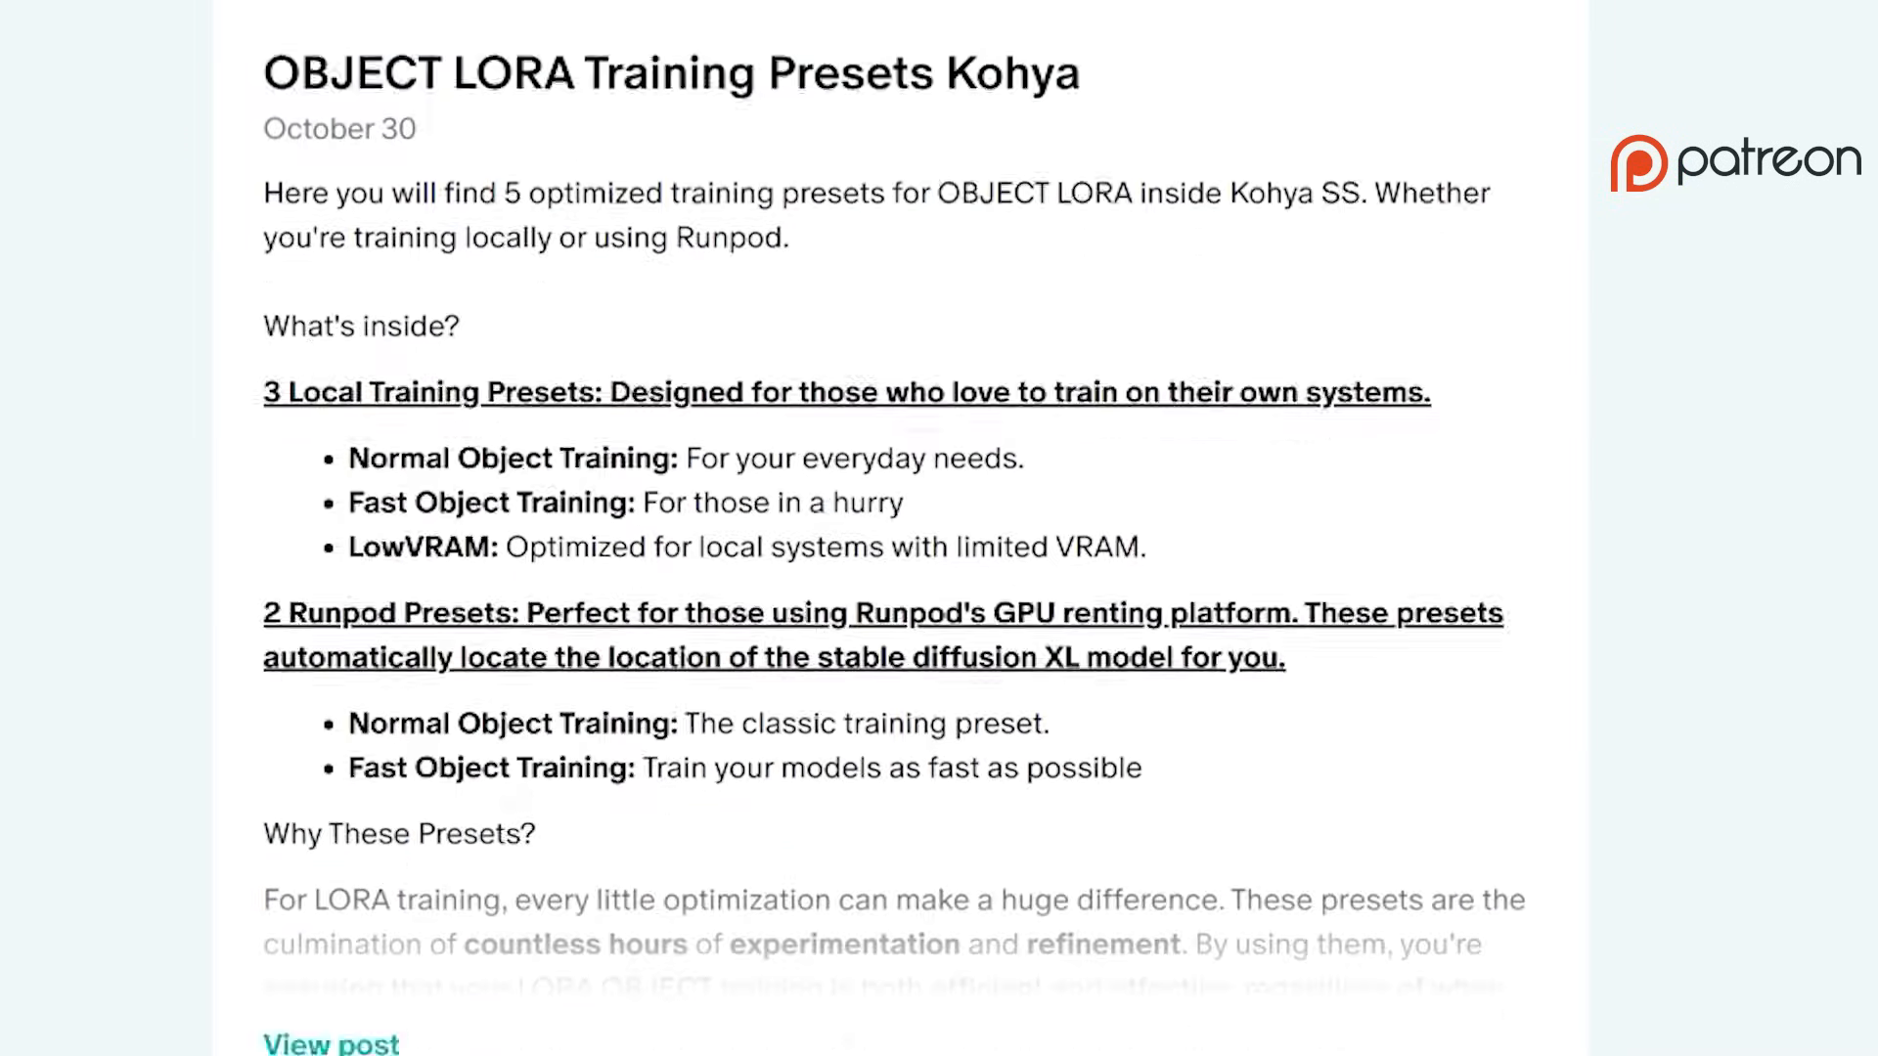